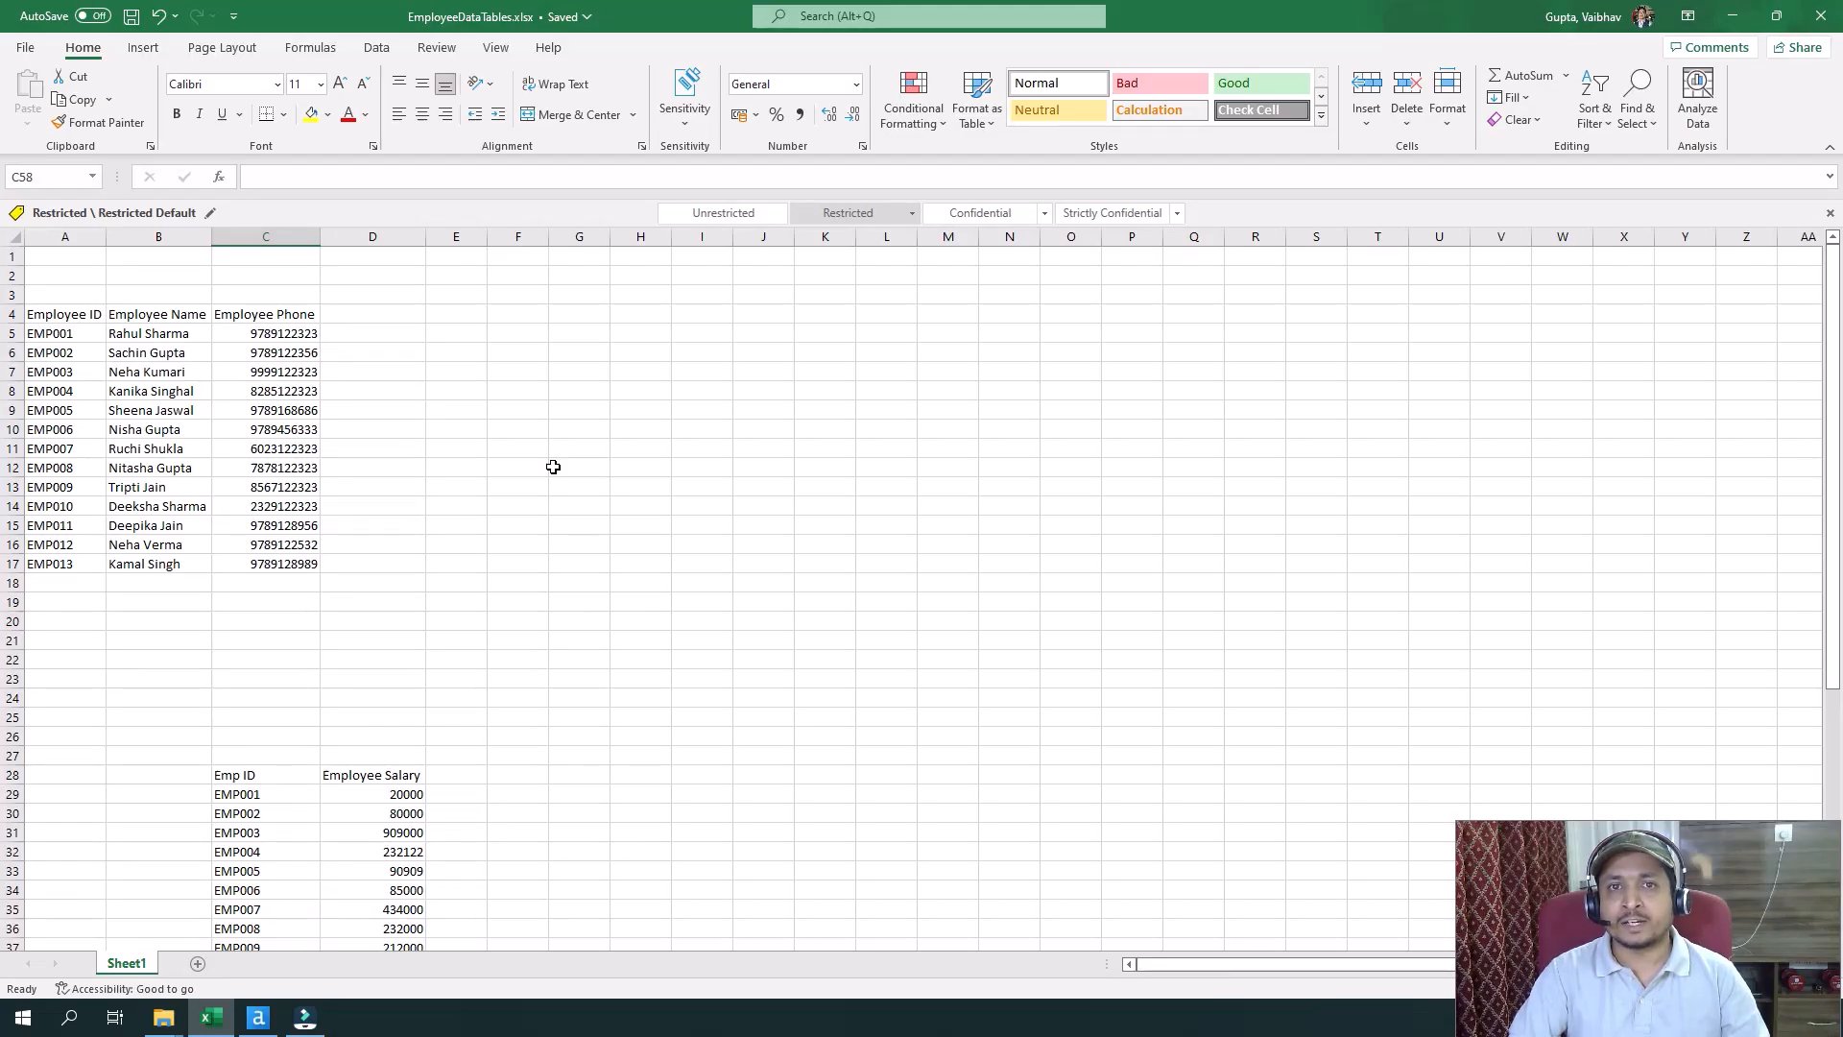
mouse_move(431, 569)
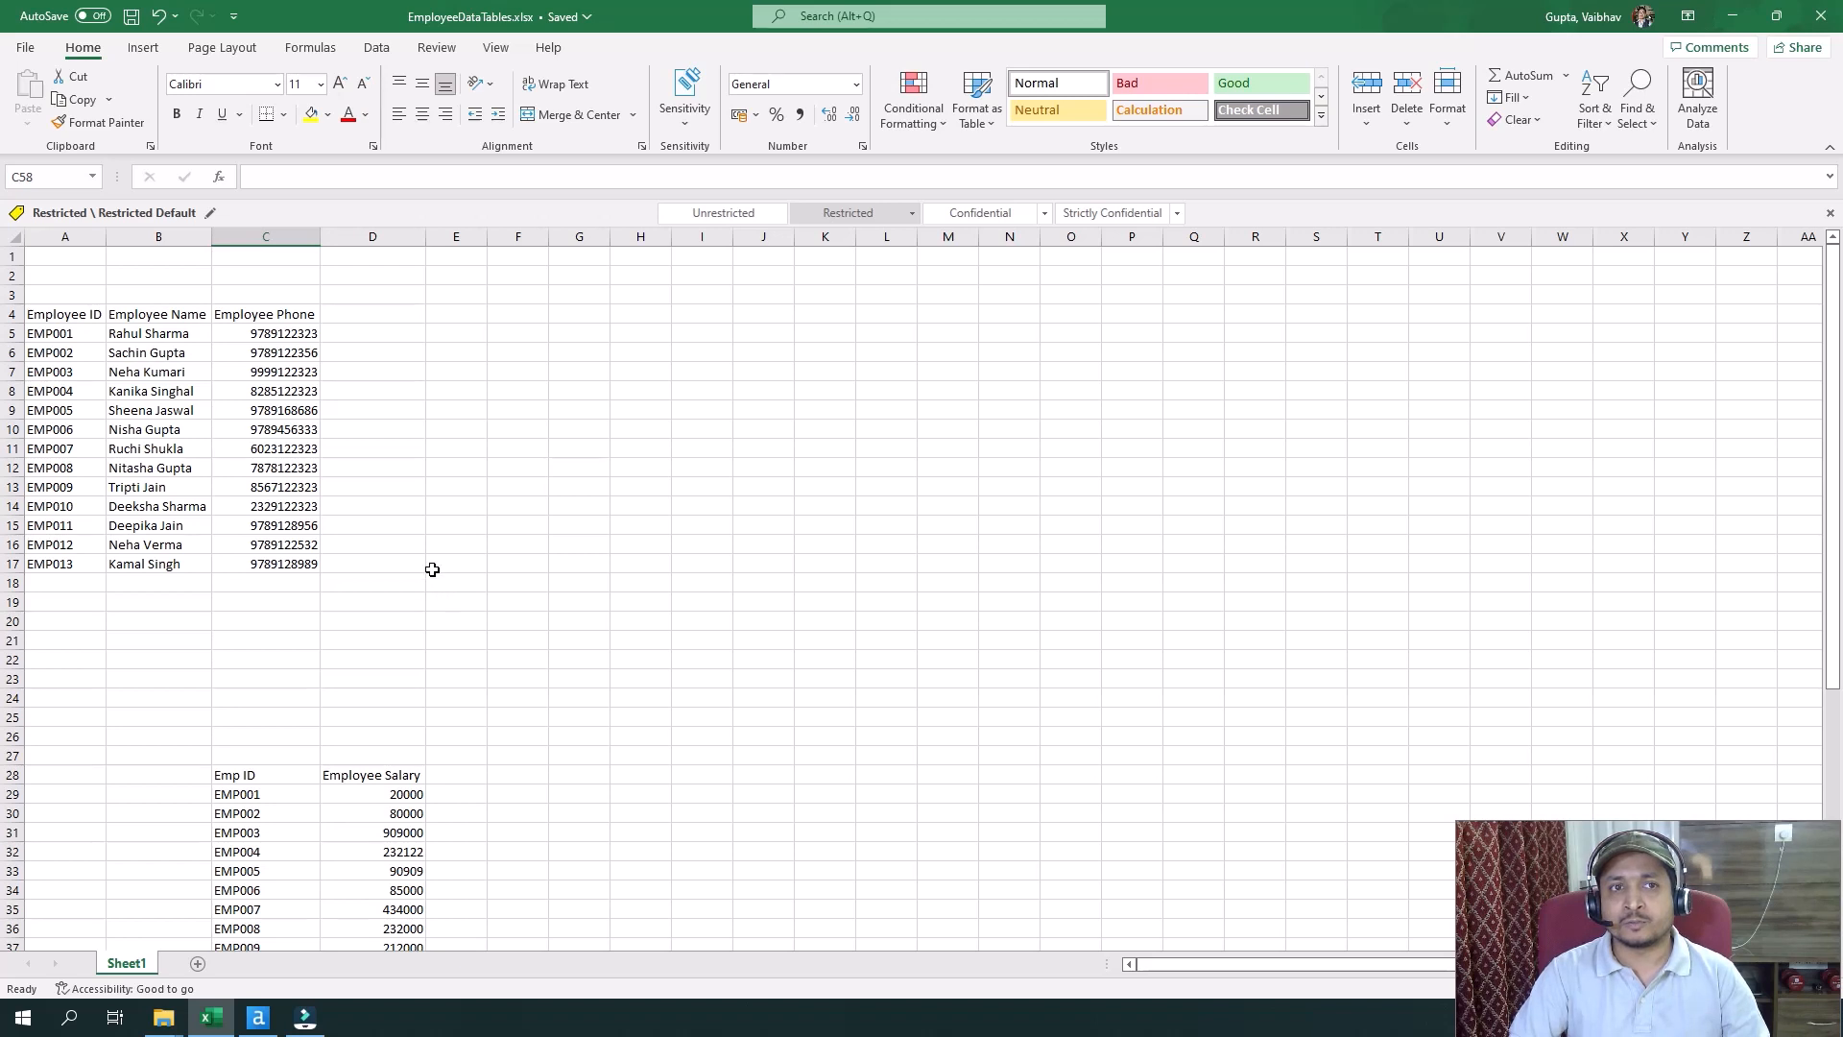
Step: Review the phone, salary and city tables stacked in the Excel sheet
scroll("down", 3)
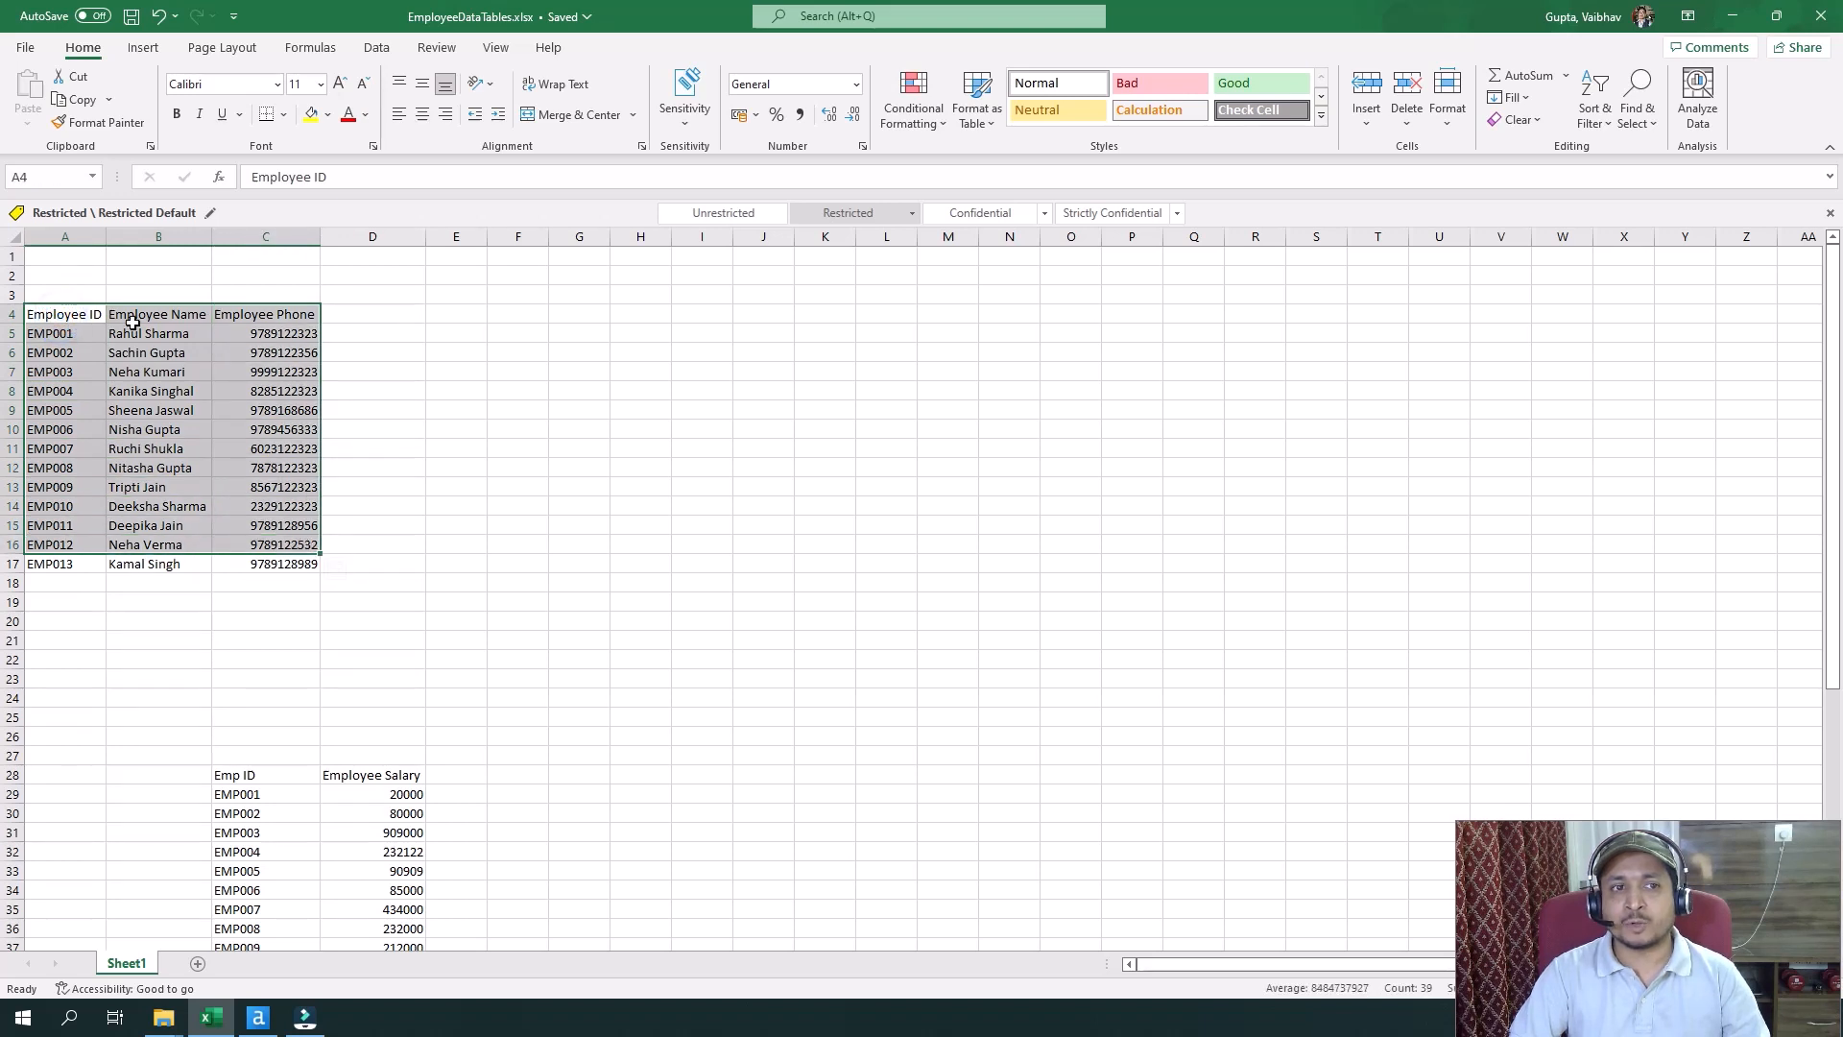
left_click(265, 314)
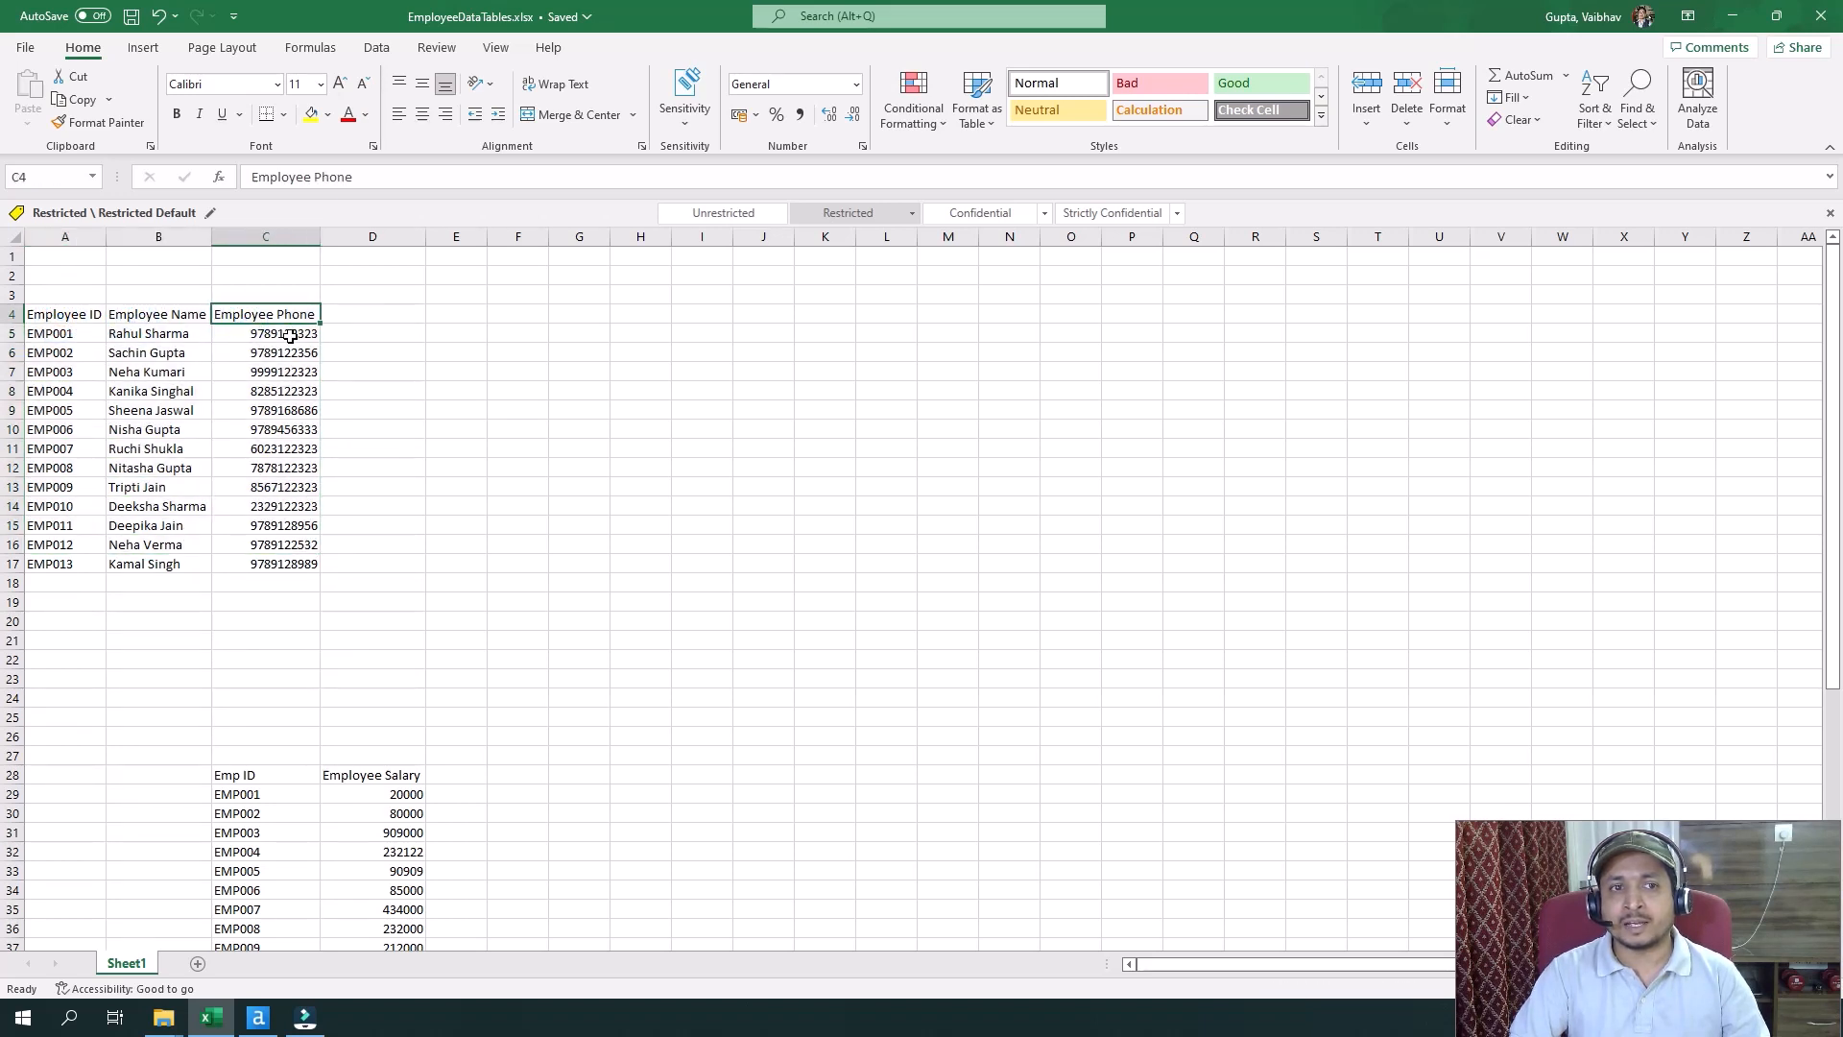
scroll("down", 3)
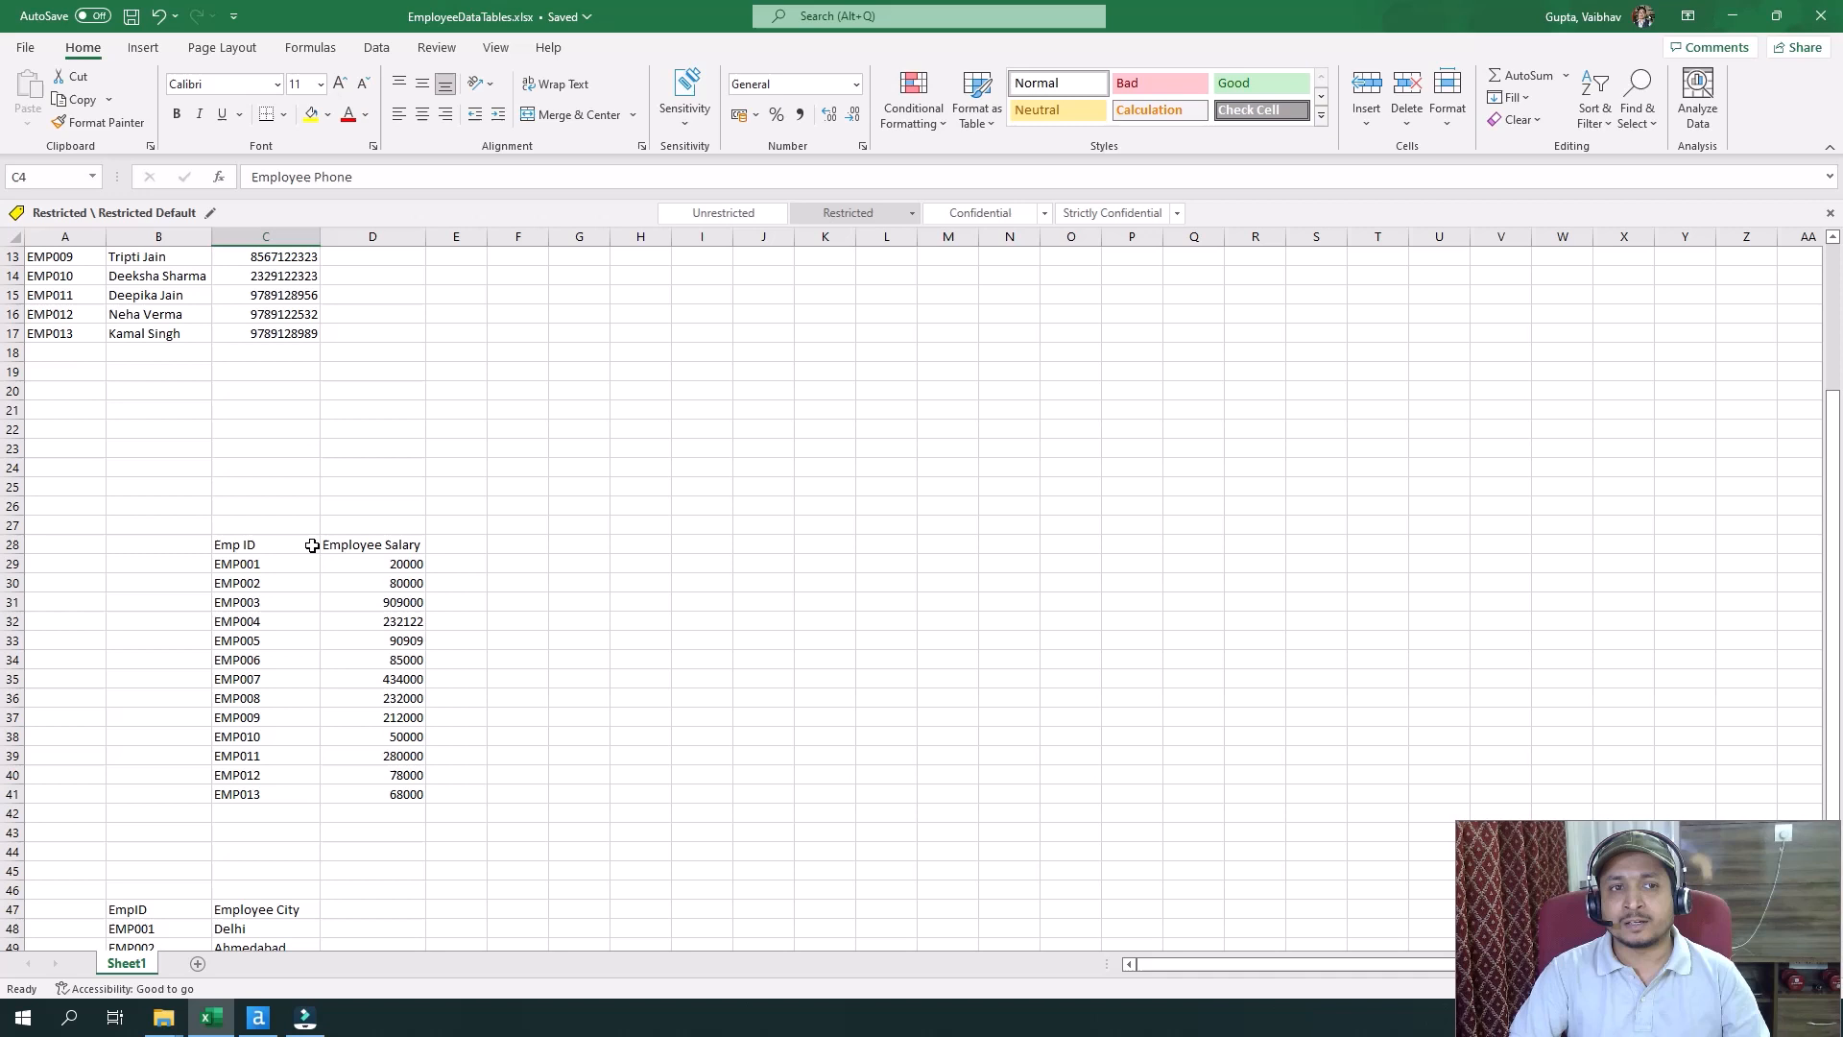
left_click_drag(265, 544, 264, 775)
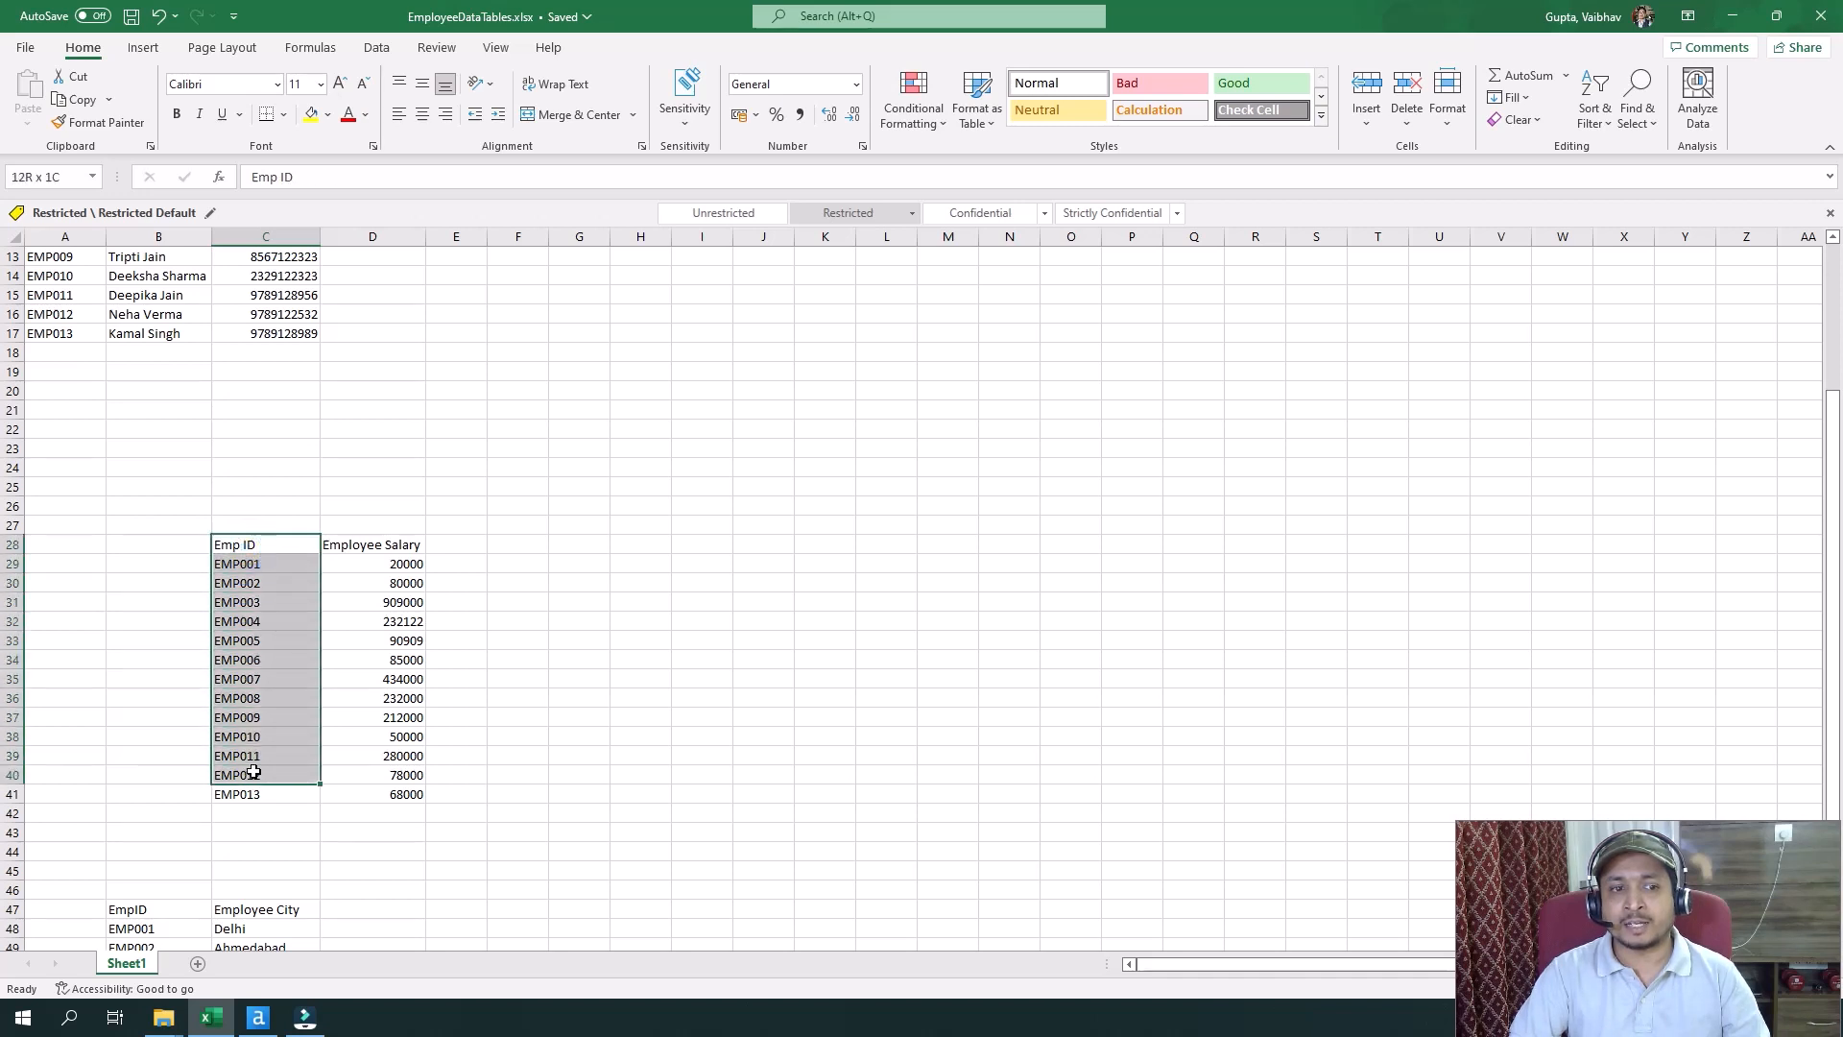
left_click(372, 545)
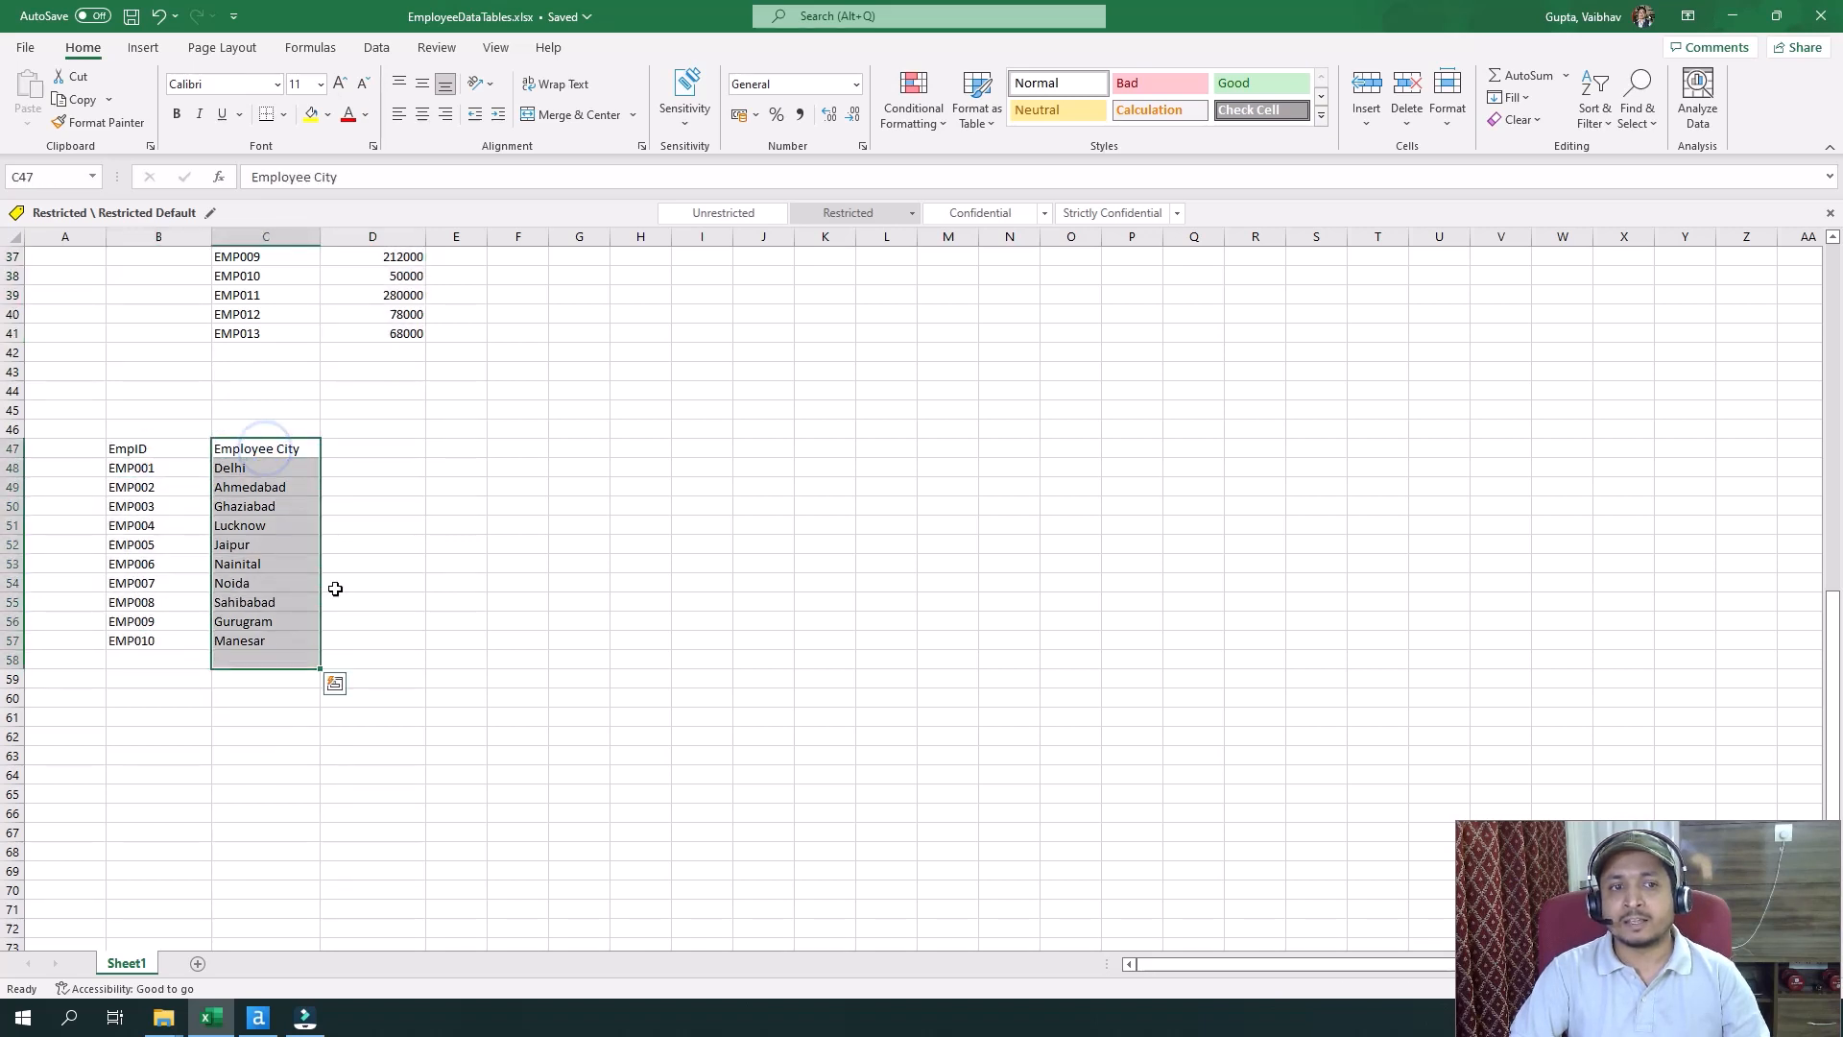
scroll("up", 3)
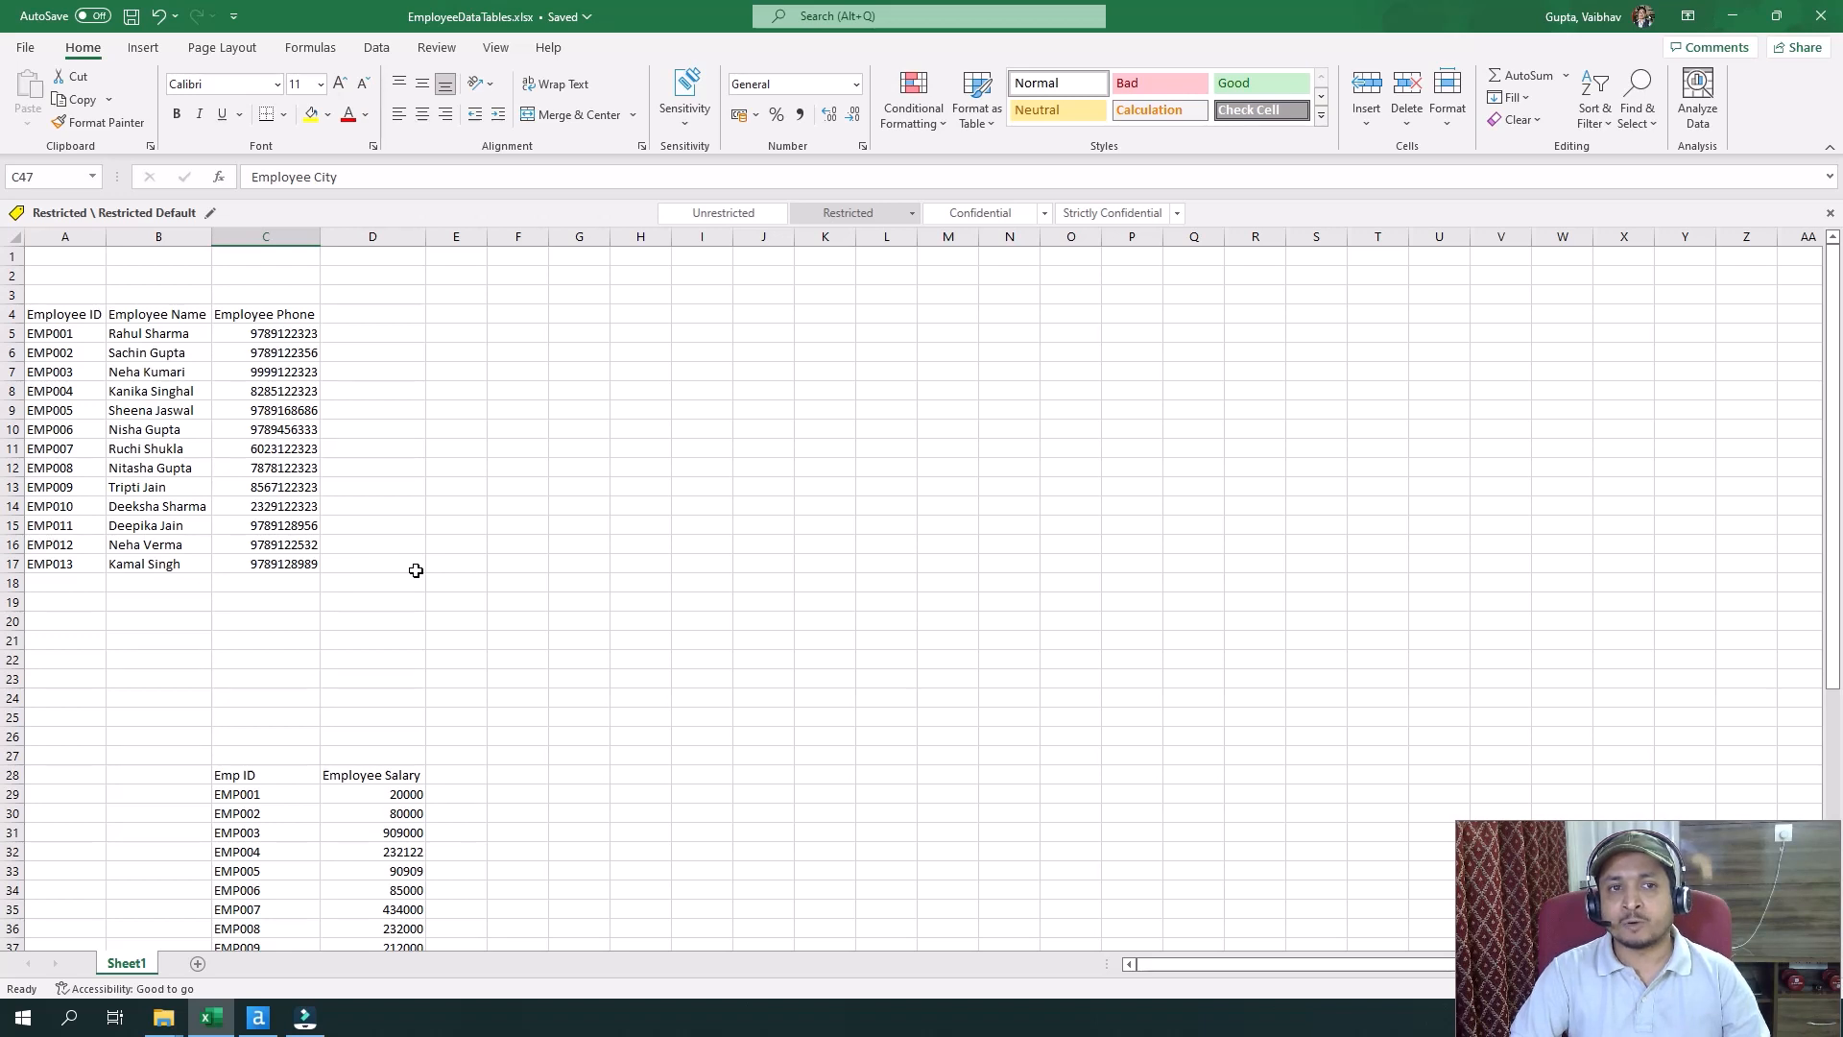
scroll("down", 3)
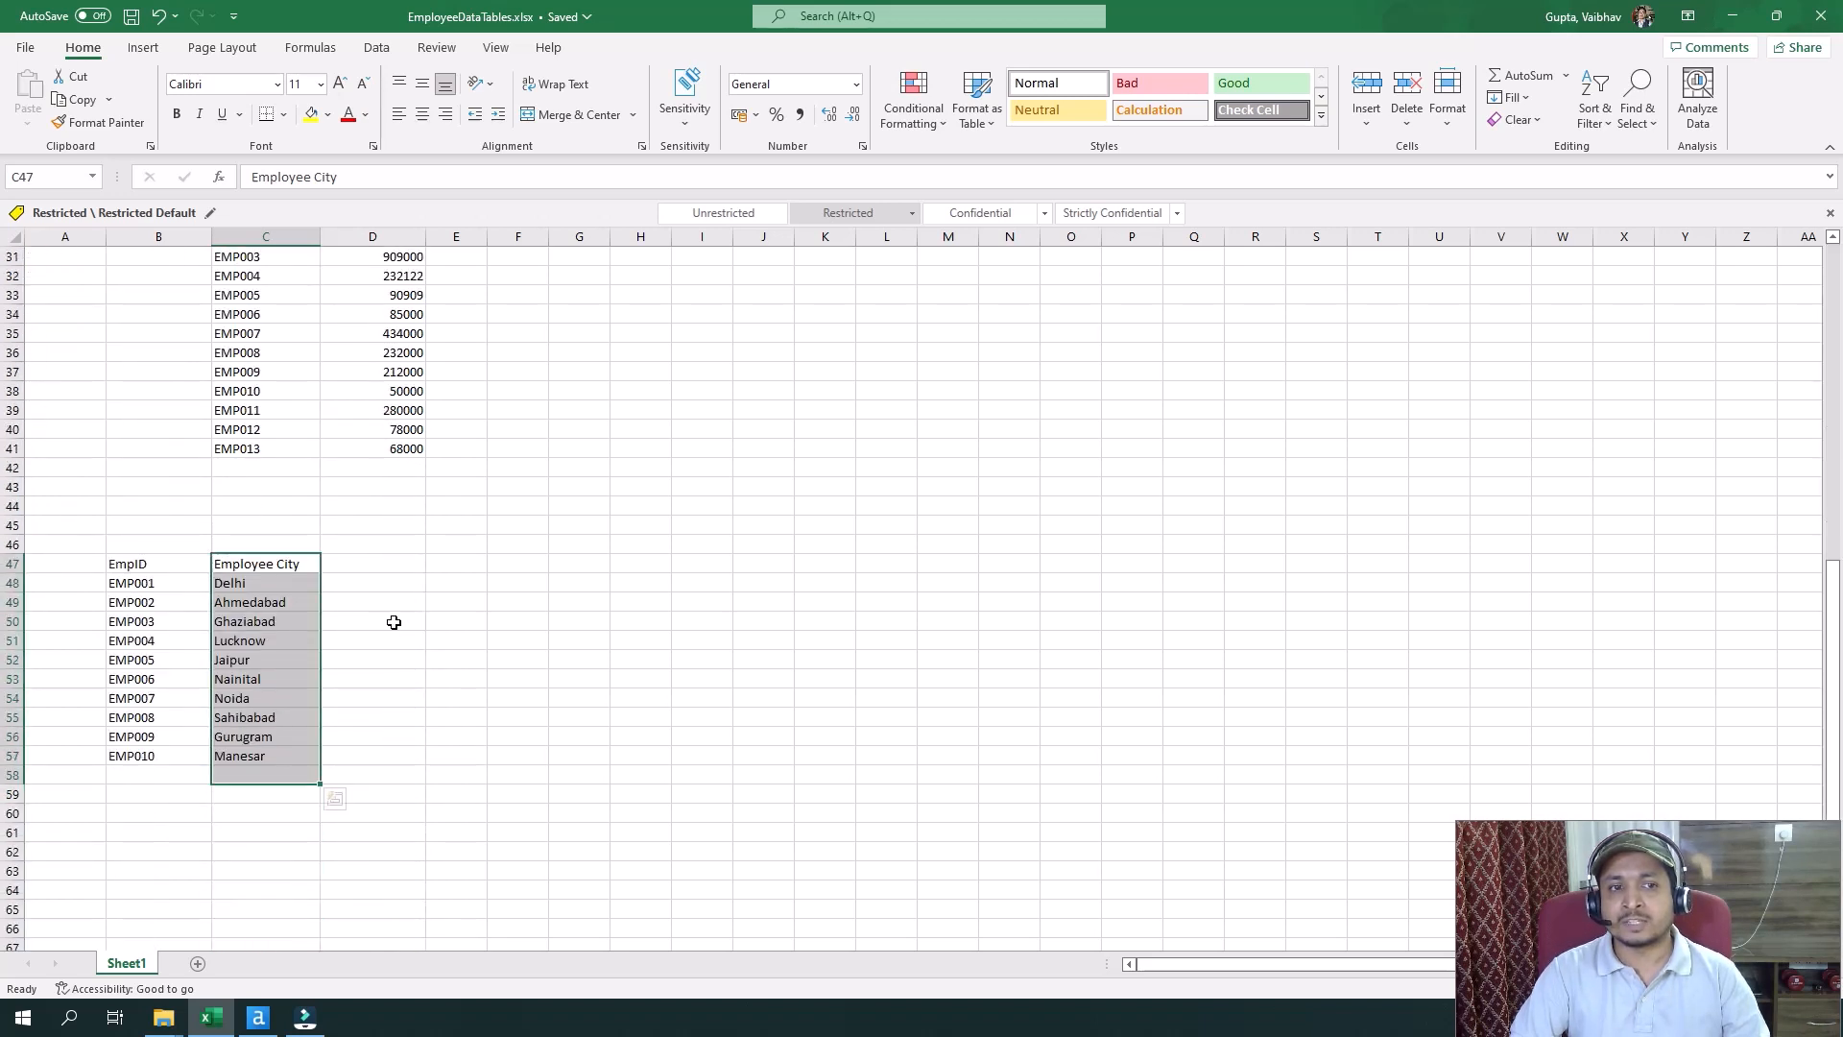
scroll("up", 3)
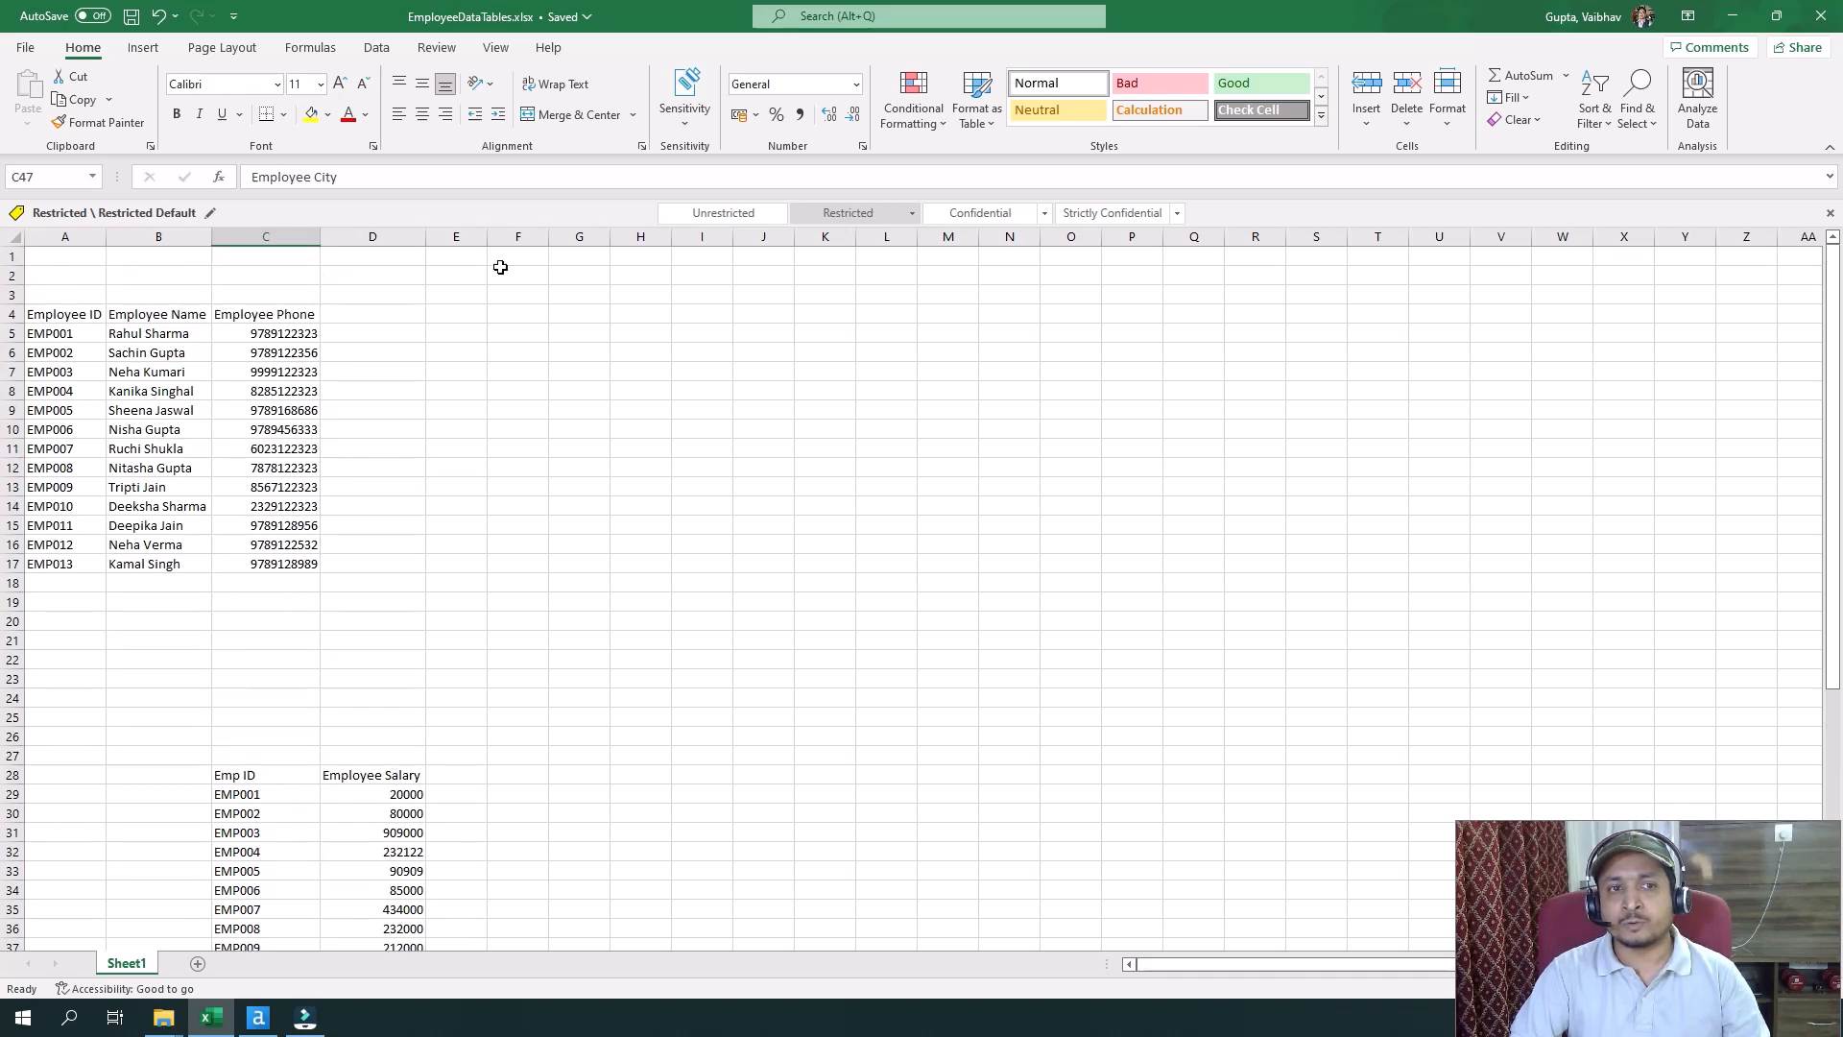
mouse_move(246, 391)
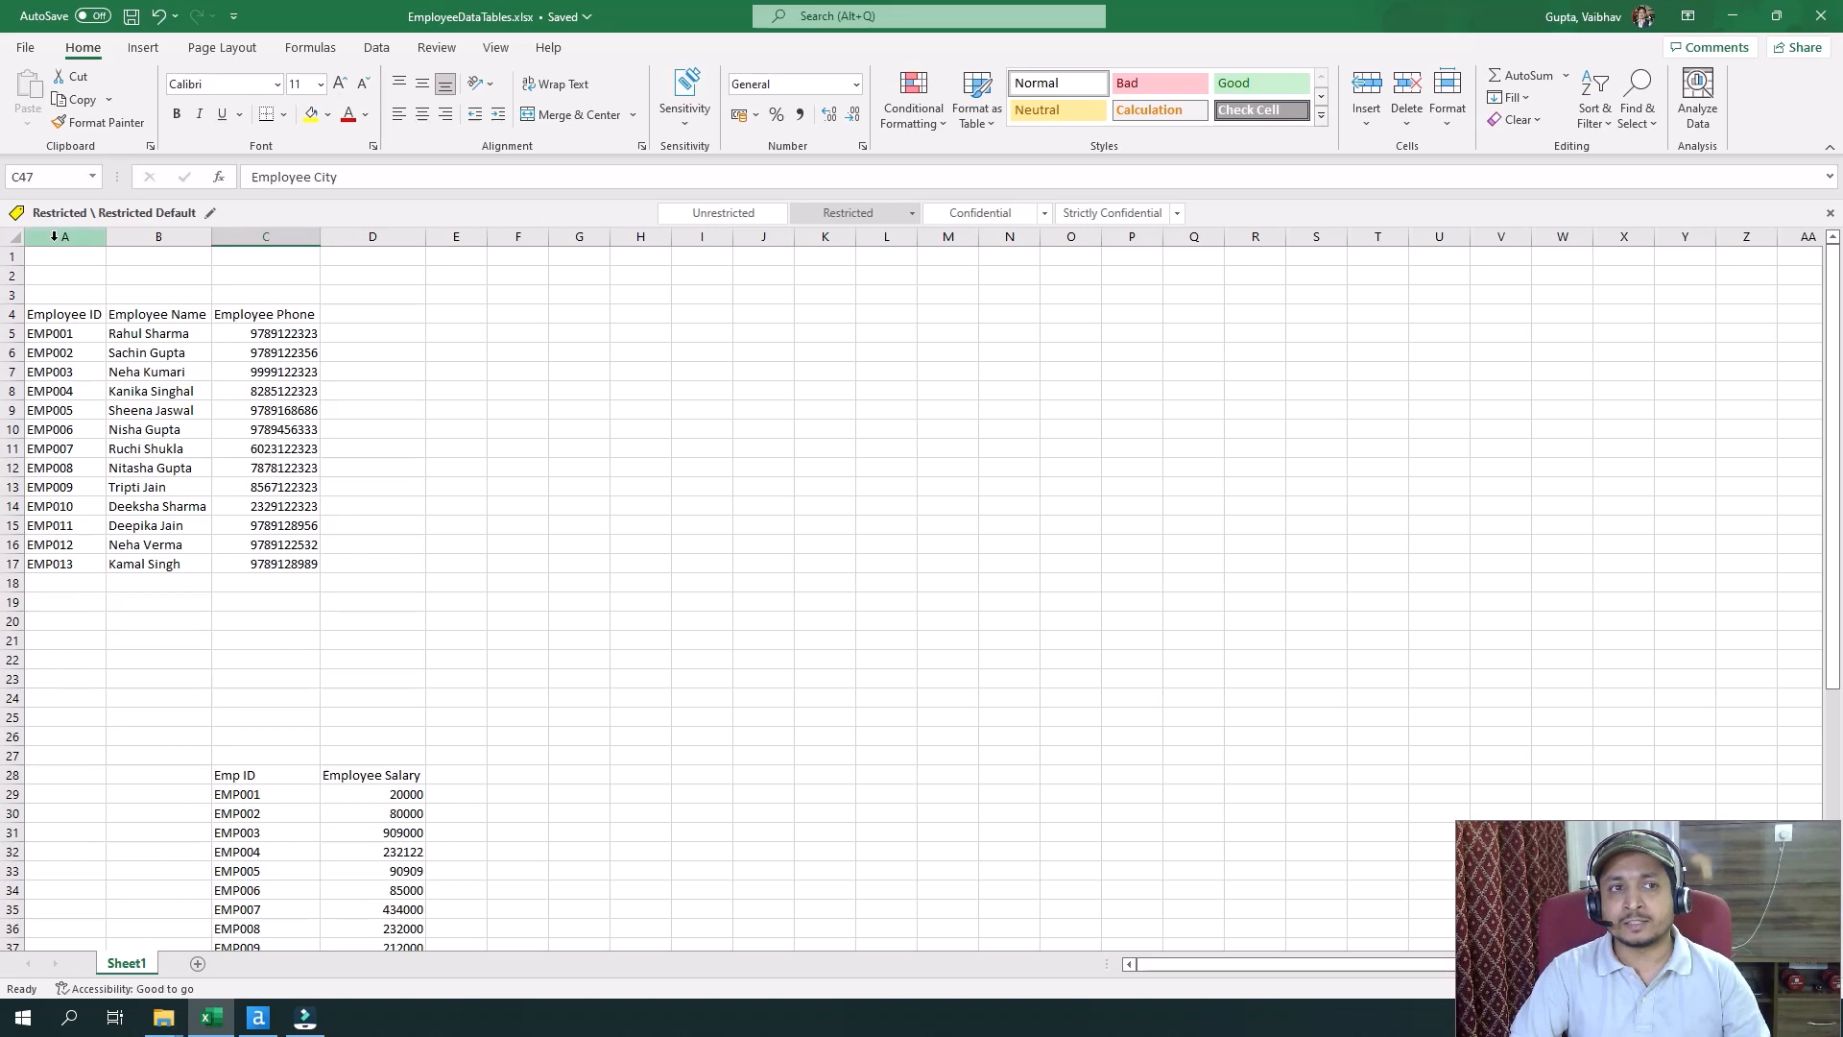
left_click(266, 236)
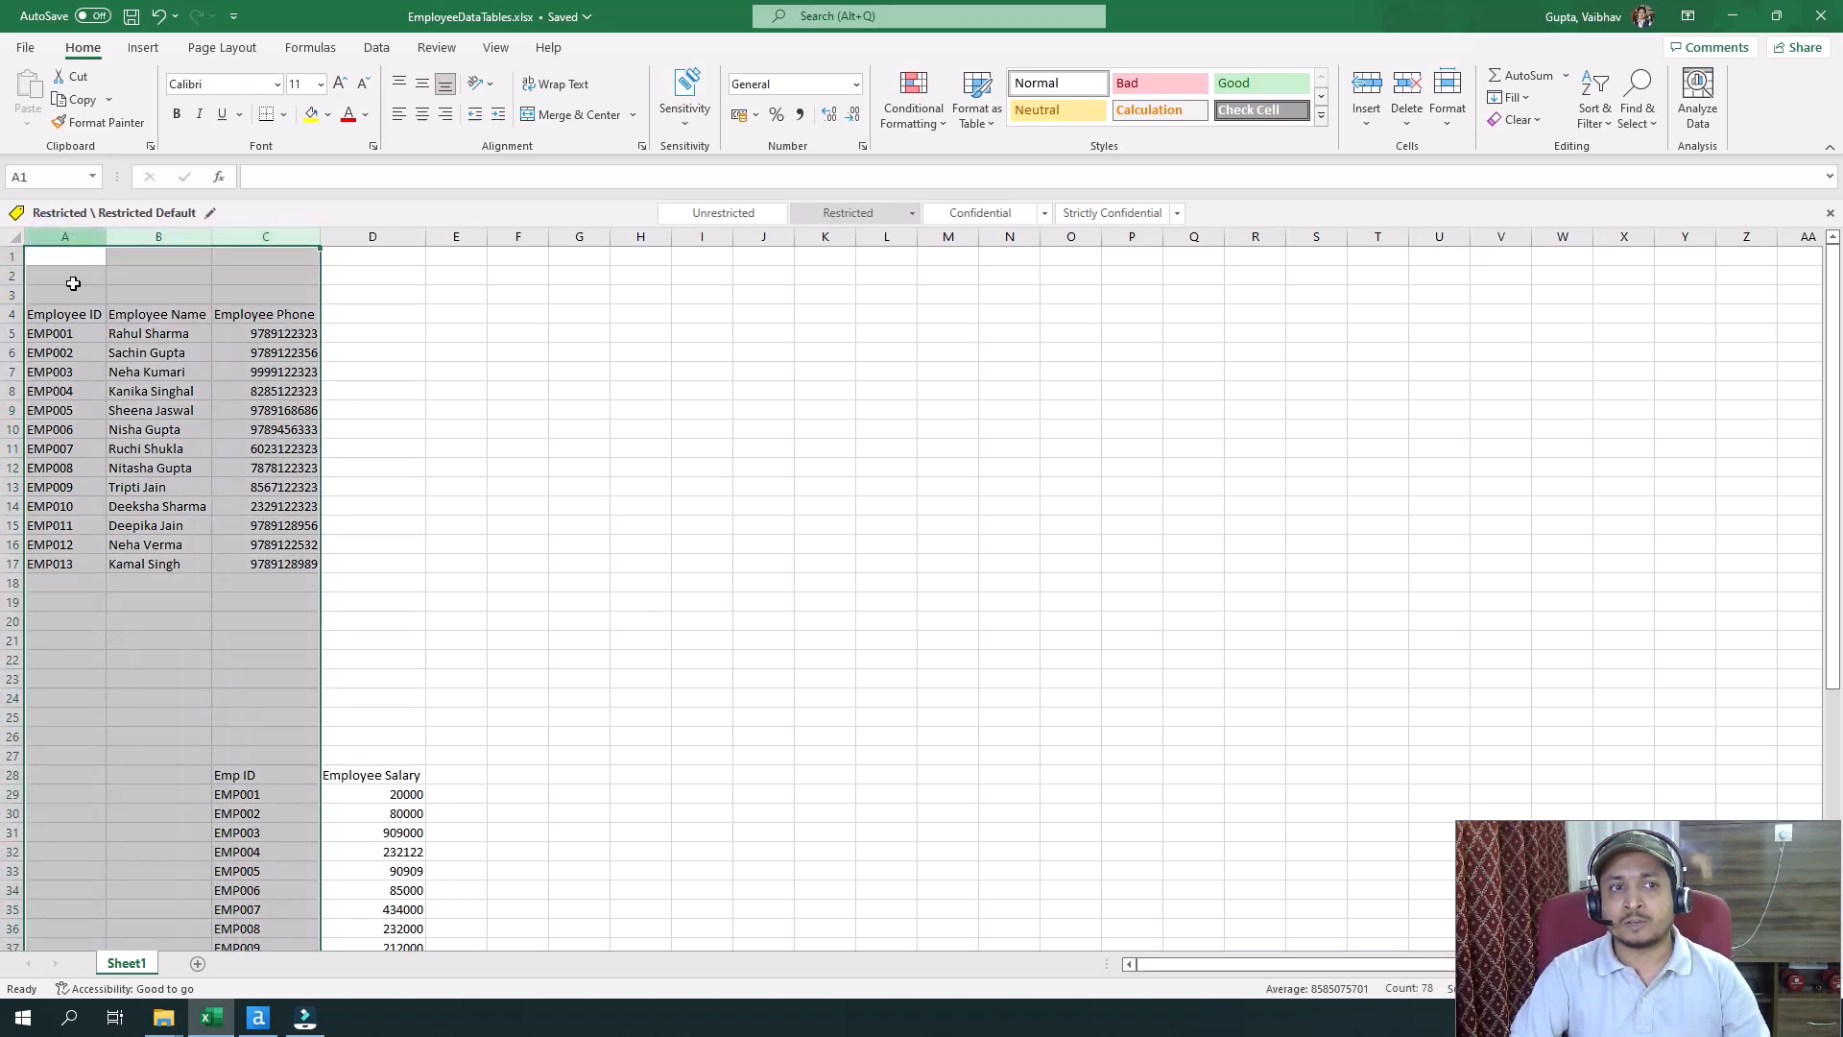
left_click(58, 333)
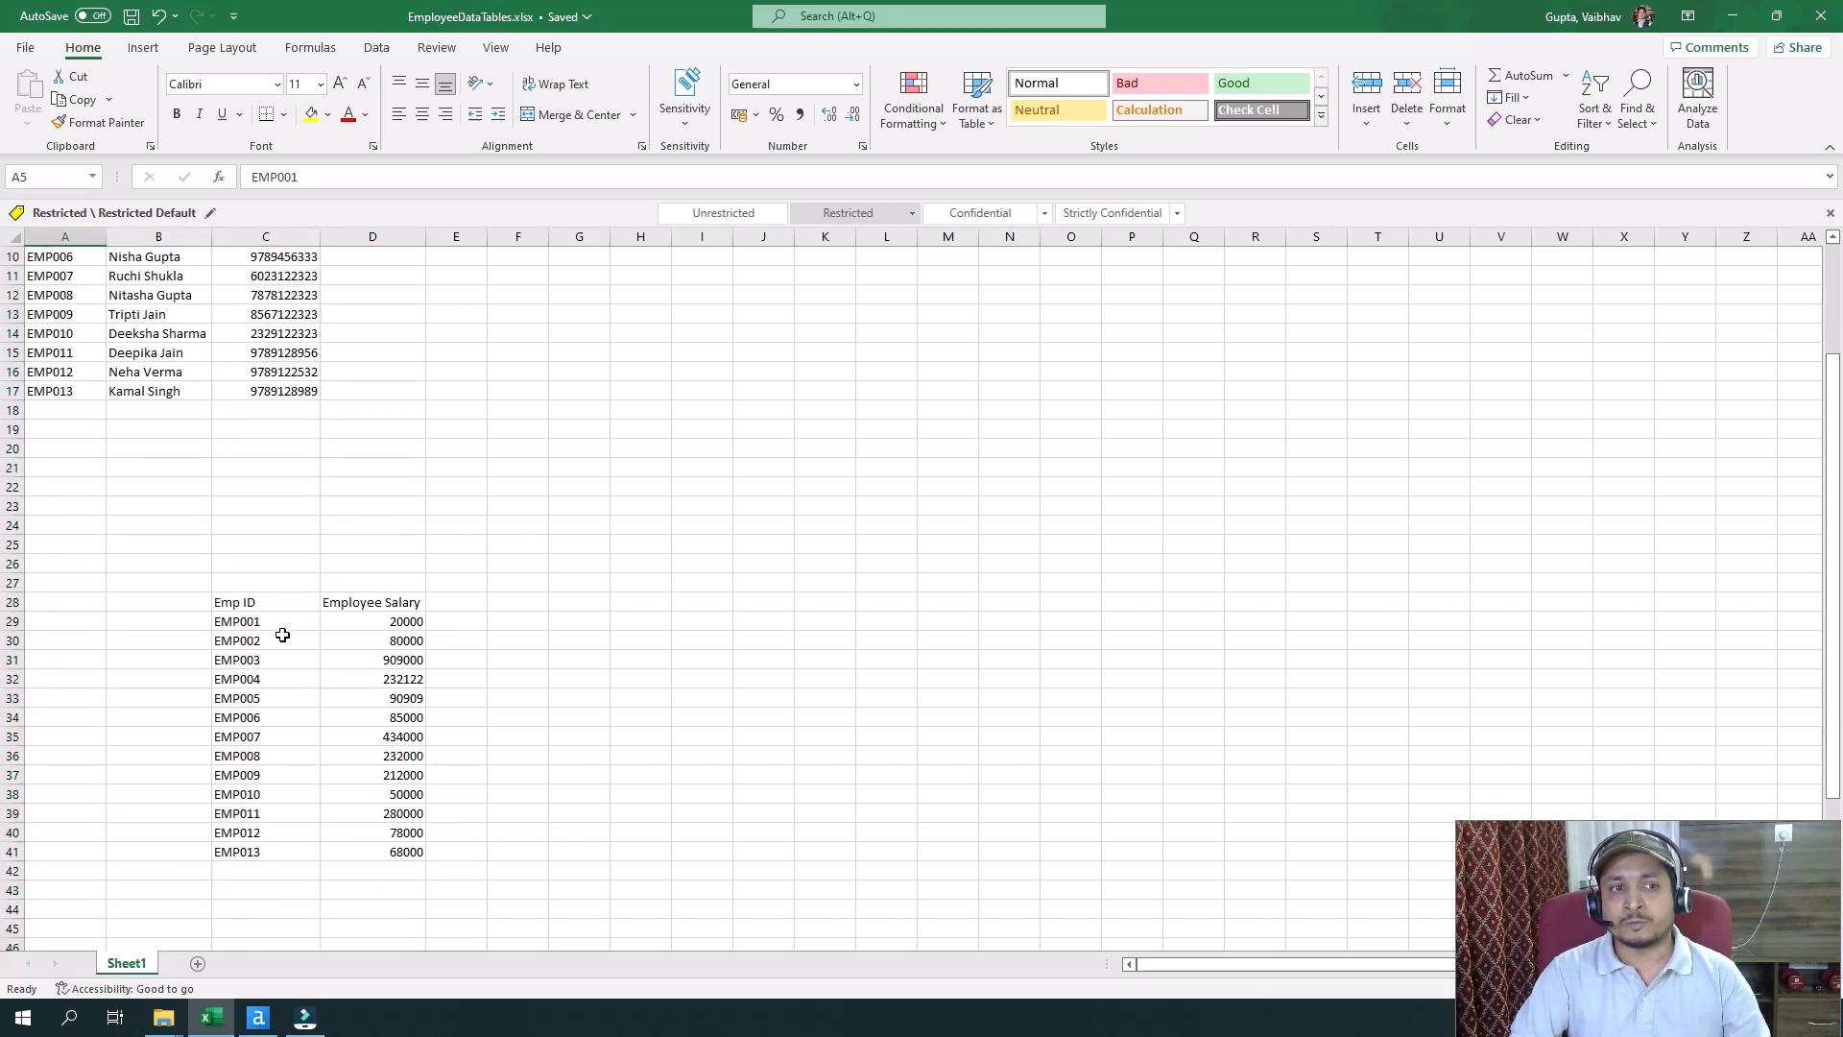
left_click(265, 236)
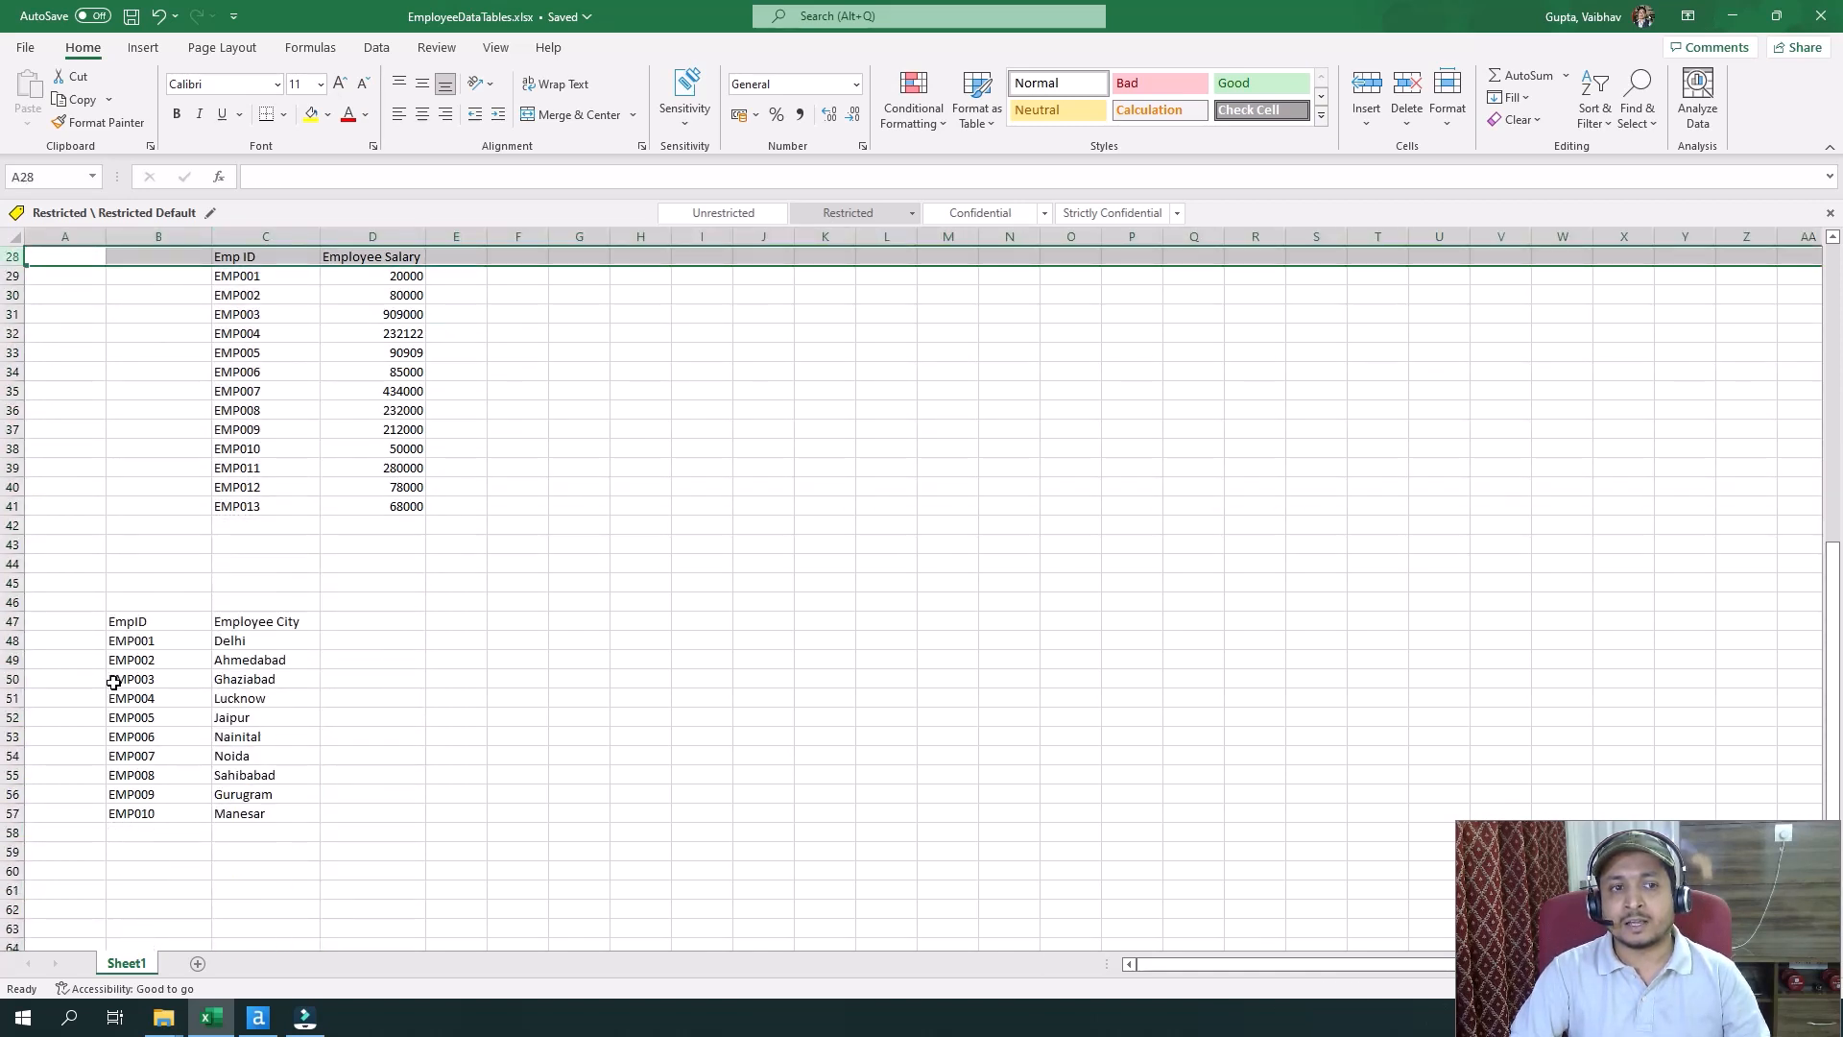
scroll("down", 3)
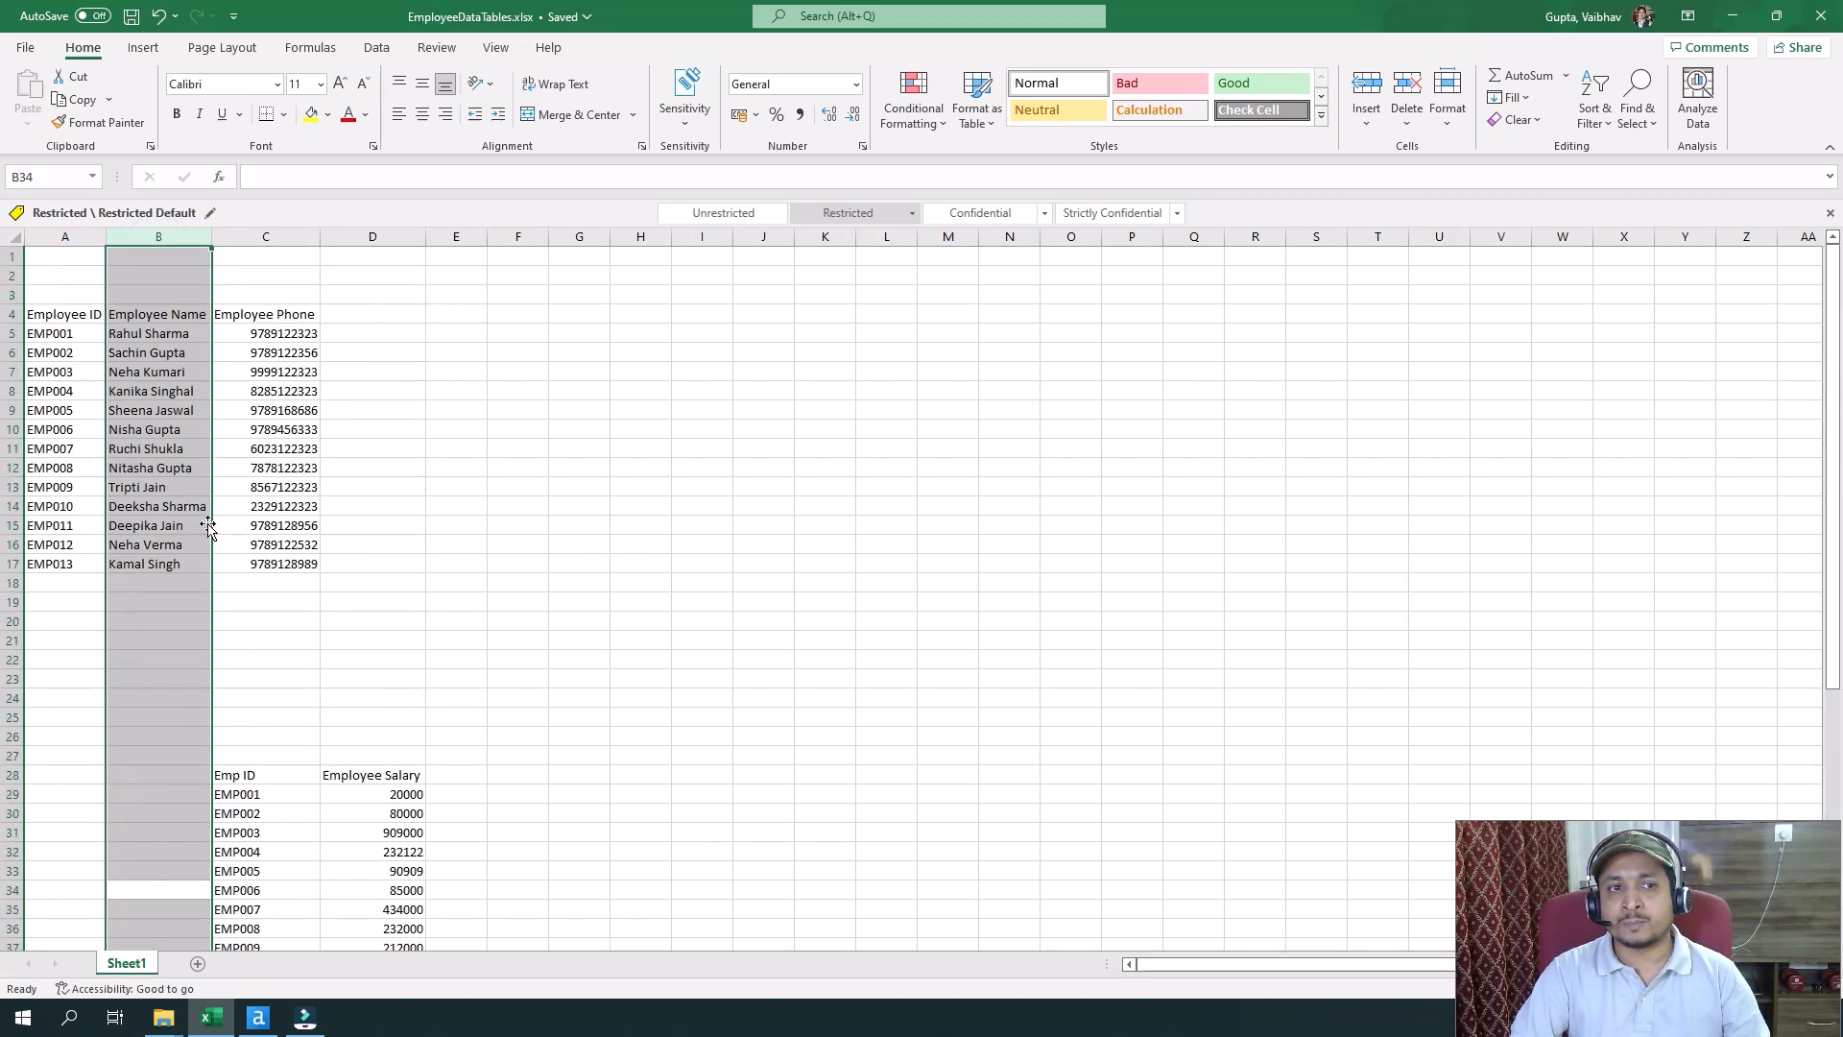
mouse_move(502, 623)
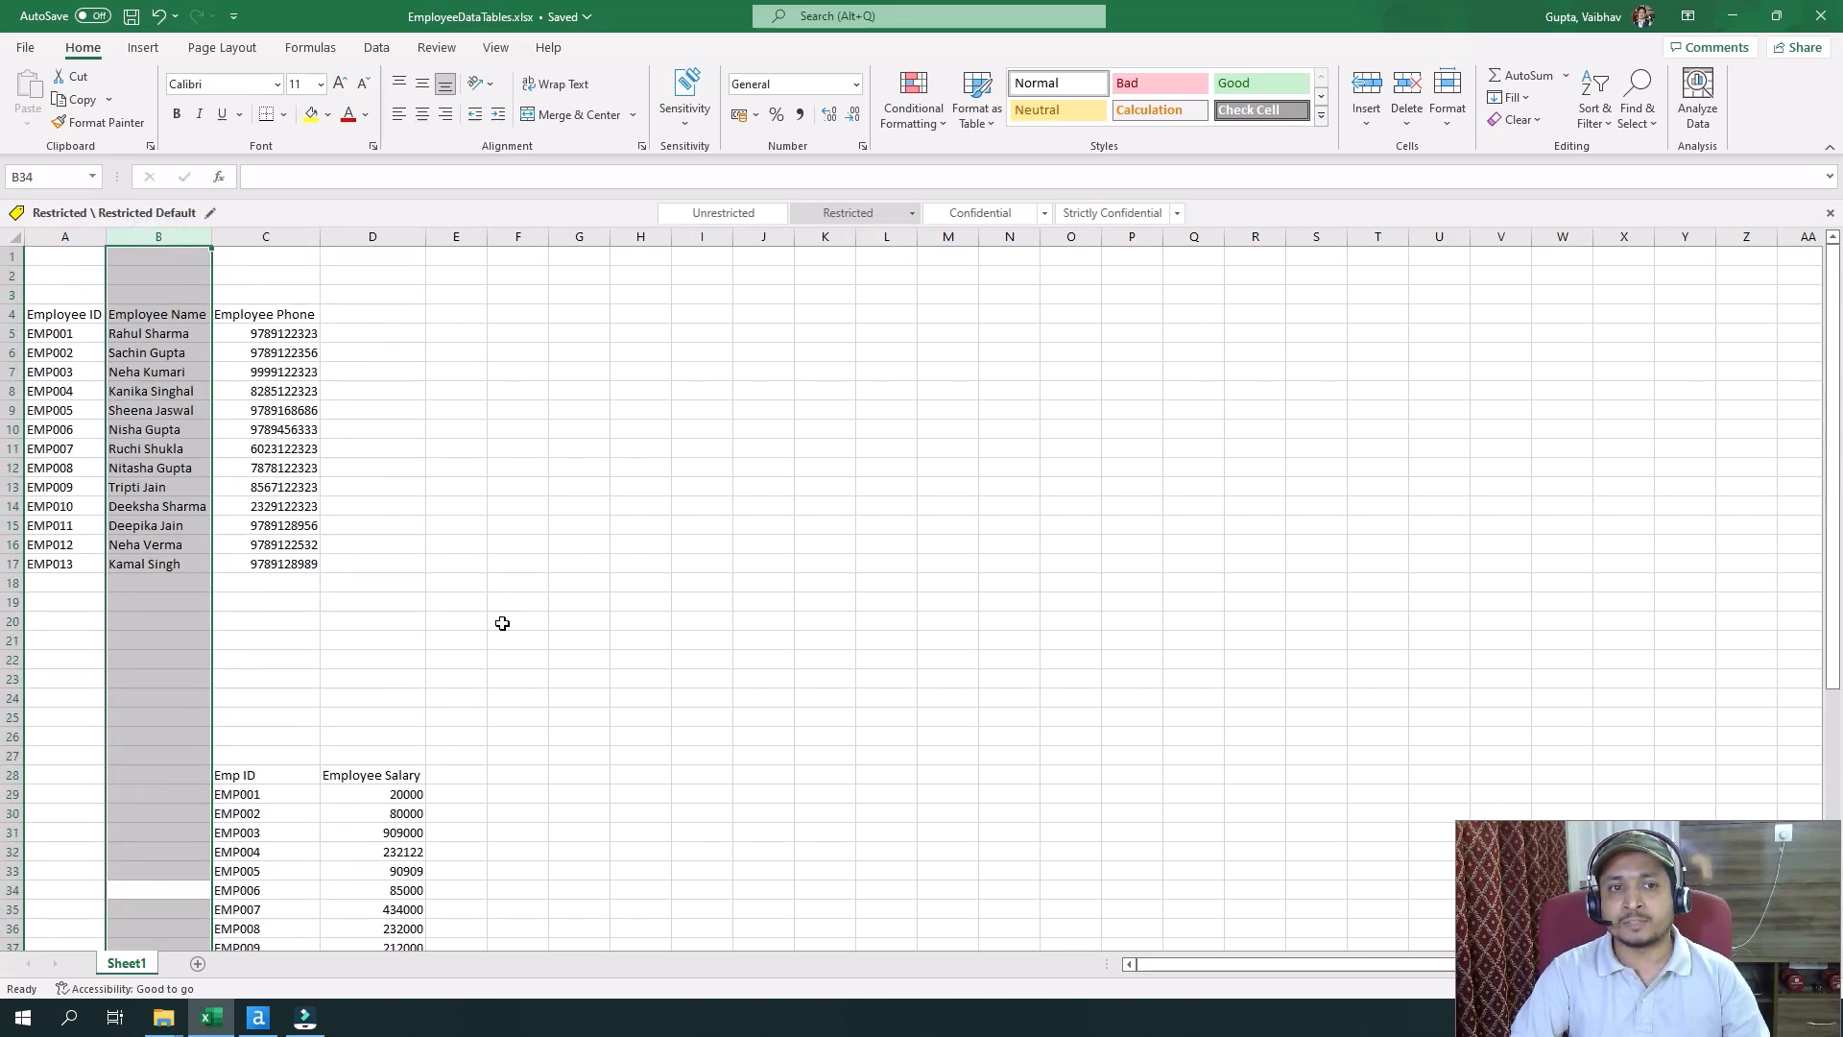
scroll("down", 3)
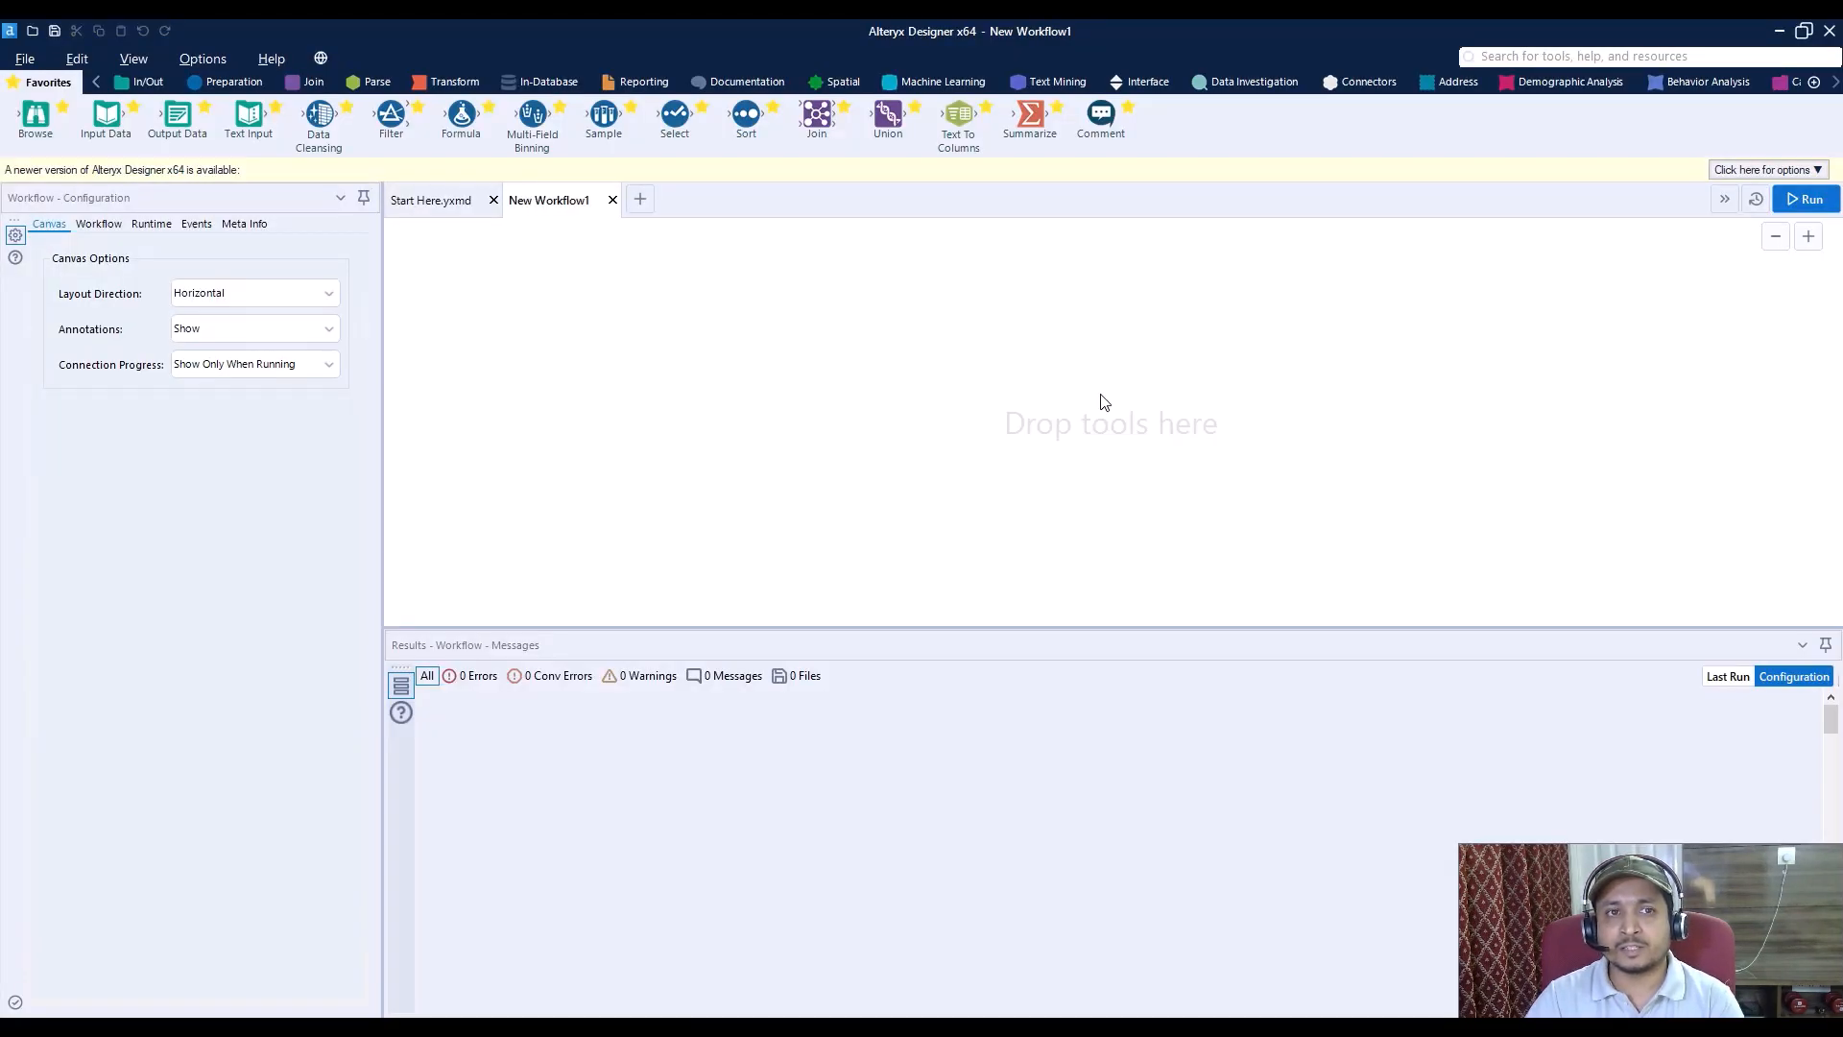
mouse_move(1018, 461)
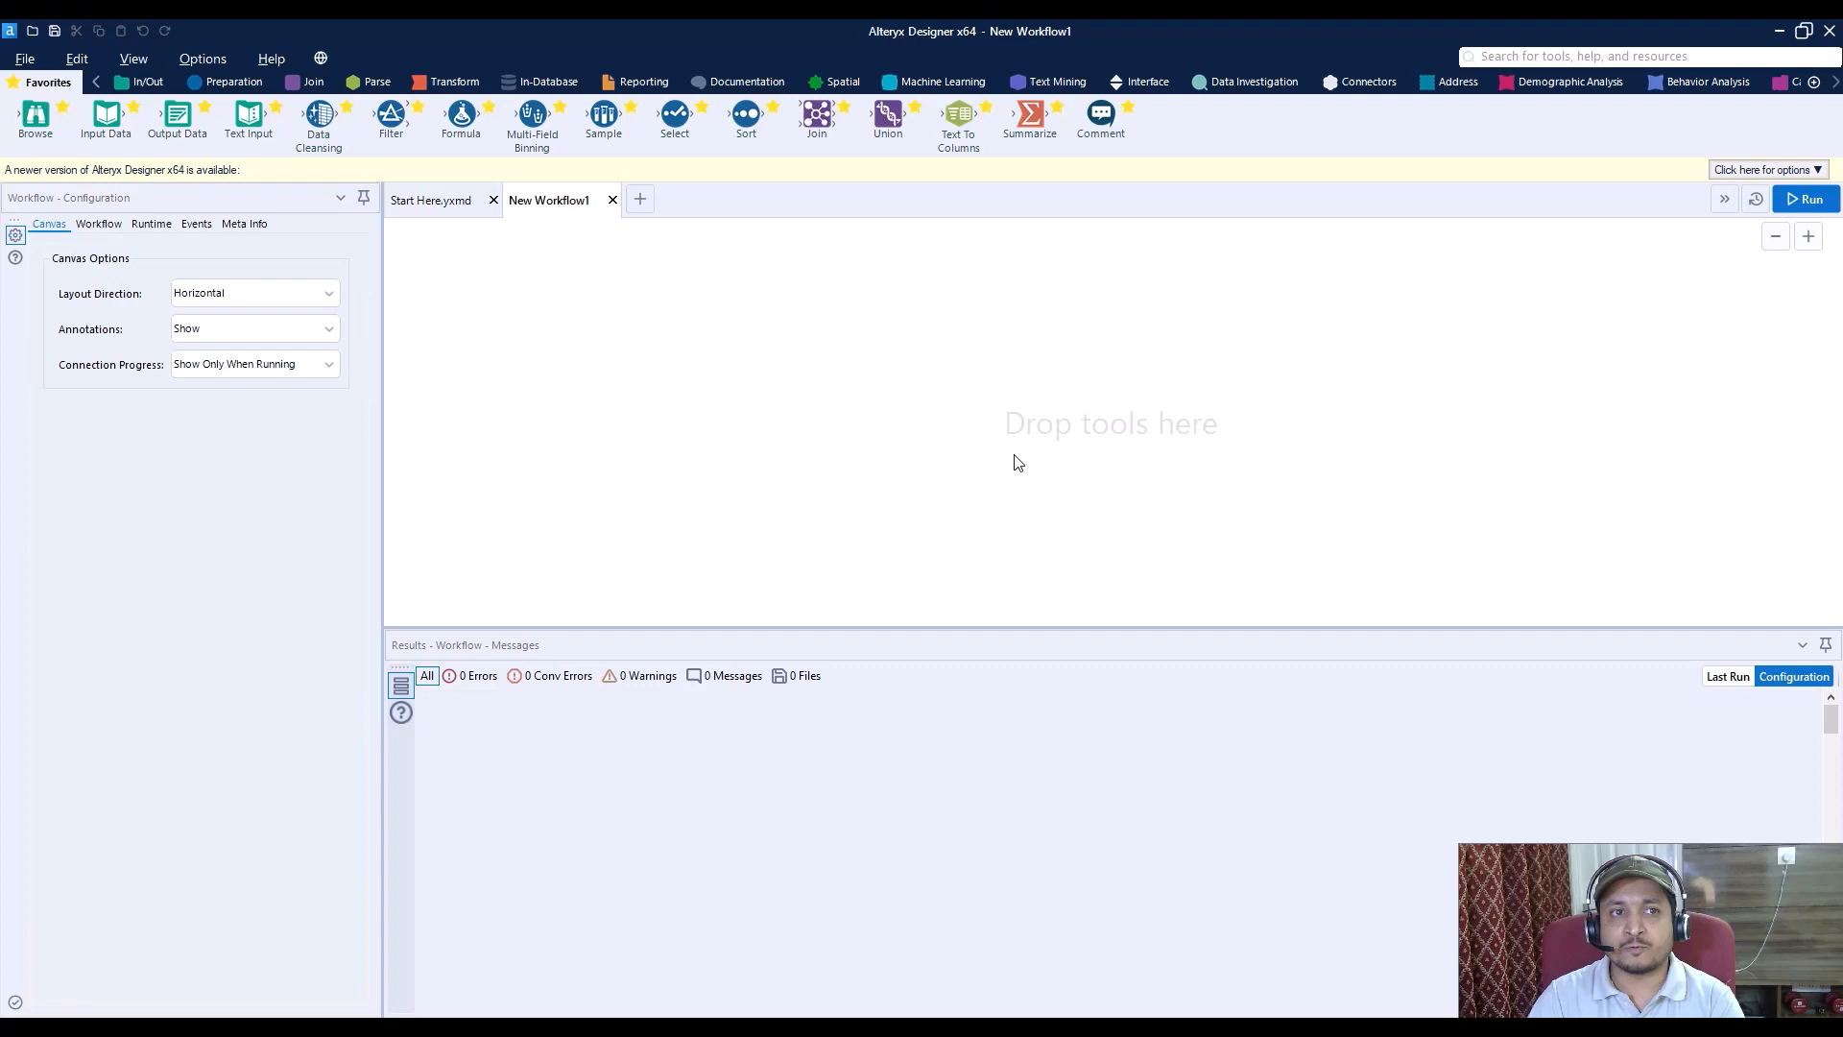
mouse_move(107, 113)
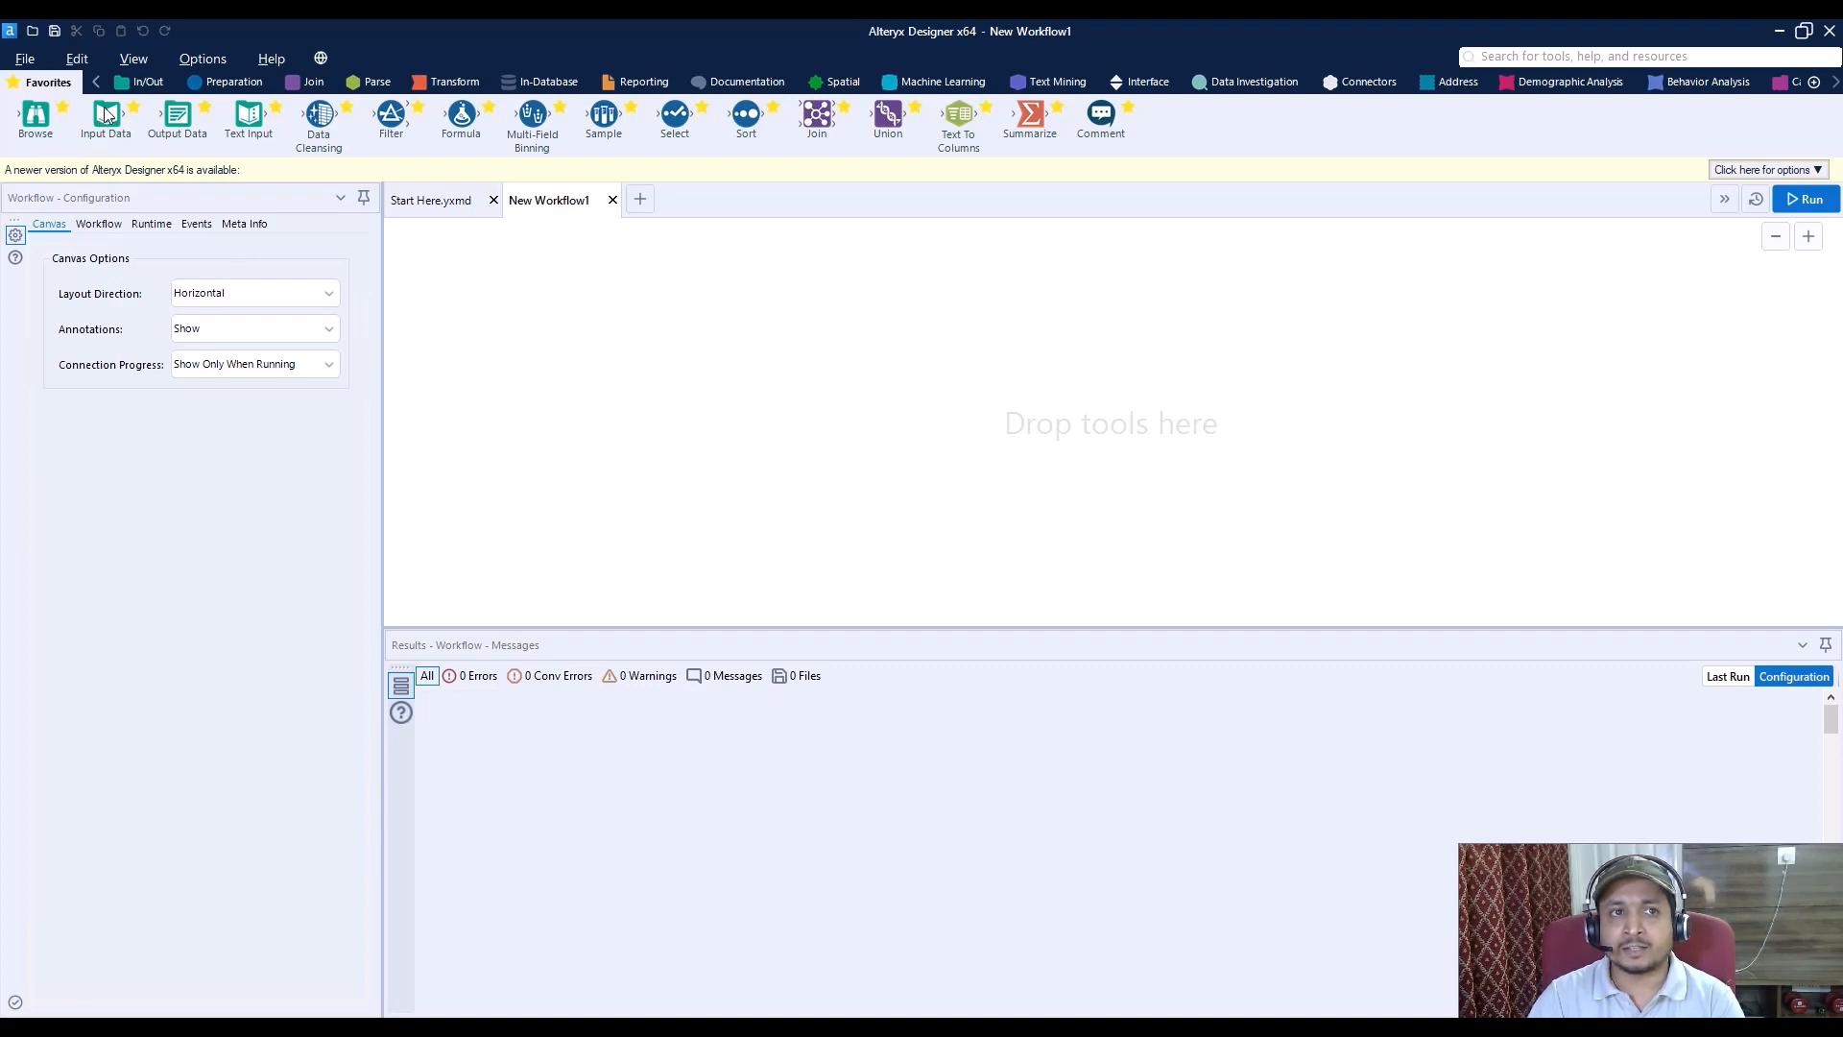
Step: Add an Input Data tool and choose the EmployeeDataTables.xlsx workbook as its file
left_click_drag(105, 114, 567, 378)
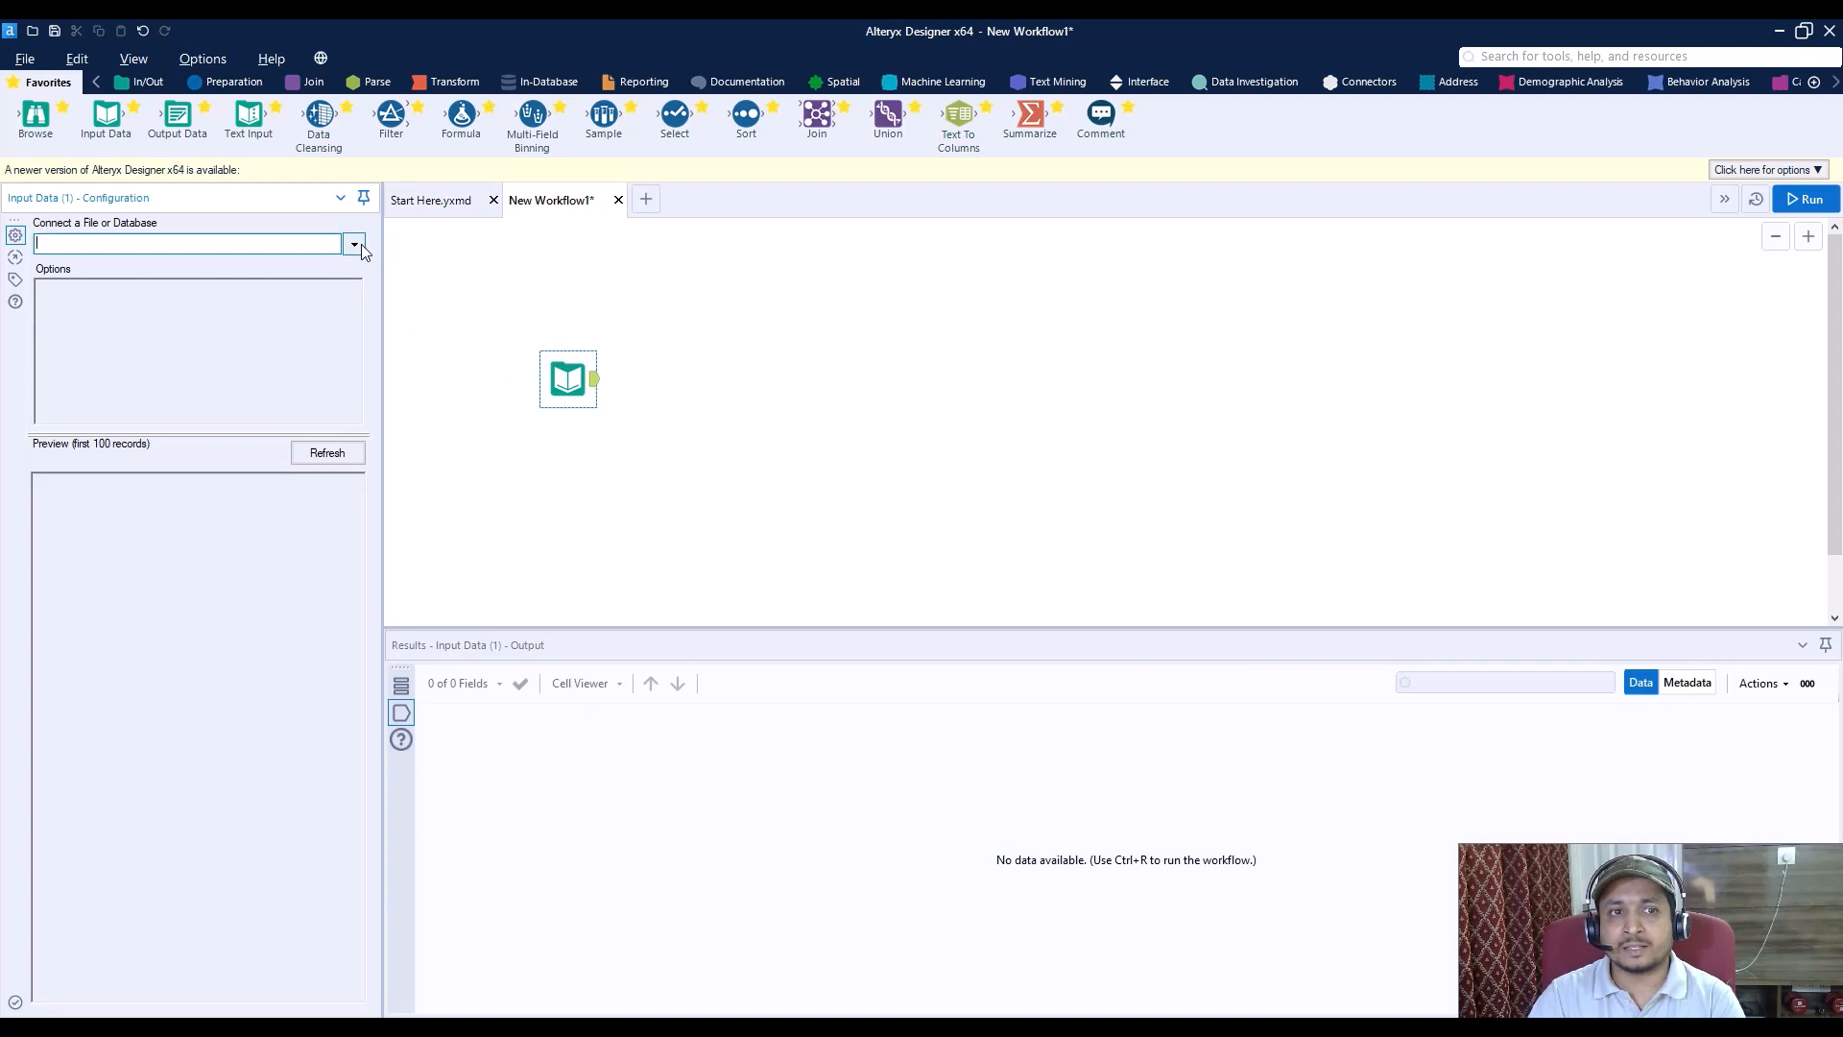
left_click(355, 243)
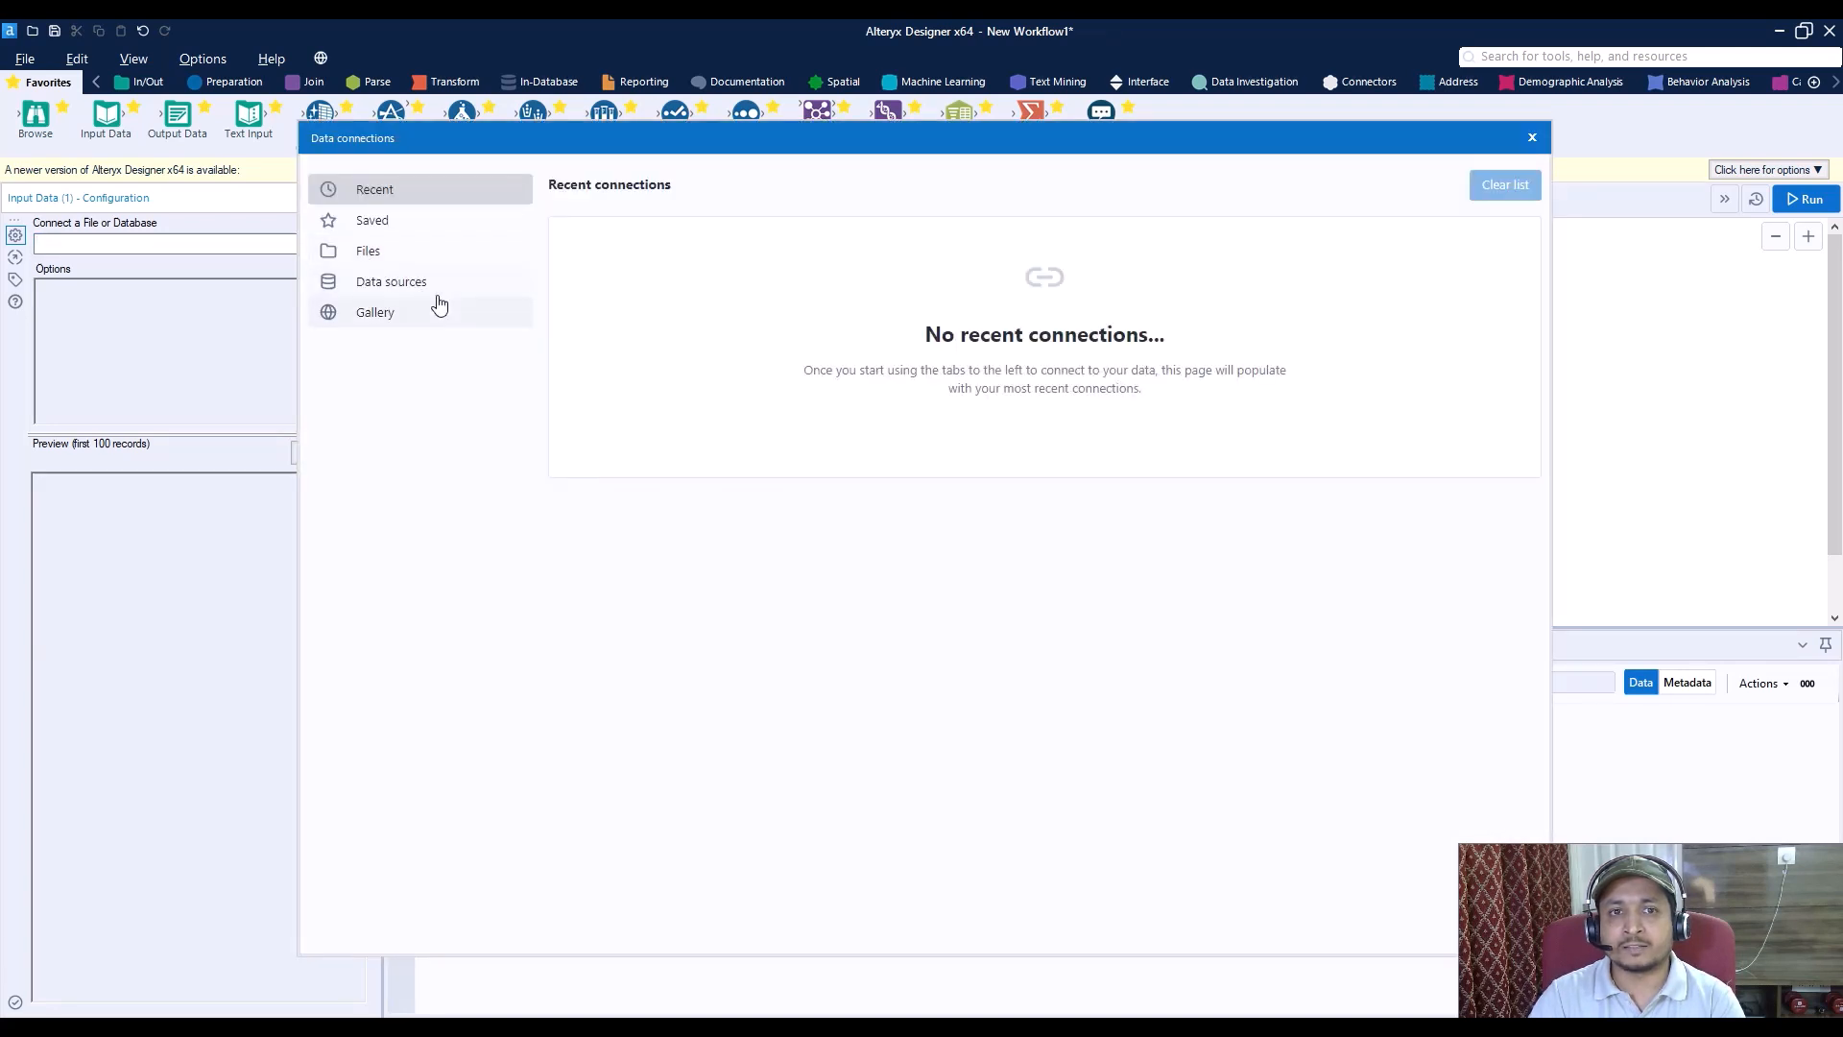
left_click(367, 250)
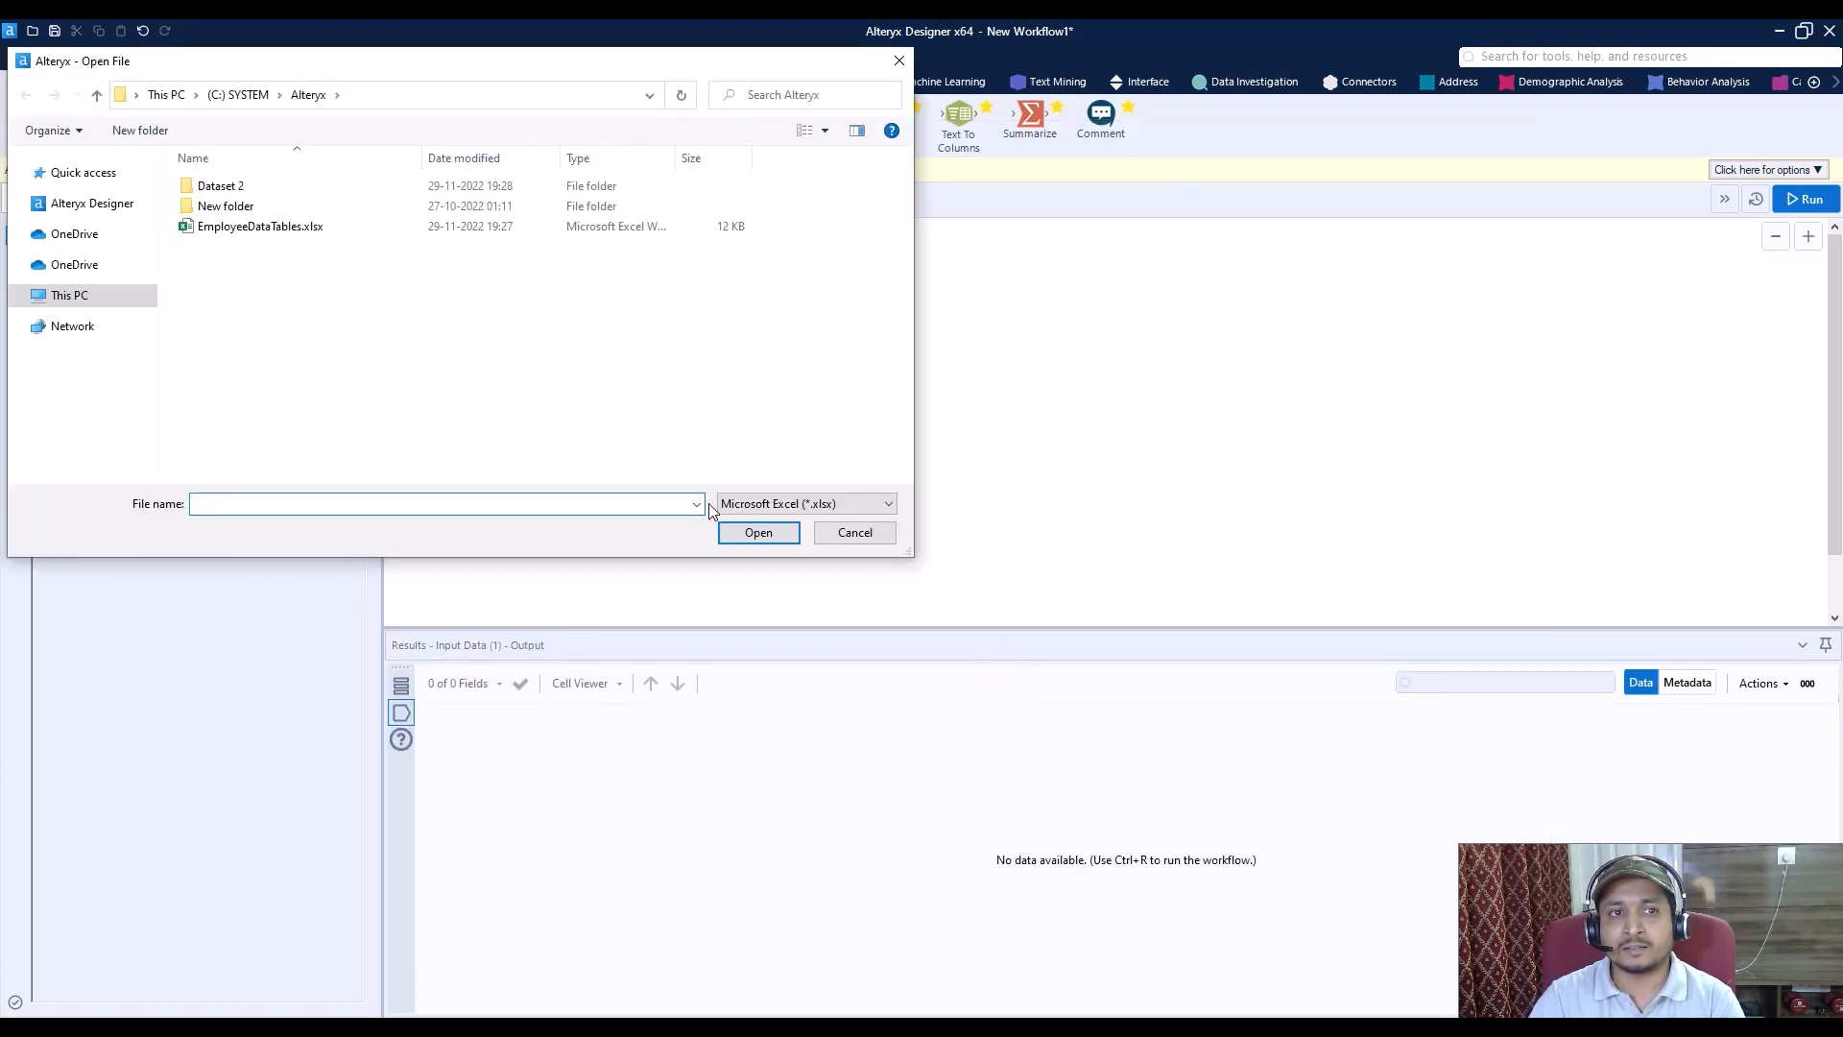
left_click(261, 227)
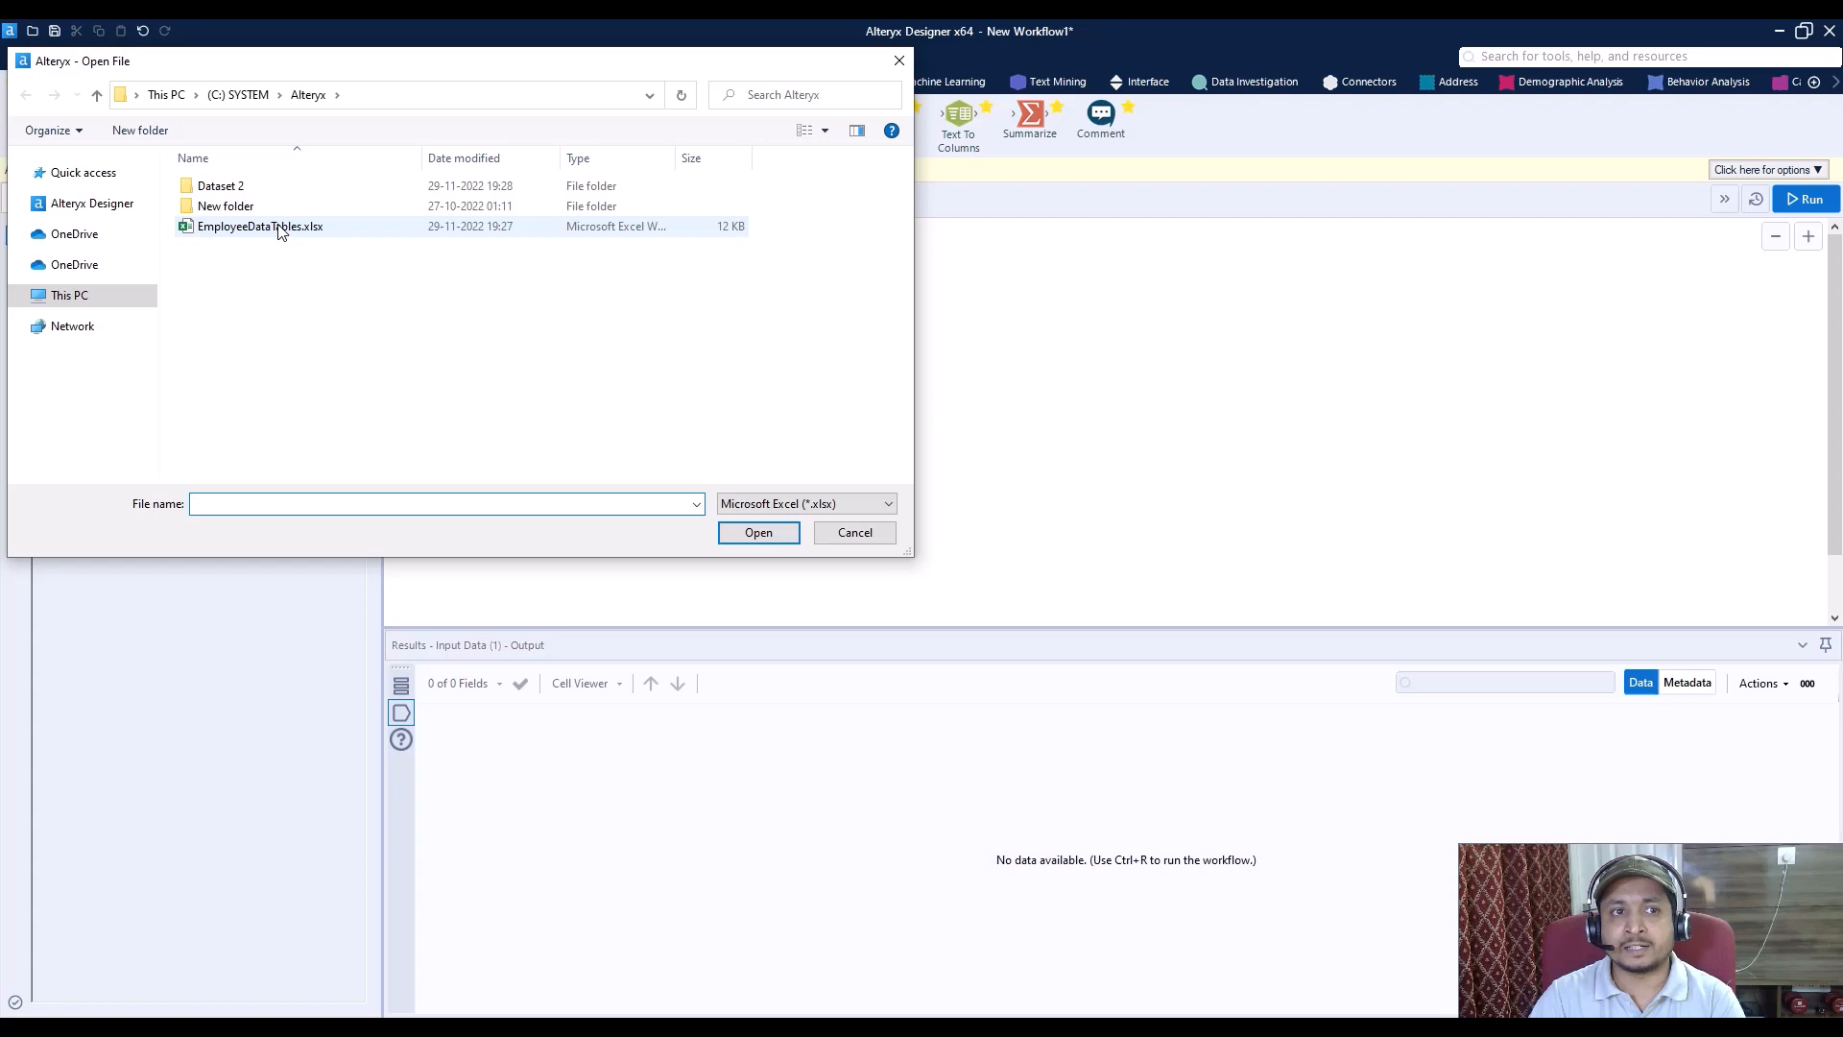
left_click(260, 226)
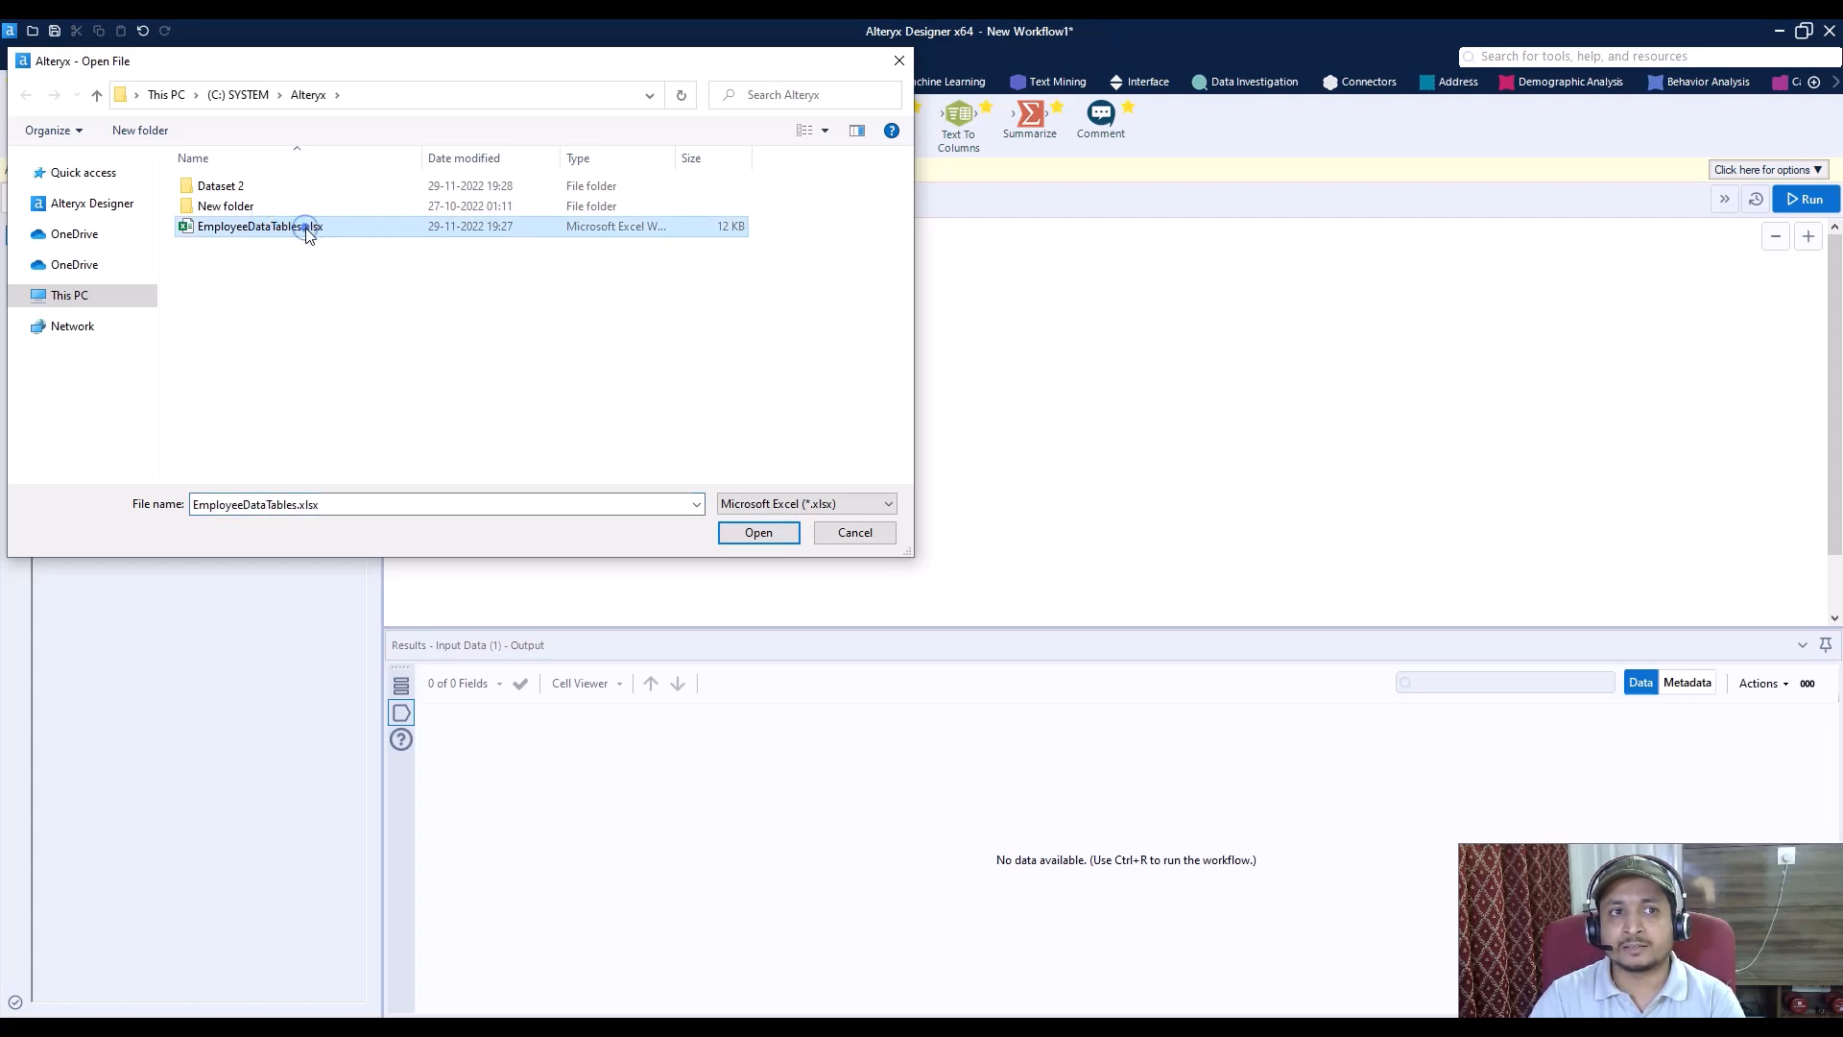
left_click(758, 532)
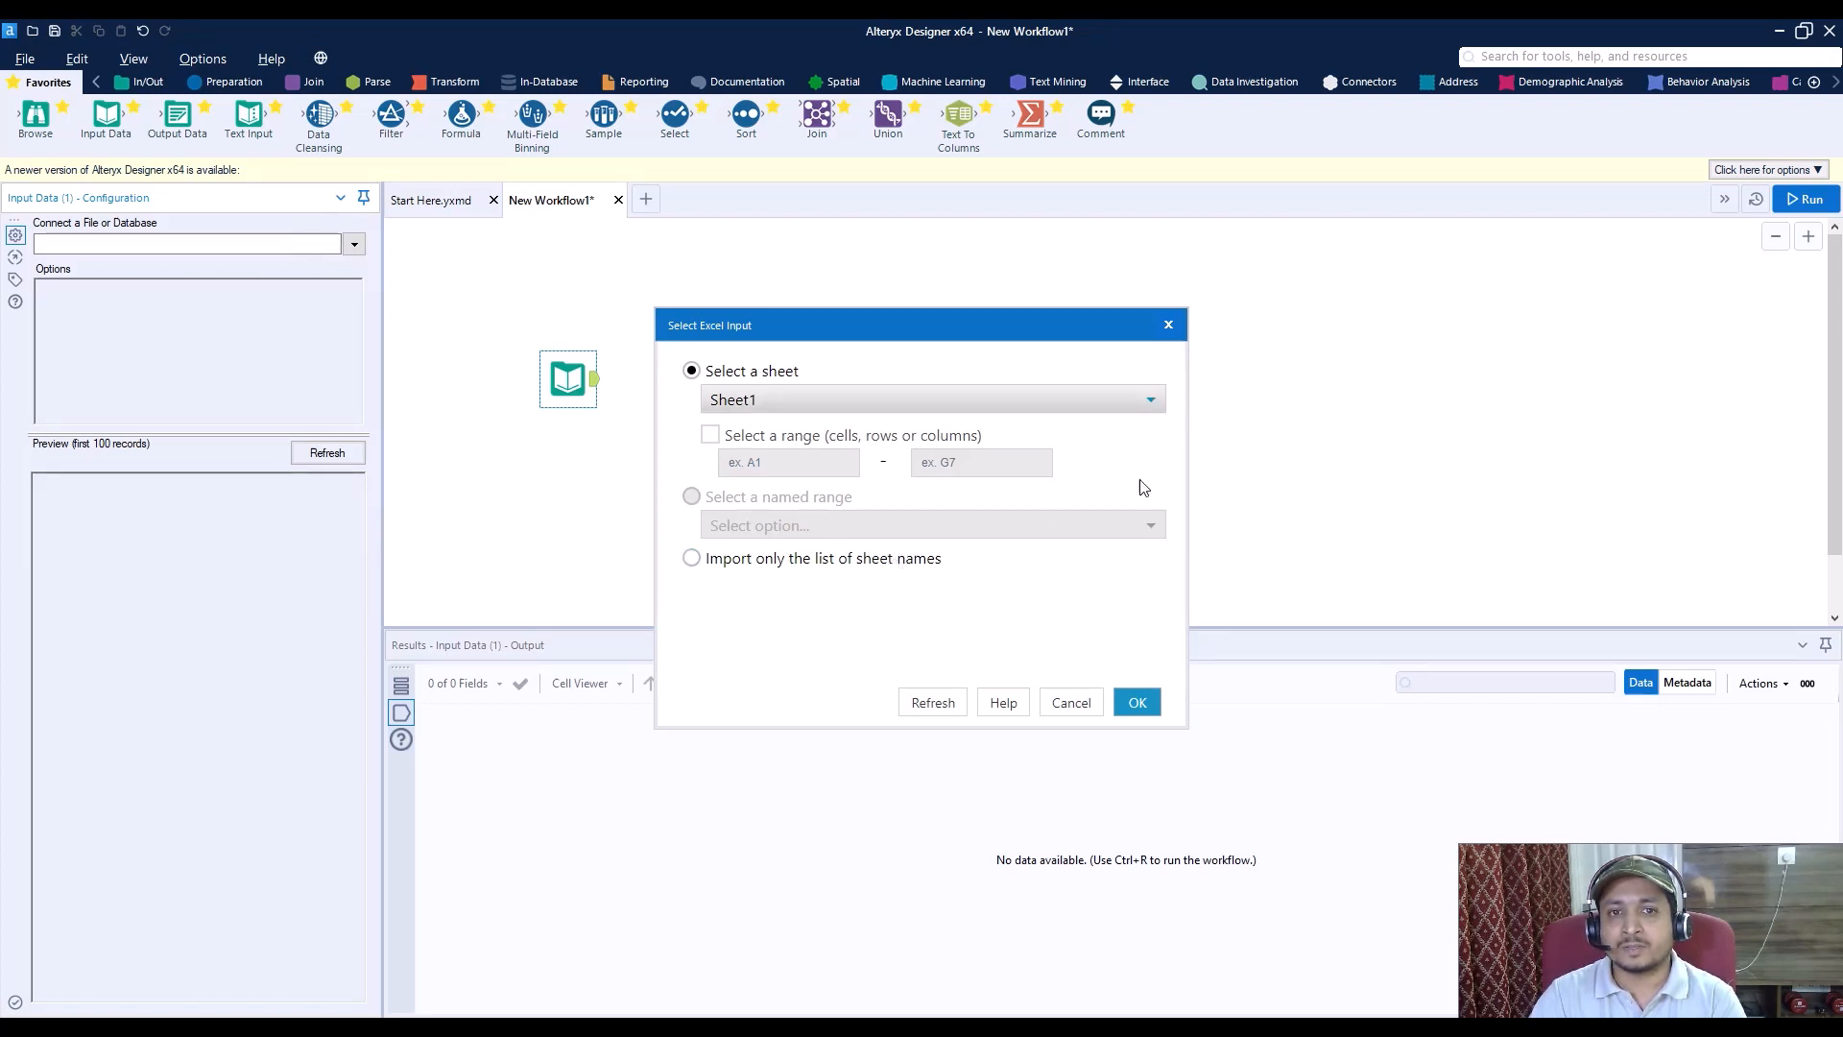
Step: Confirm Sheet1 as the input and scroll through the stacked-table preview
left_click(1136, 702)
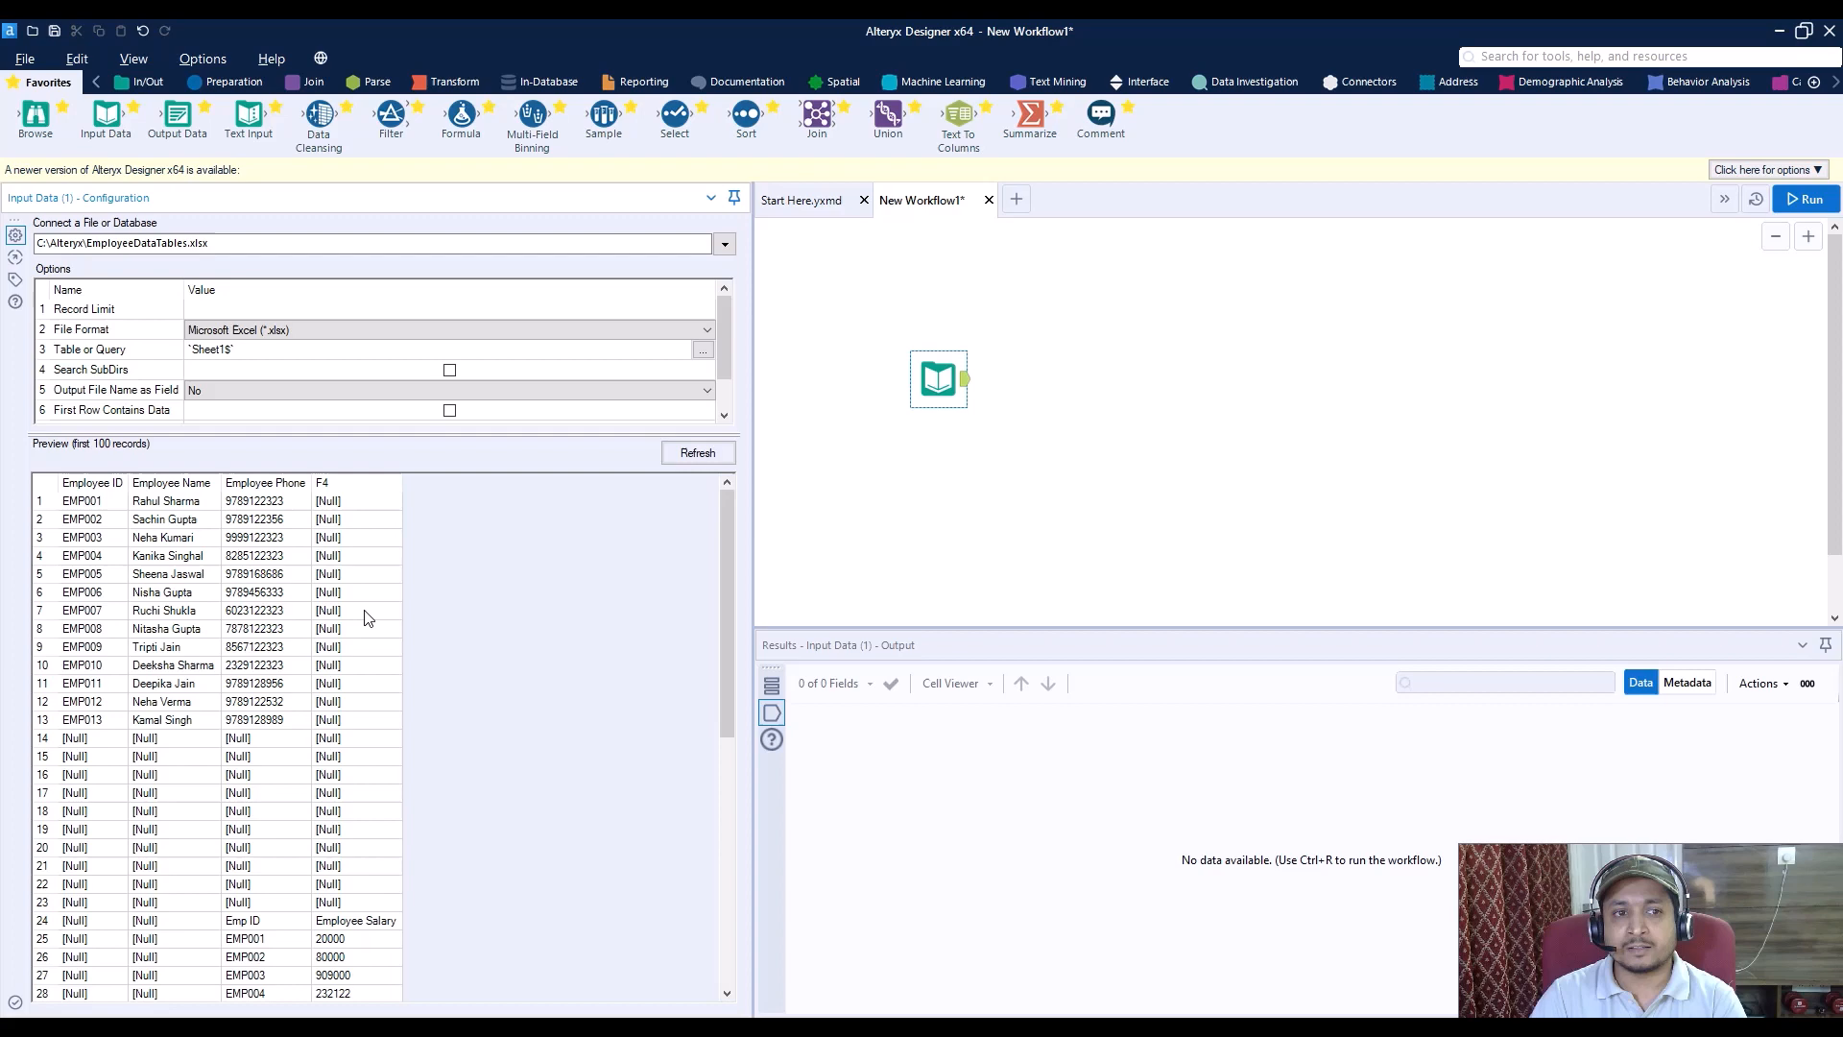
scroll("down", 3)
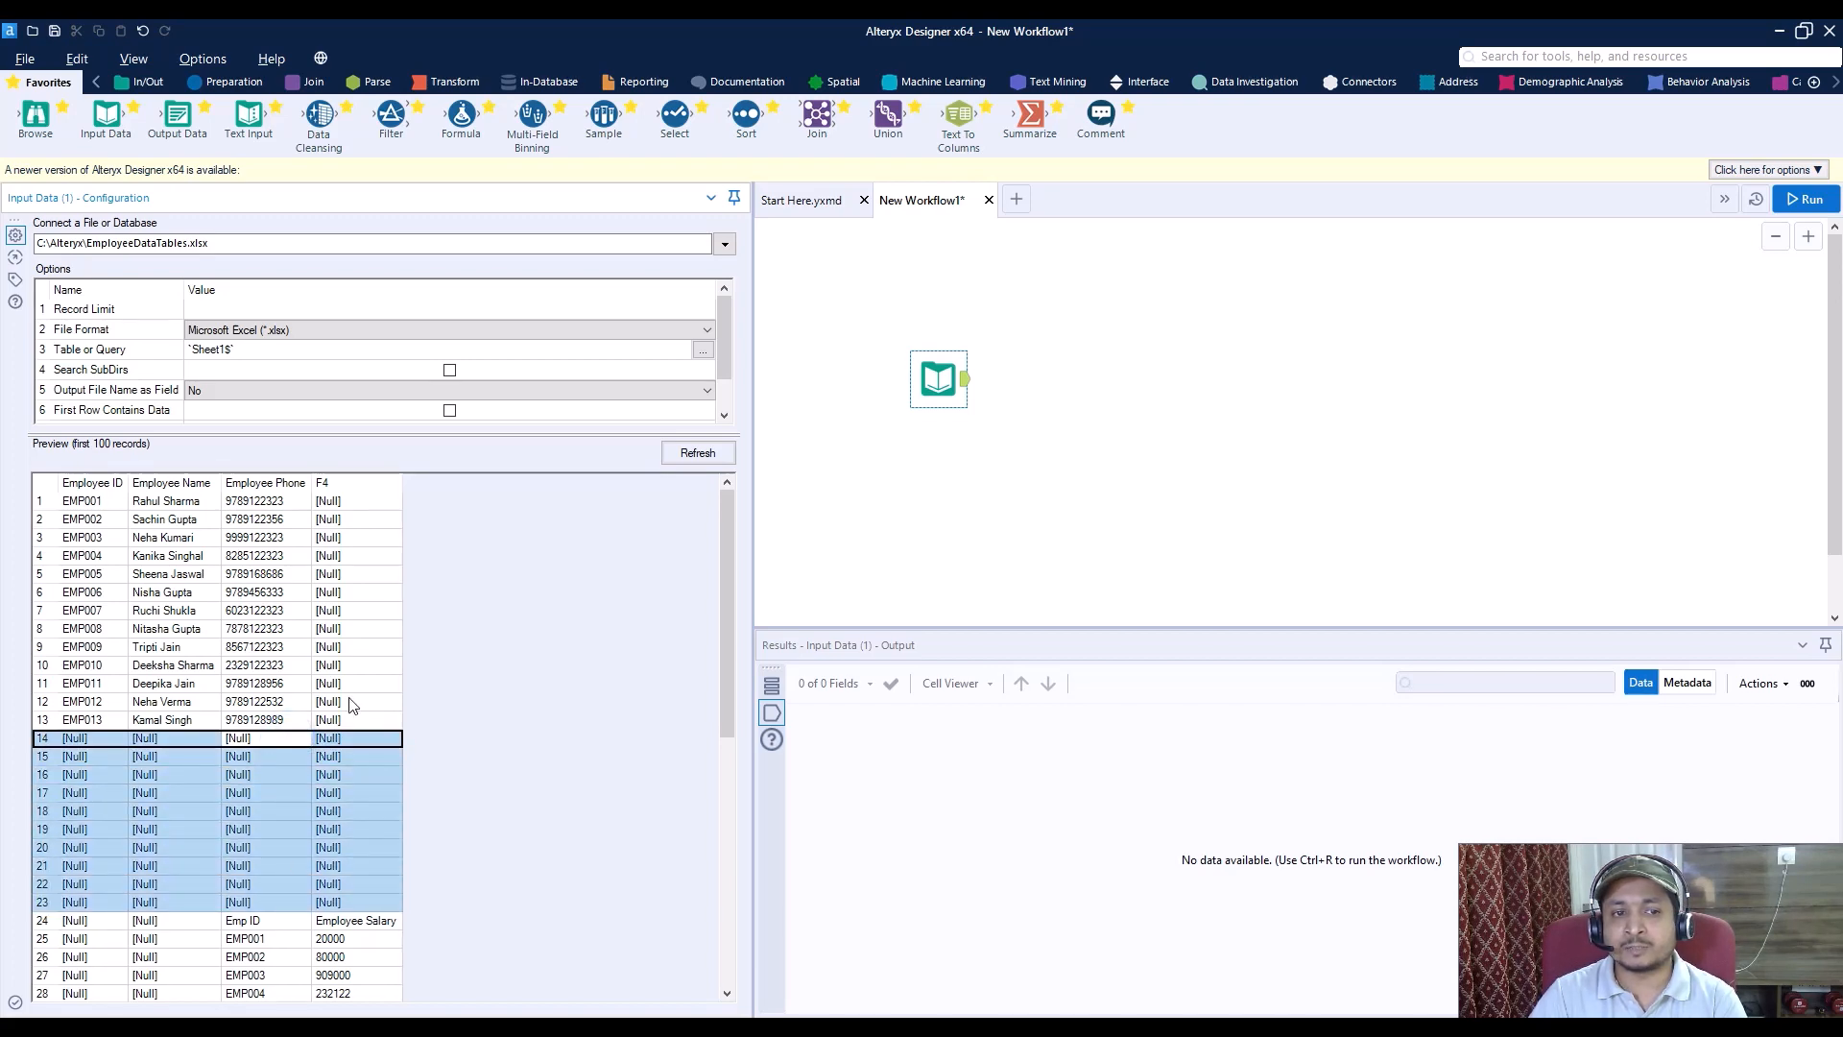
scroll("down", 3)
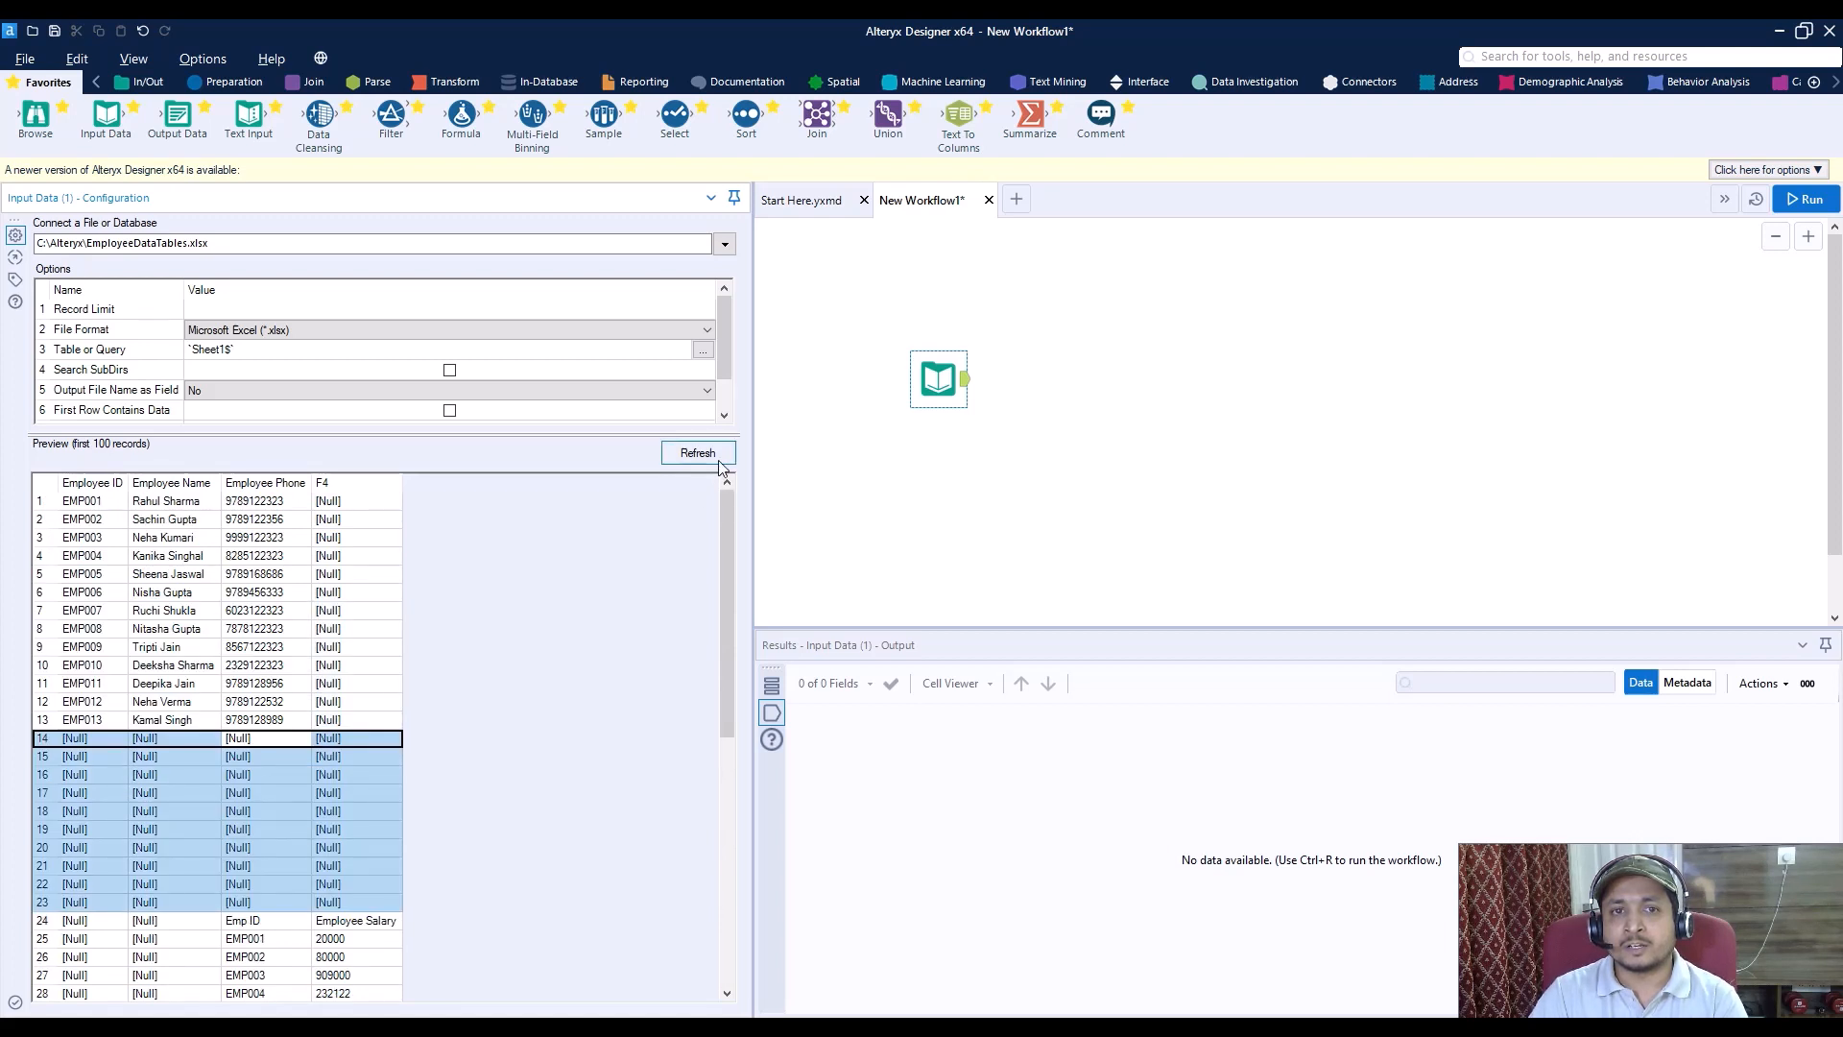
mouse_move(1113, 183)
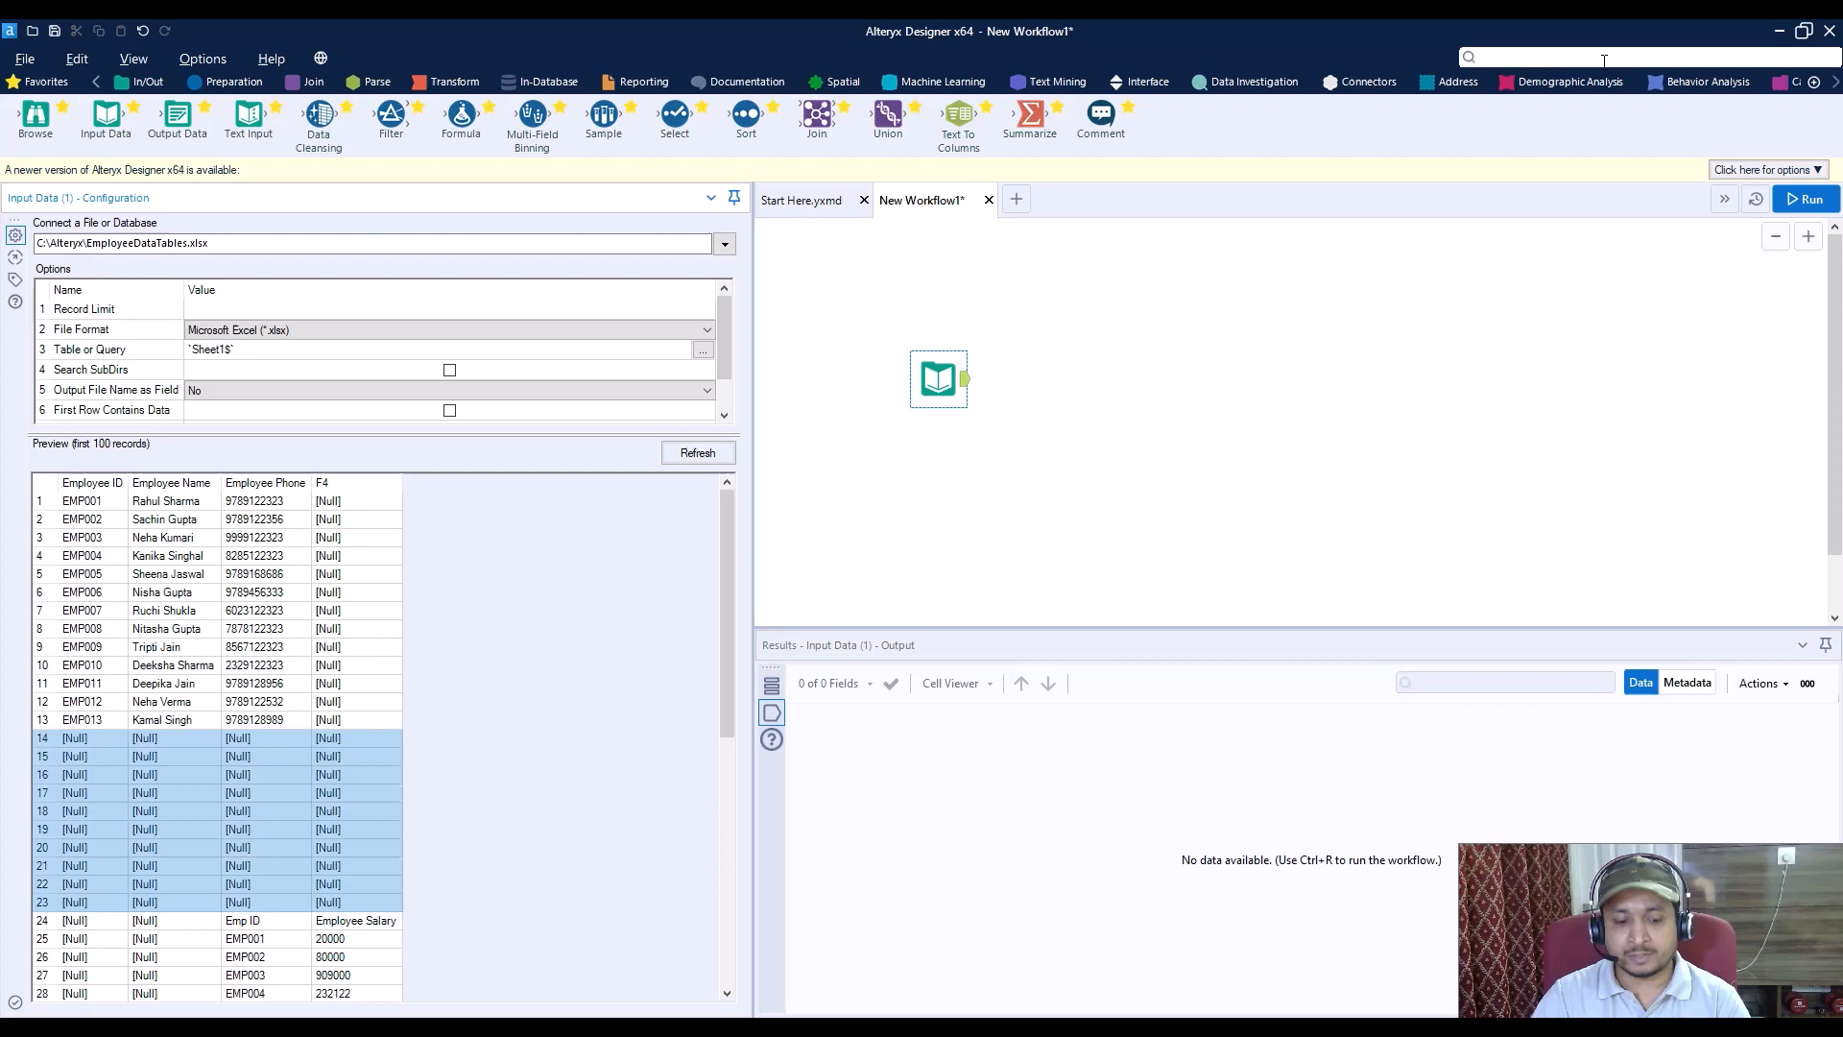
Step: Add a Record ID tool (RecordID, starting at 1) and run to number 53 records
type("rec")
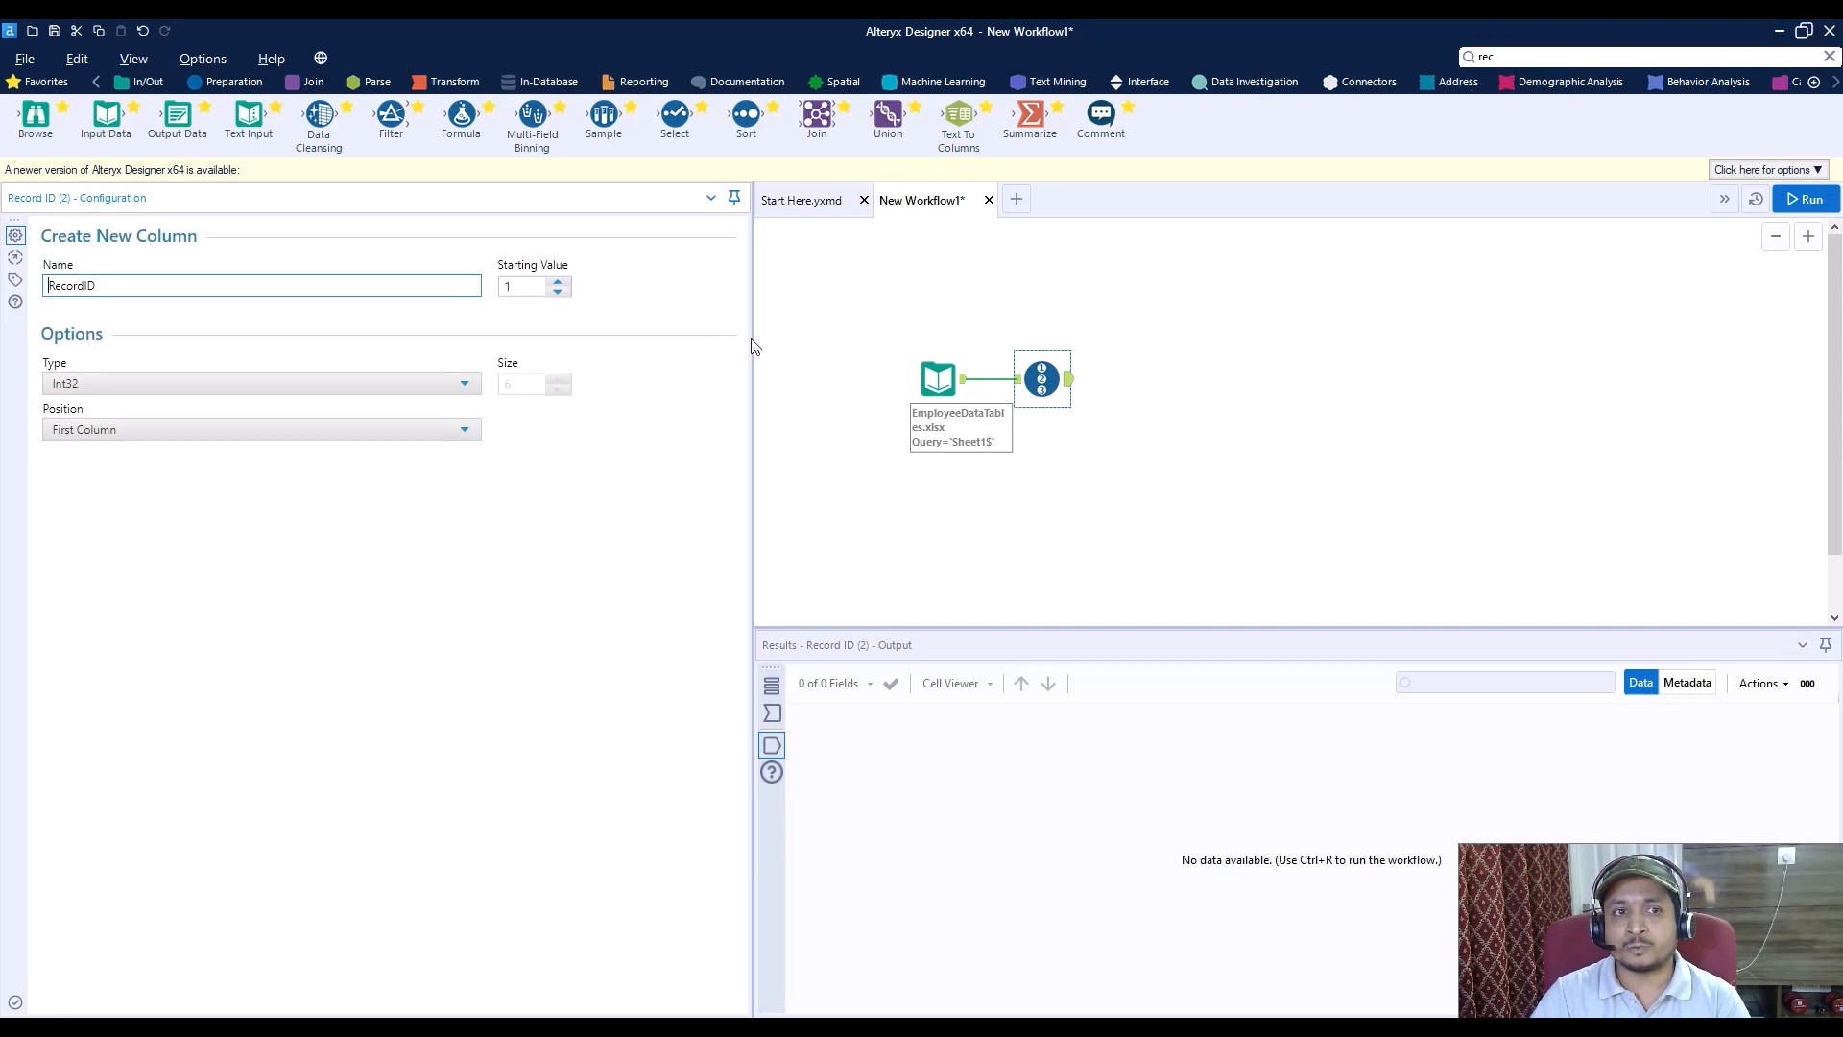
left_click(1806, 198)
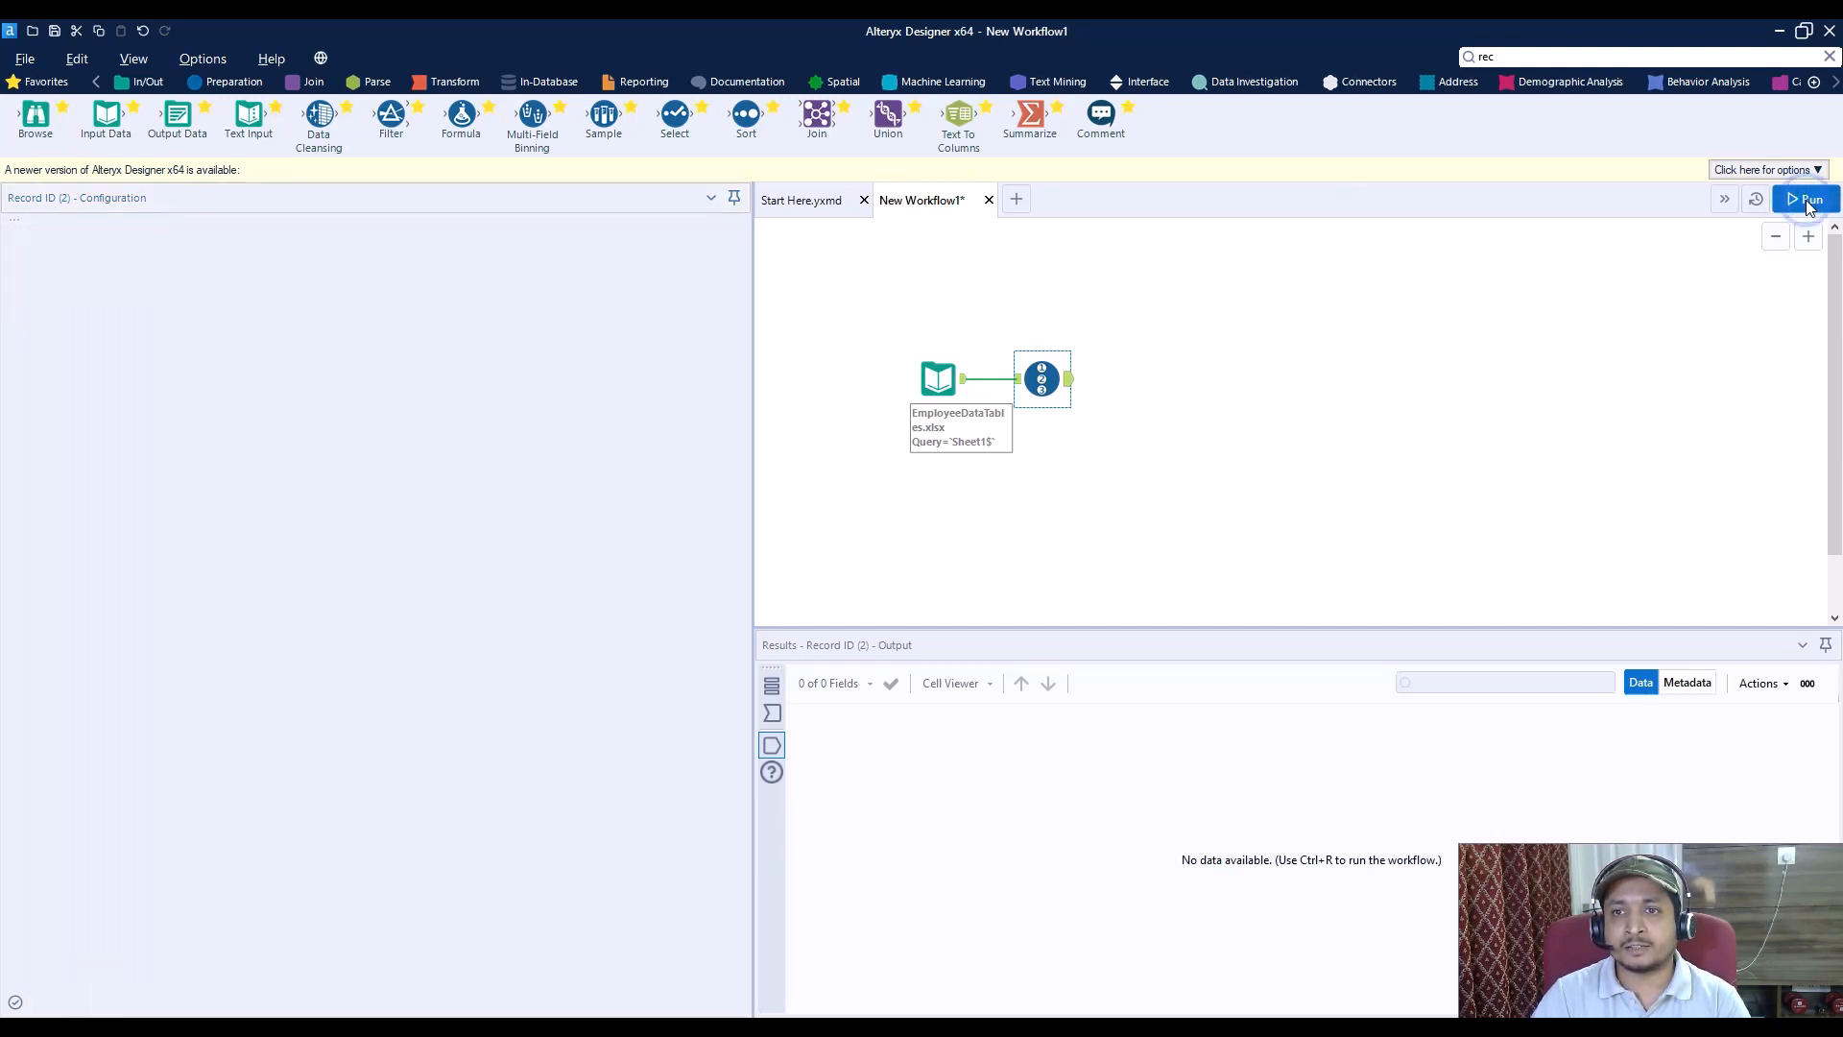
left_click(1806, 199)
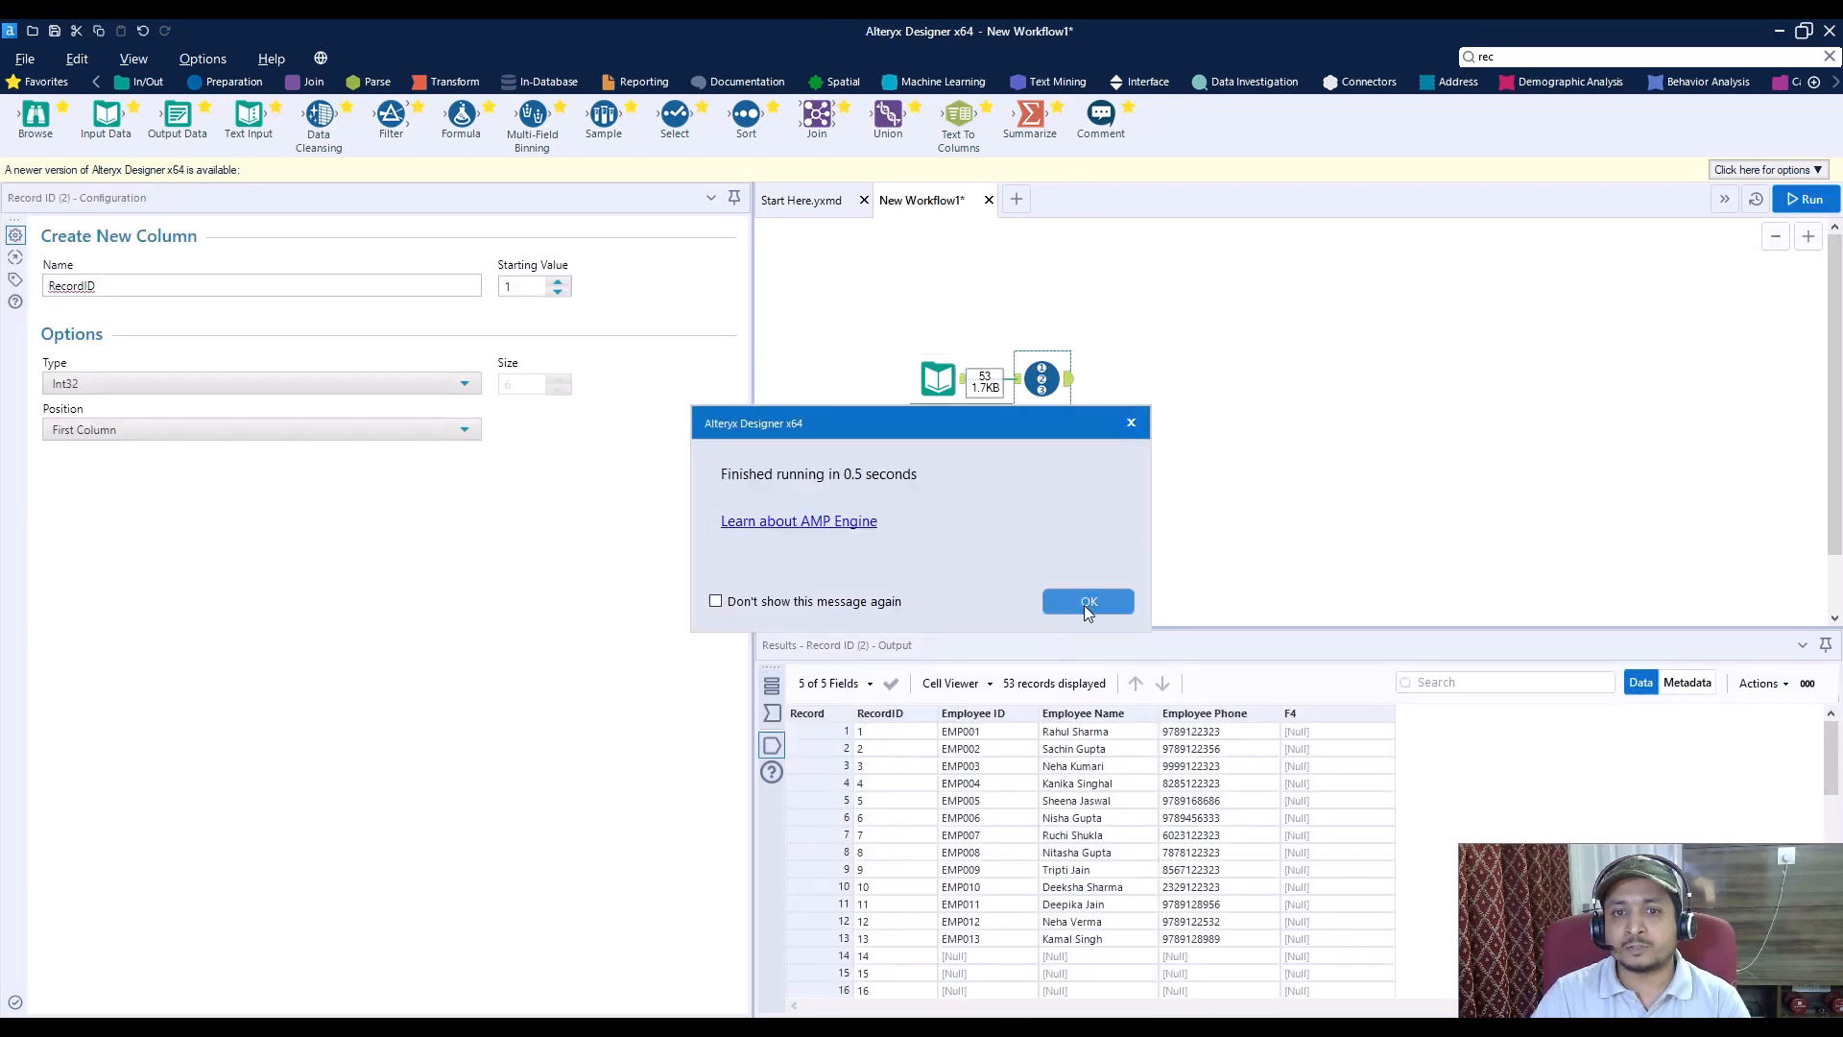
left_click(1087, 601)
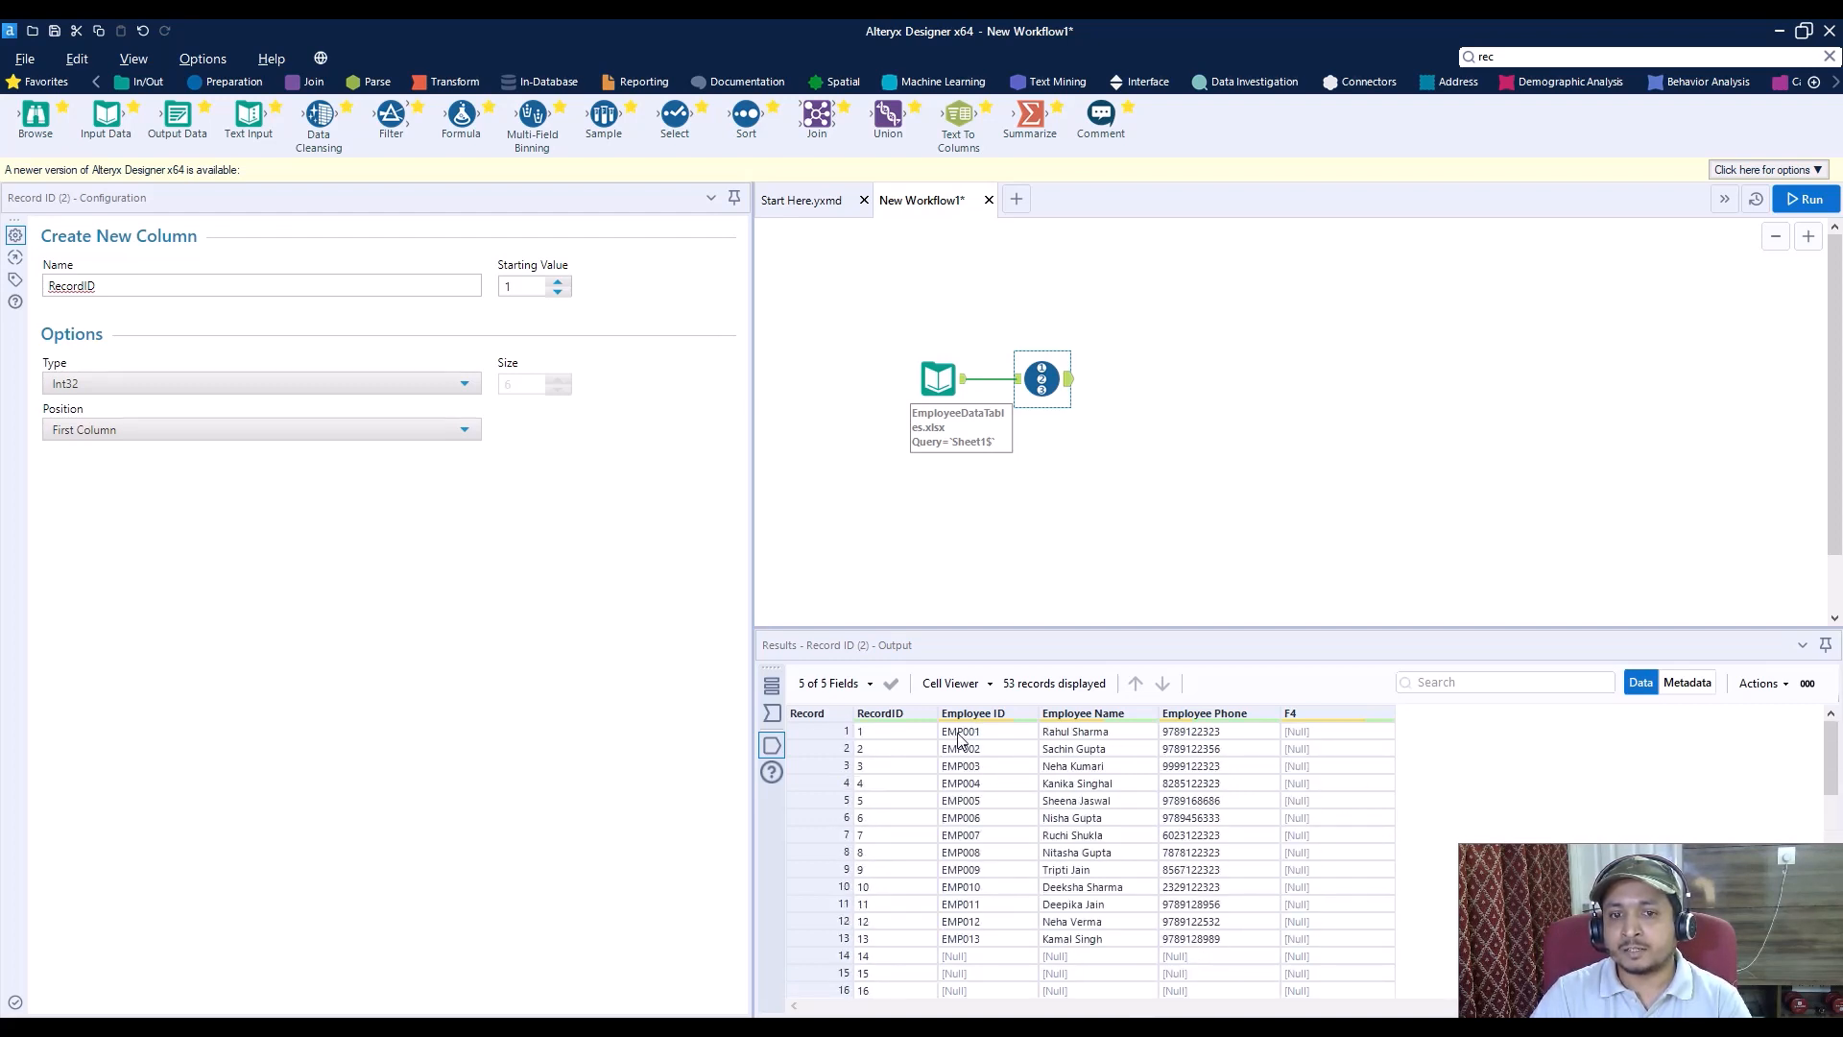
mouse_move(891, 733)
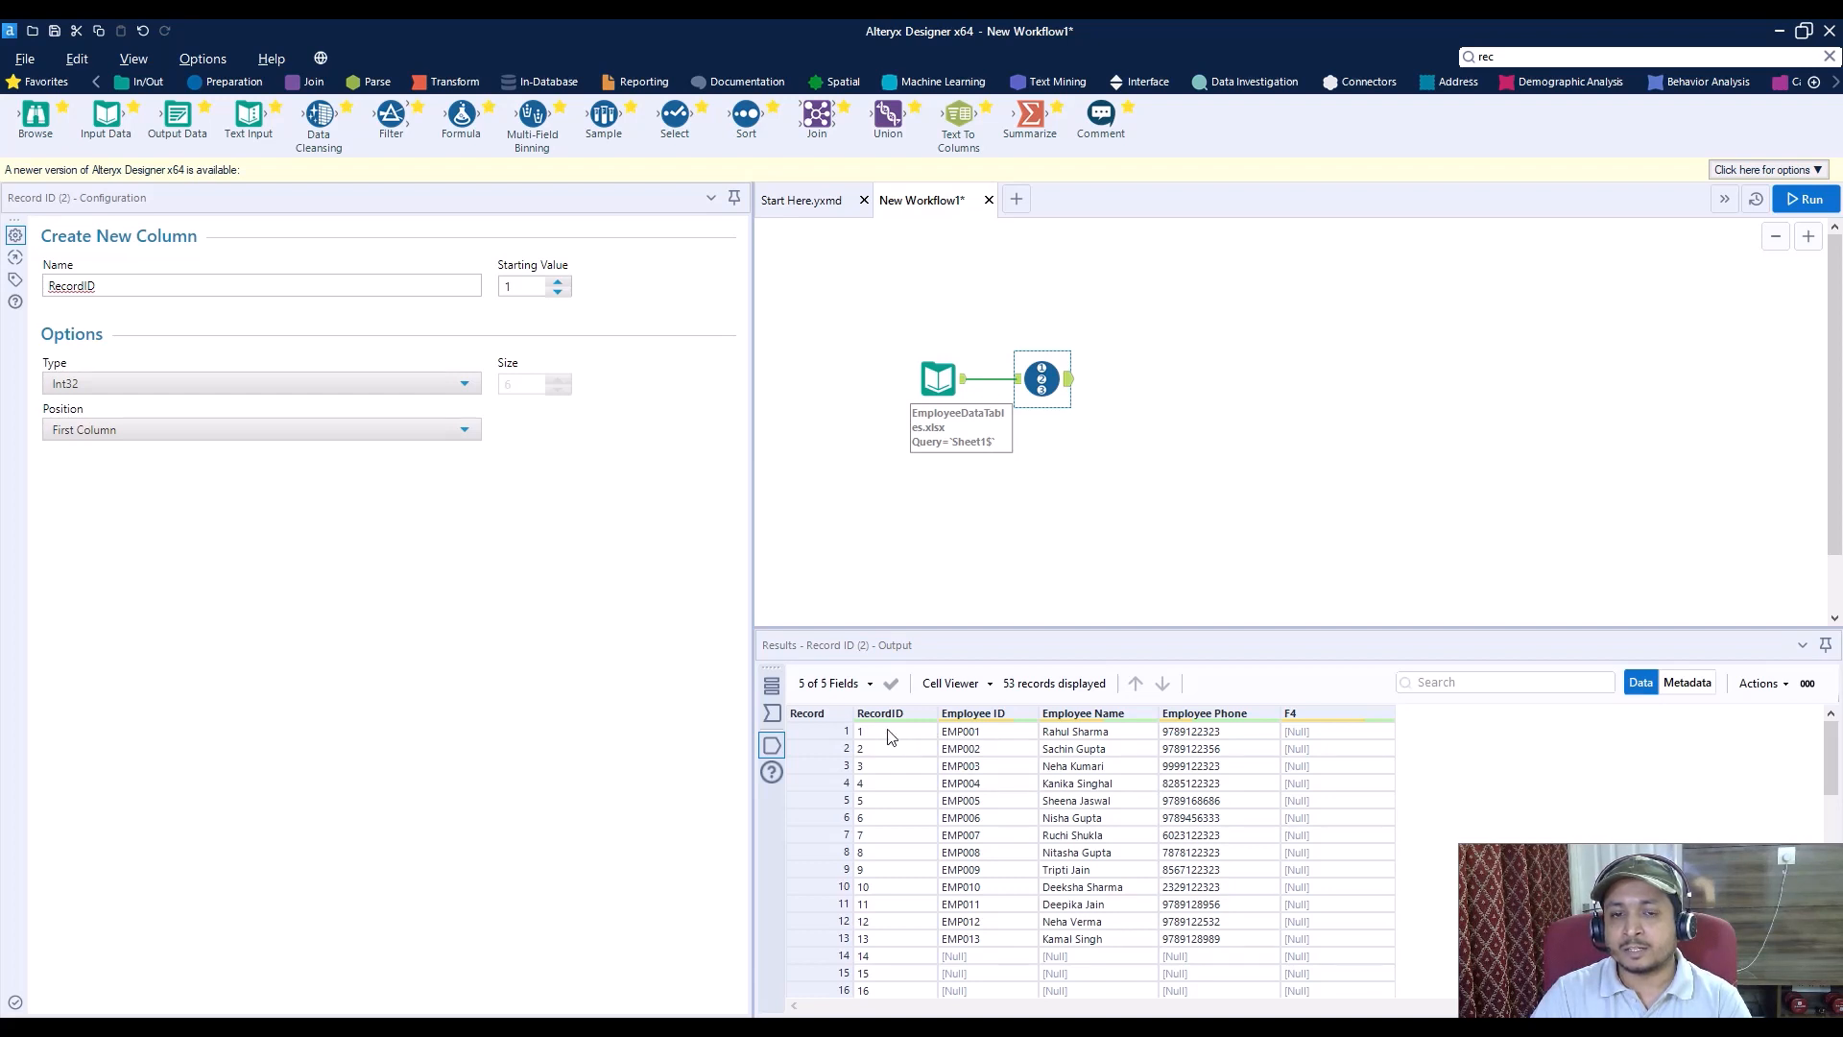
mouse_move(894, 955)
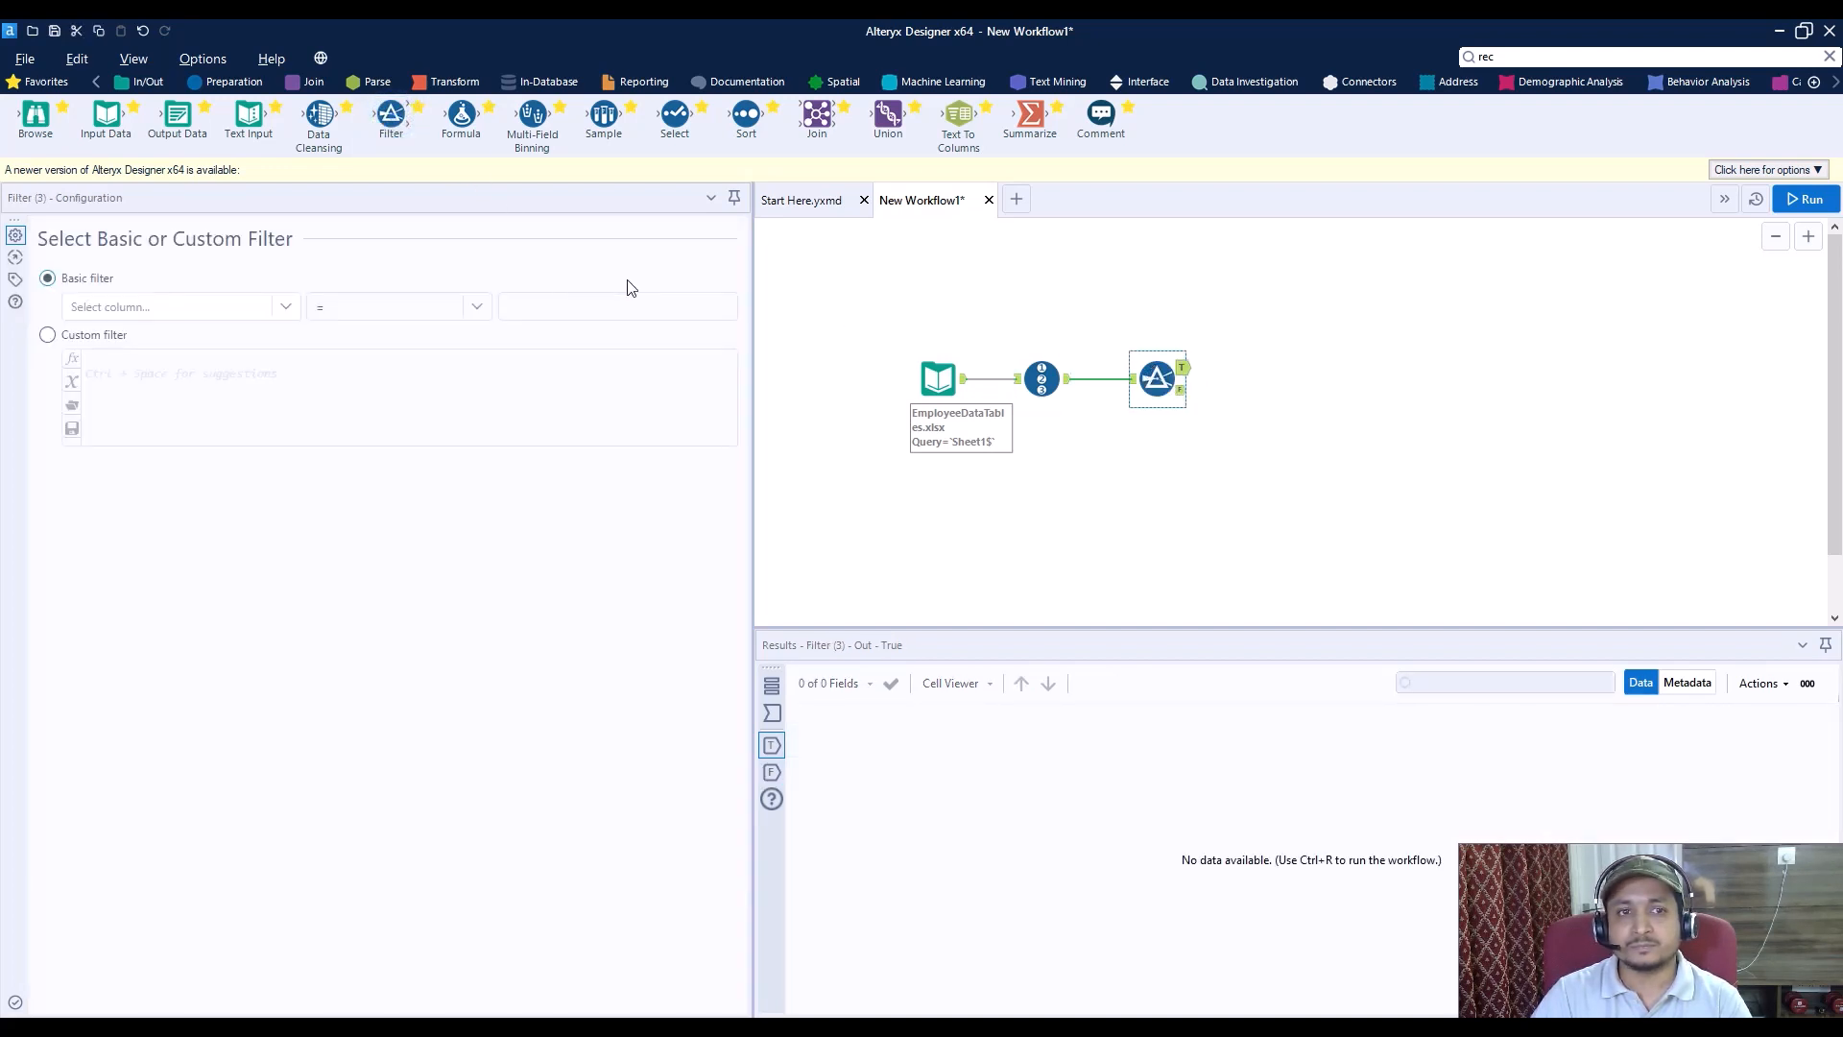
mouse_move(191, 332)
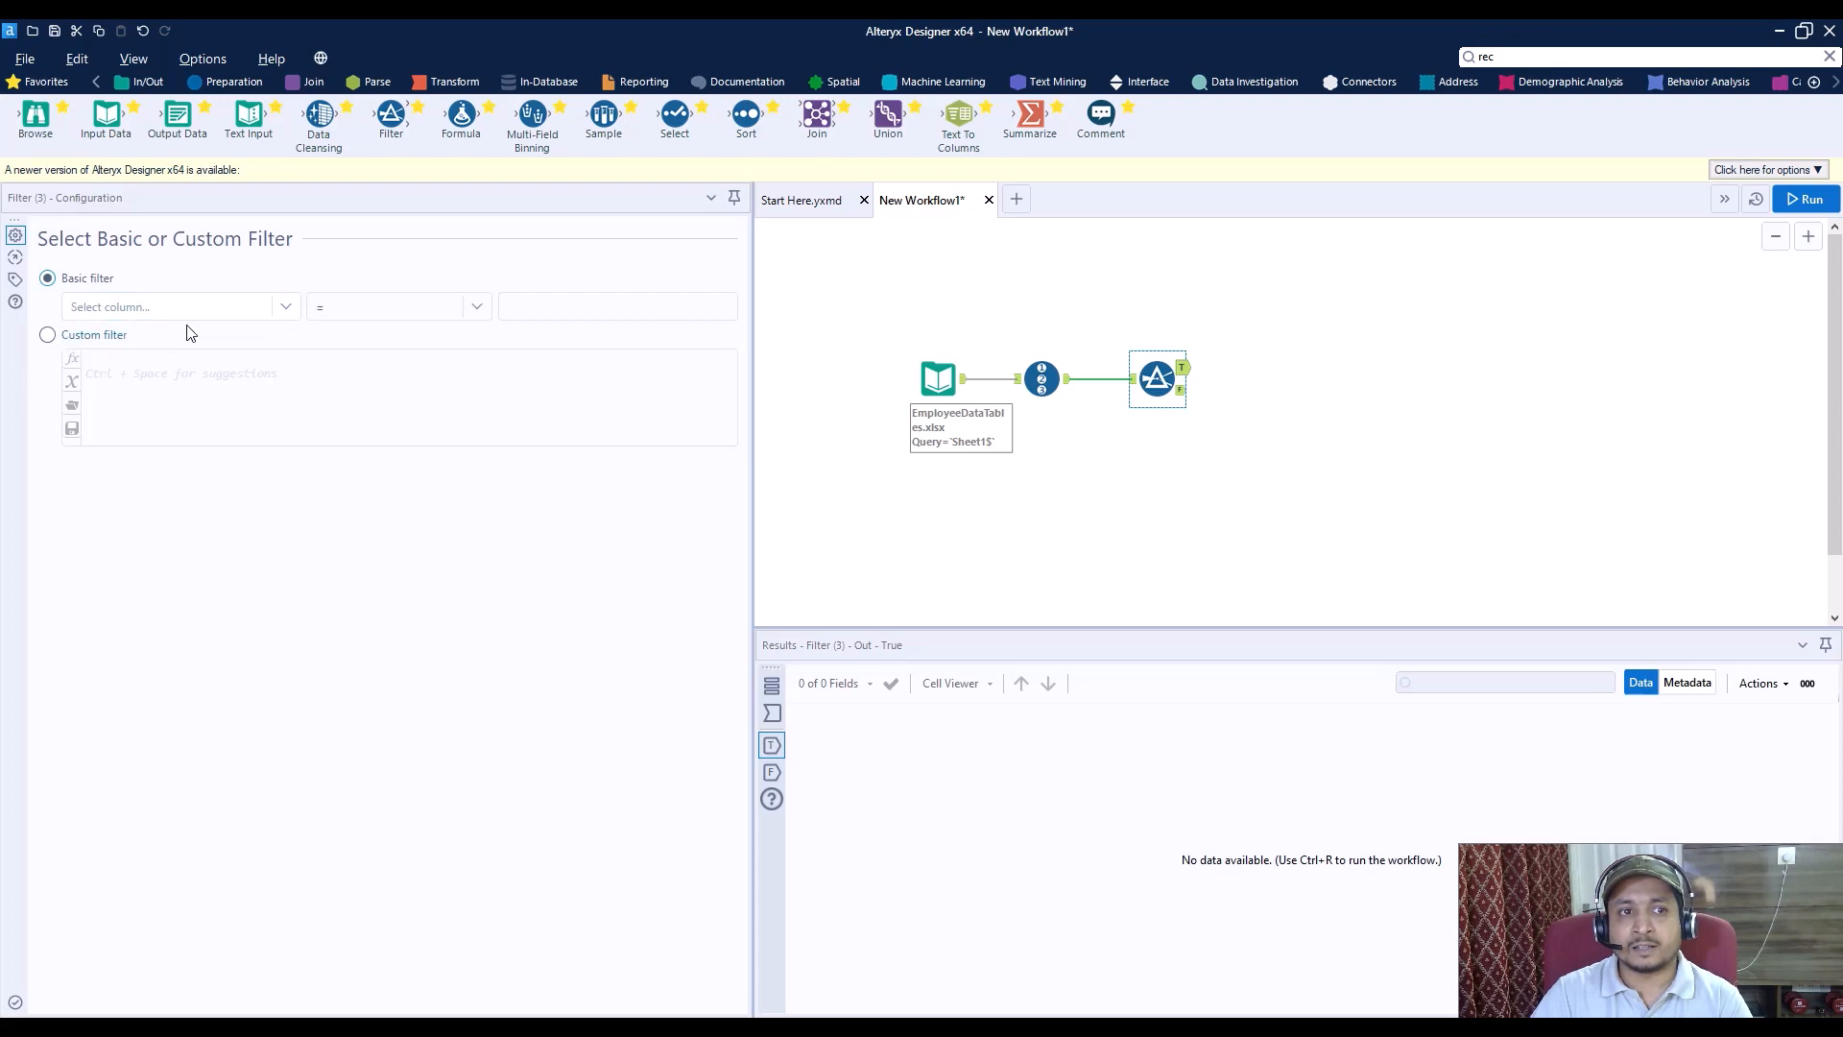
Step: Filter on RecordID < 14, run, and view the 13 True-output rows
left_click(177, 306)
type("14")
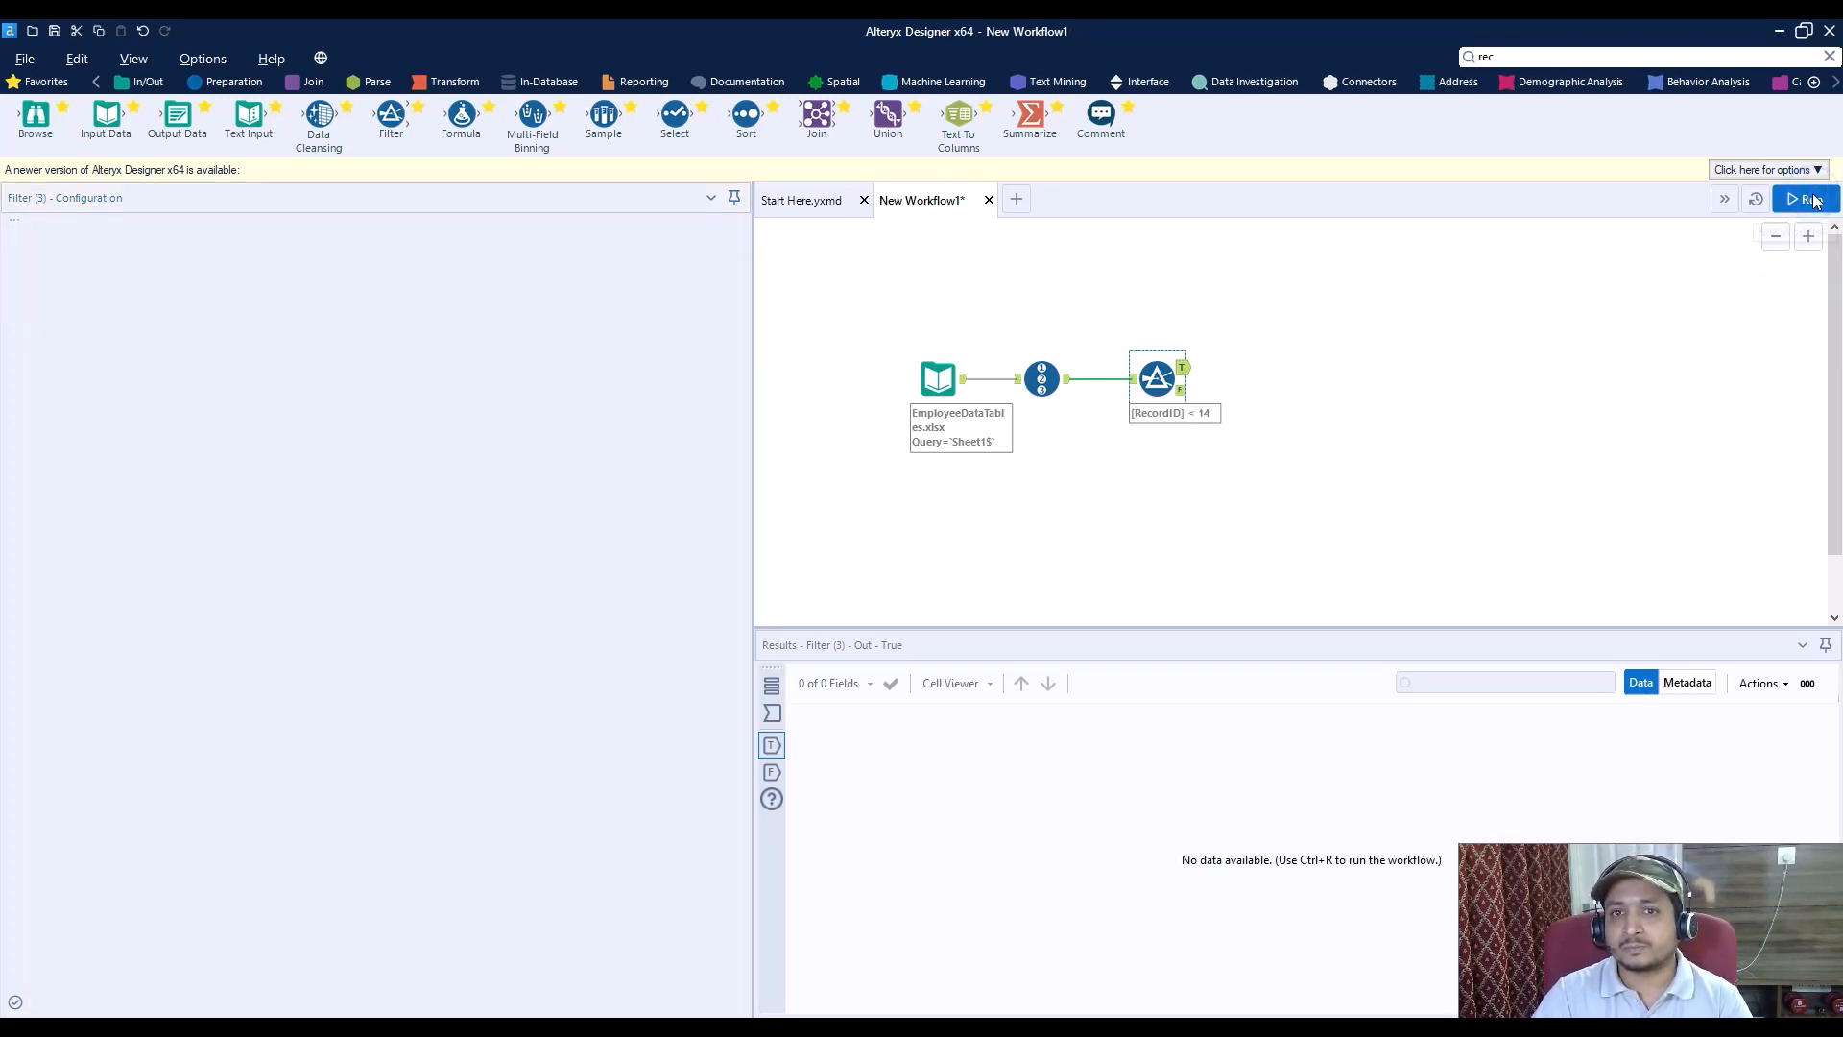
left_click(1806, 199)
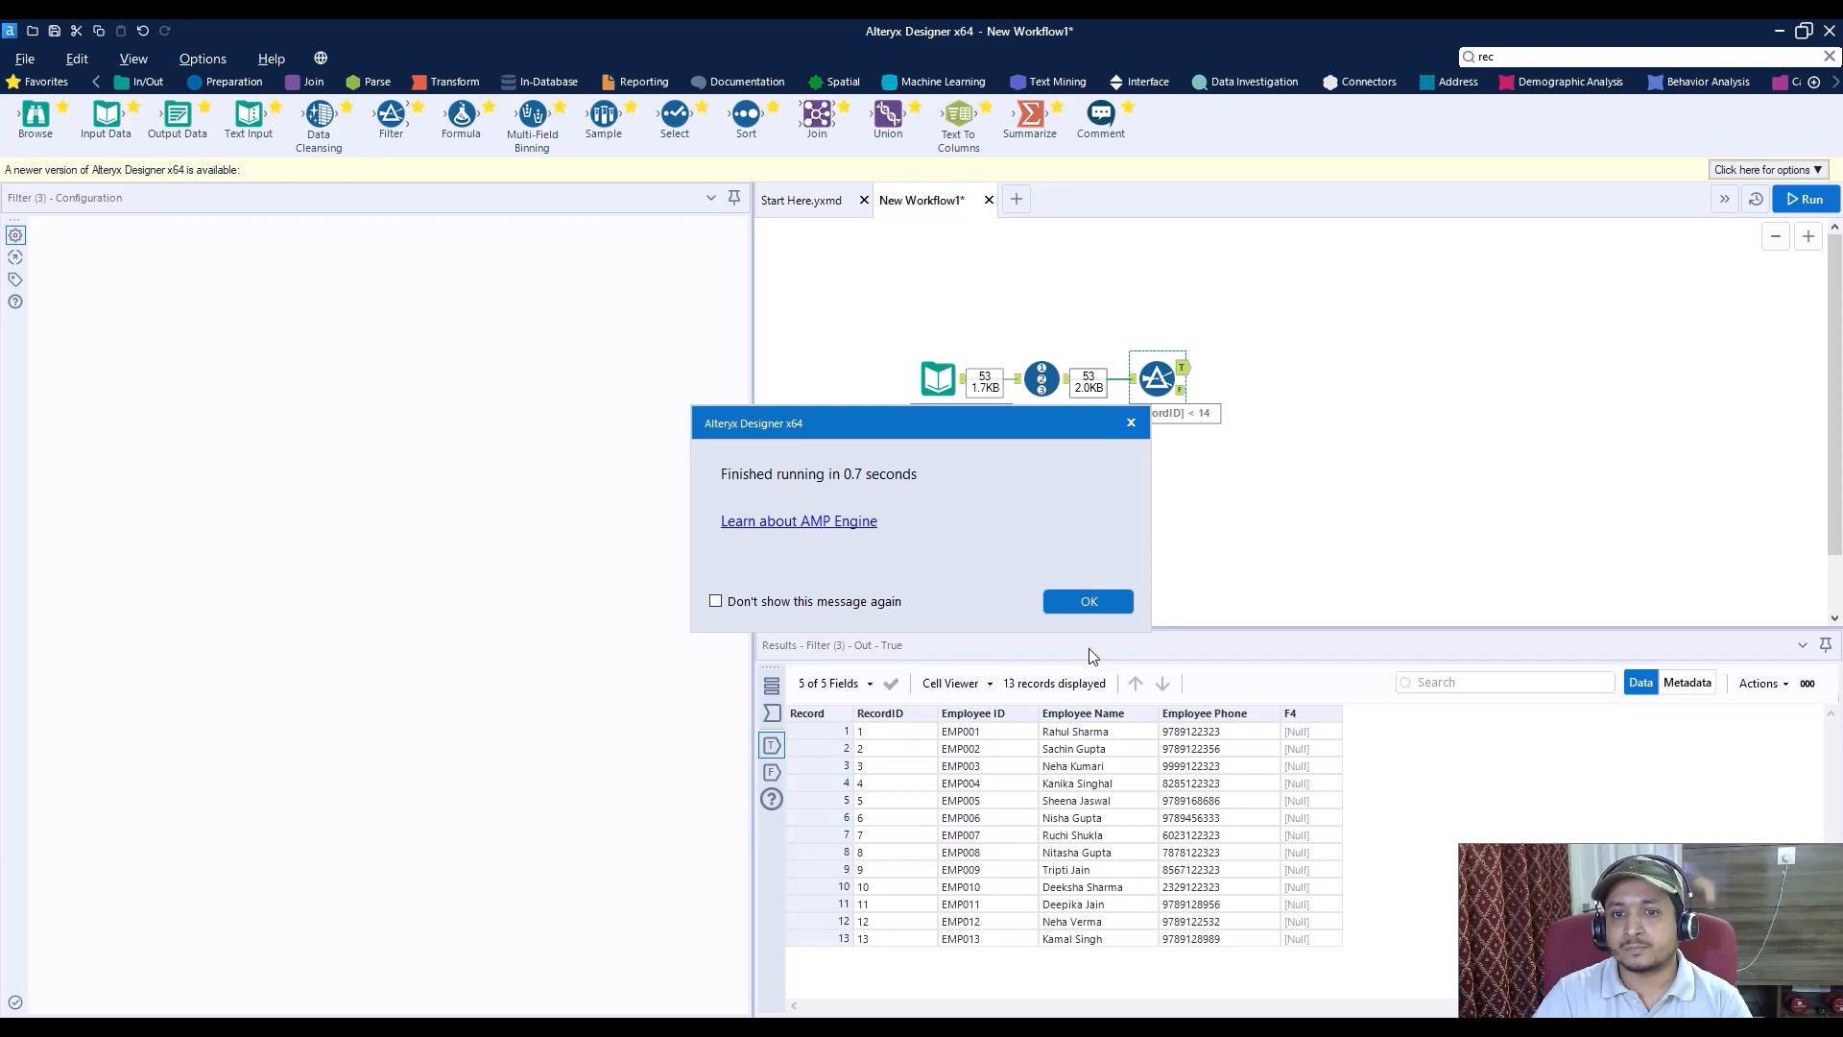
left_click(1087, 601)
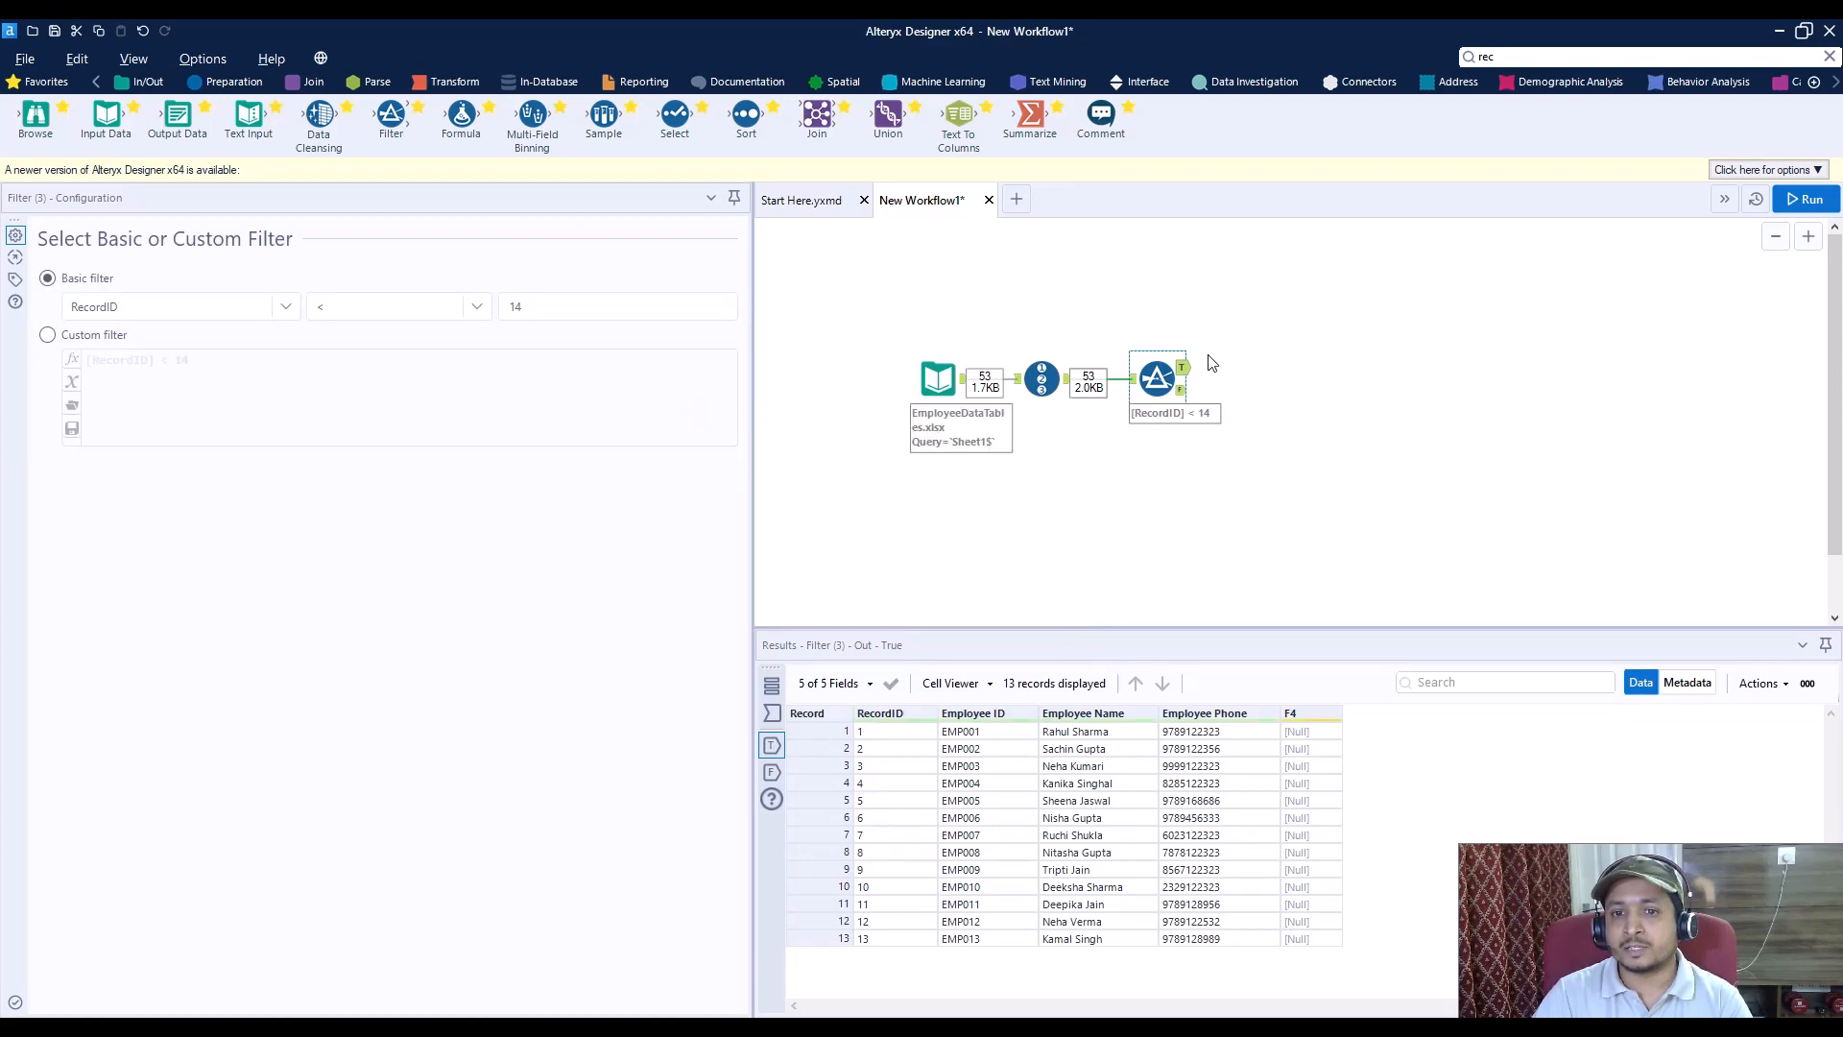
left_click(1806, 198)
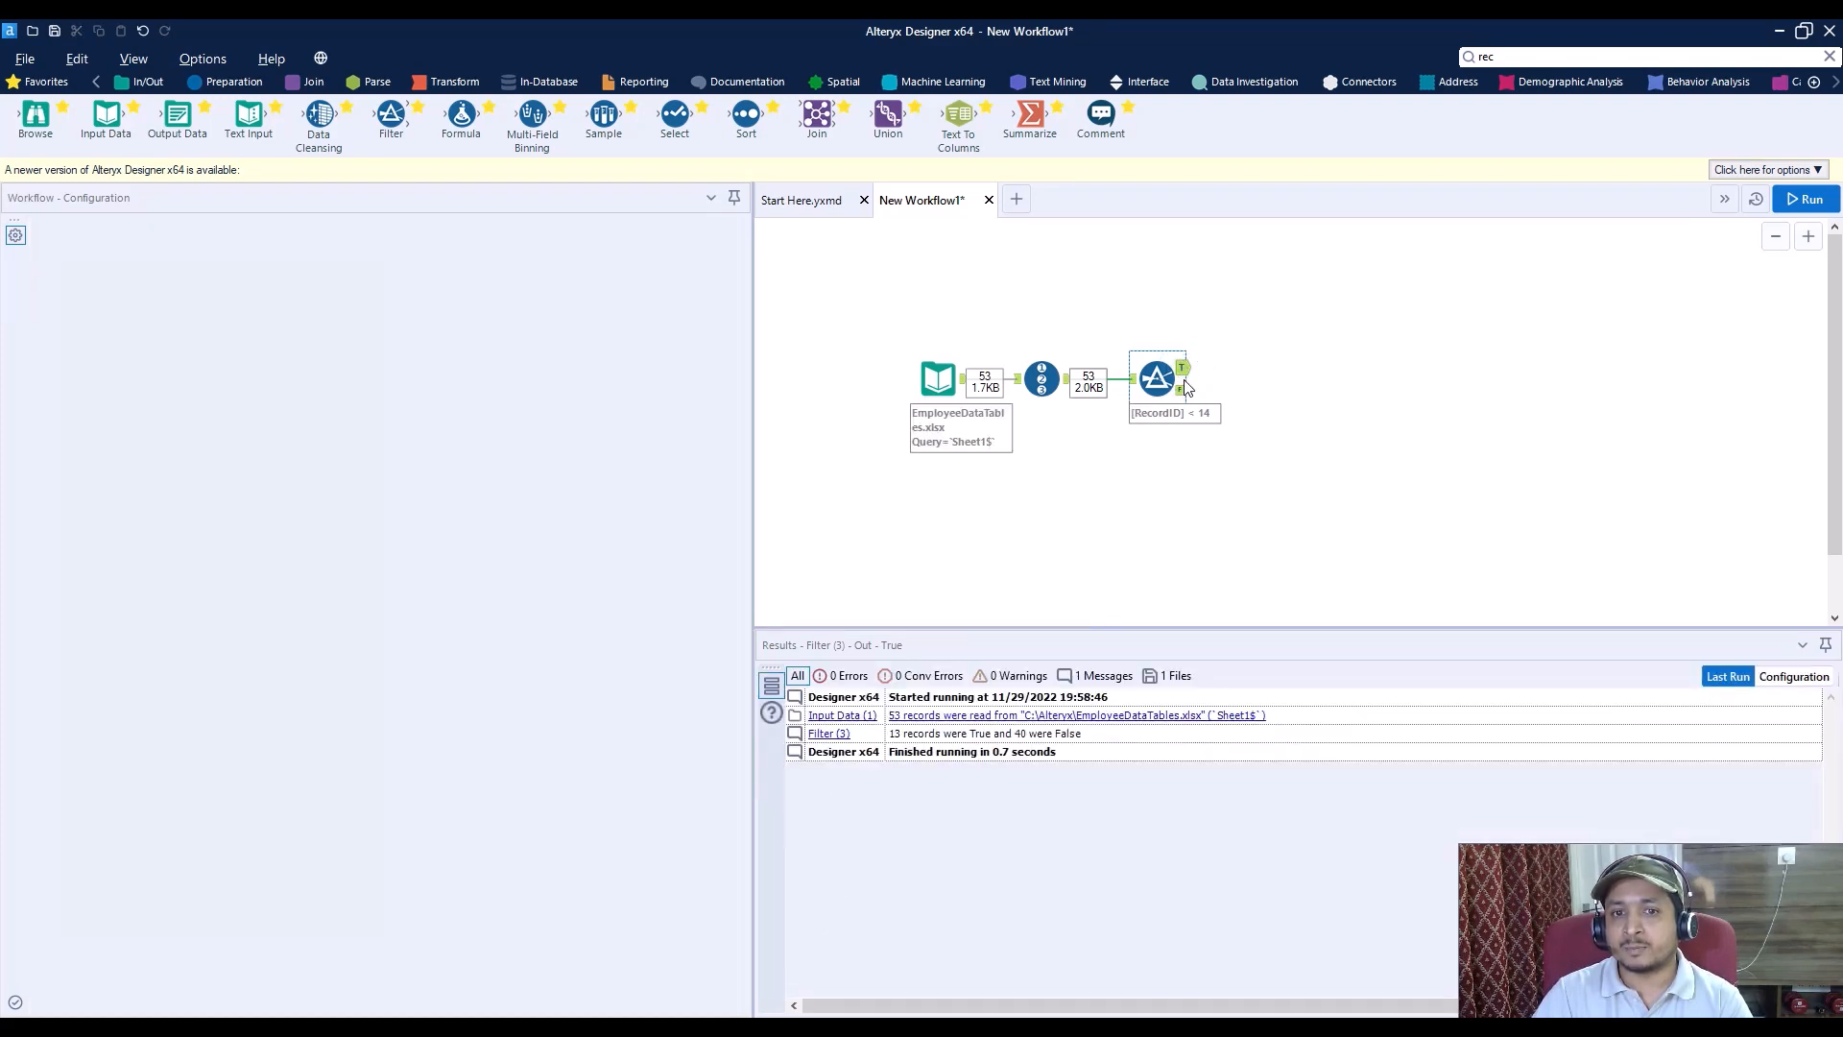
left_click(1158, 377)
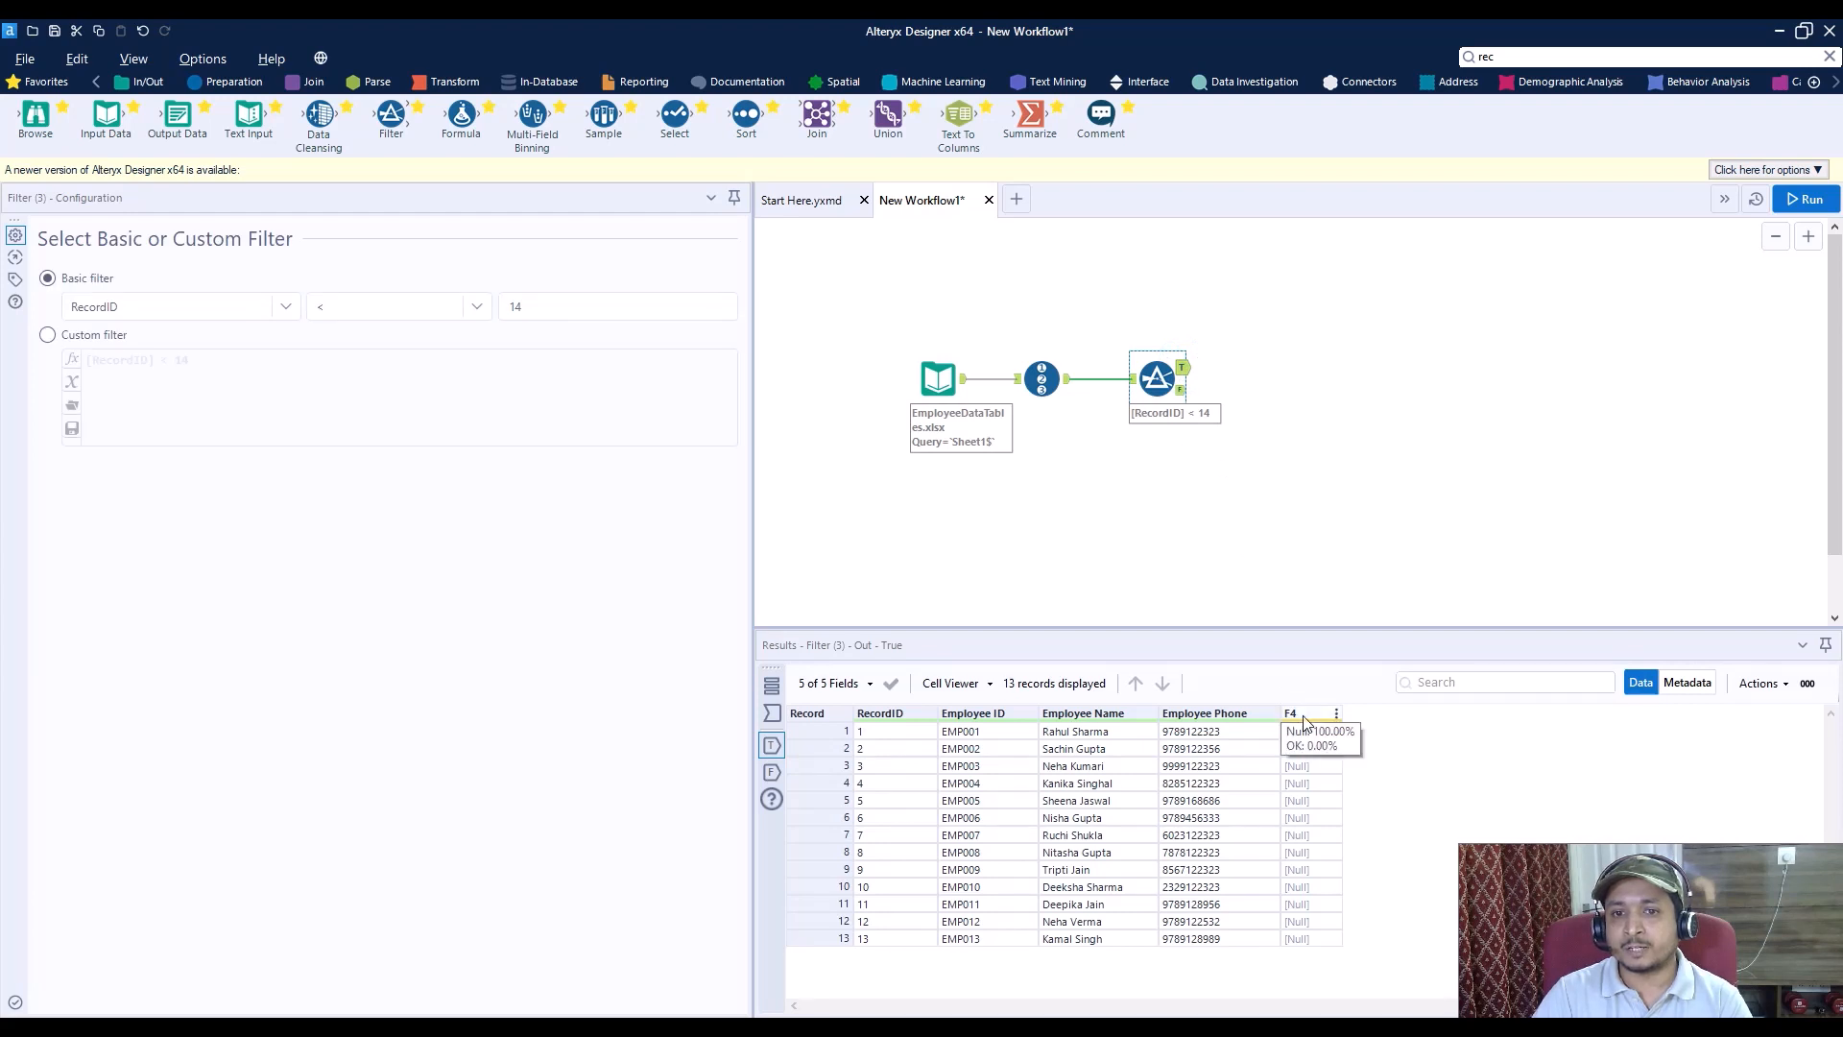
mouse_move(1330, 768)
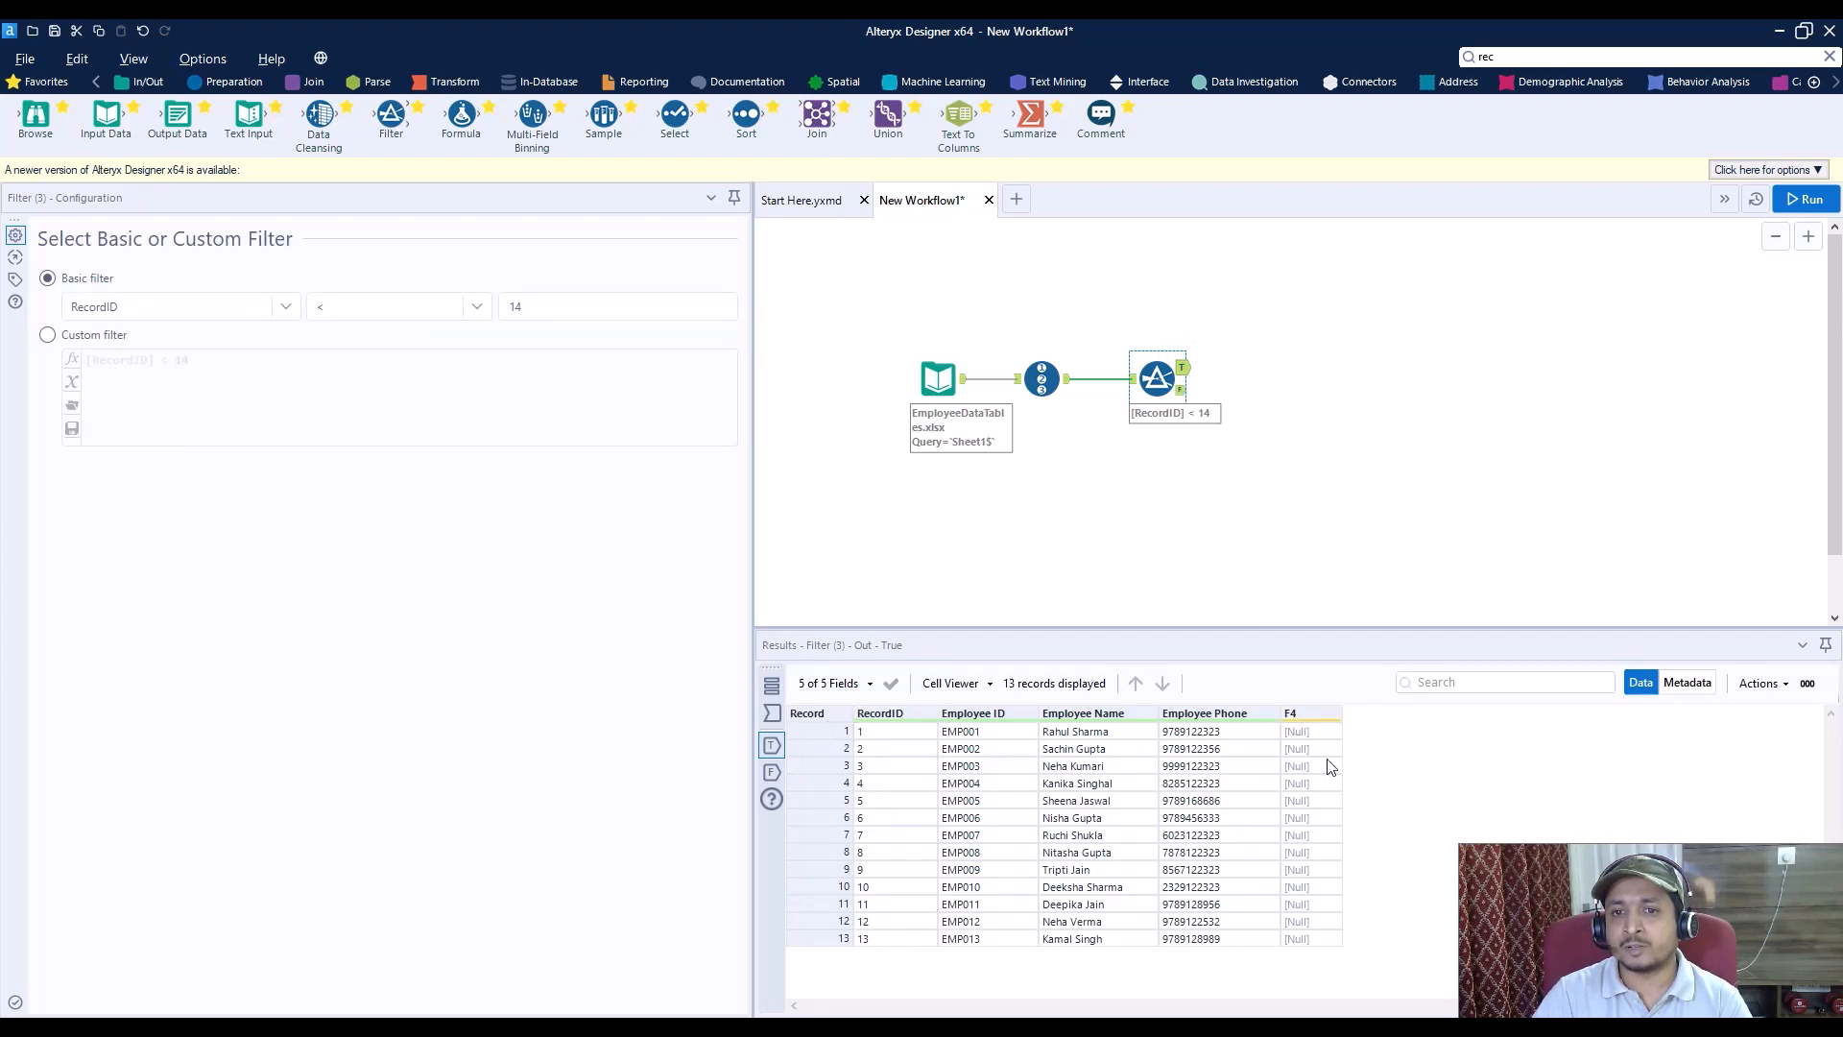
mouse_move(1336, 751)
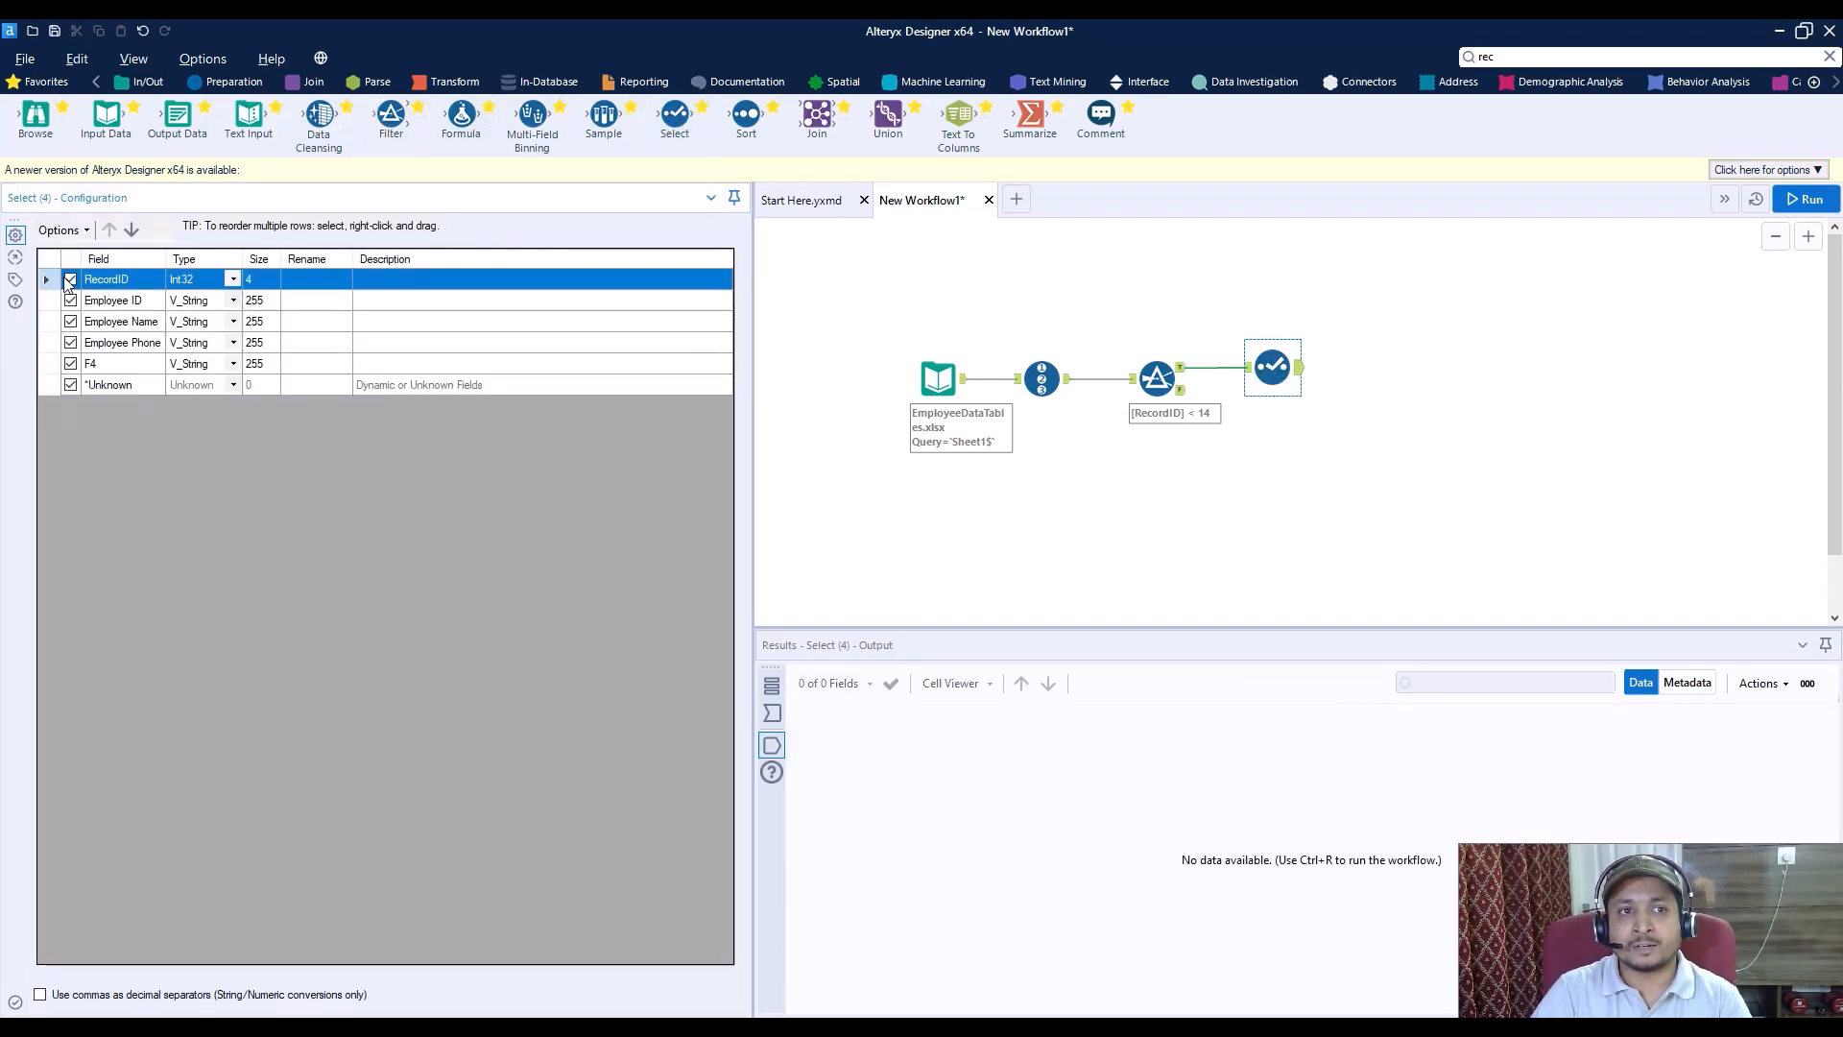
Step: Uncheck RecordID and F4 in a Select tool and rerun the workflow
left_click(70, 279)
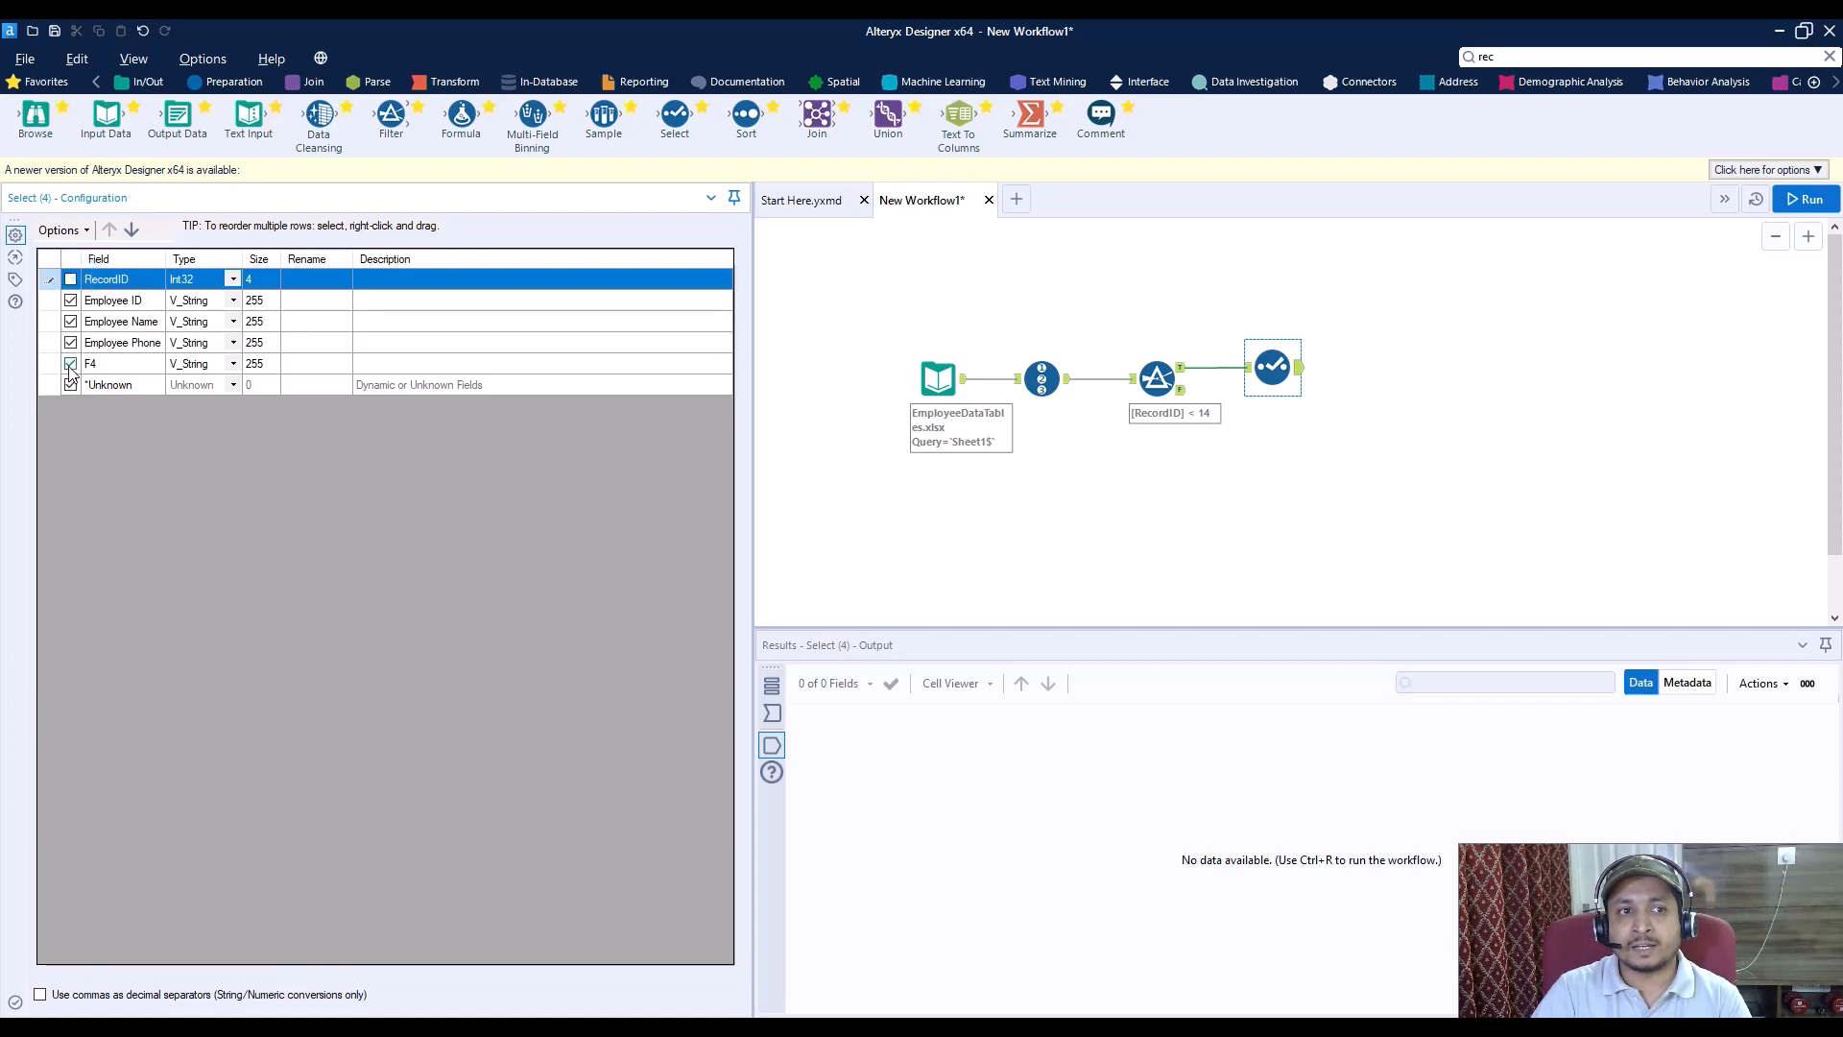
left_click(71, 278)
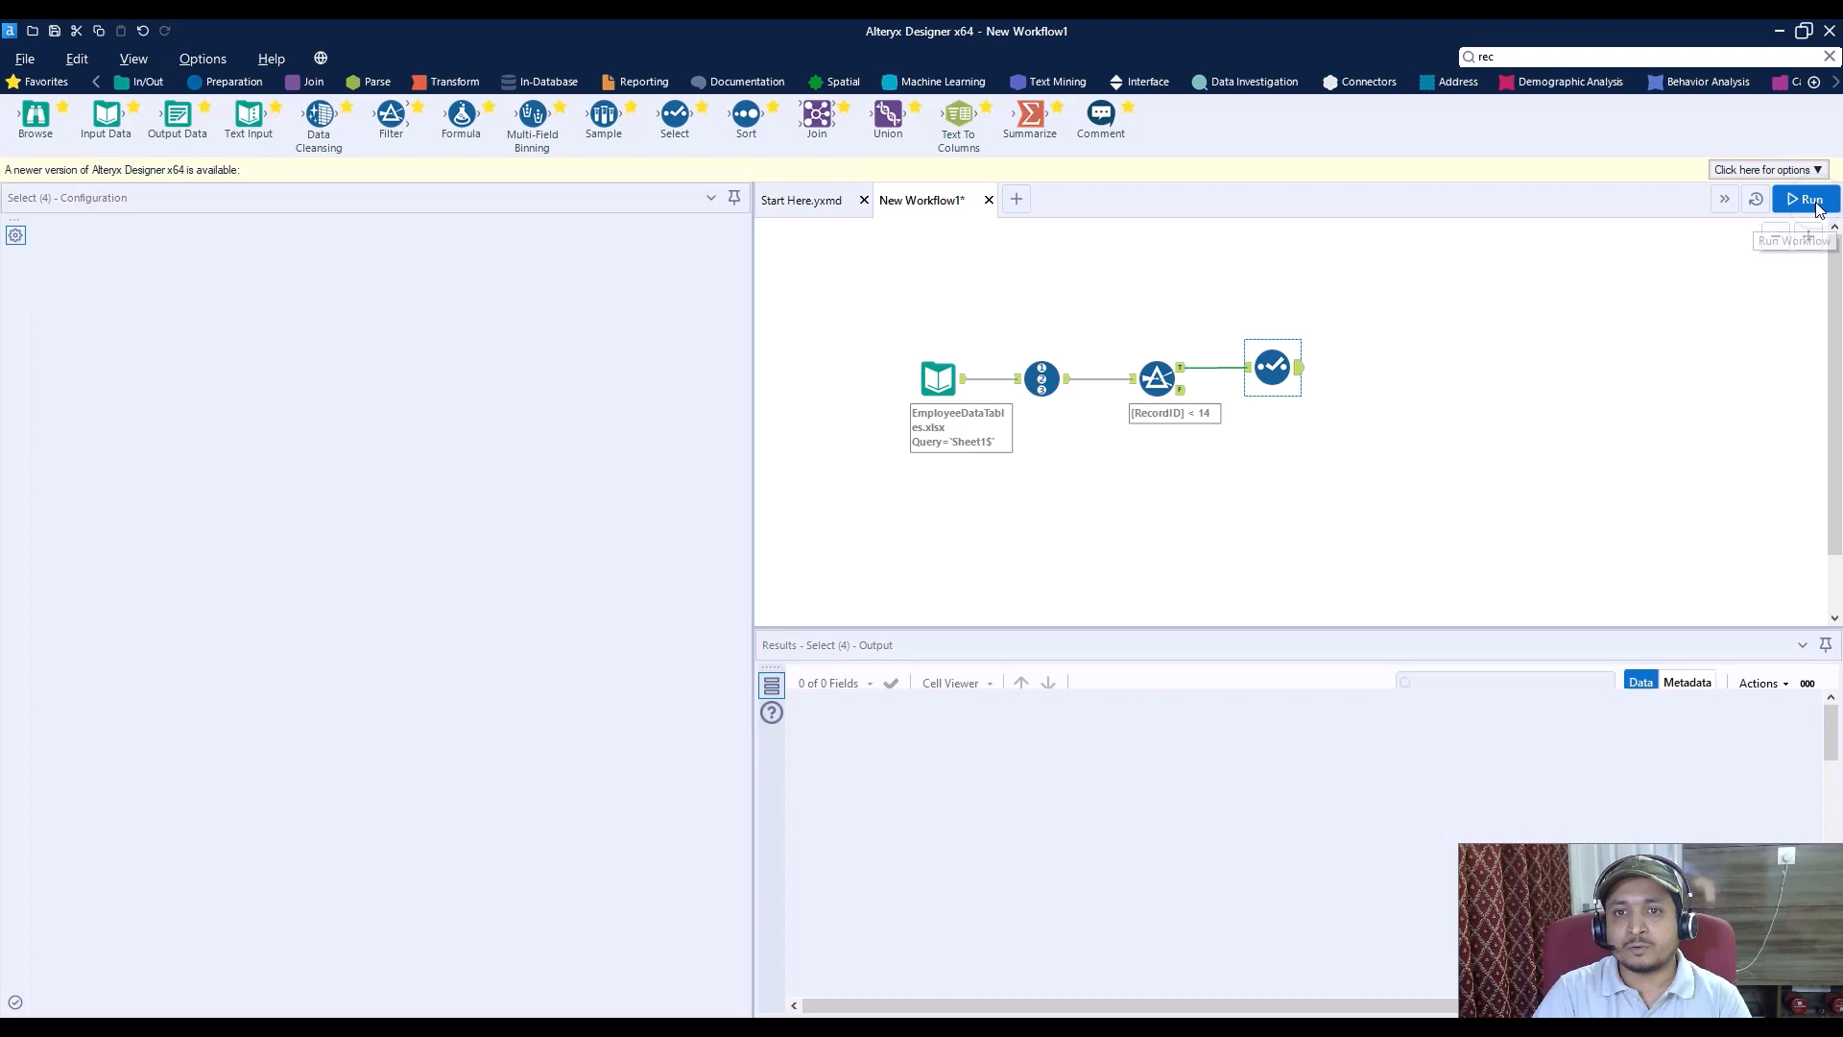
left_click(1806, 199)
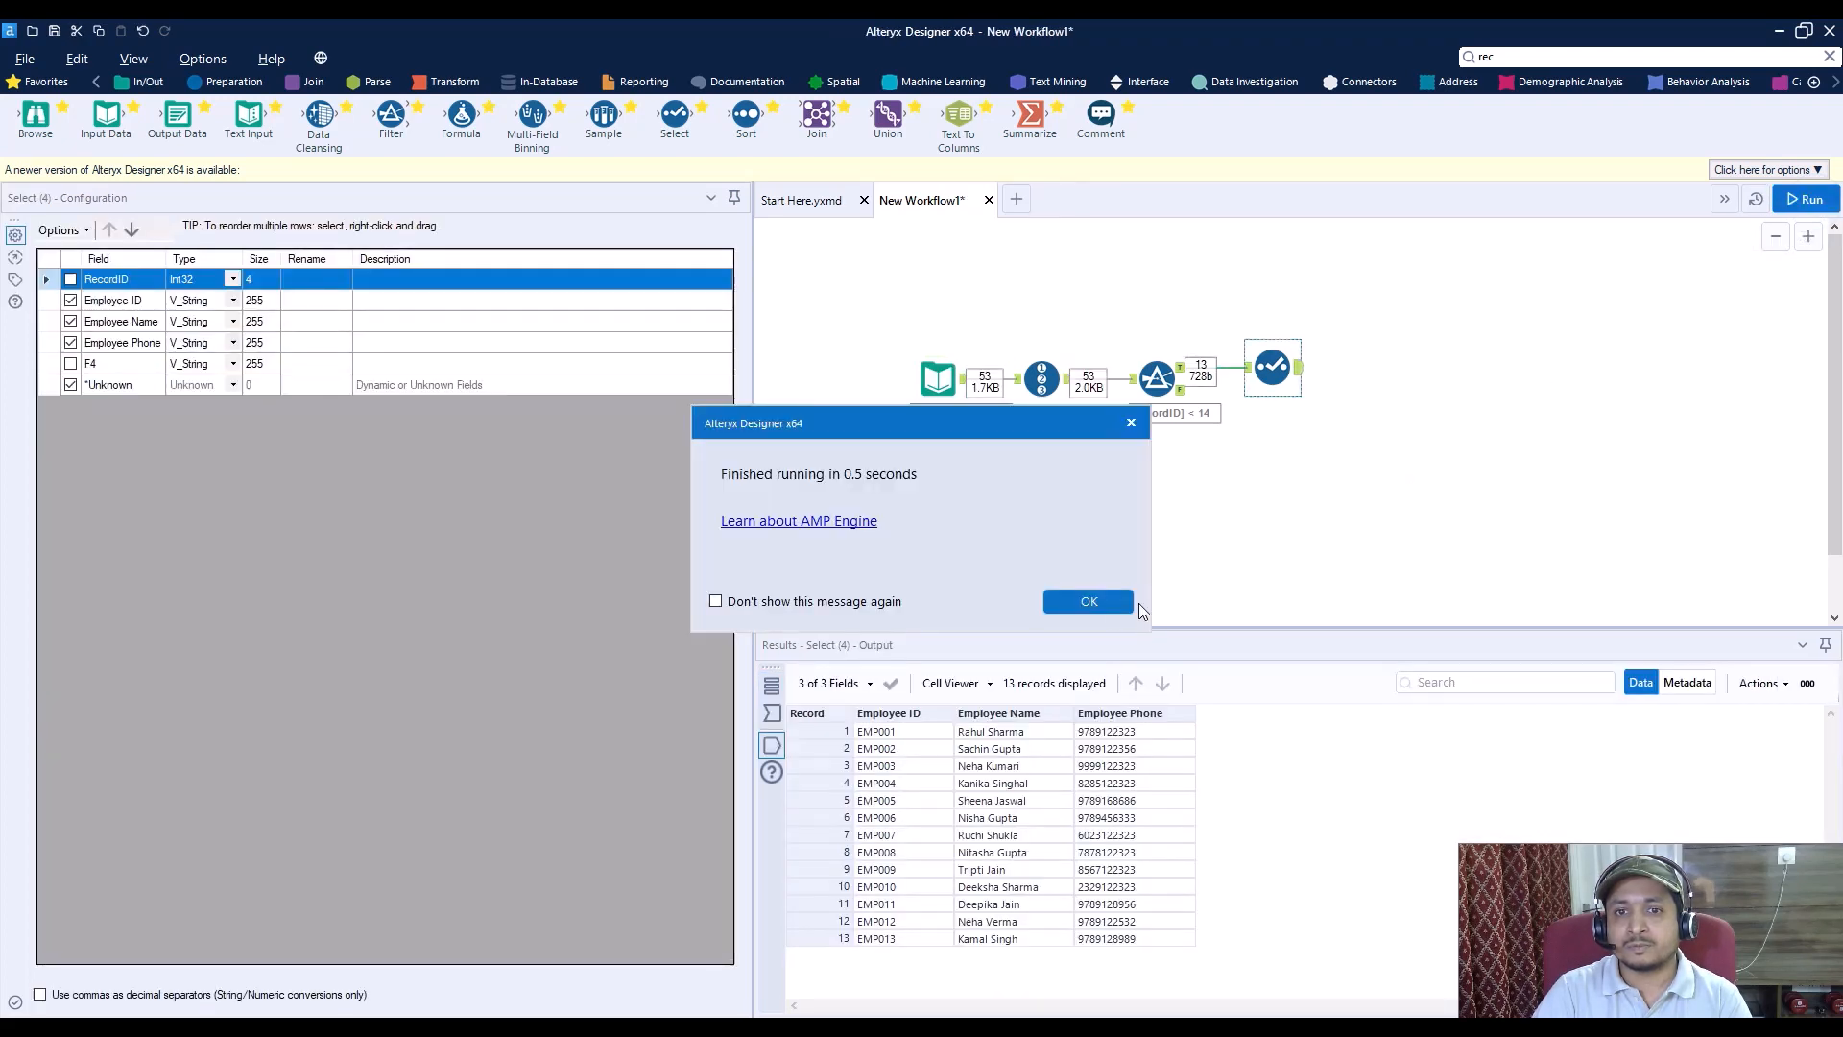
left_click(1089, 600)
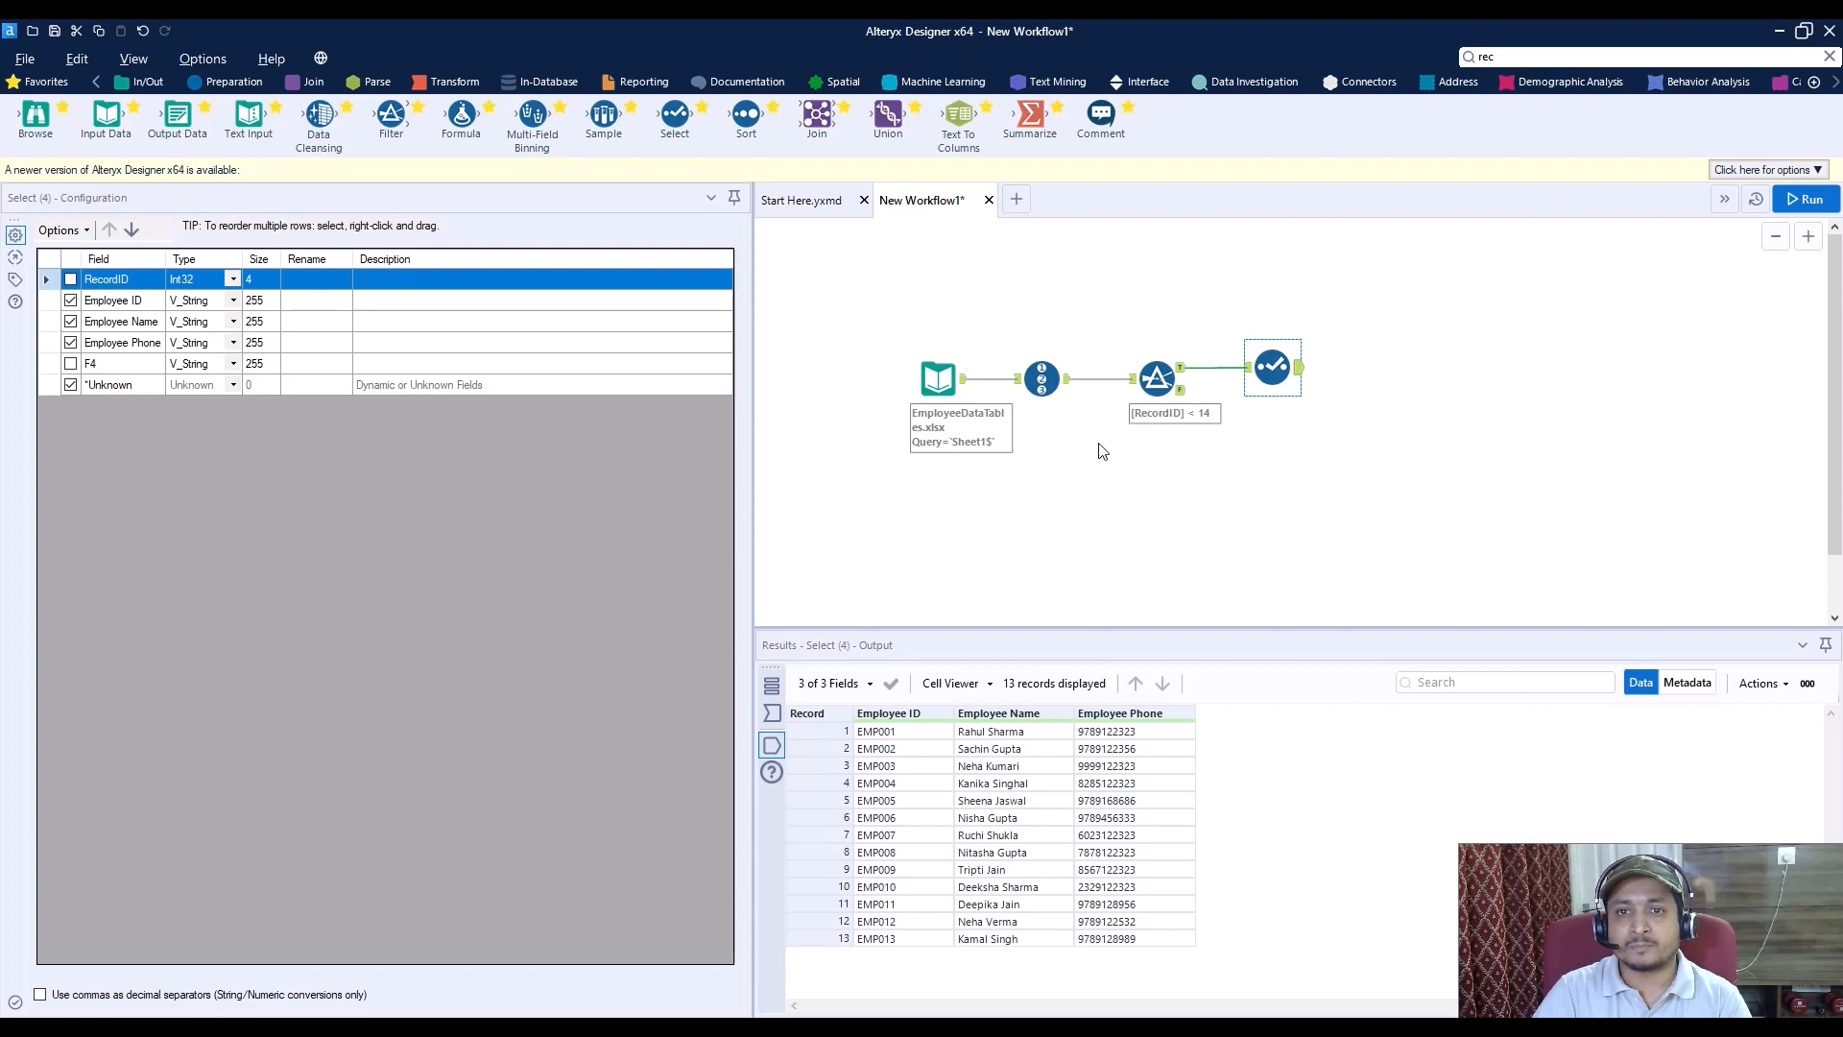
mouse_move(719, 424)
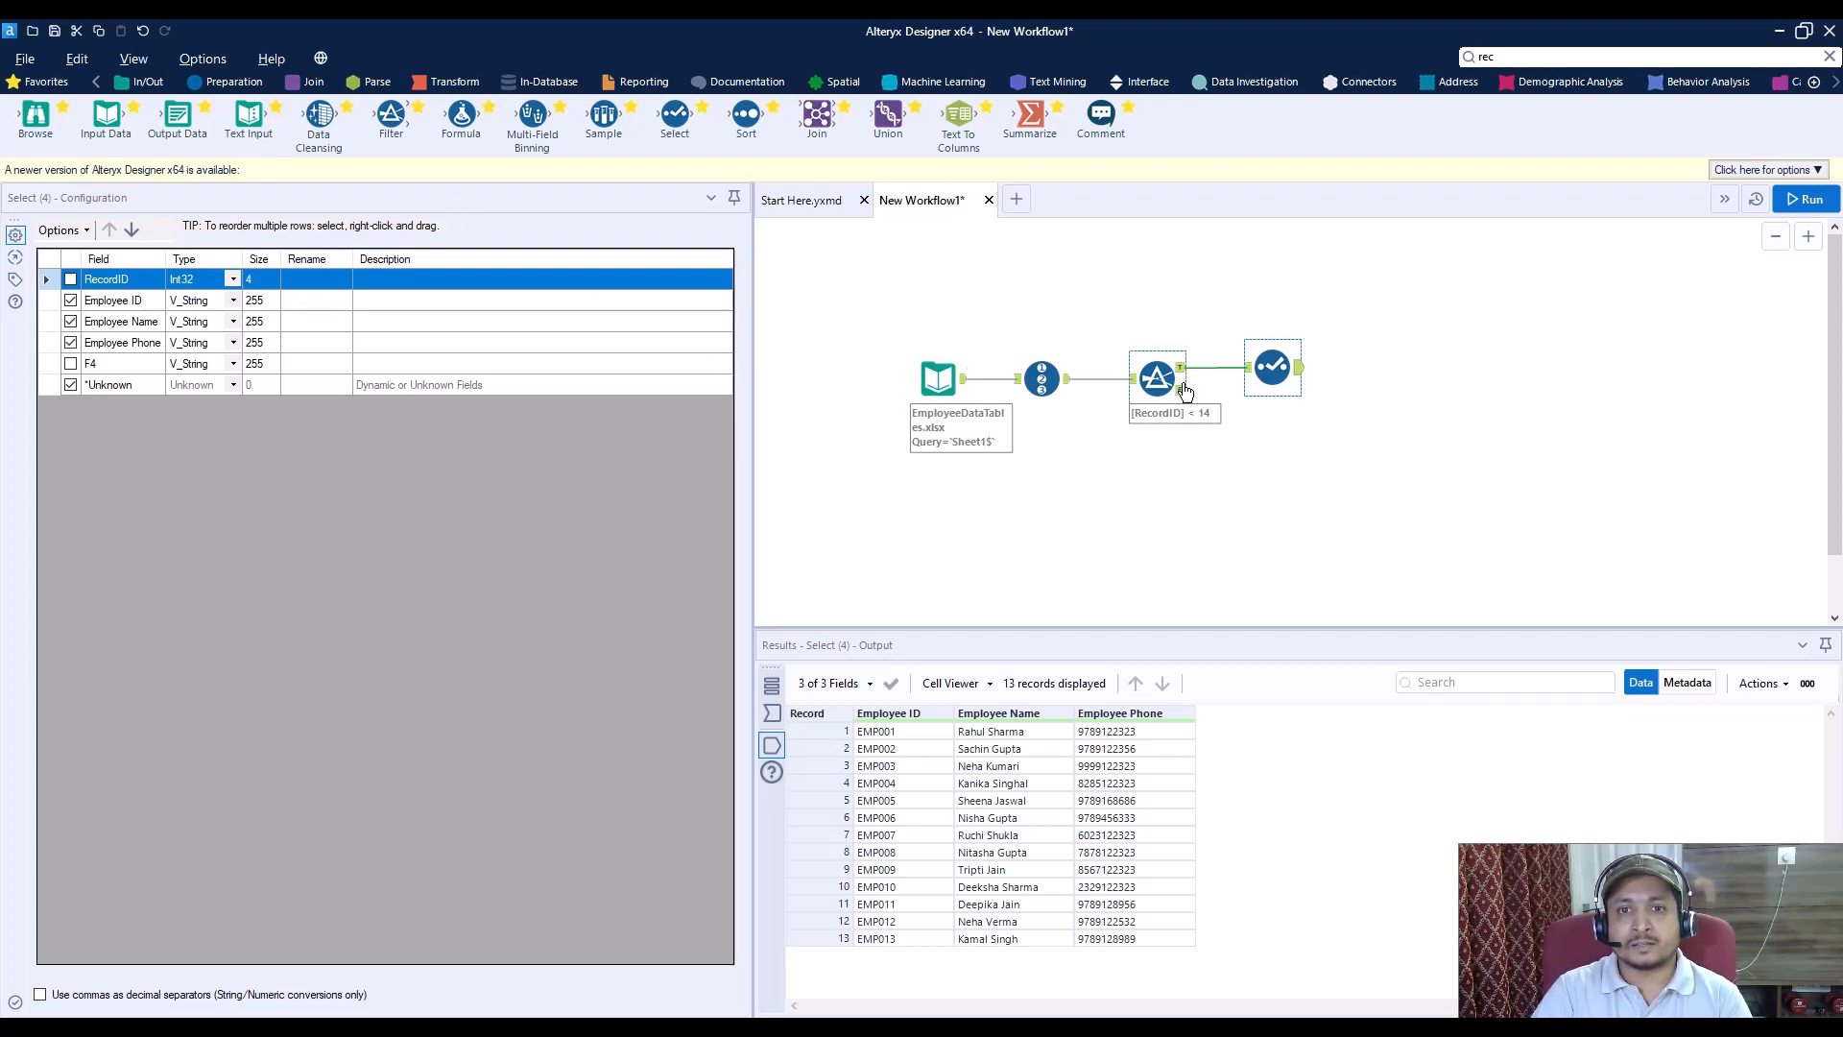
Step: Inspect the first Filter's 40 False-output rows holding the salary and city tables
left_click(1182, 392)
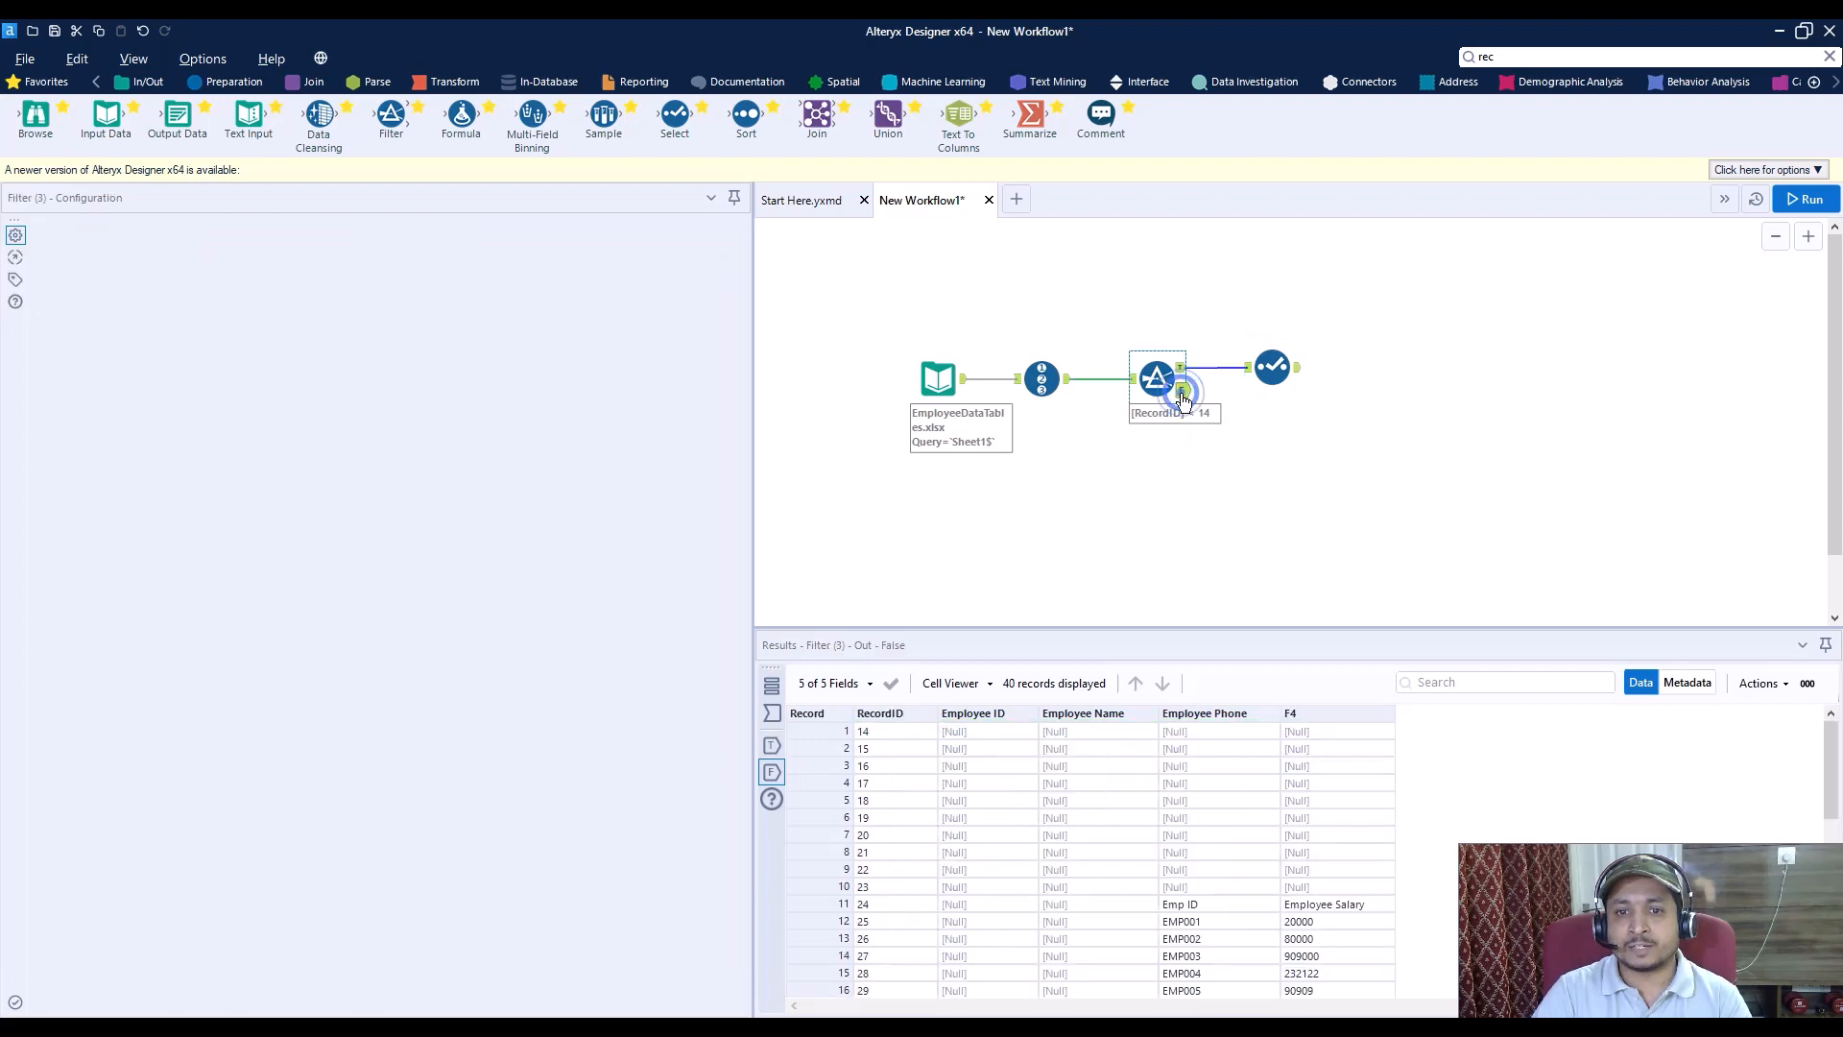
left_click(1157, 376)
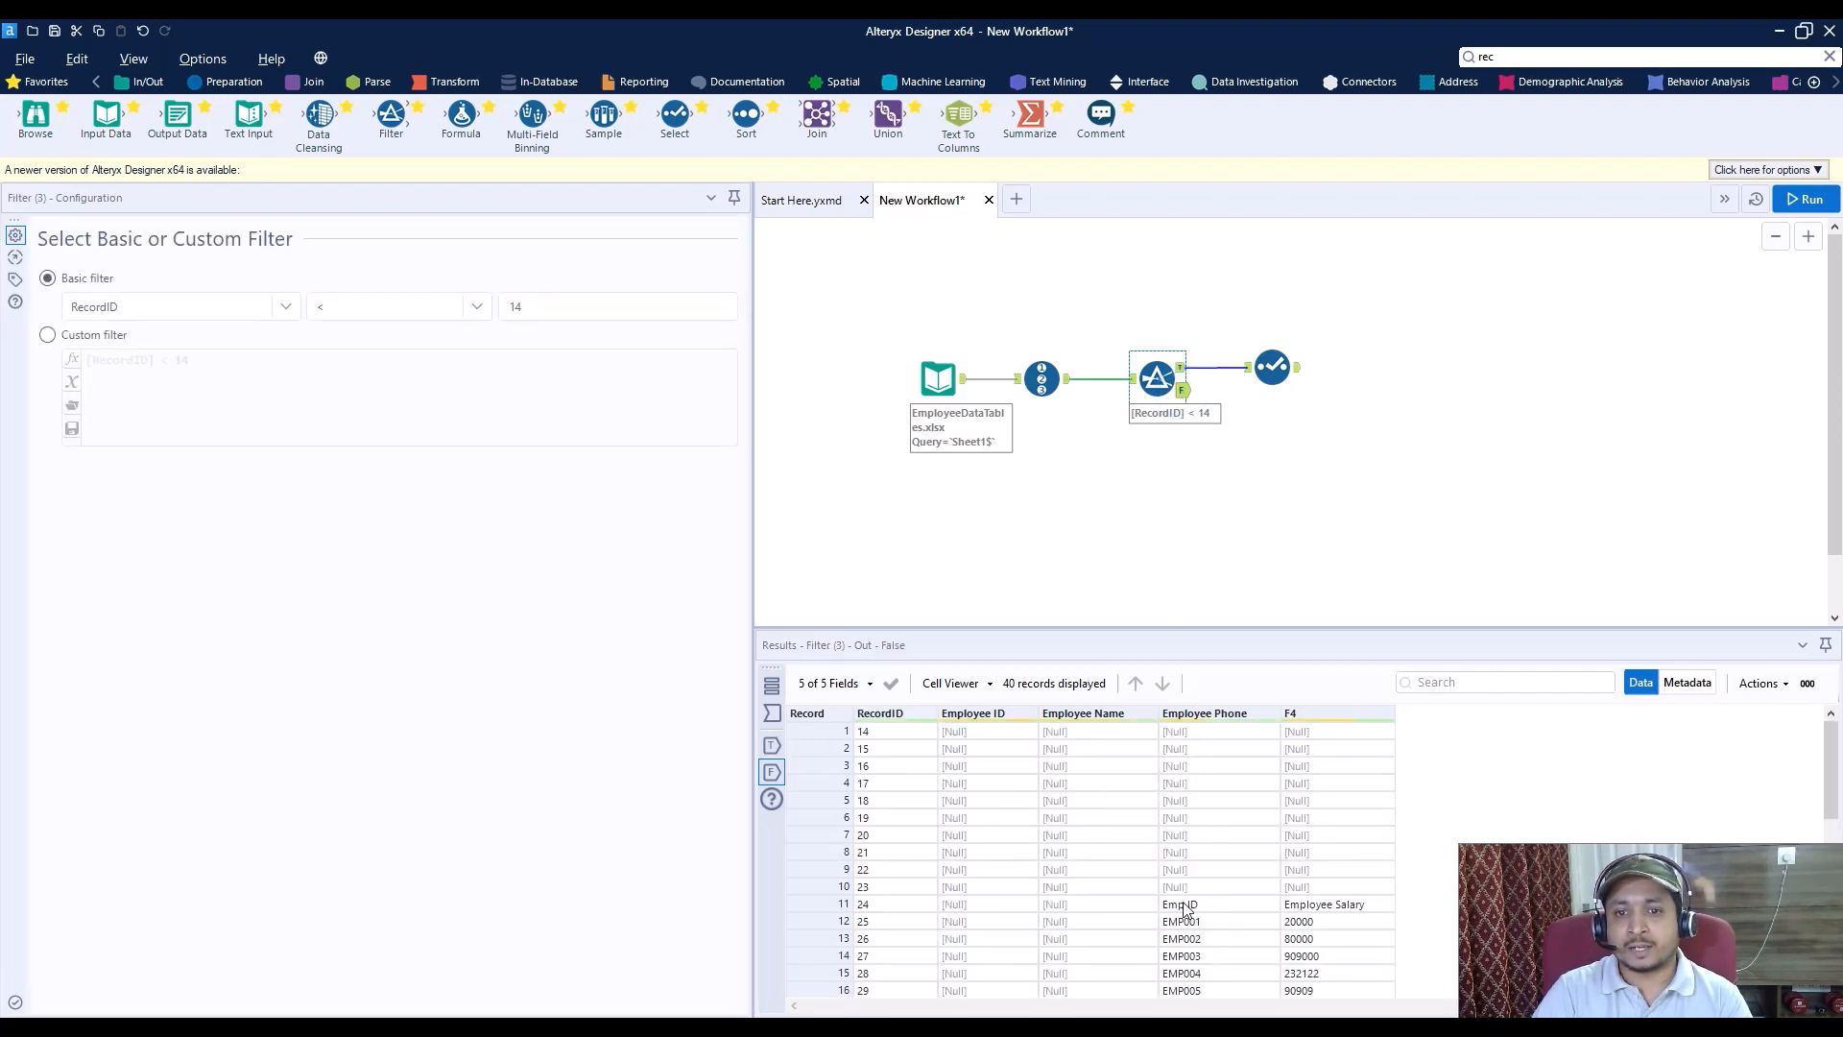
scroll("down", 3)
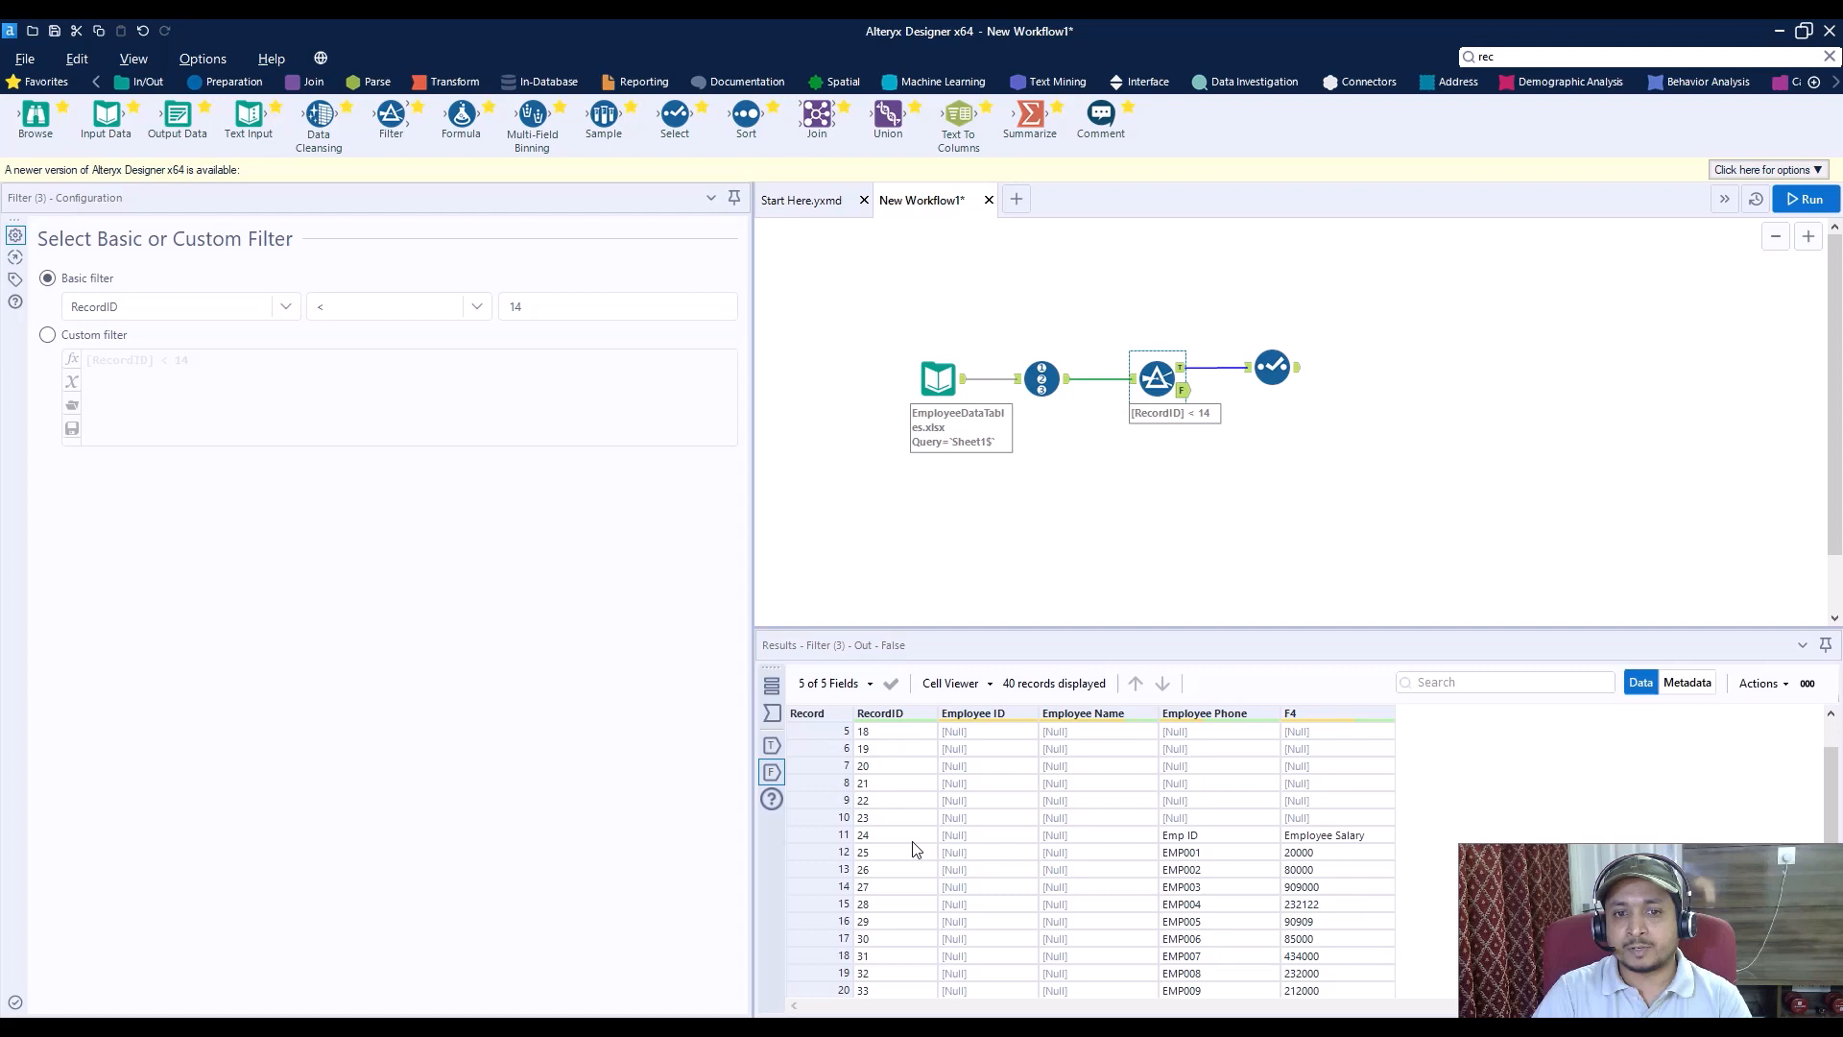
scroll("down", 3)
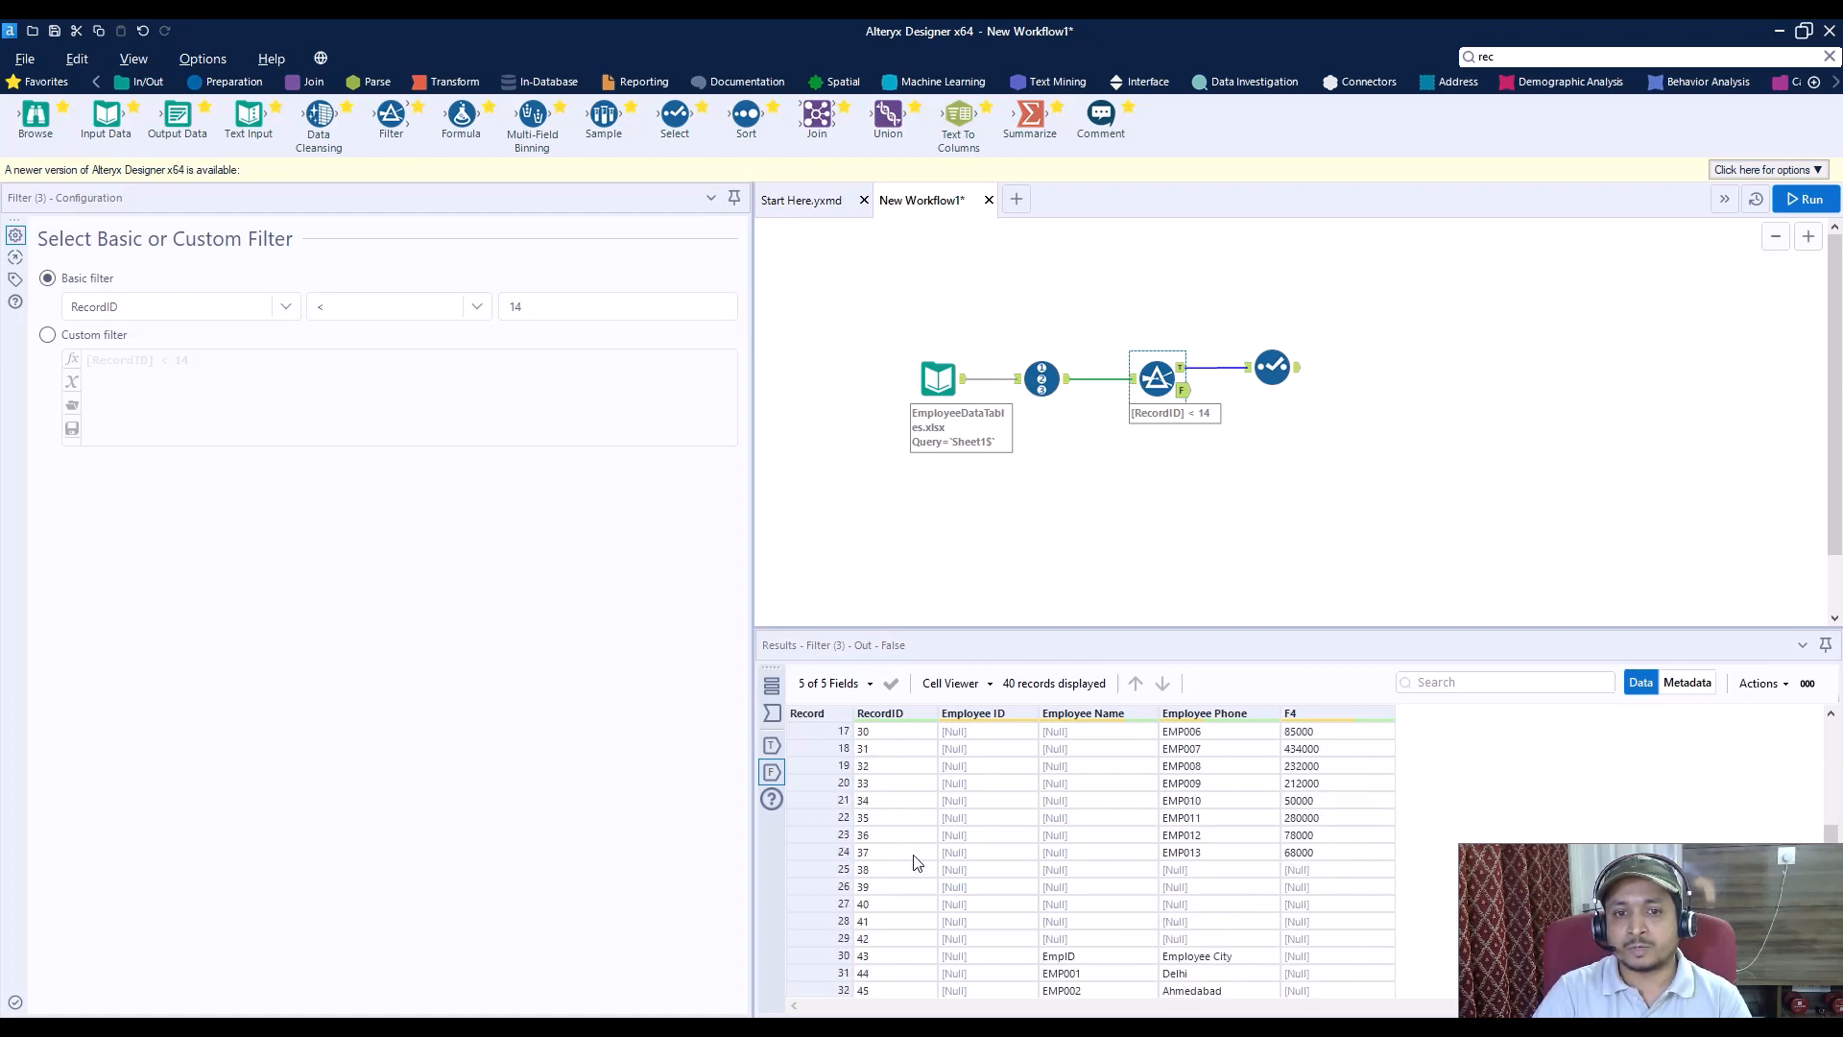
left_click(985, 851)
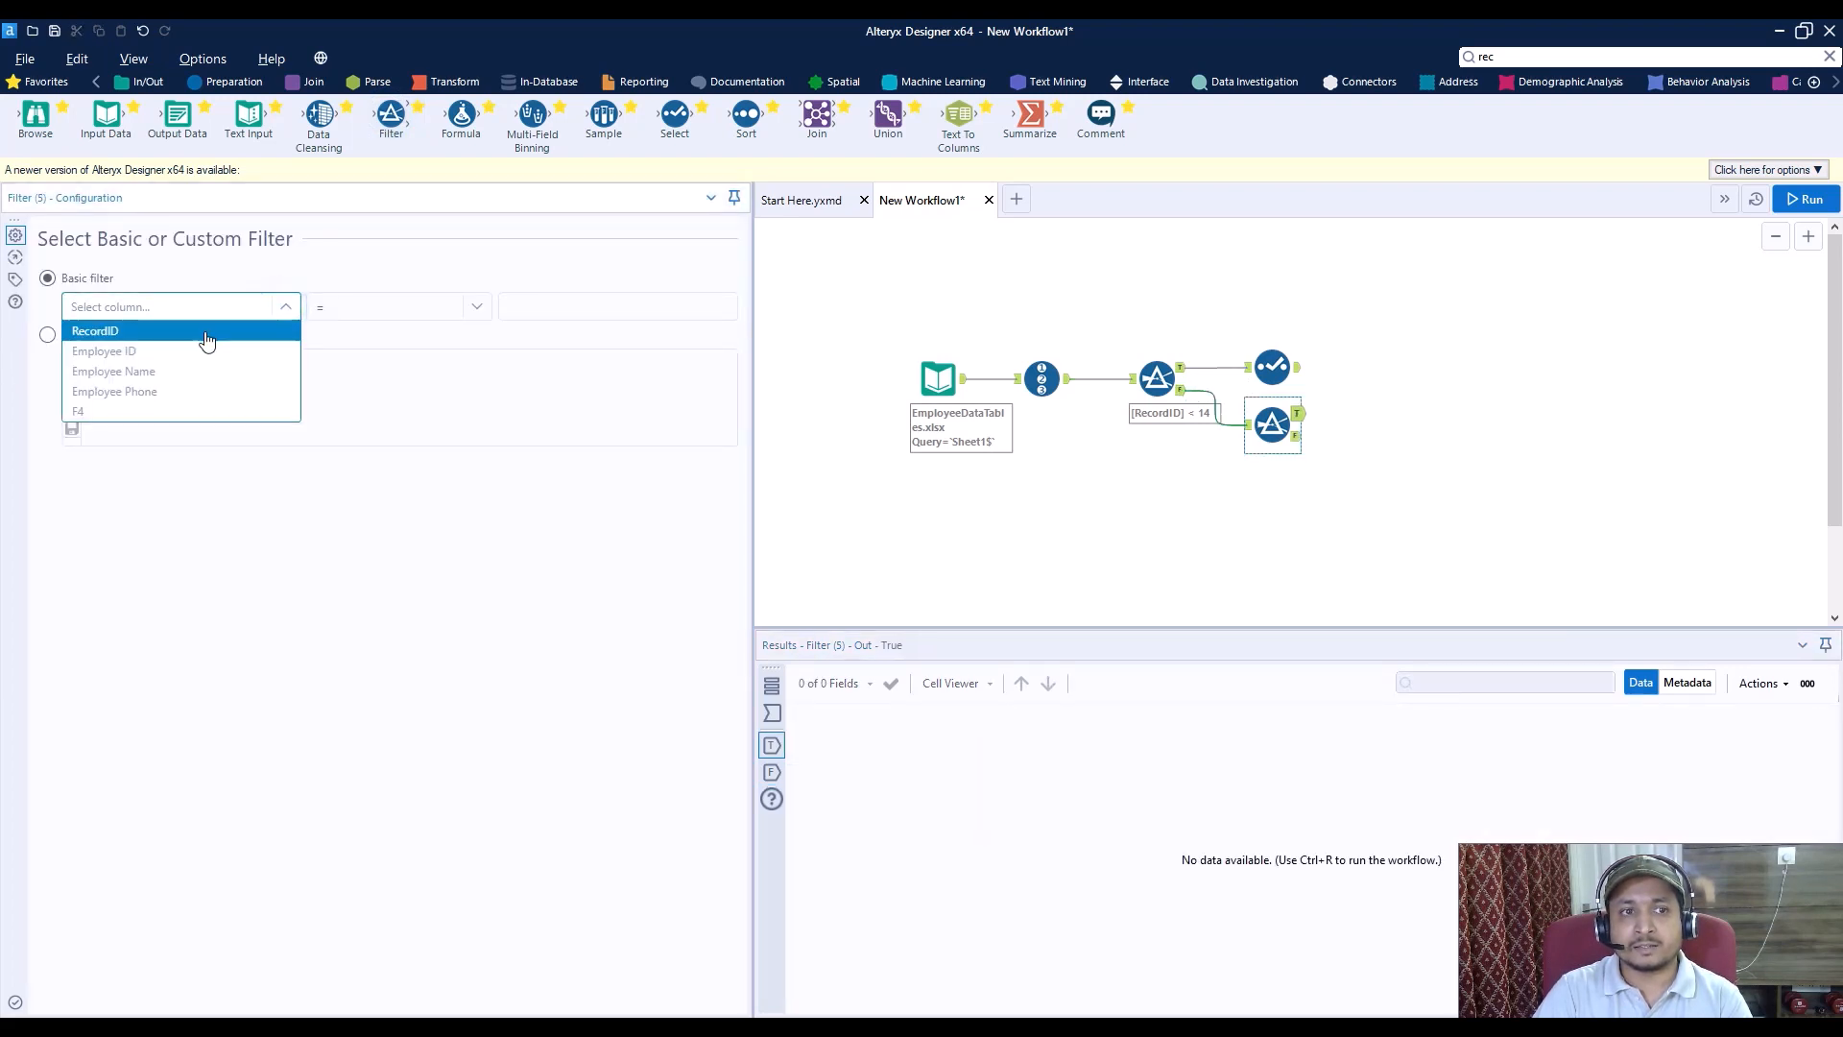
Step: Set the second Filter to [RecordID]>23 AND [RecordID]<38 and run it for 14 rows
left_click(47, 335)
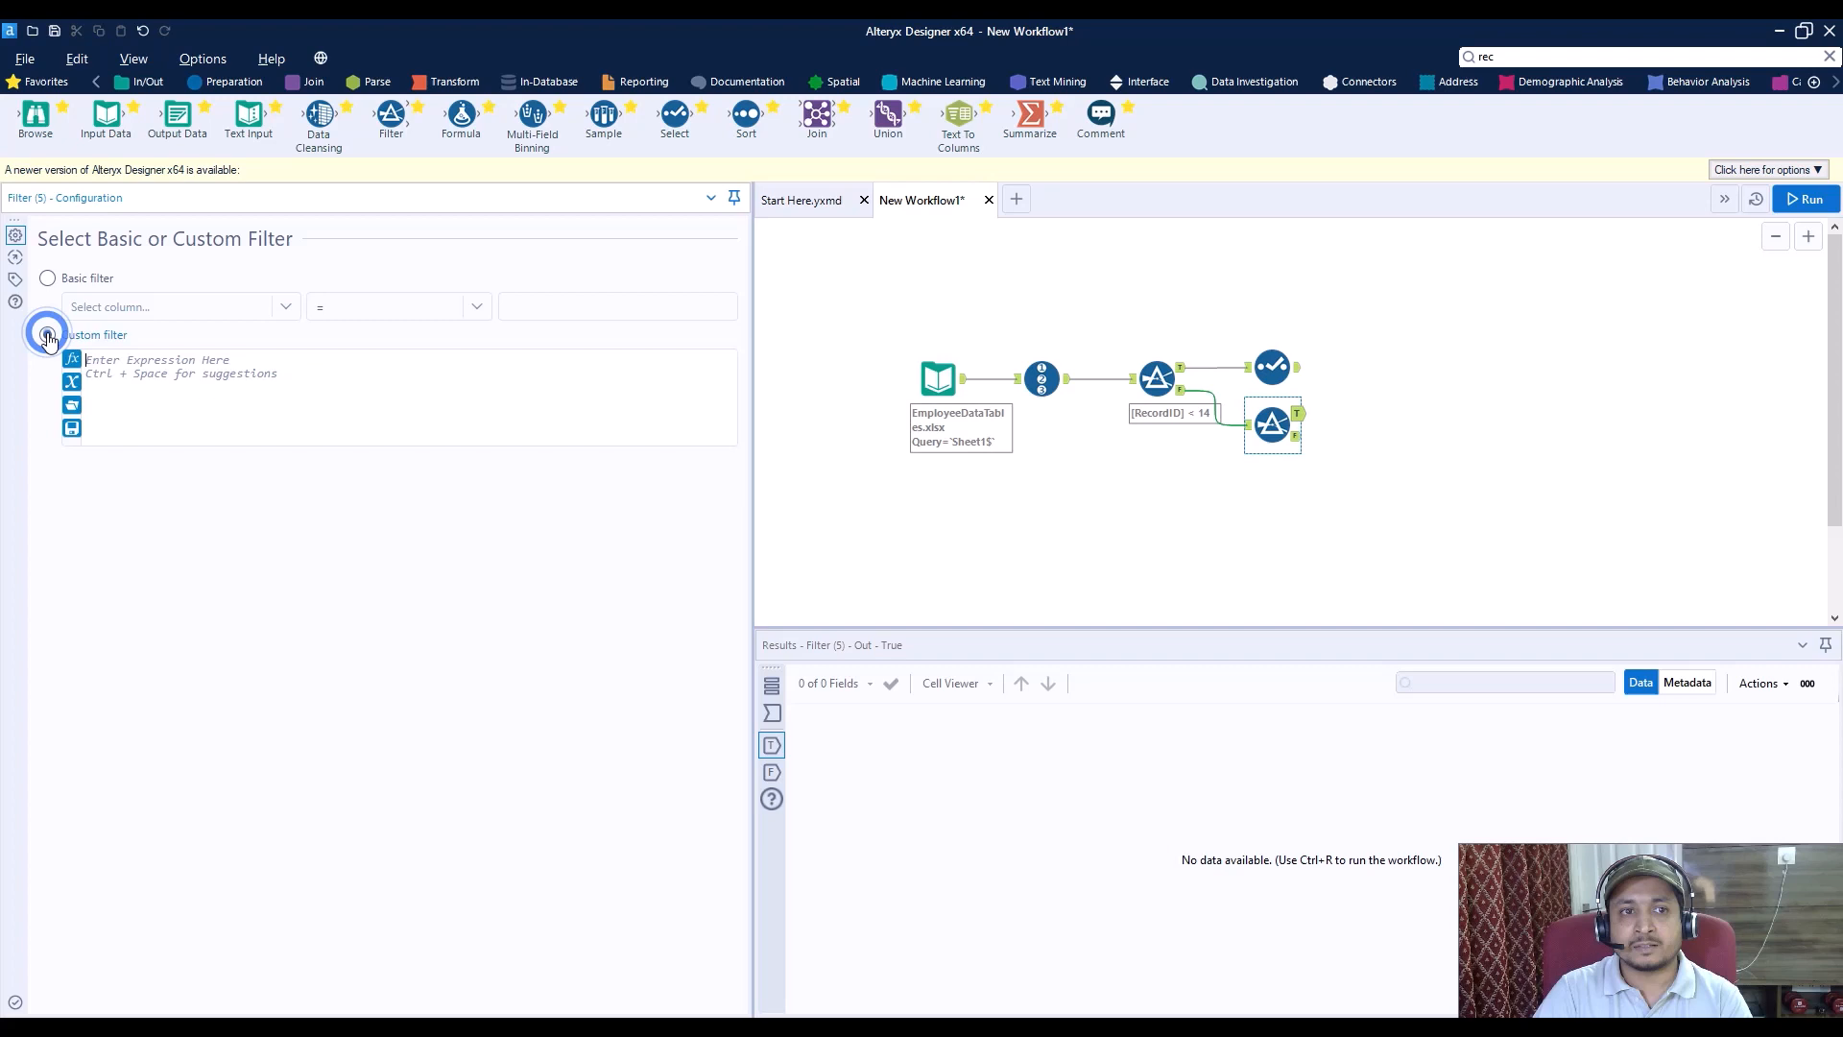
left_click(47, 335)
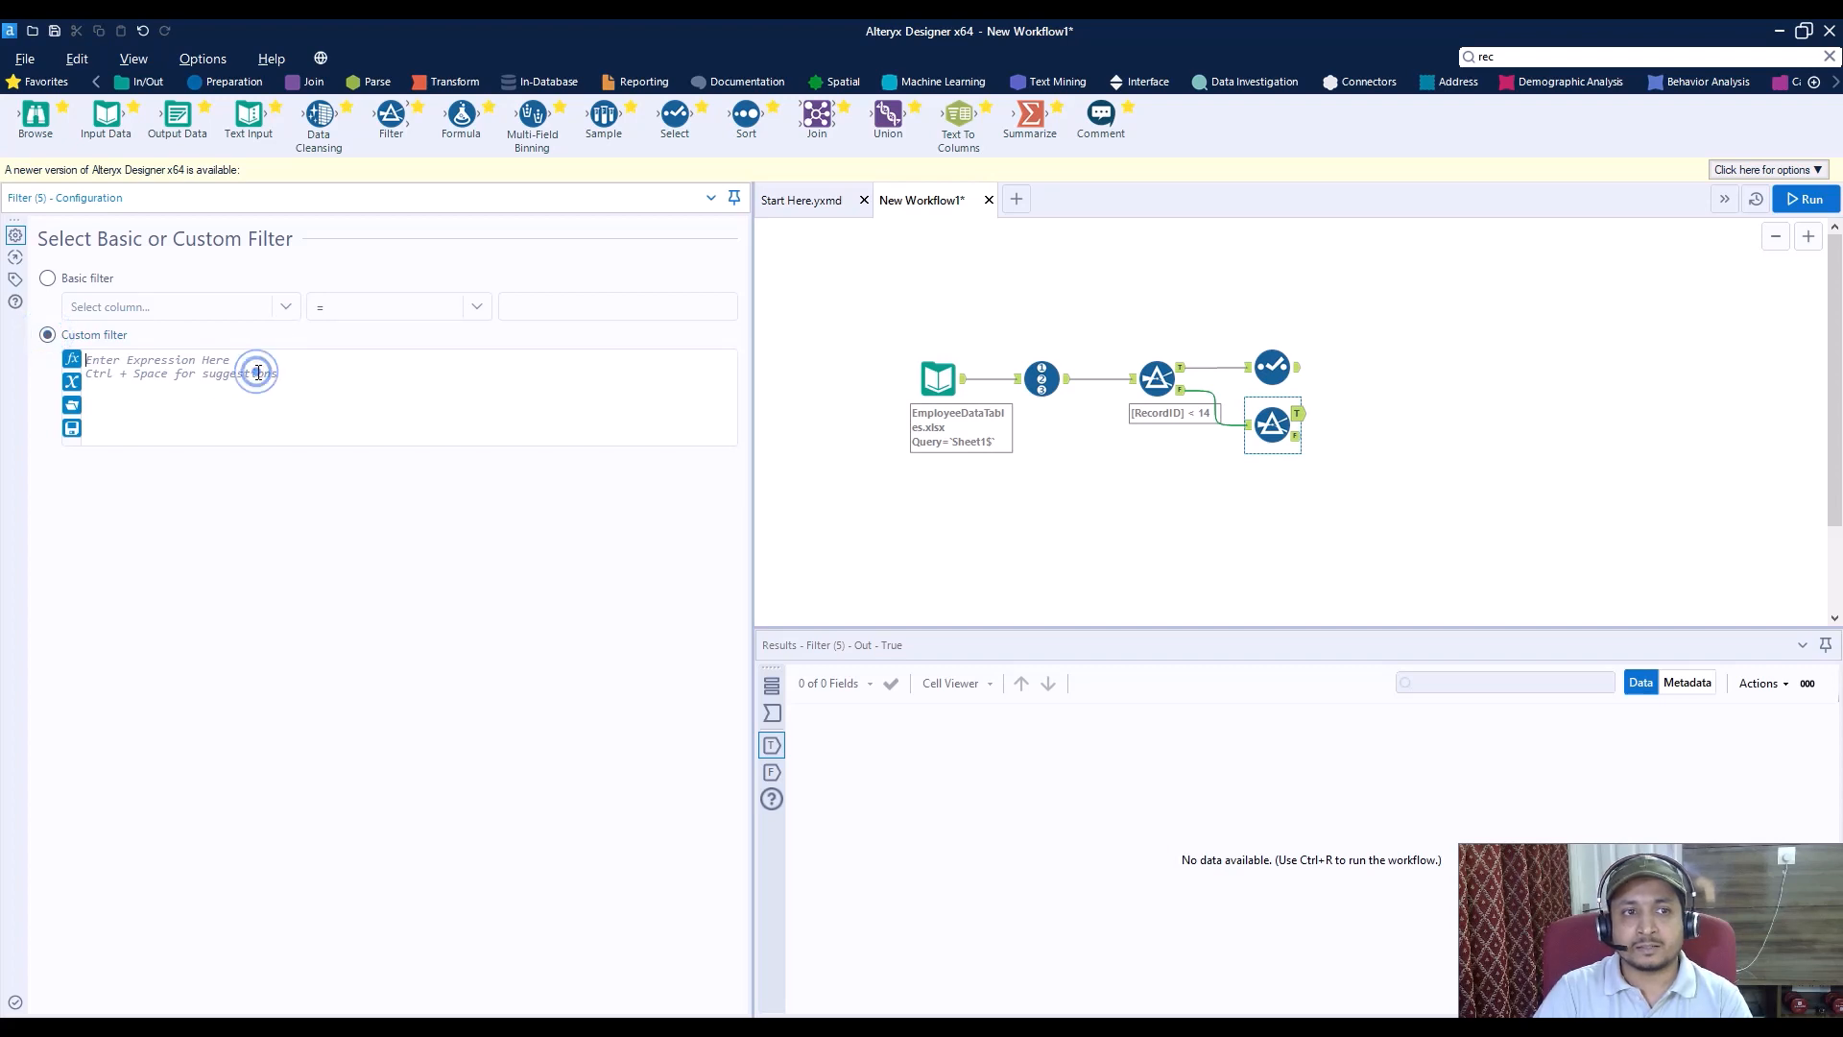
type("[re")
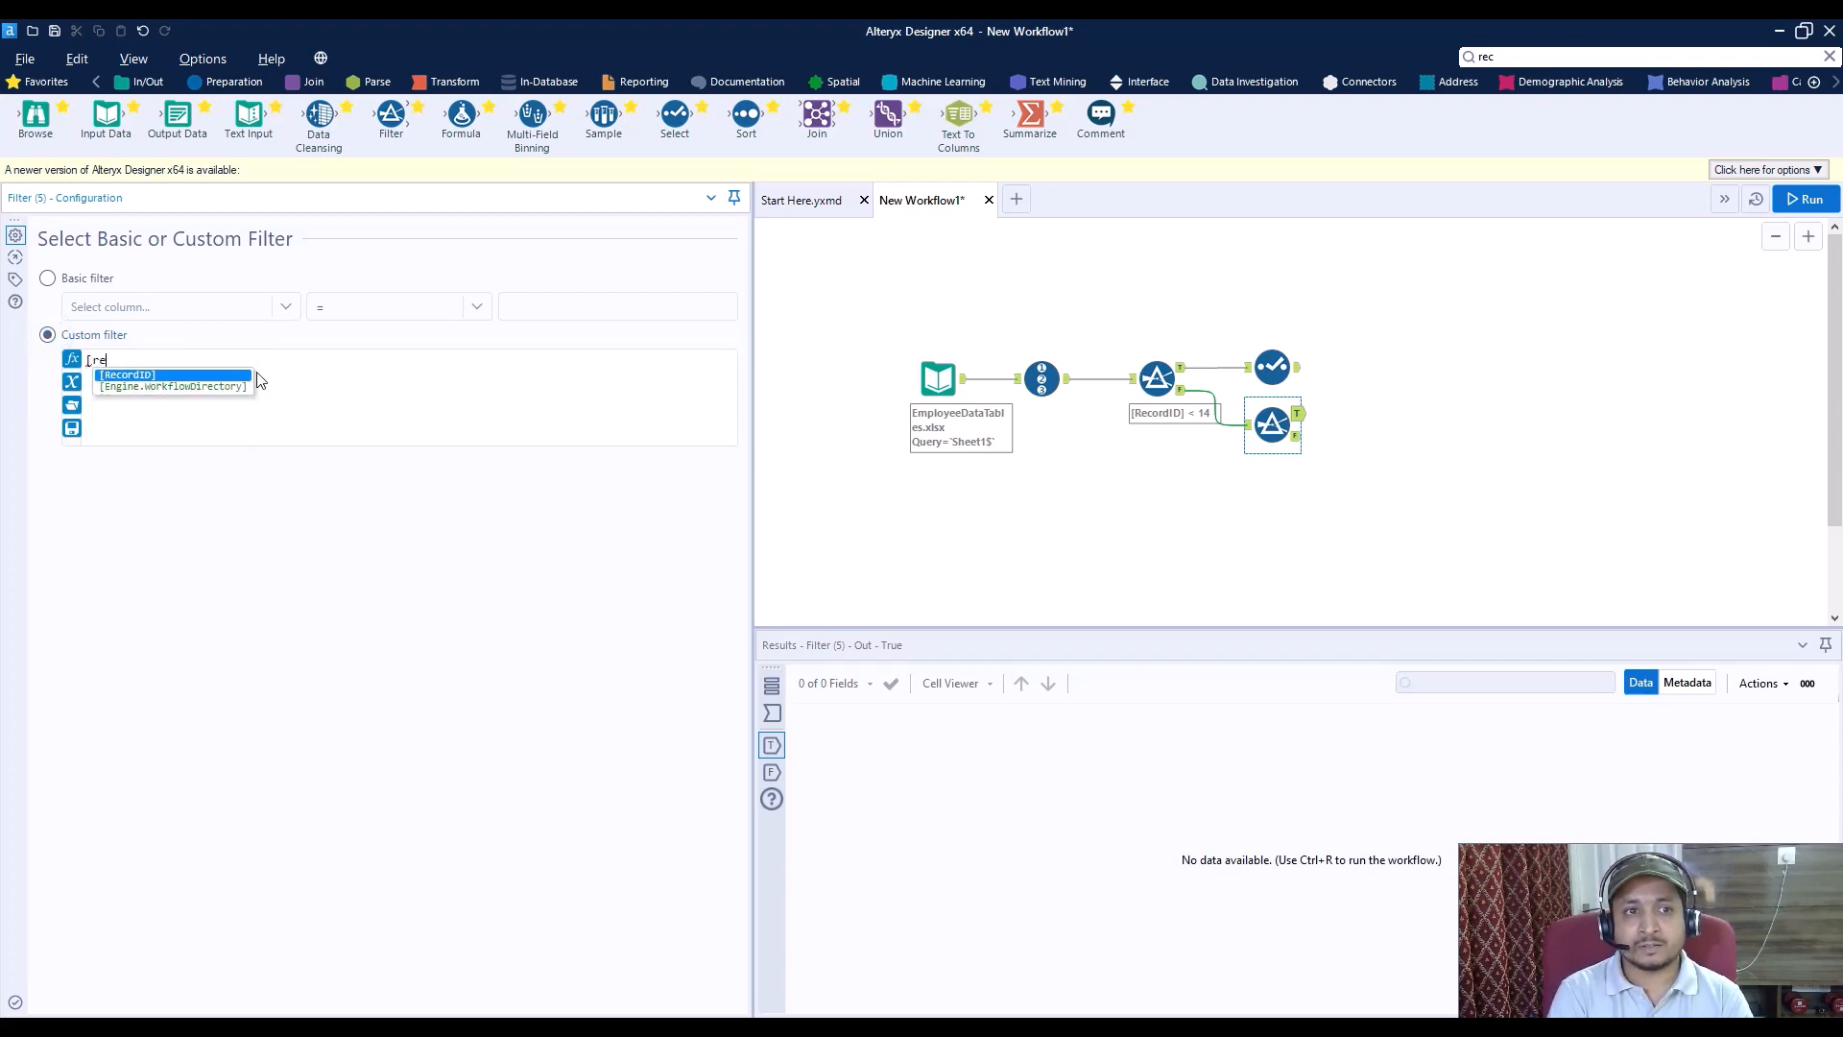
left_click(125, 374)
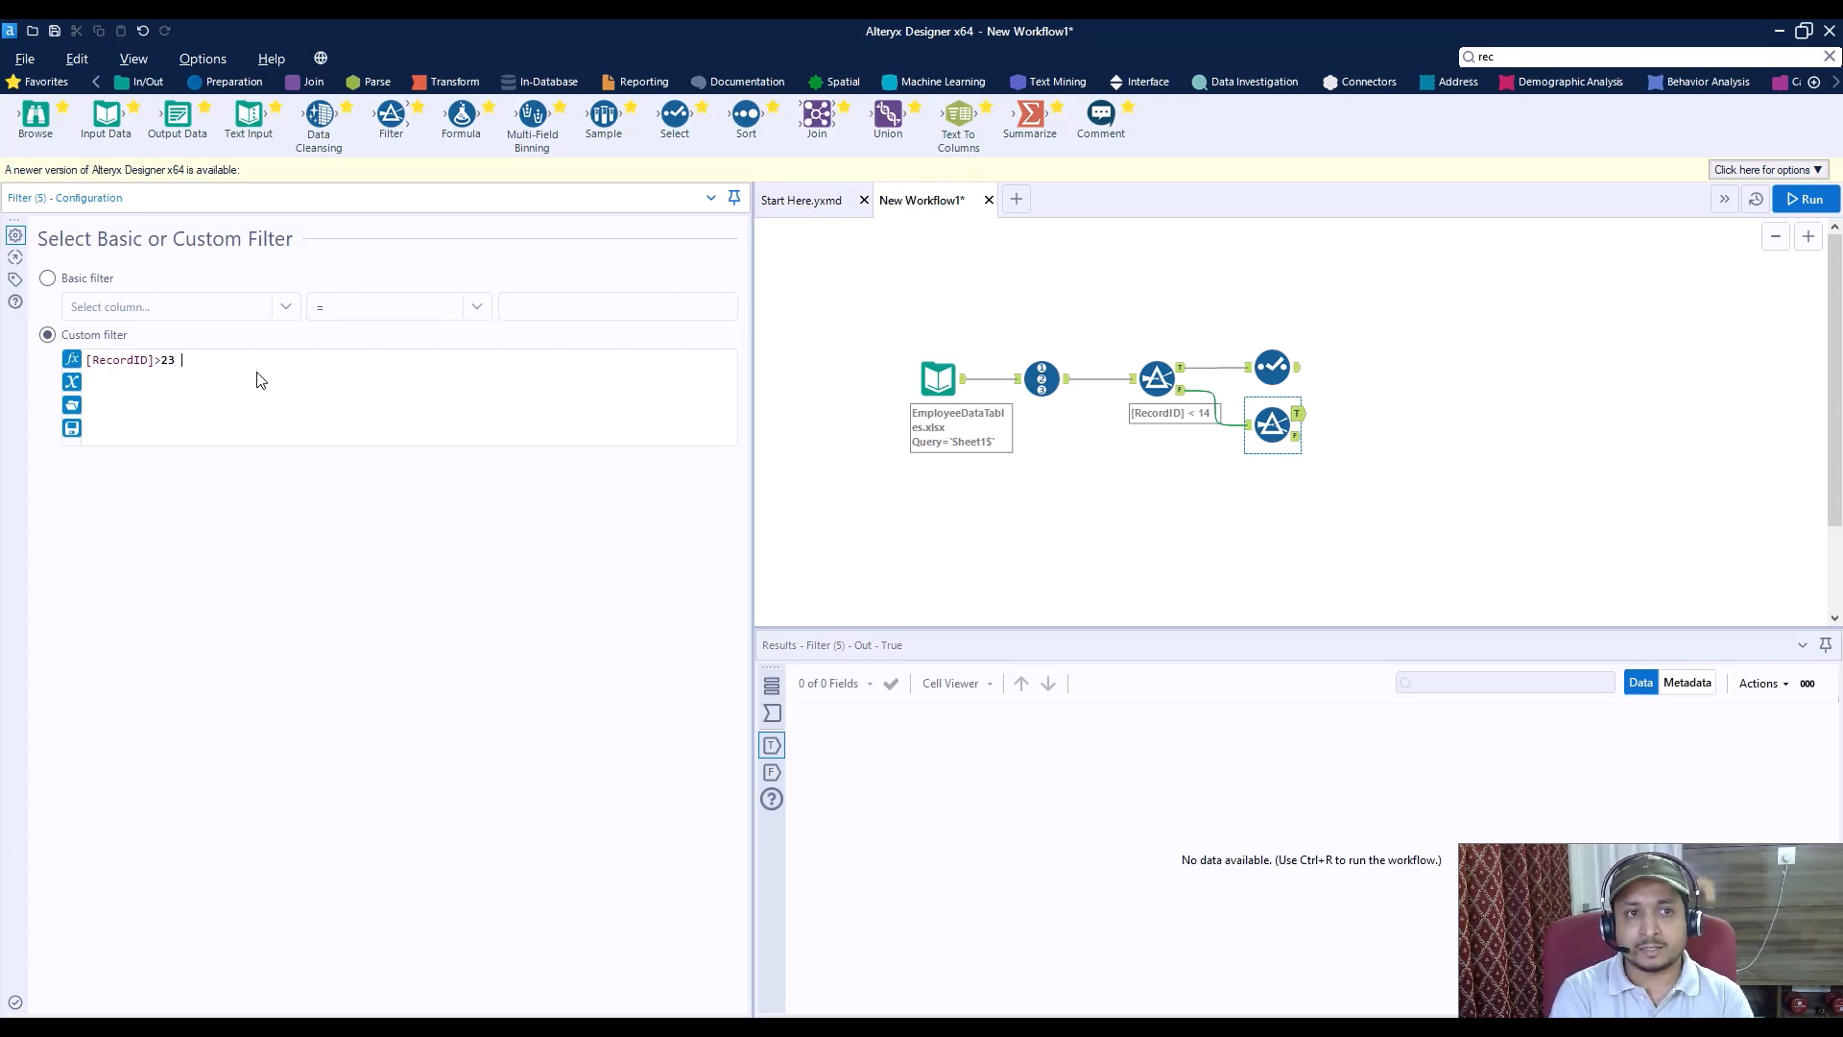
type("_and")
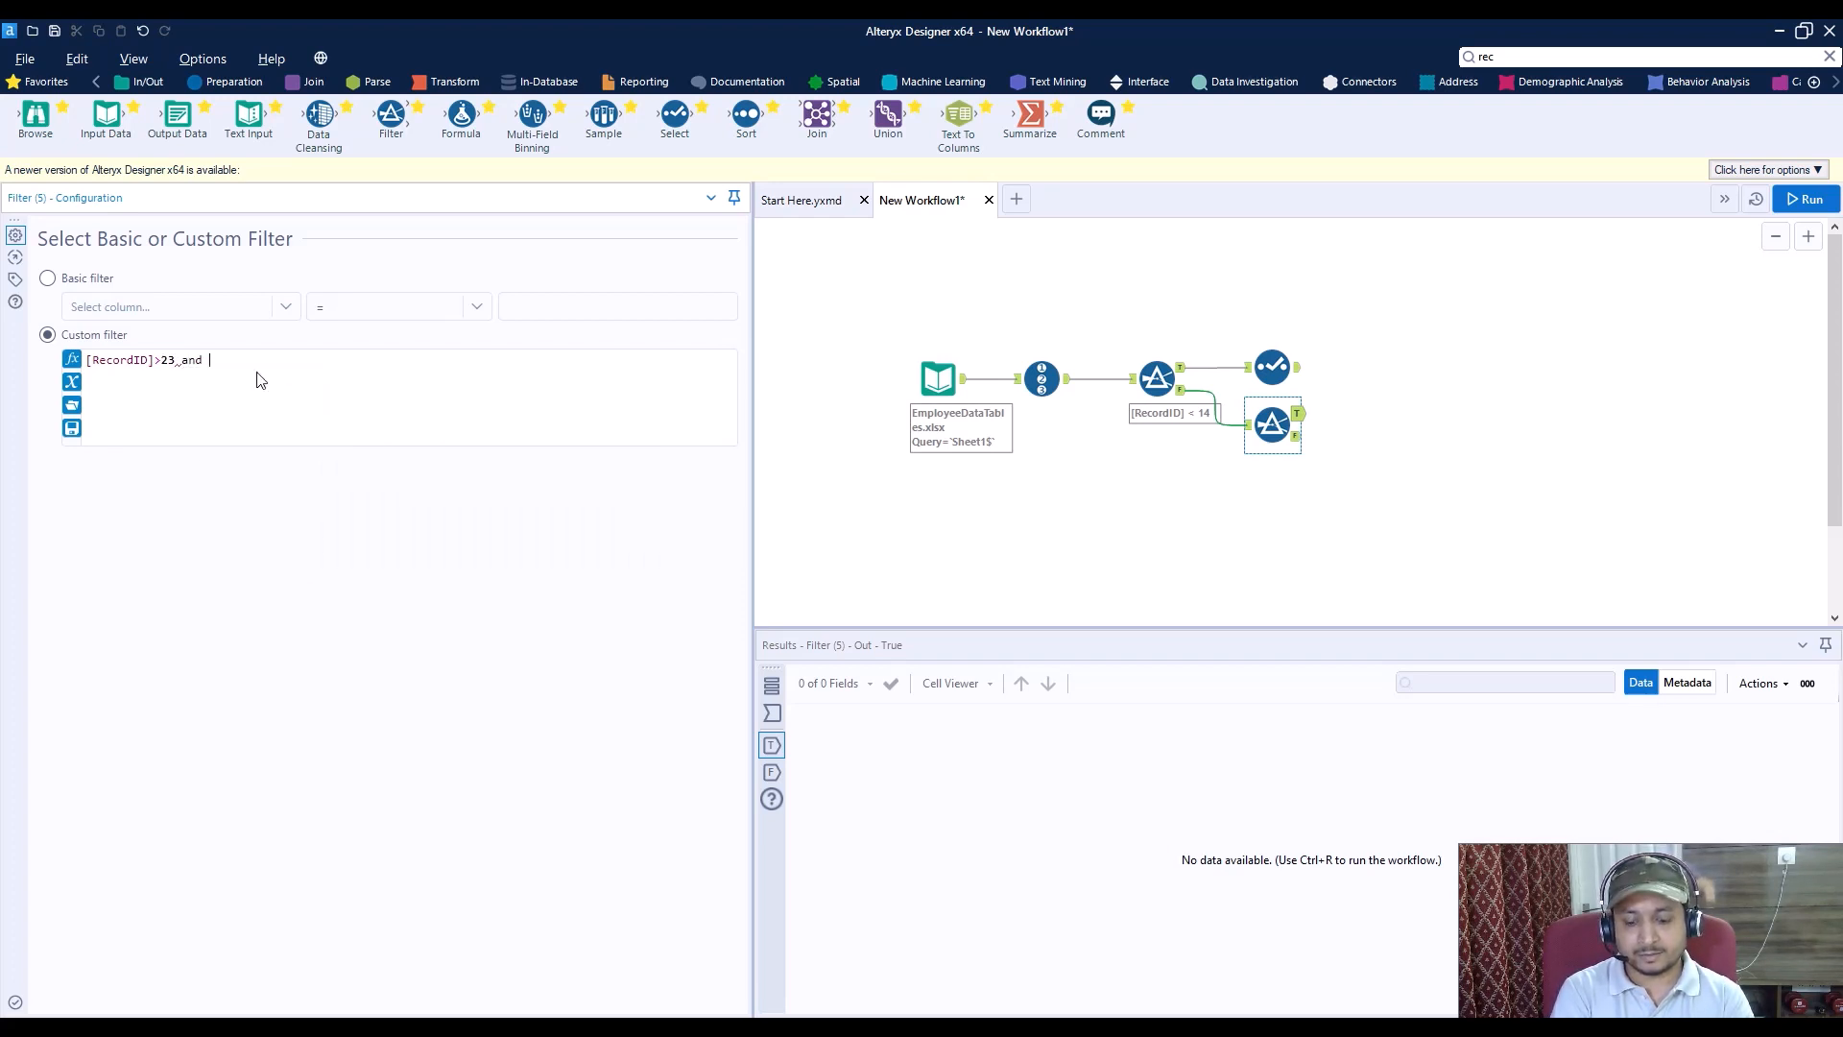
type("[RecordID]")
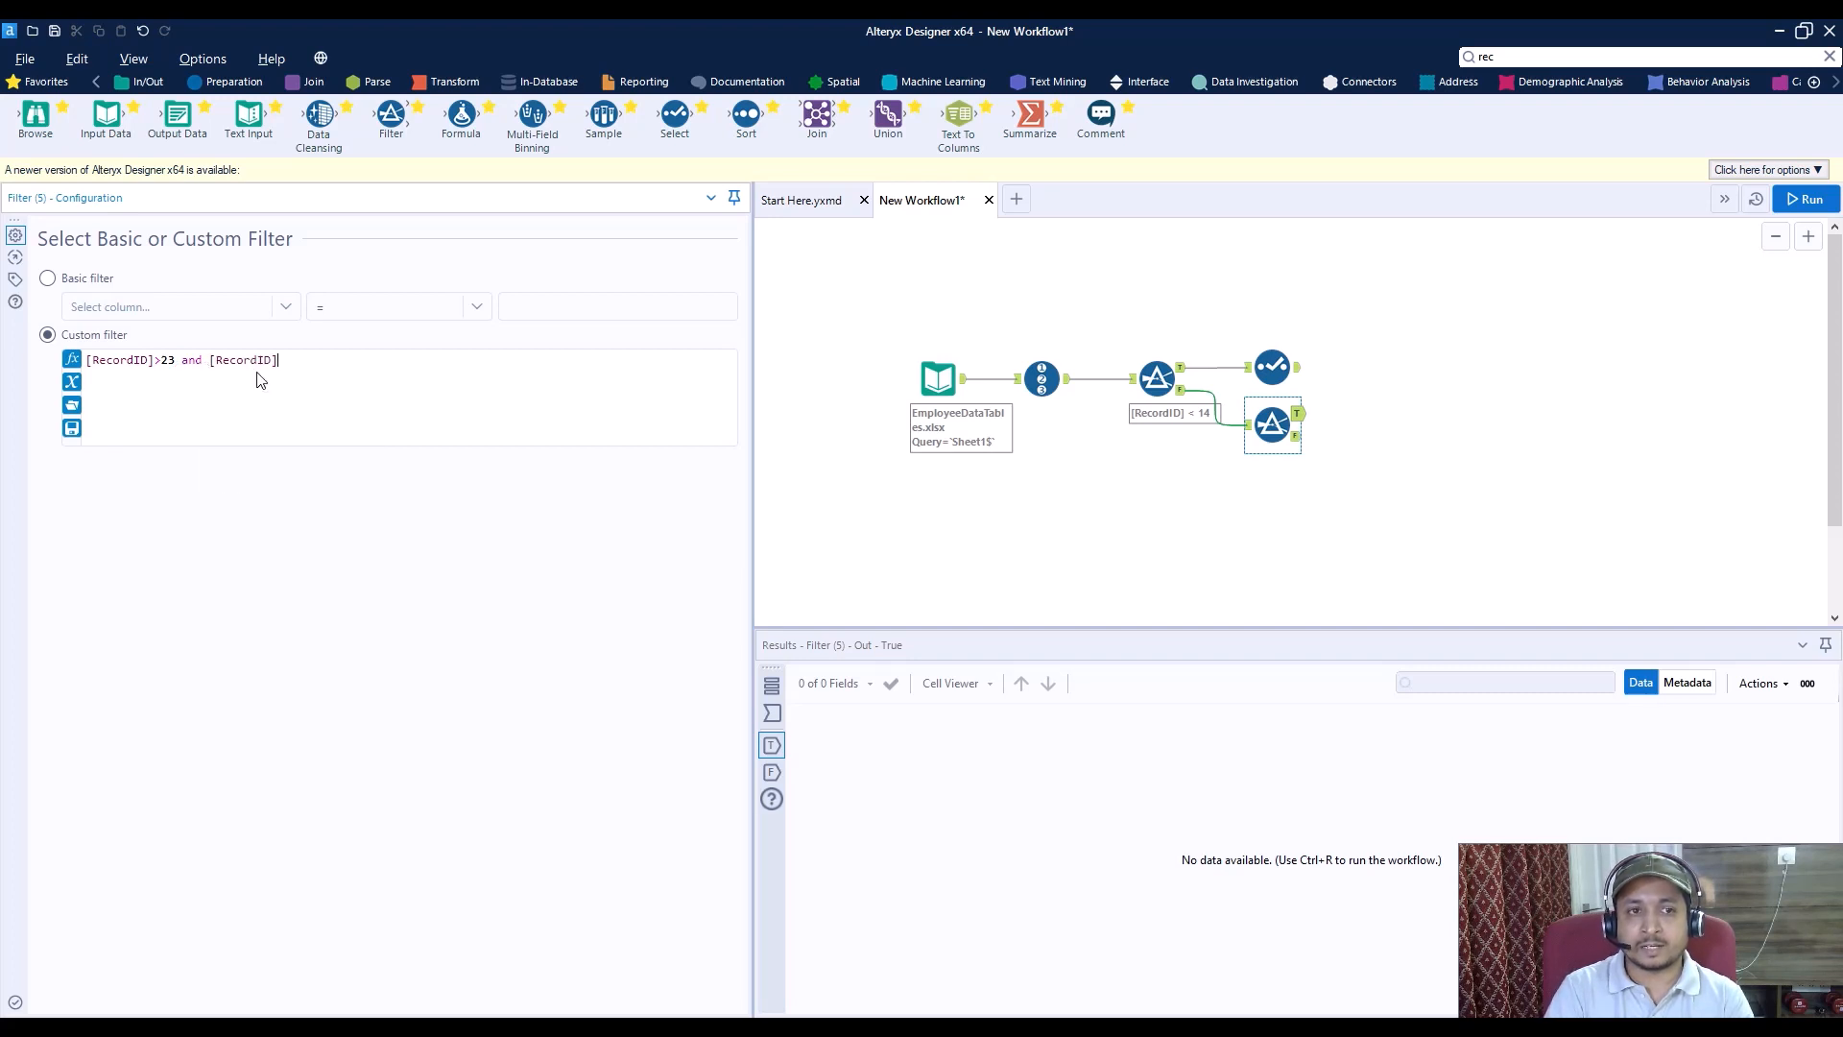
type("<")
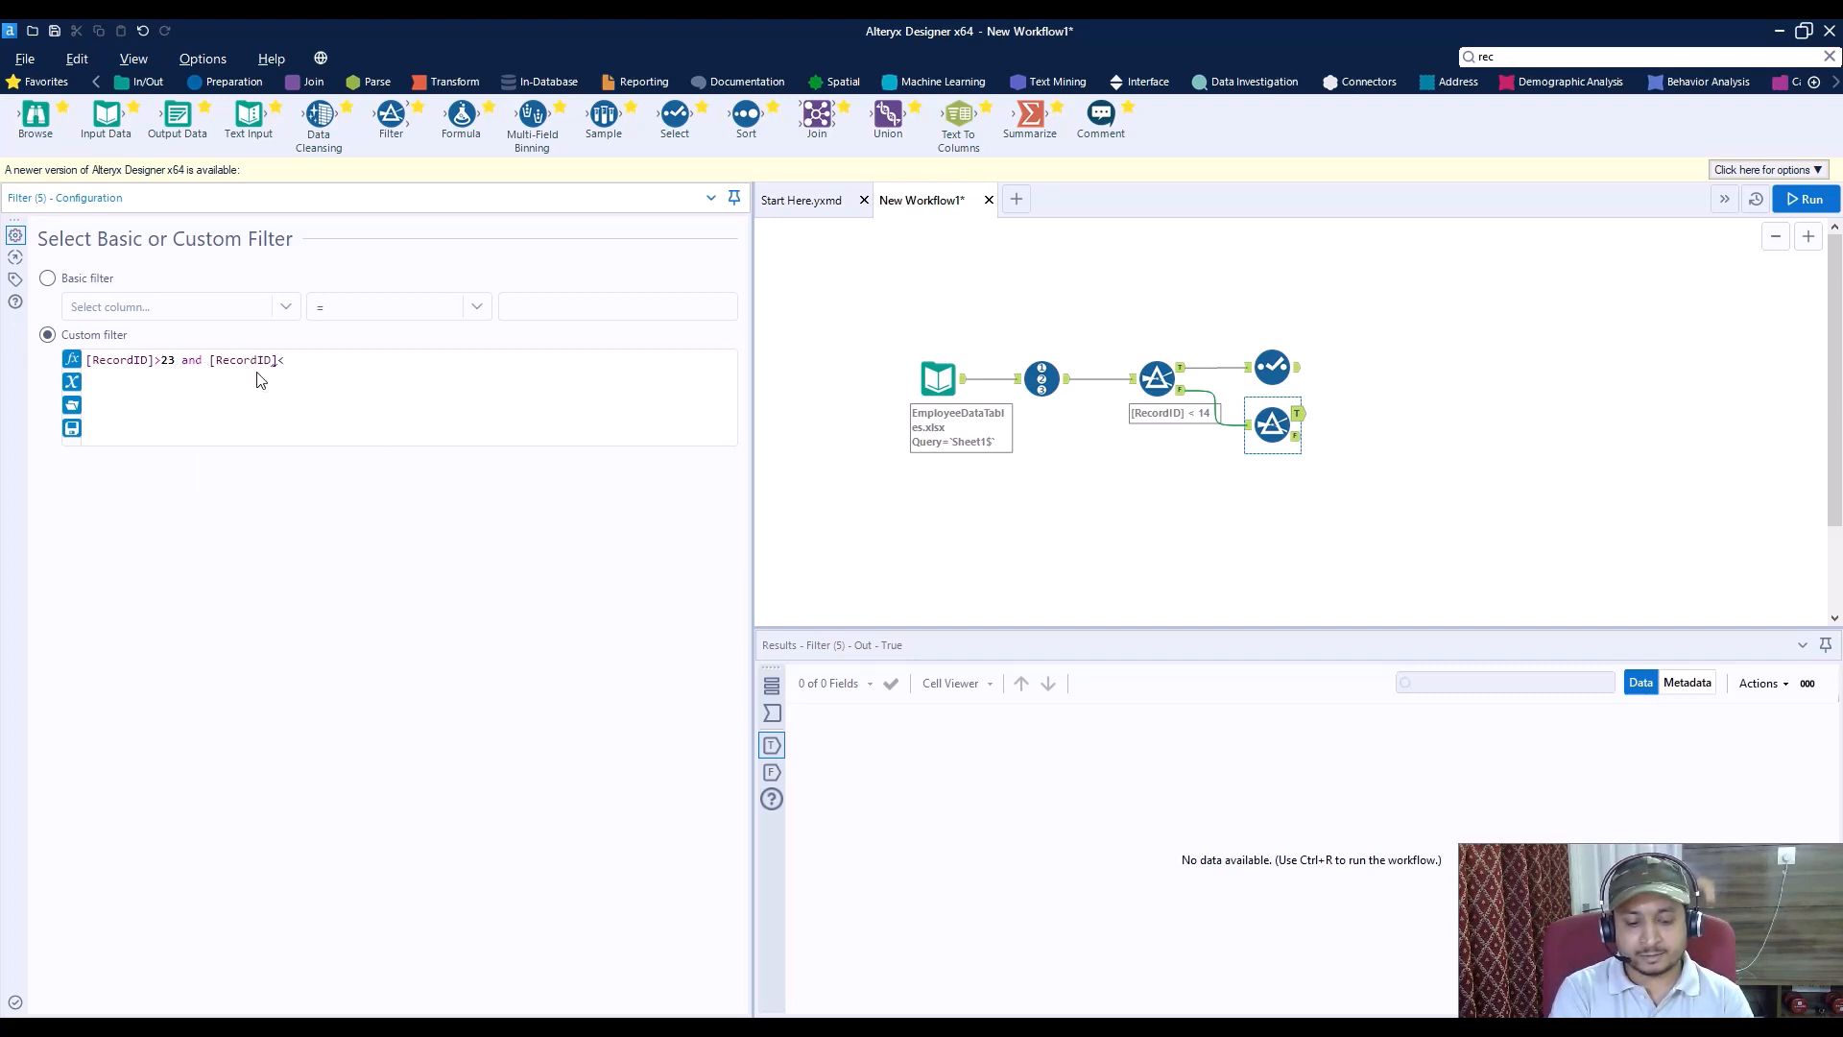
type("38")
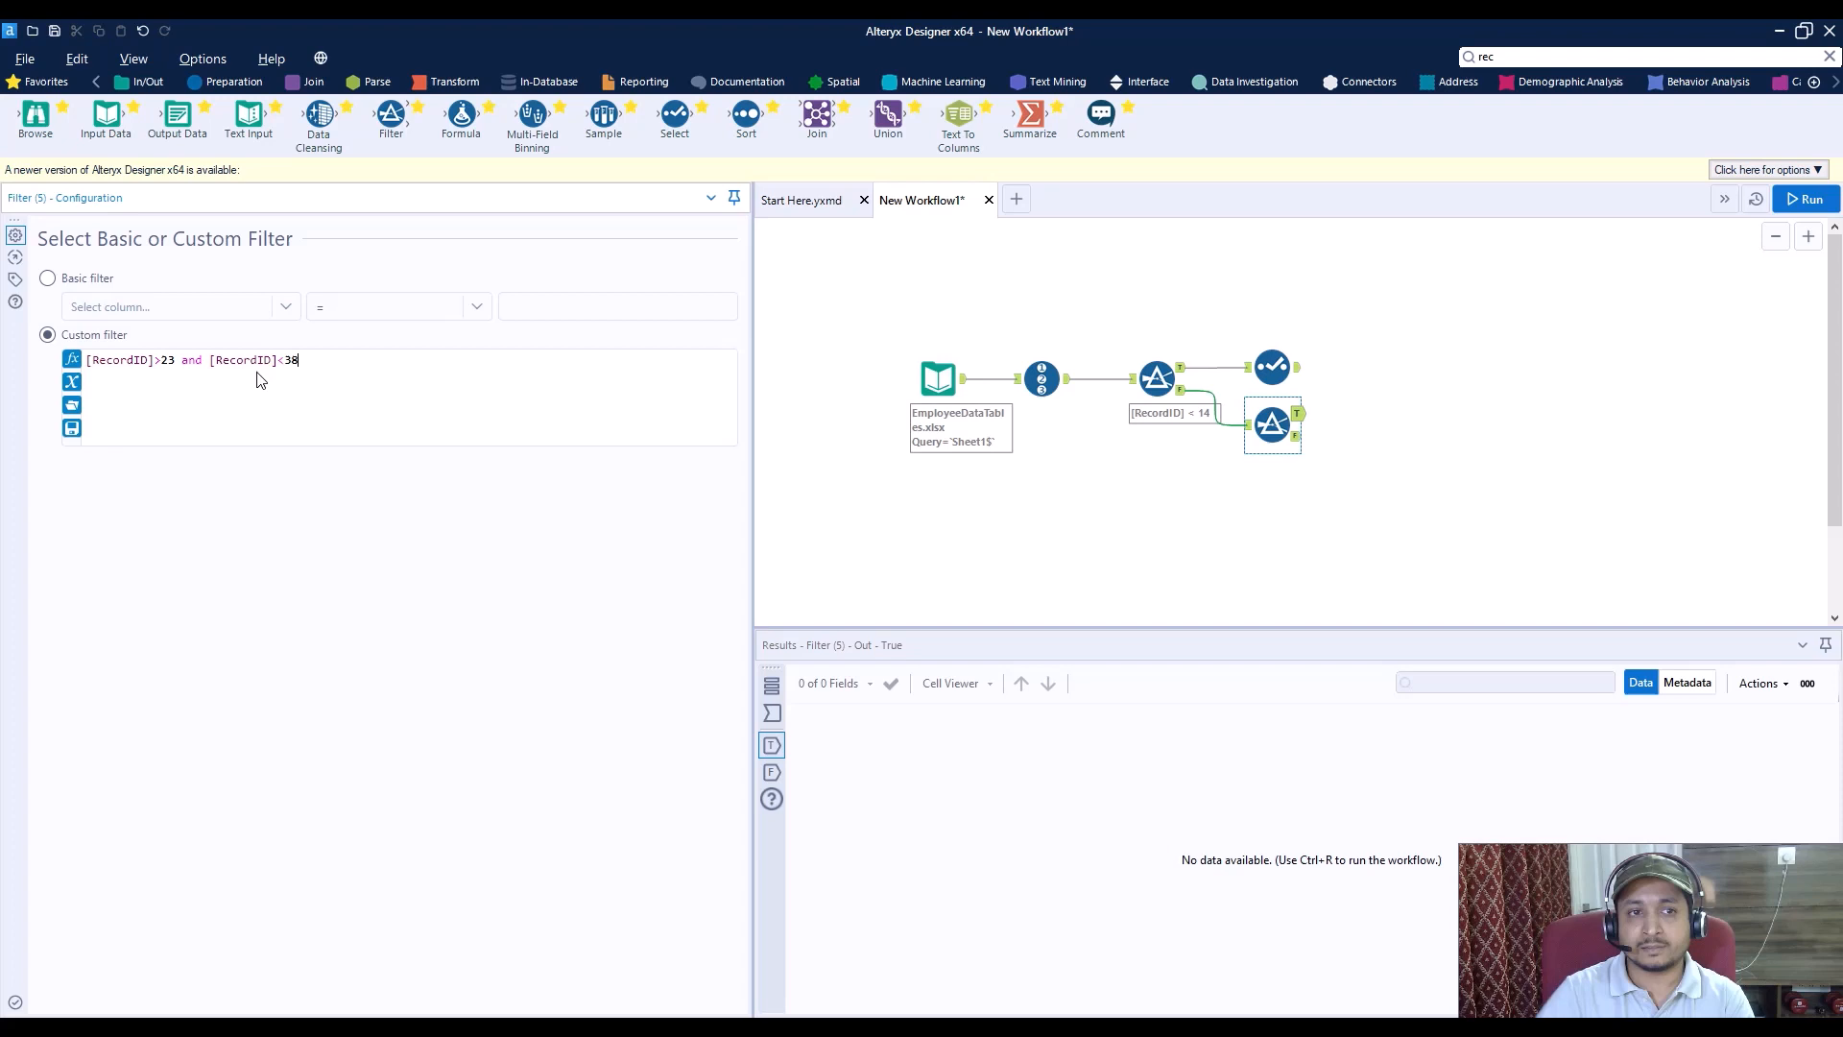
mouse_move(1806, 198)
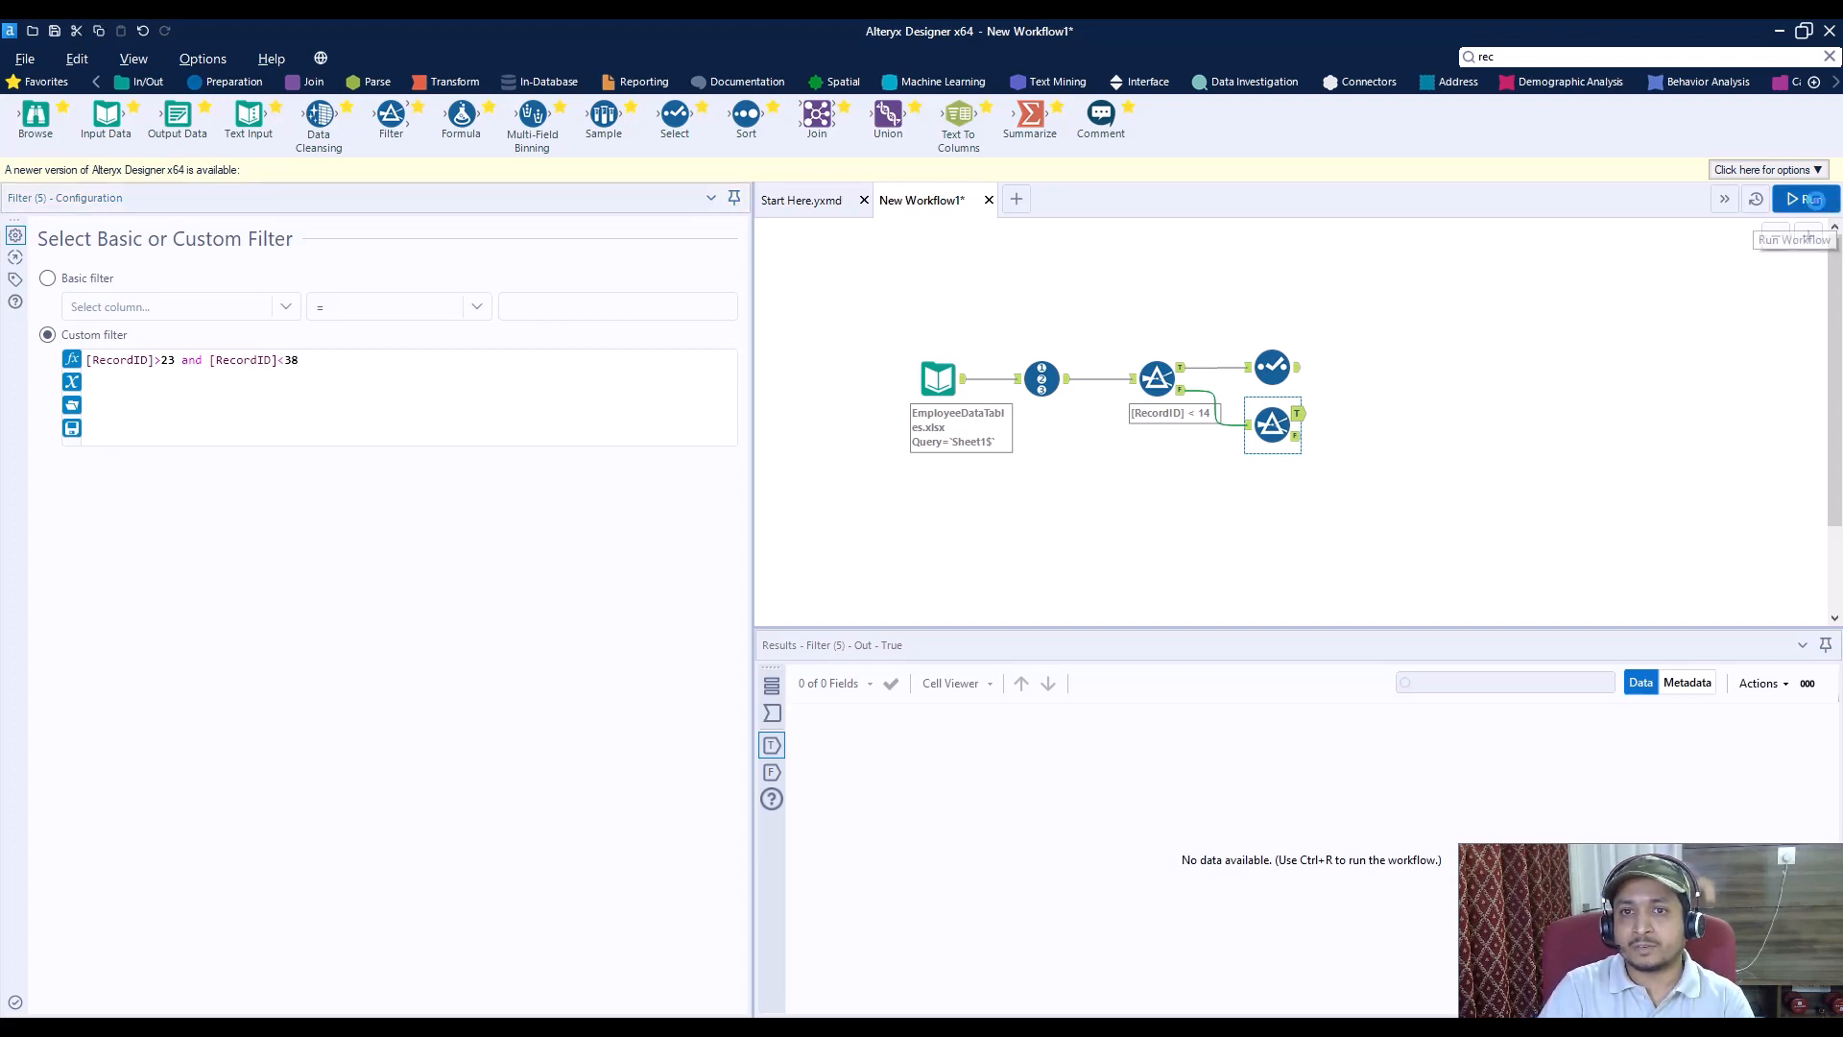
left_click(1806, 198)
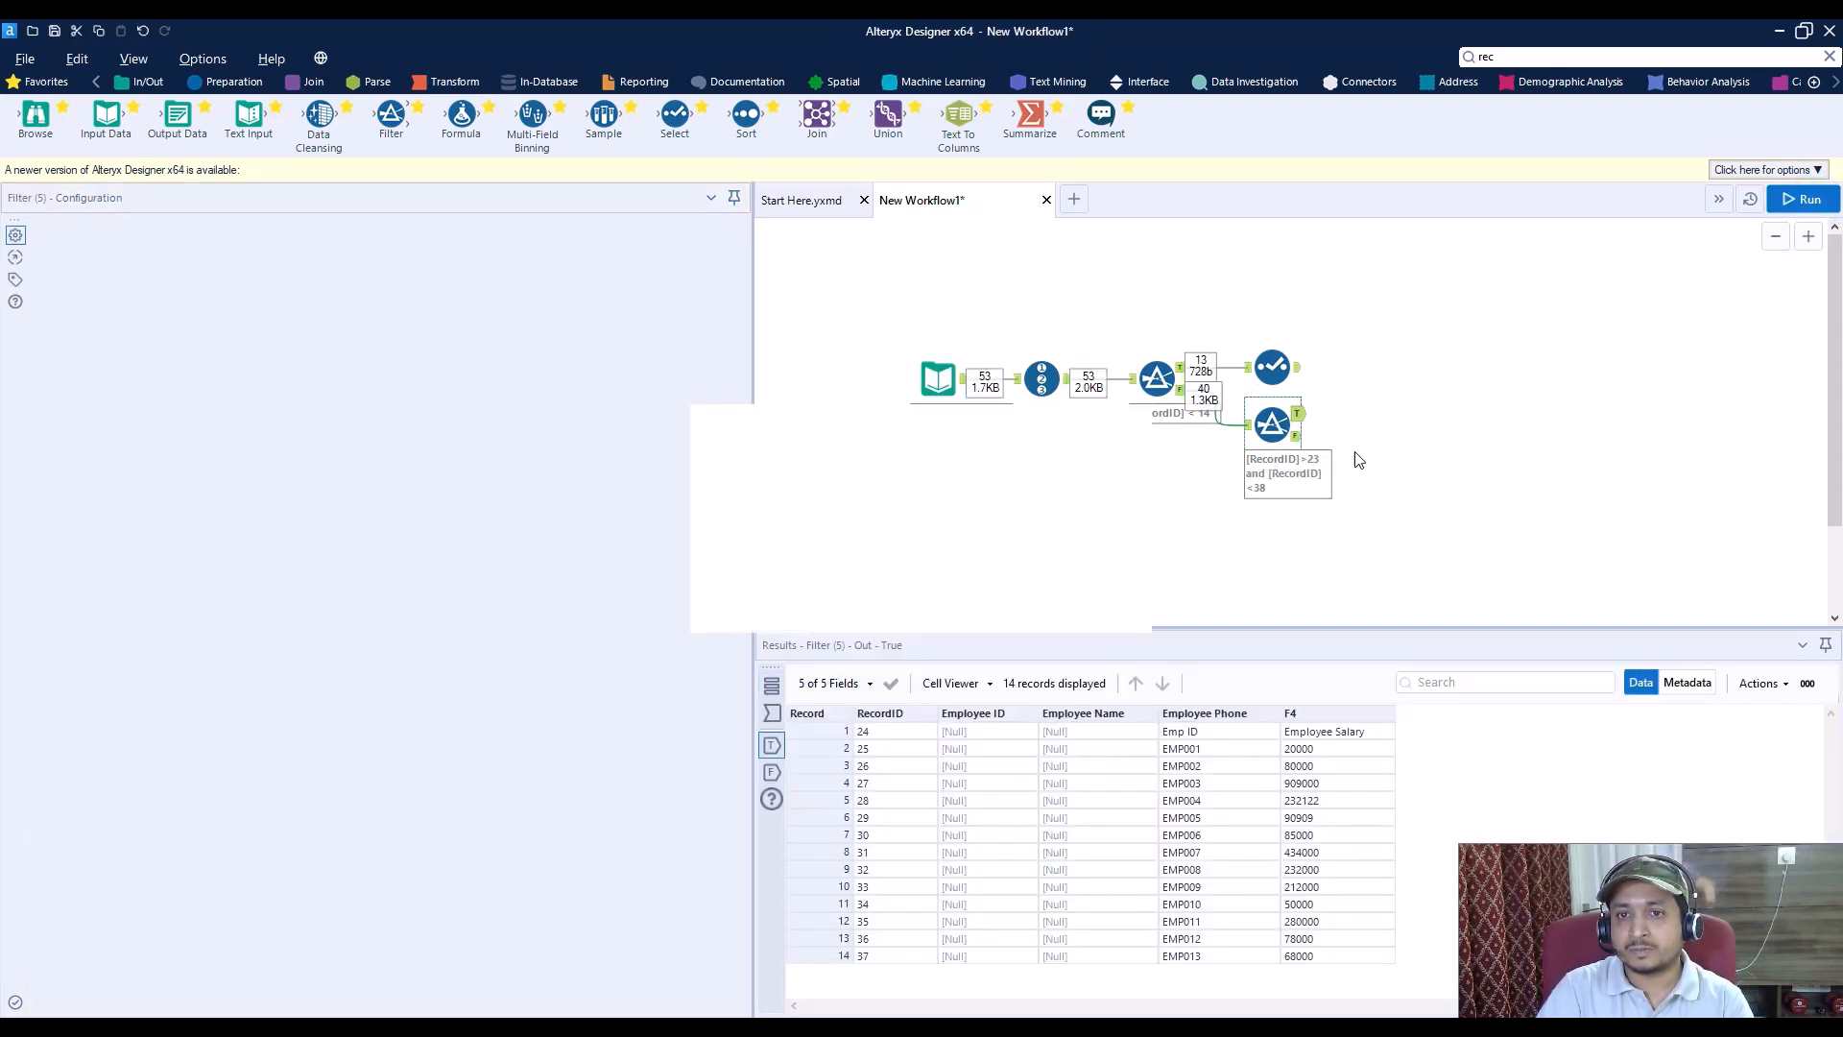
left_click(1272, 422)
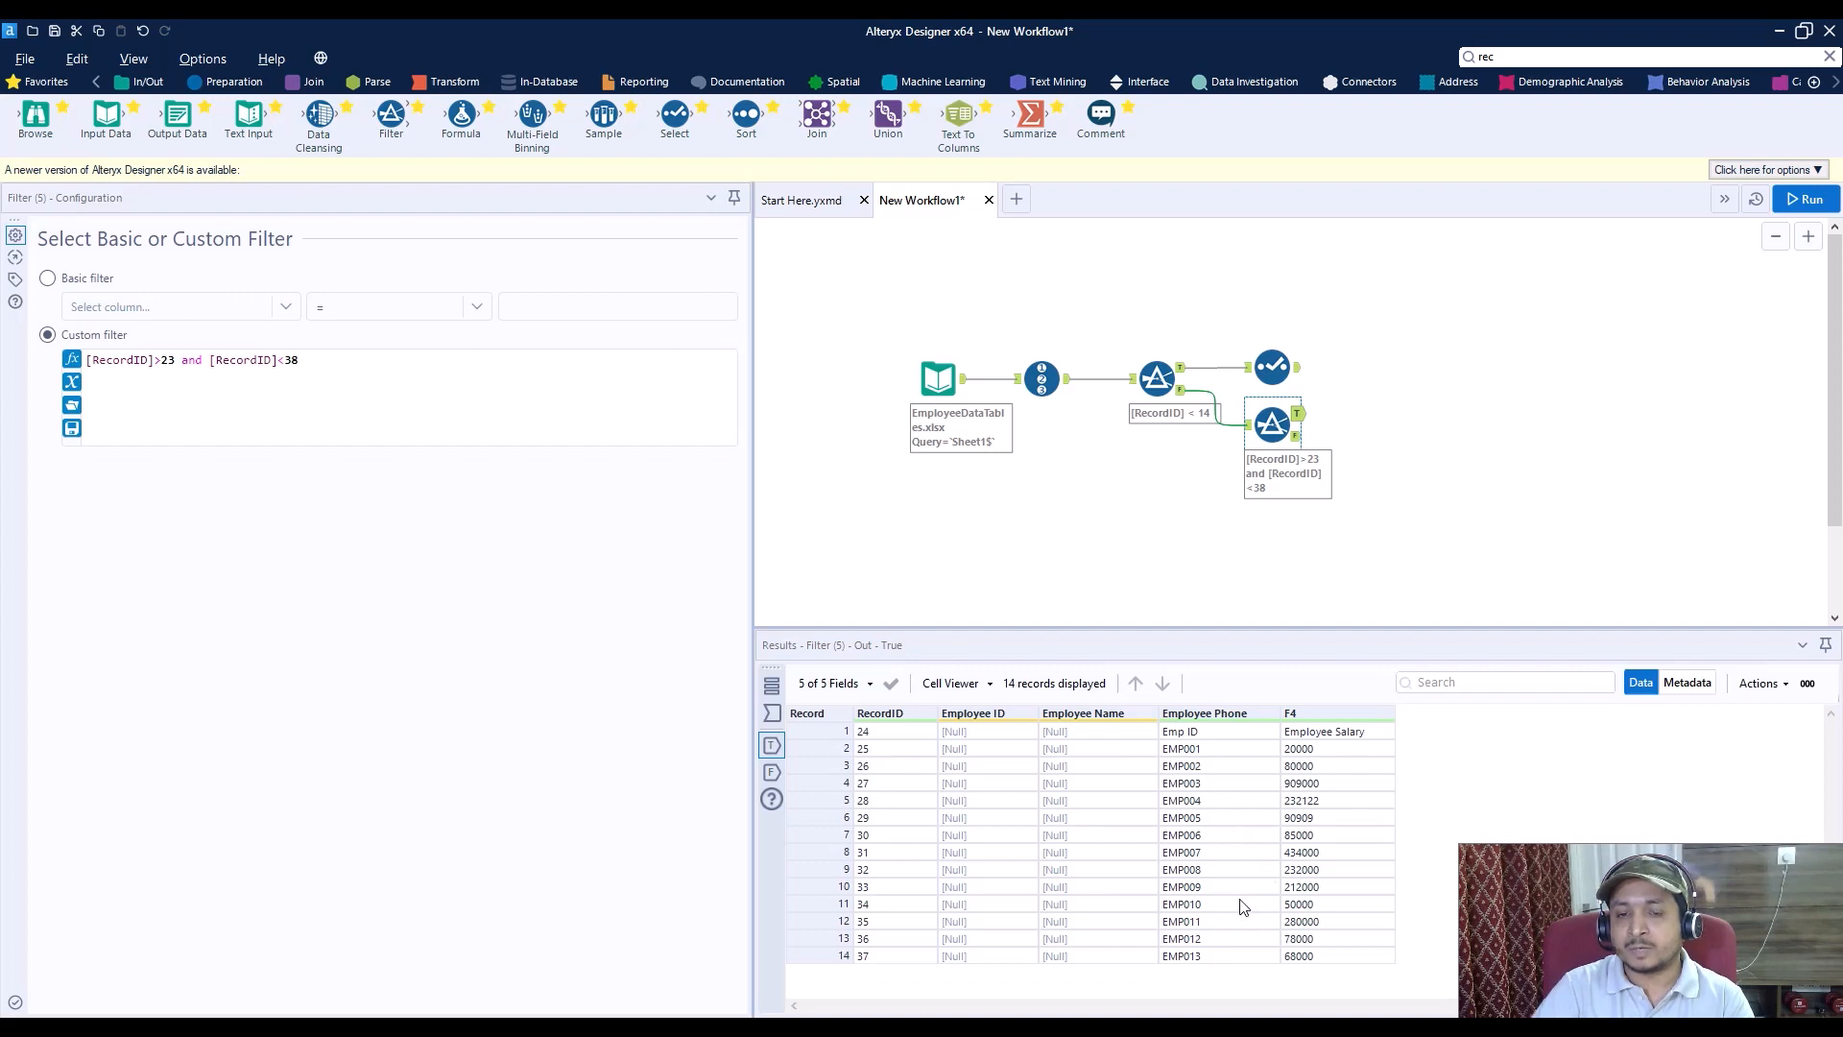
mouse_move(900, 732)
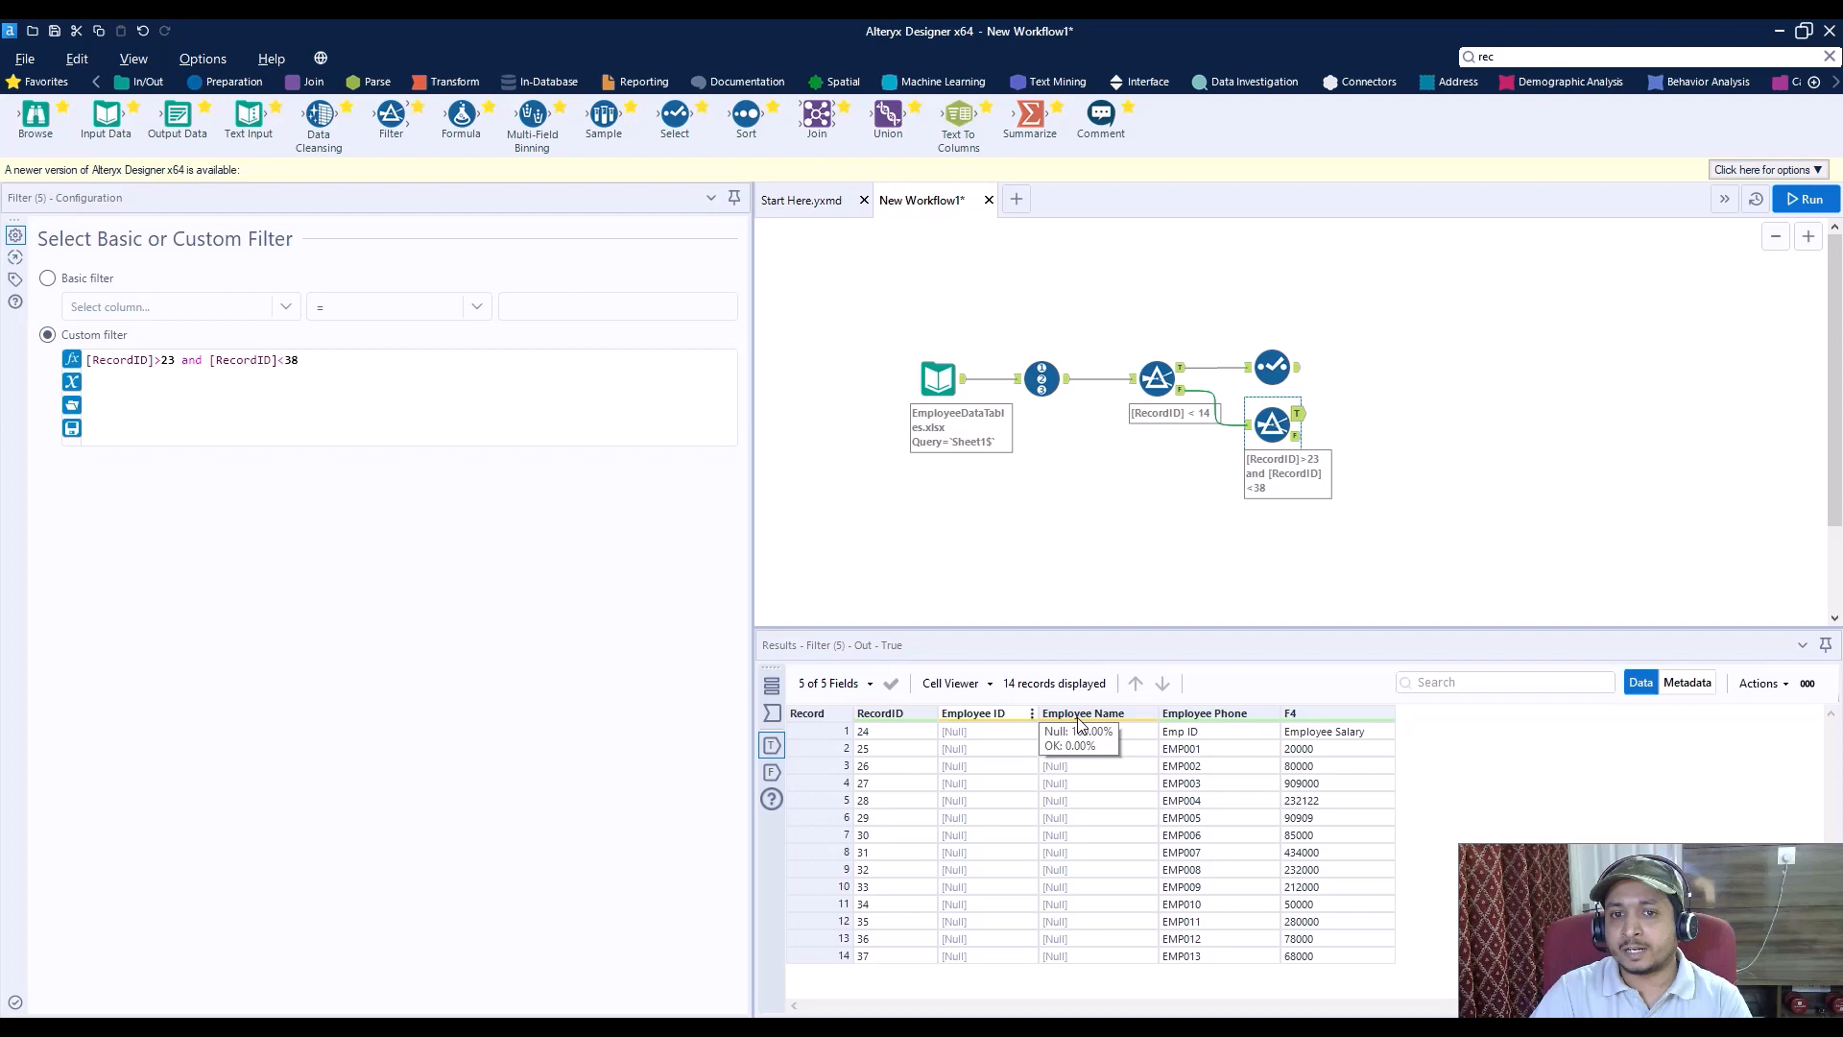
mouse_move(1314, 730)
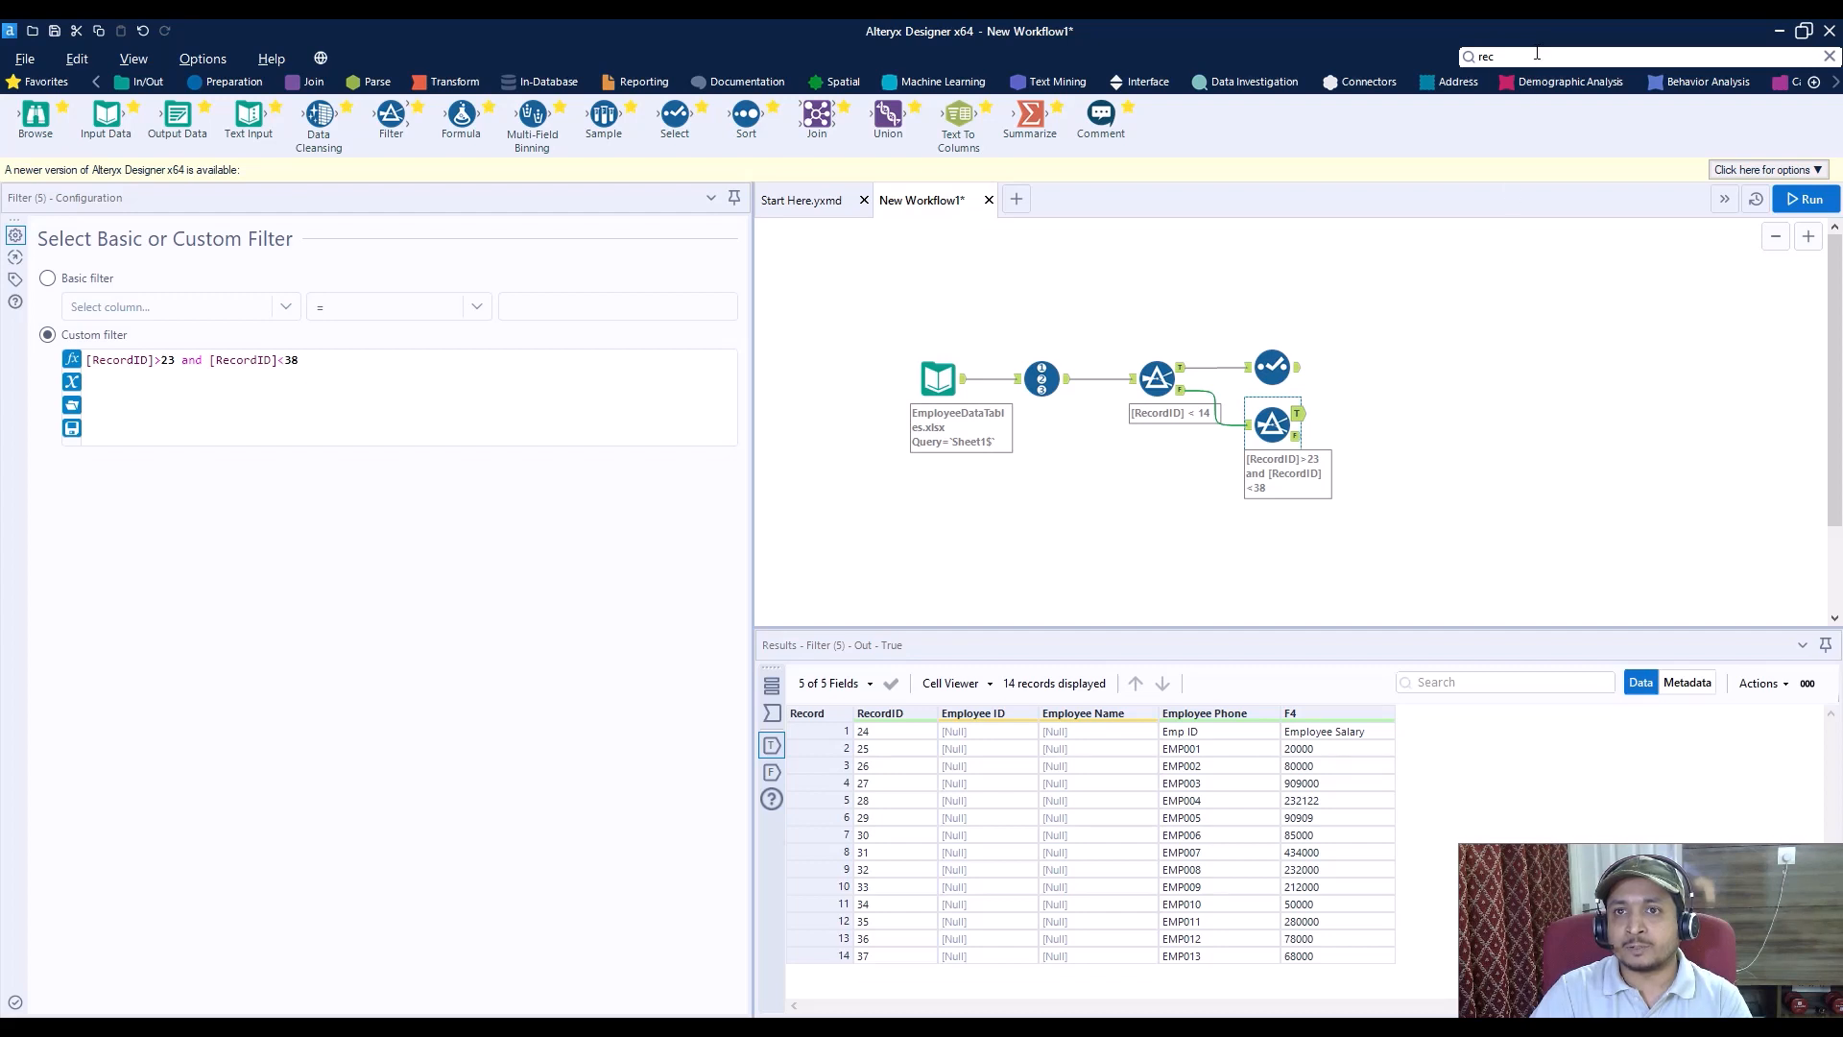
type("dyna")
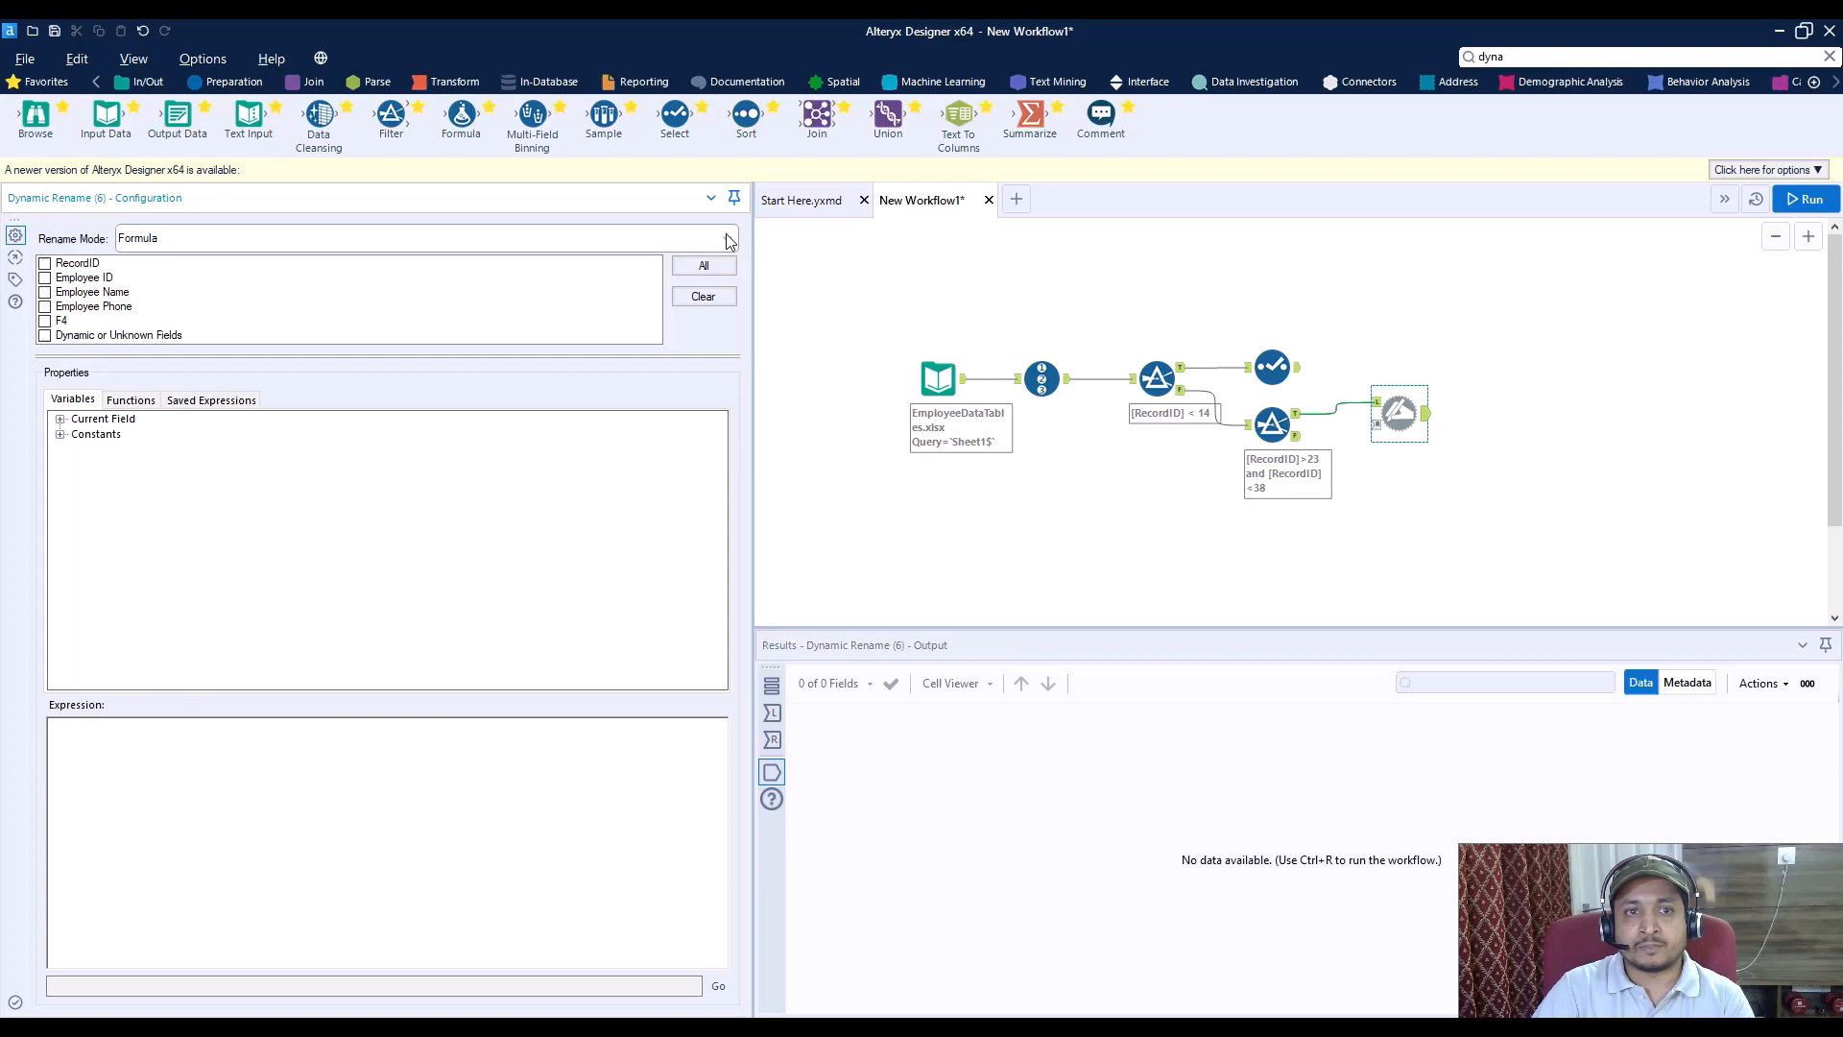
Step: Set Dynamic Rename to Take Field Names from First Row of Data and run
left_click(725, 237)
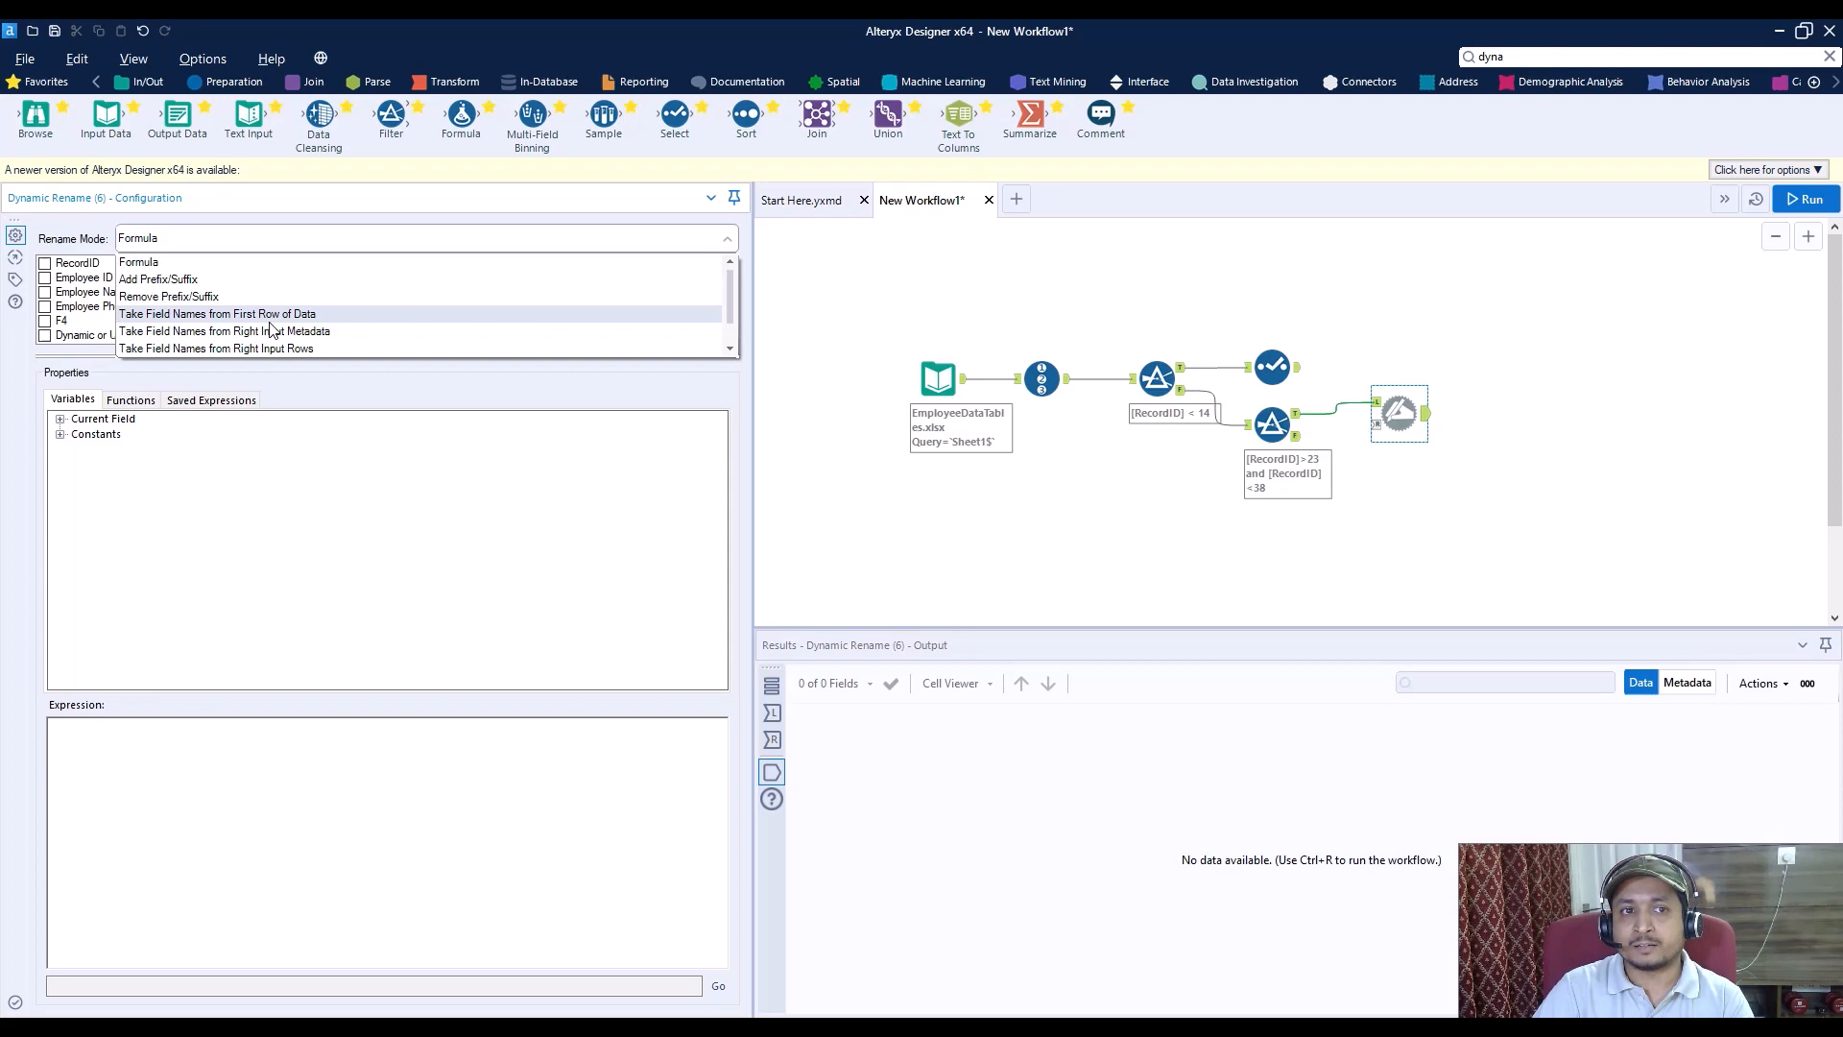
left_click(212, 314)
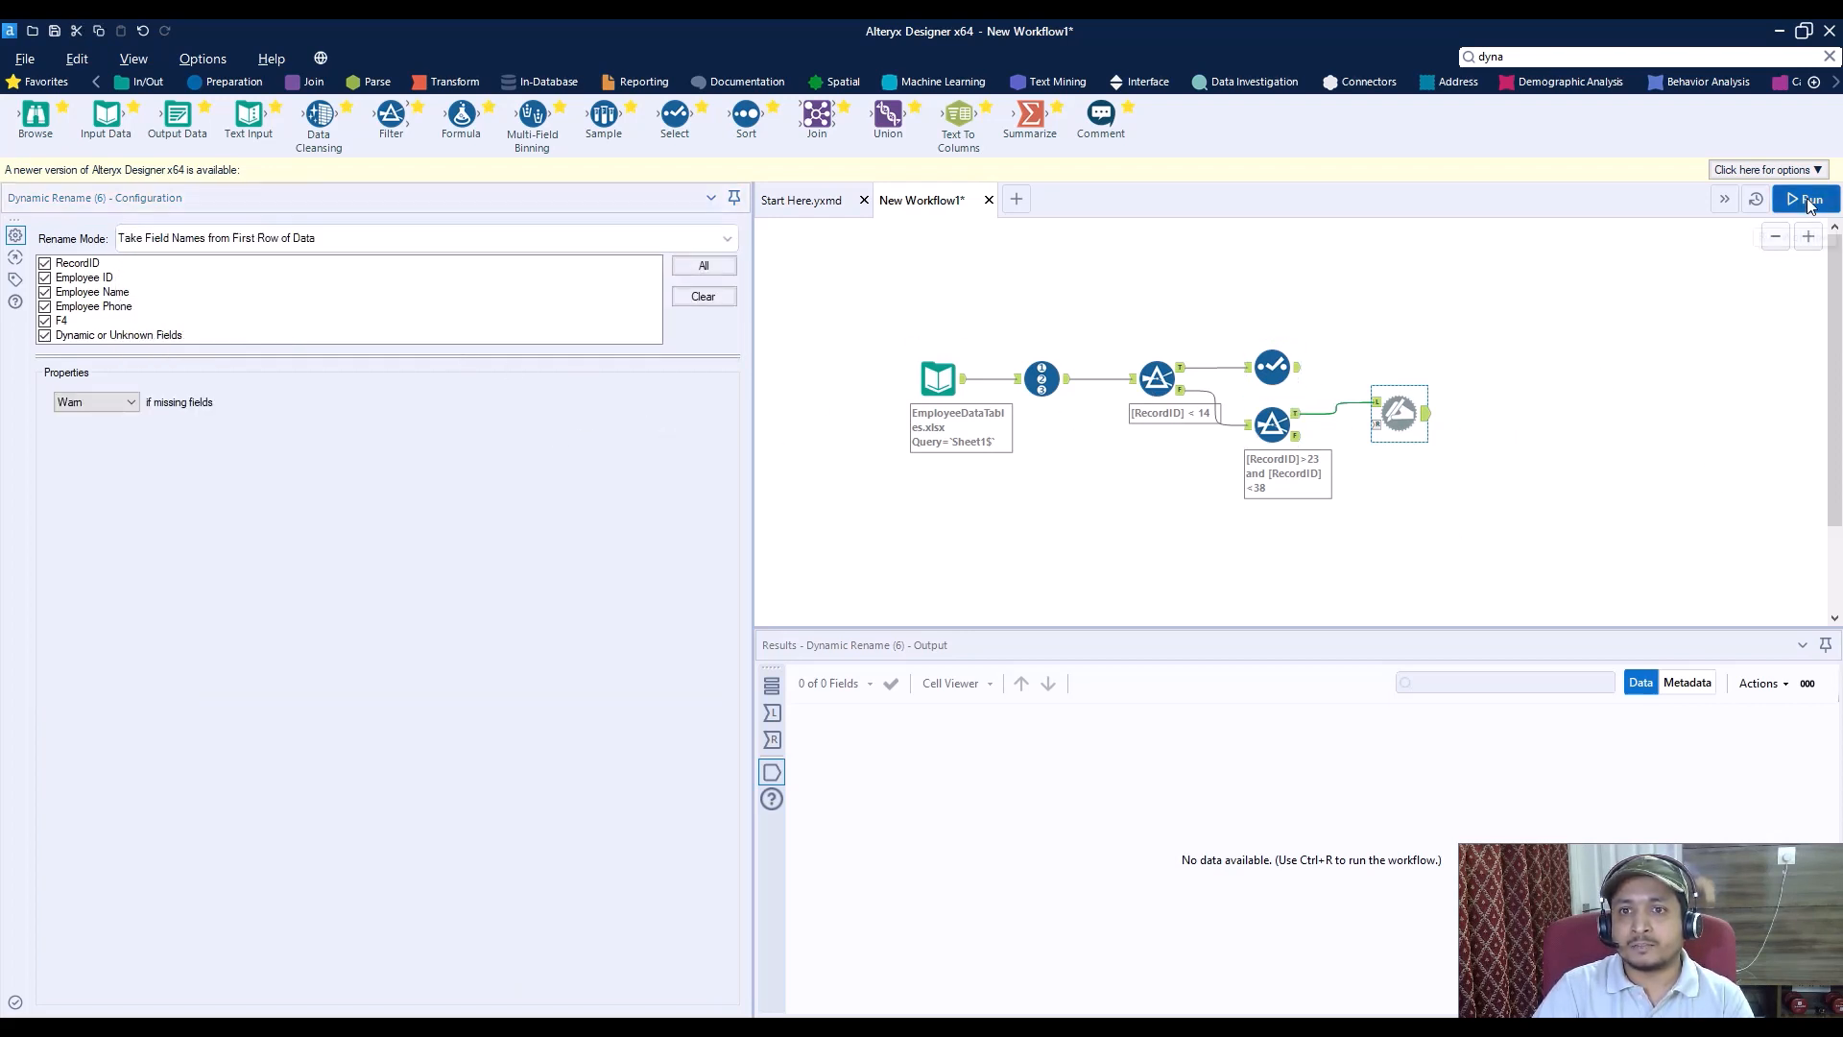
left_click(1807, 199)
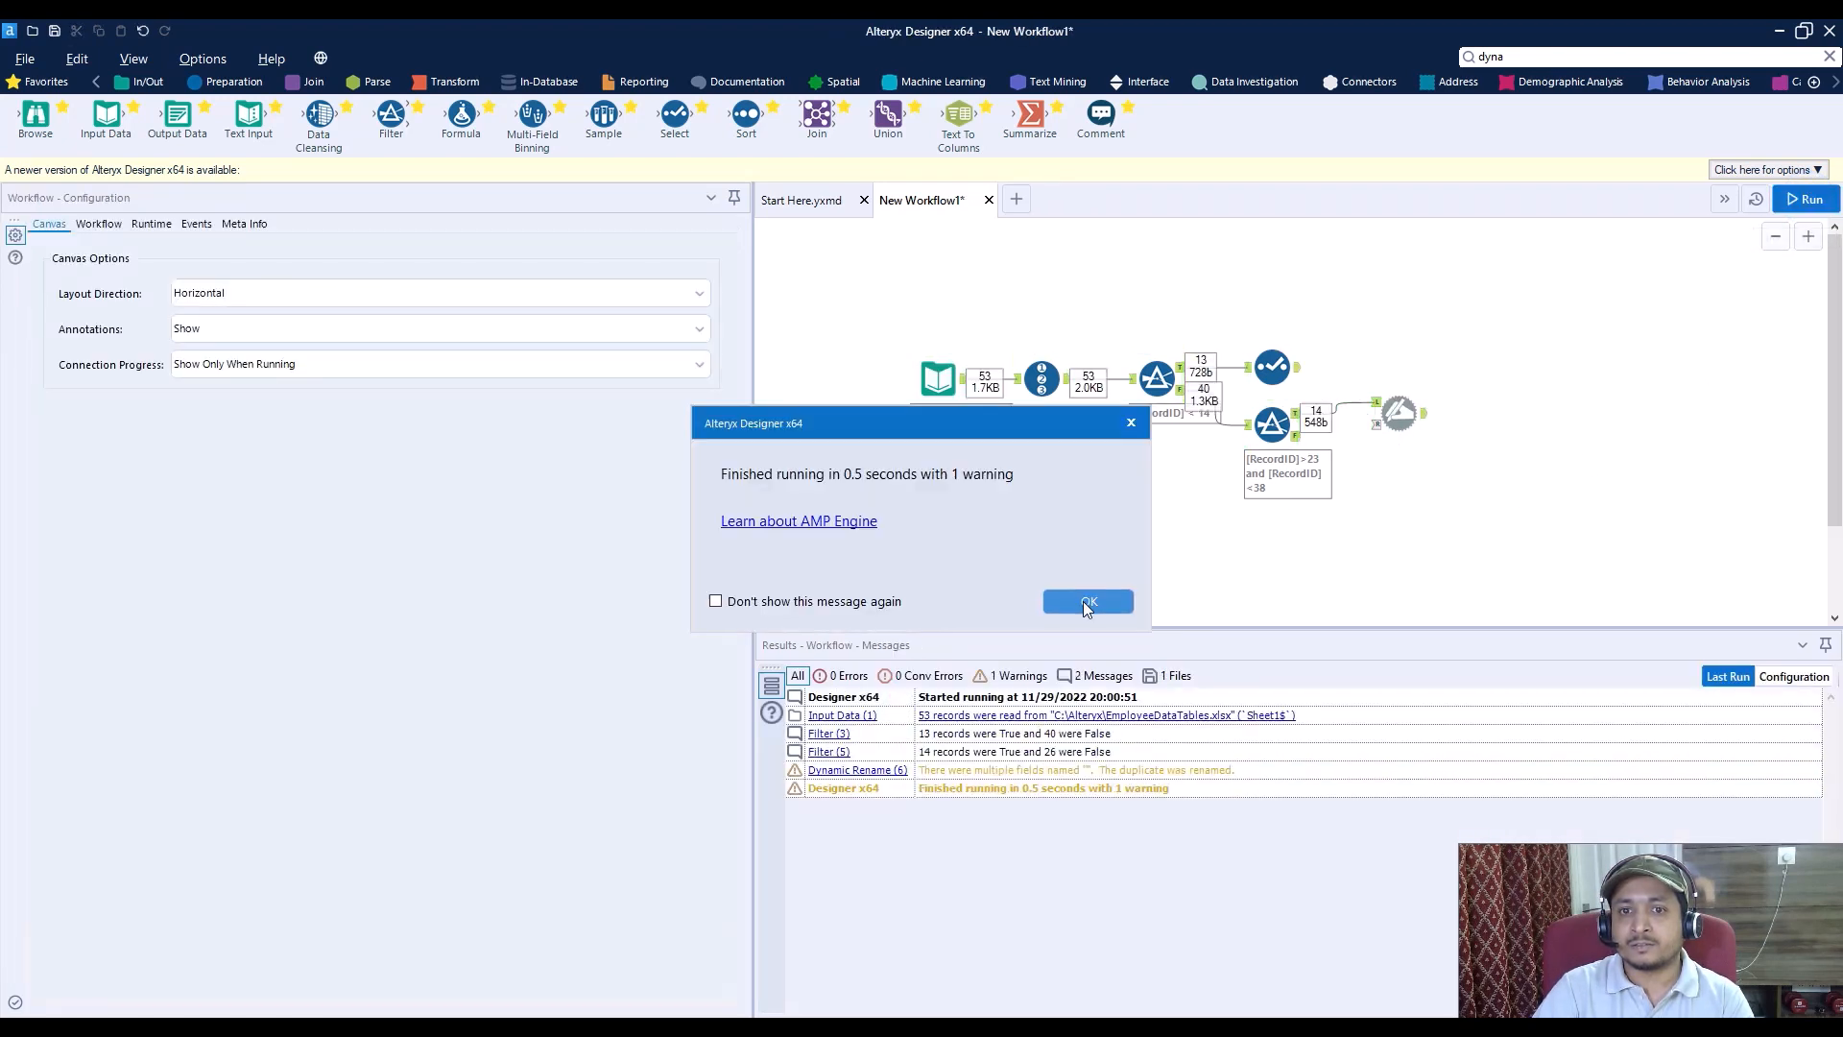
left_click(1088, 601)
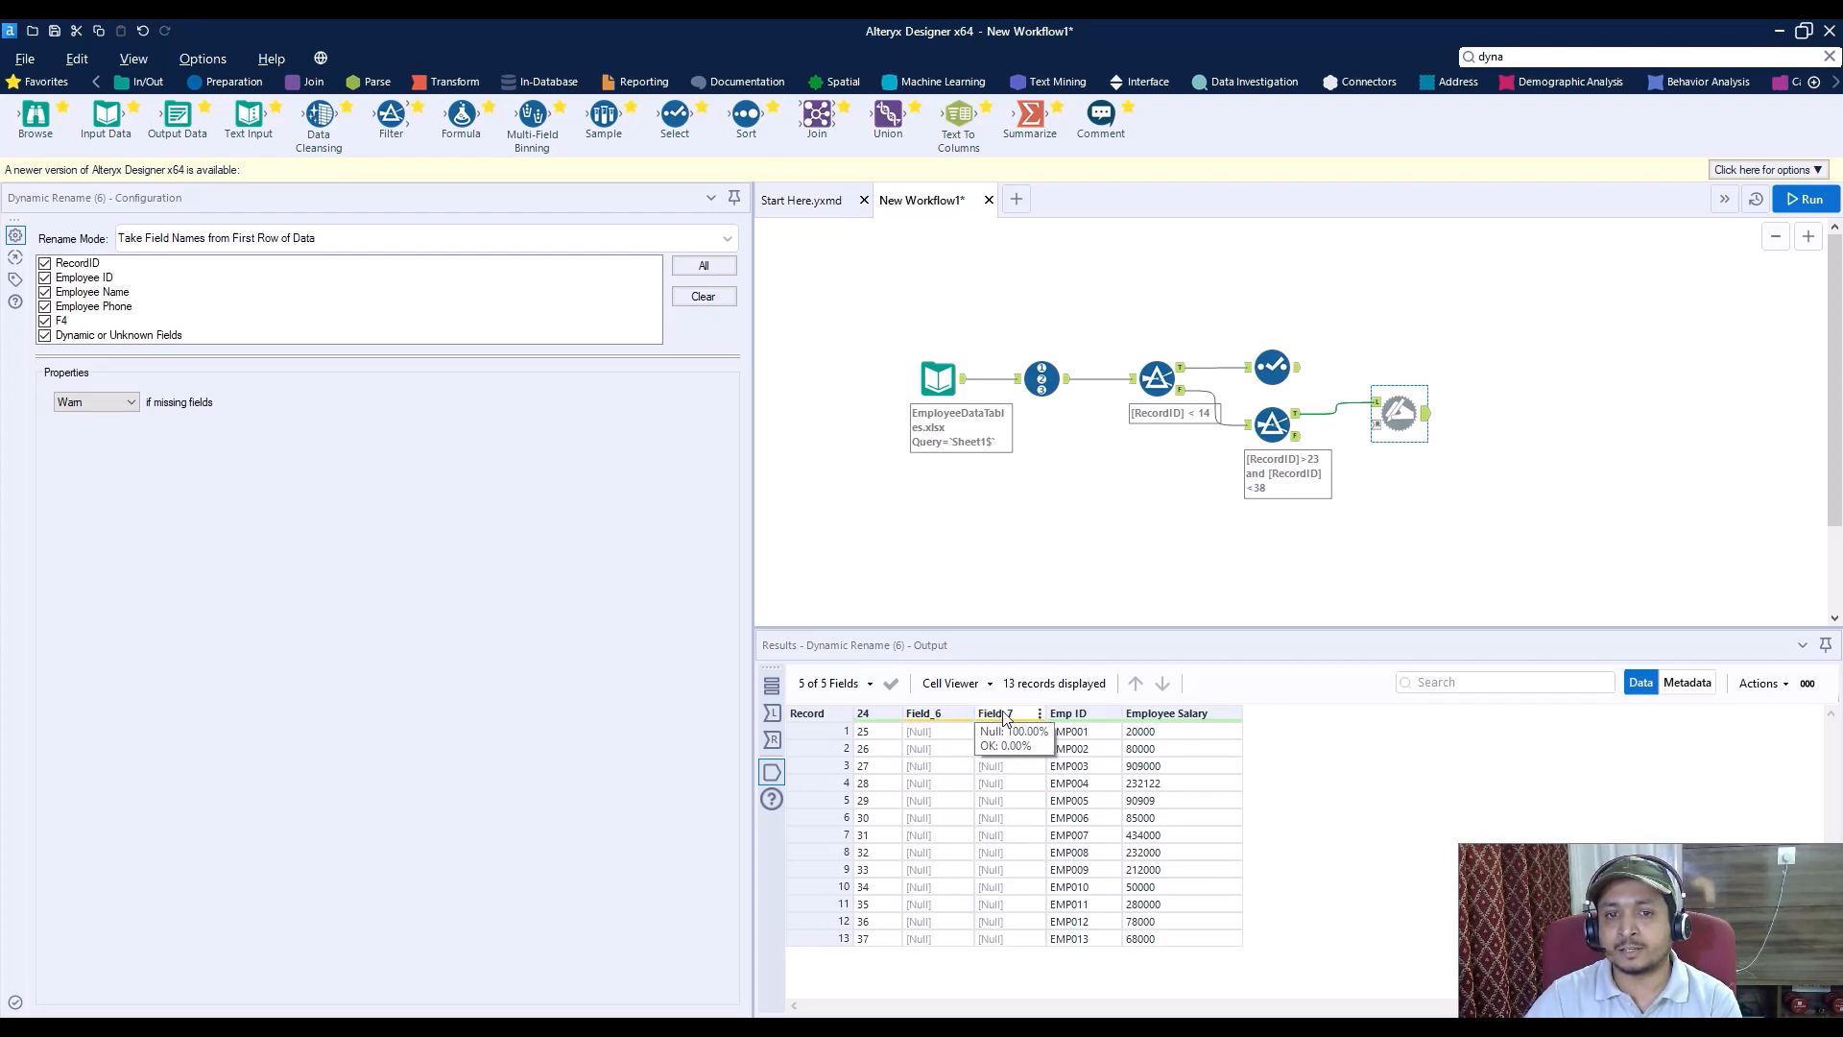
mouse_move(876, 893)
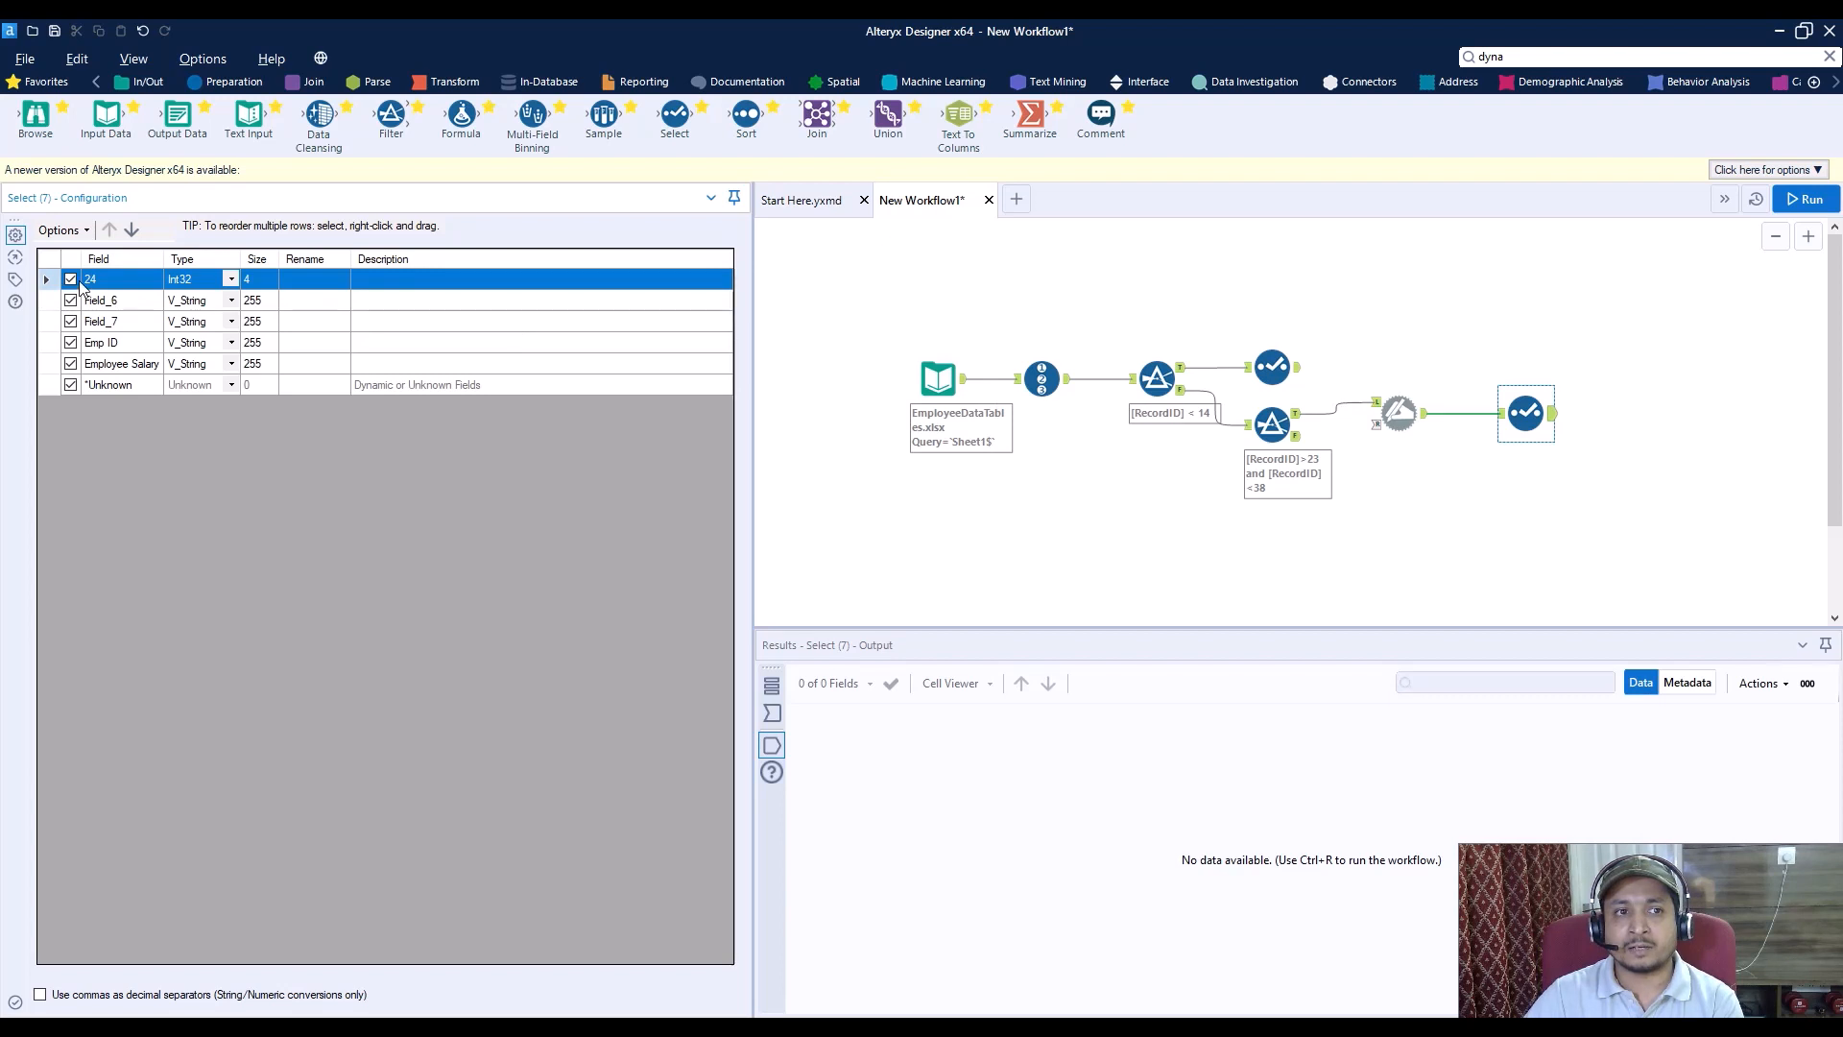
Step: Uncheck 24, Field_6 and Field_7, then view the two-column salary output
left_click(71, 279)
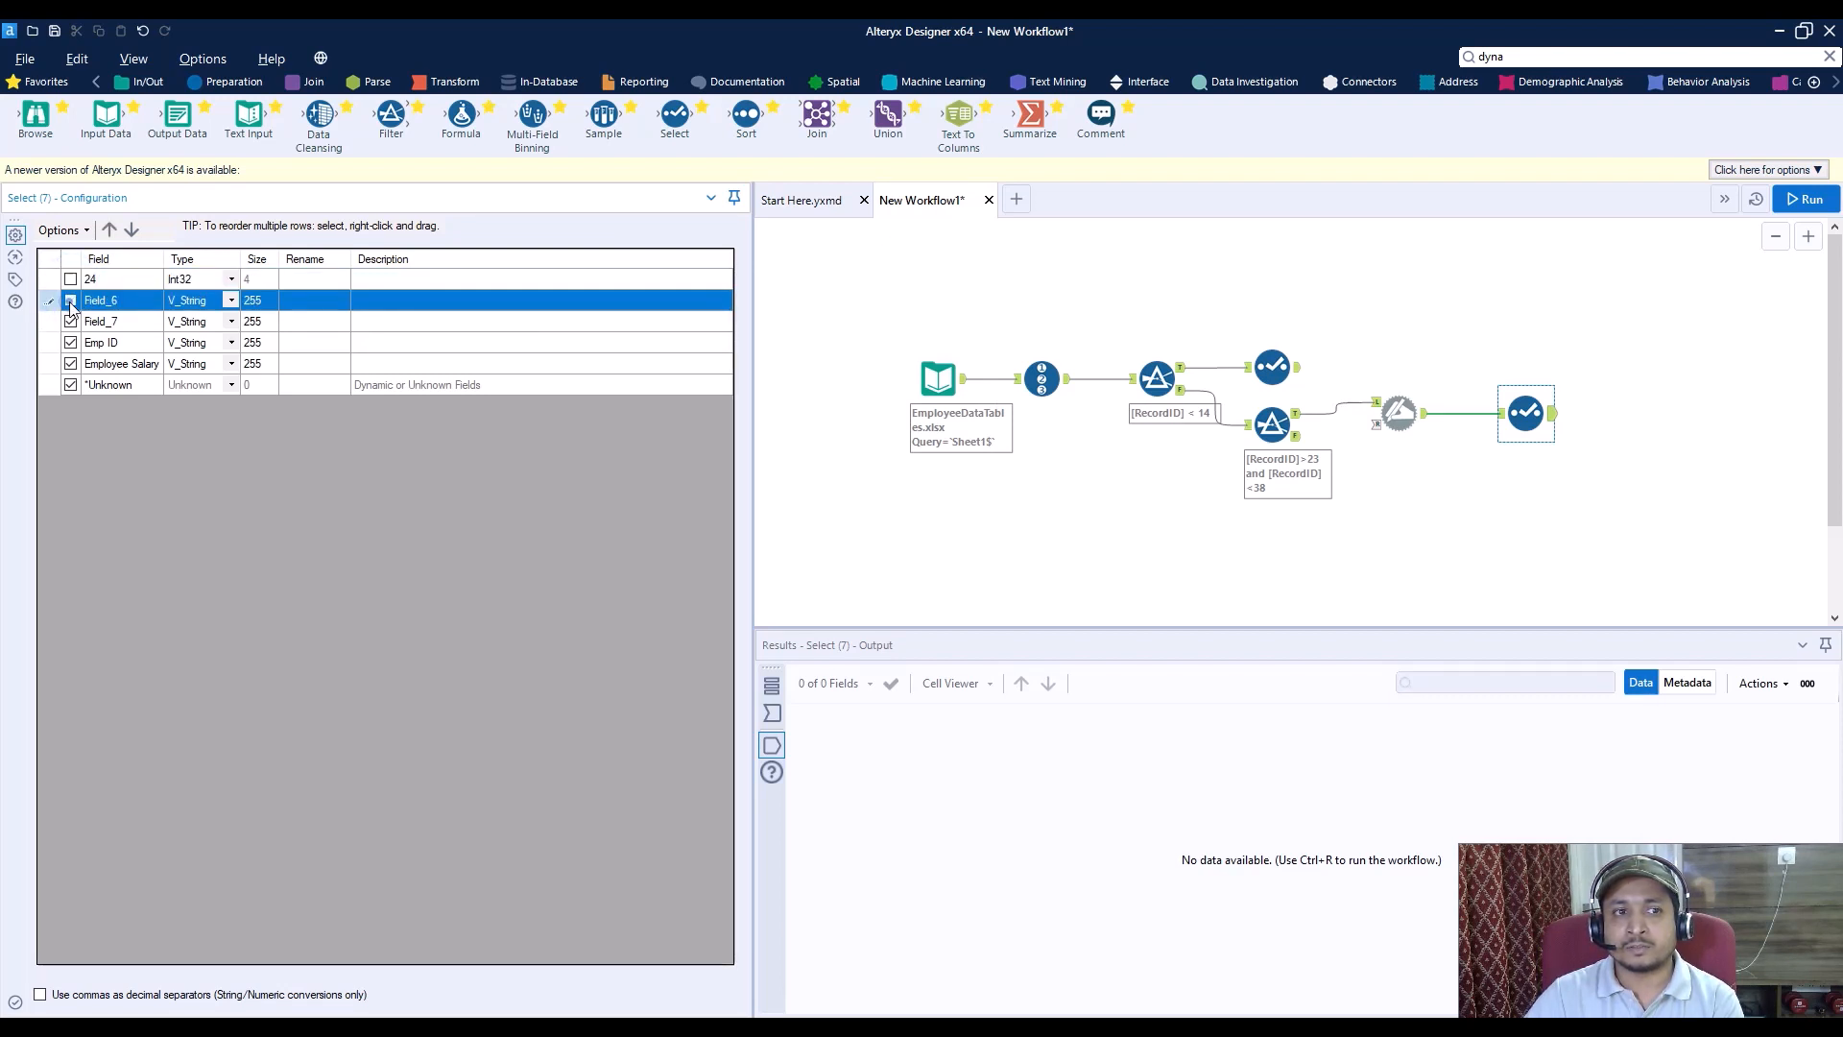
left_click(71, 299)
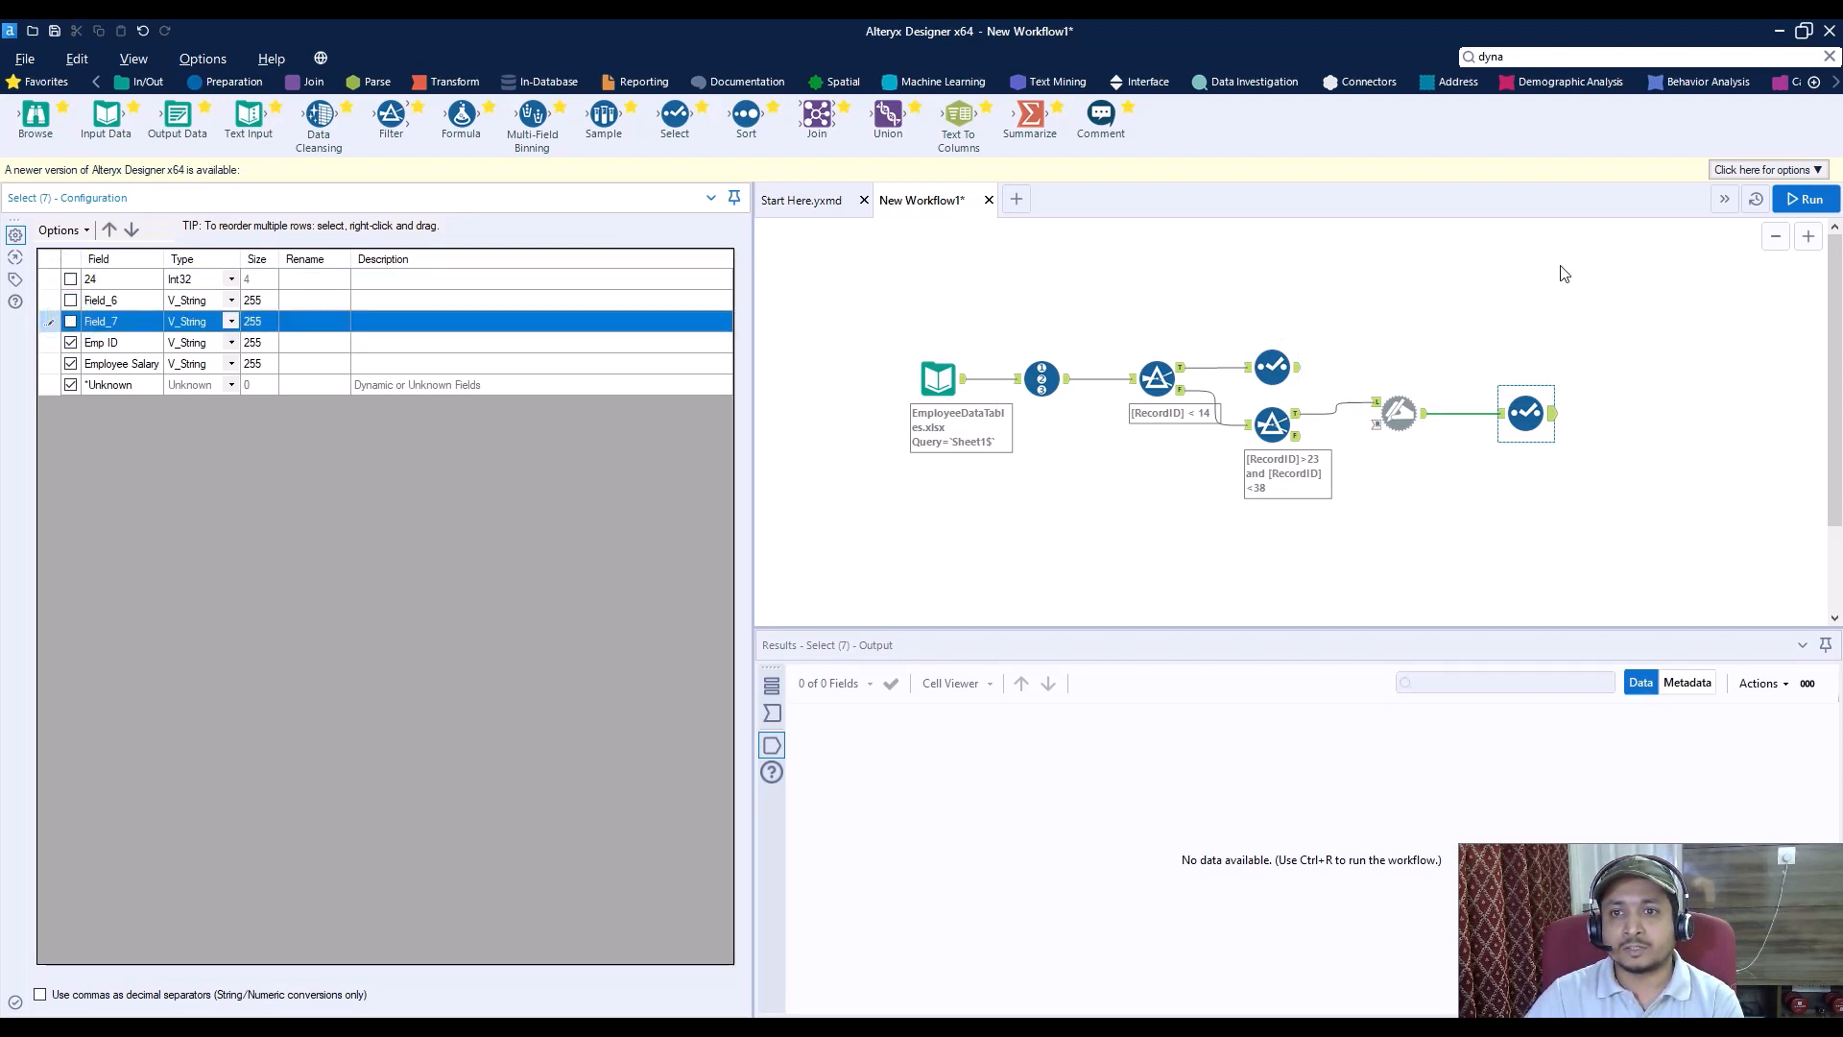
left_click(1805, 199)
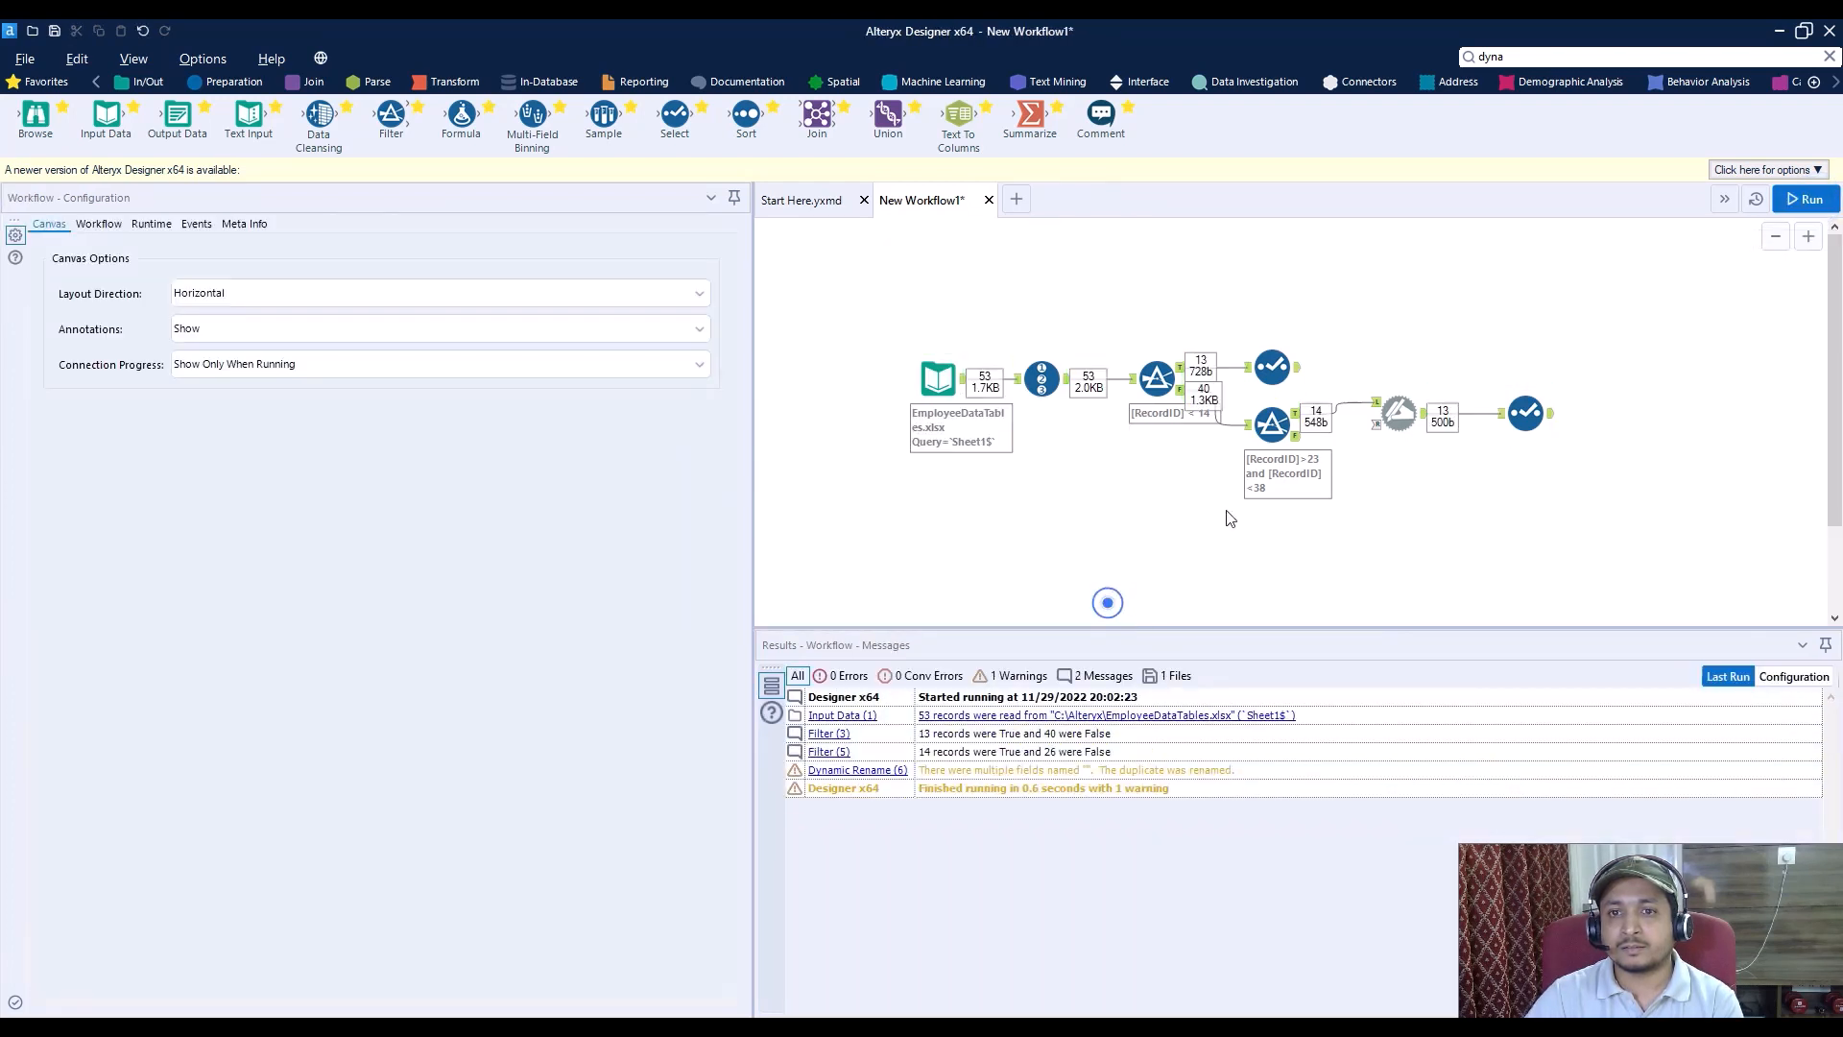
left_click(1525, 413)
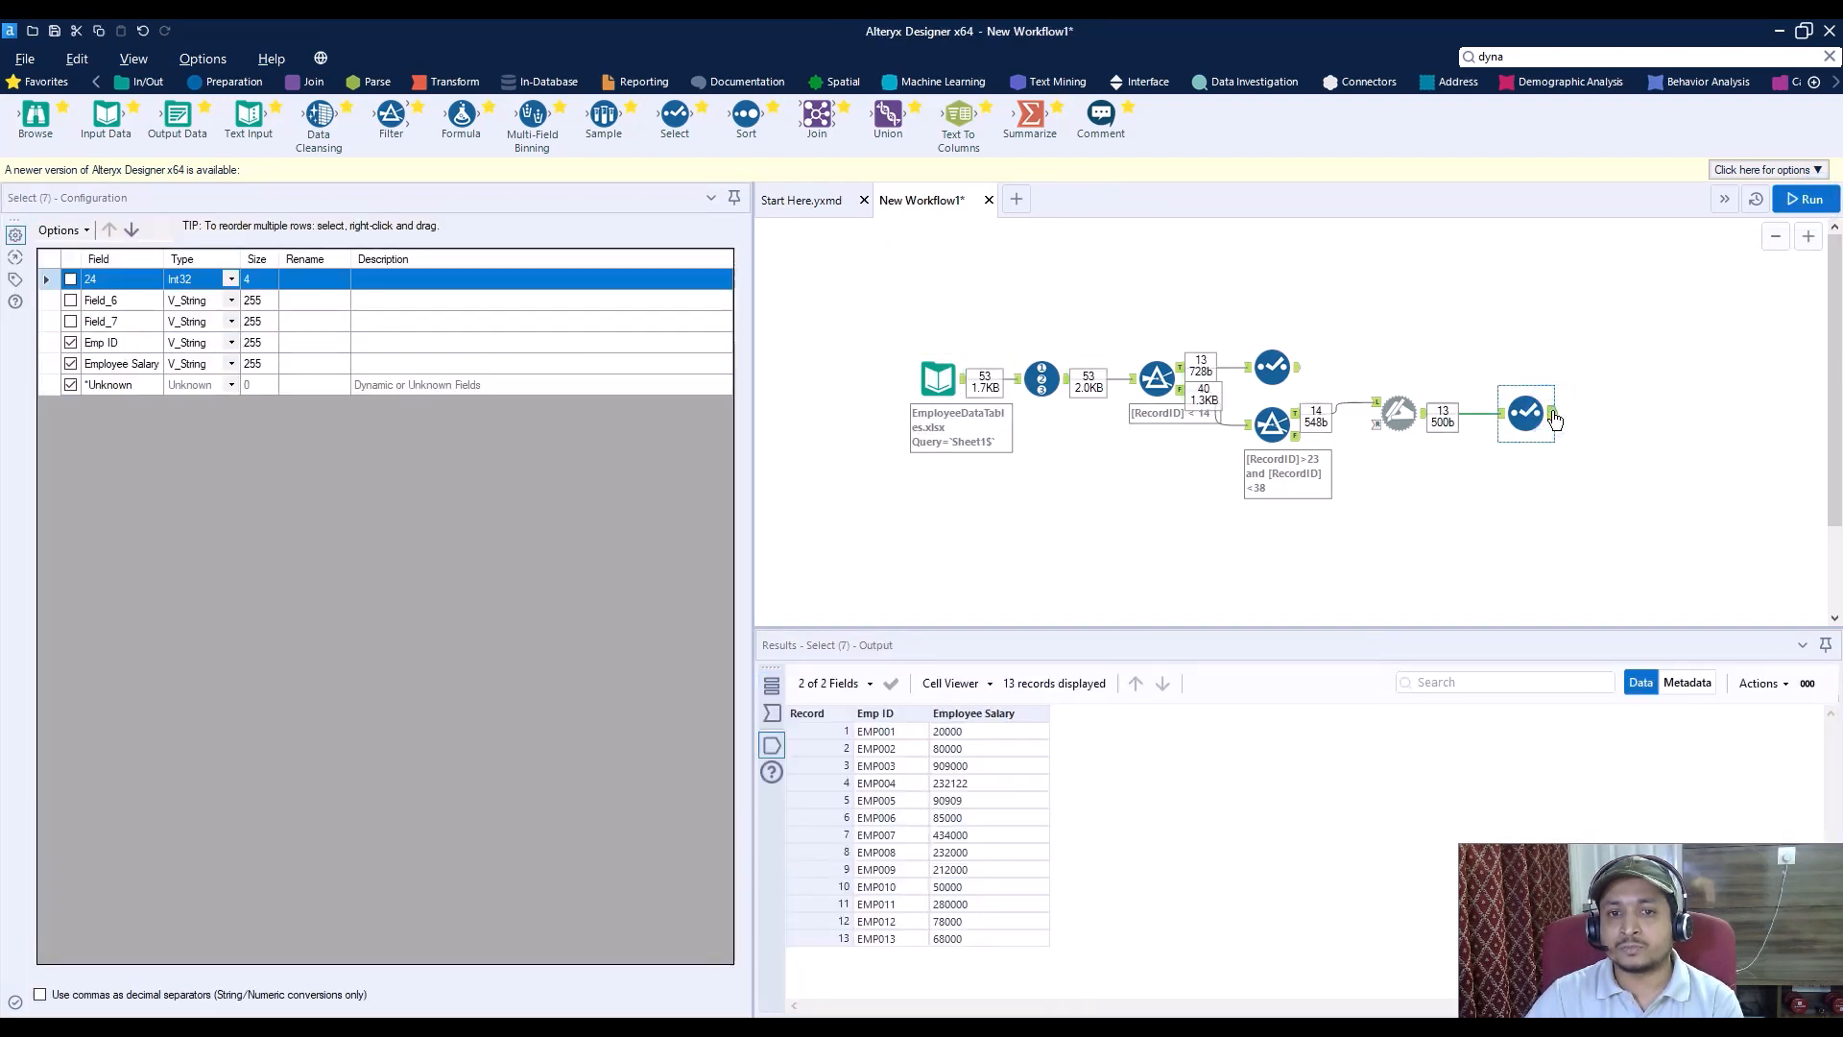
left_click(1273, 368)
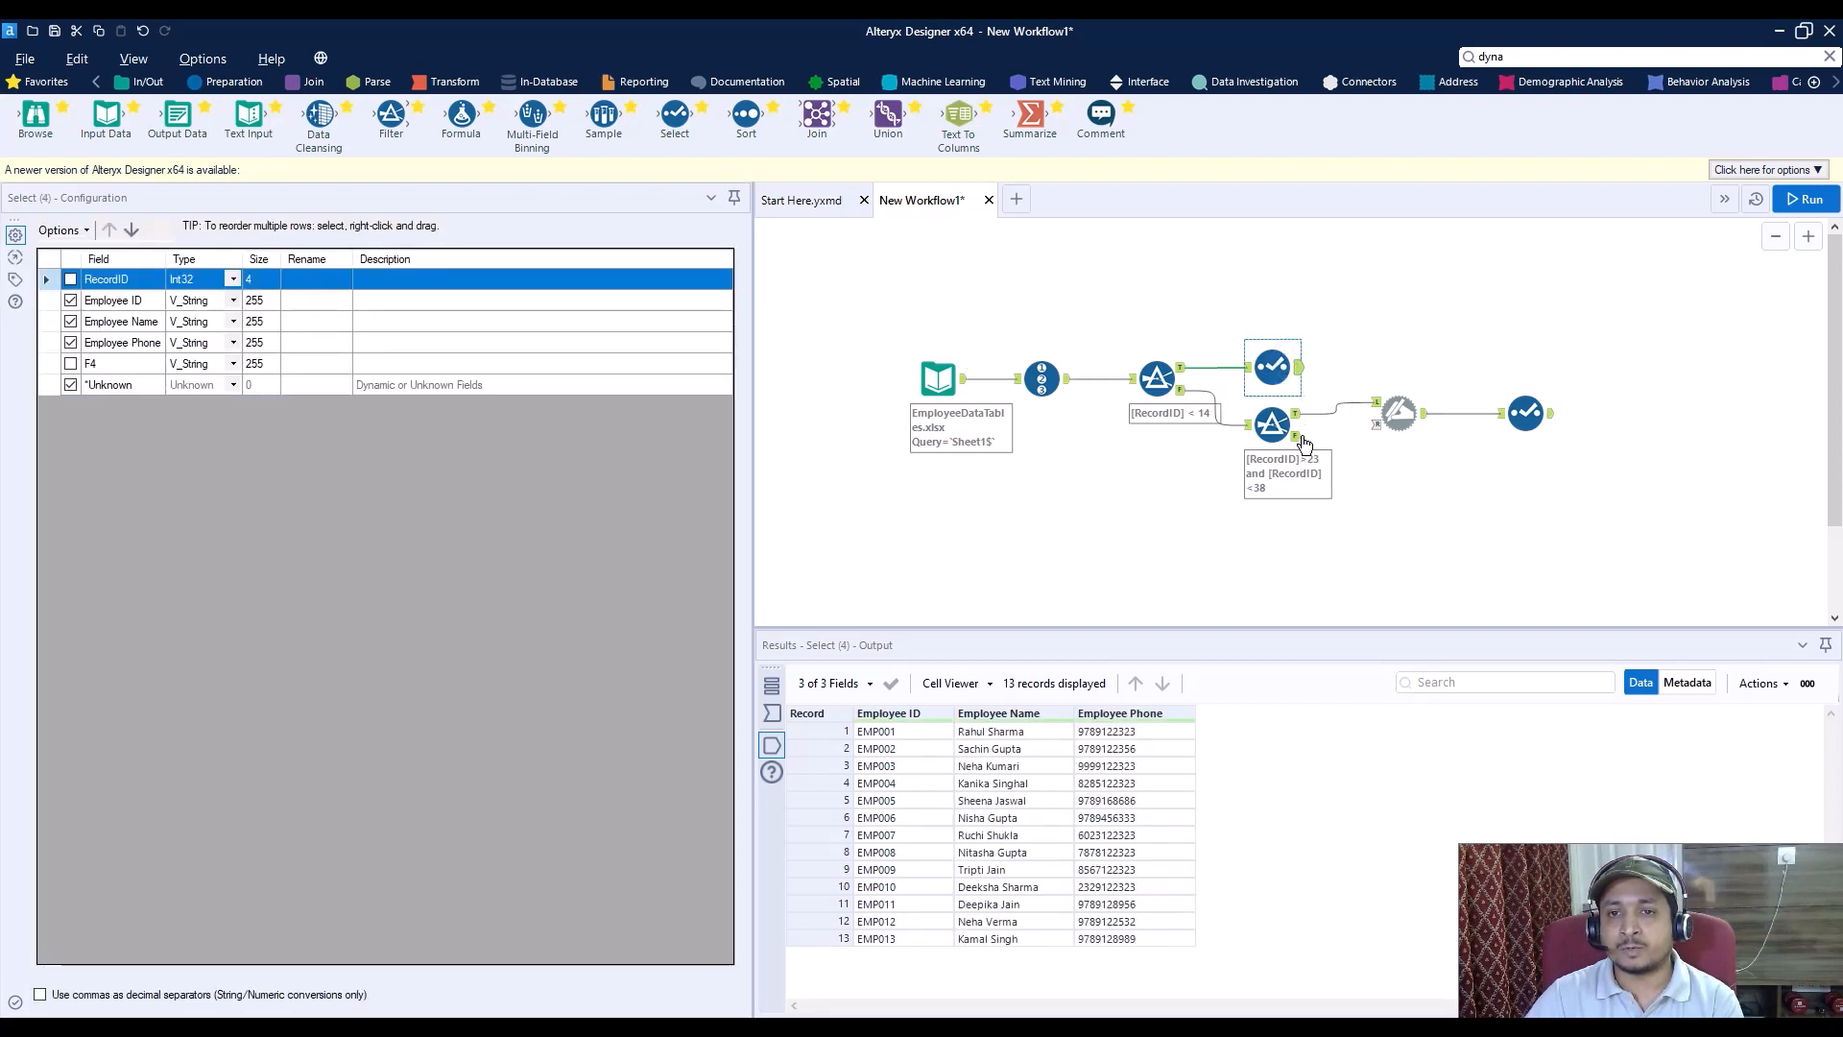
Step: View the second Filter's 26 rejected rows containing the Employee City table
left_click(1272, 424)
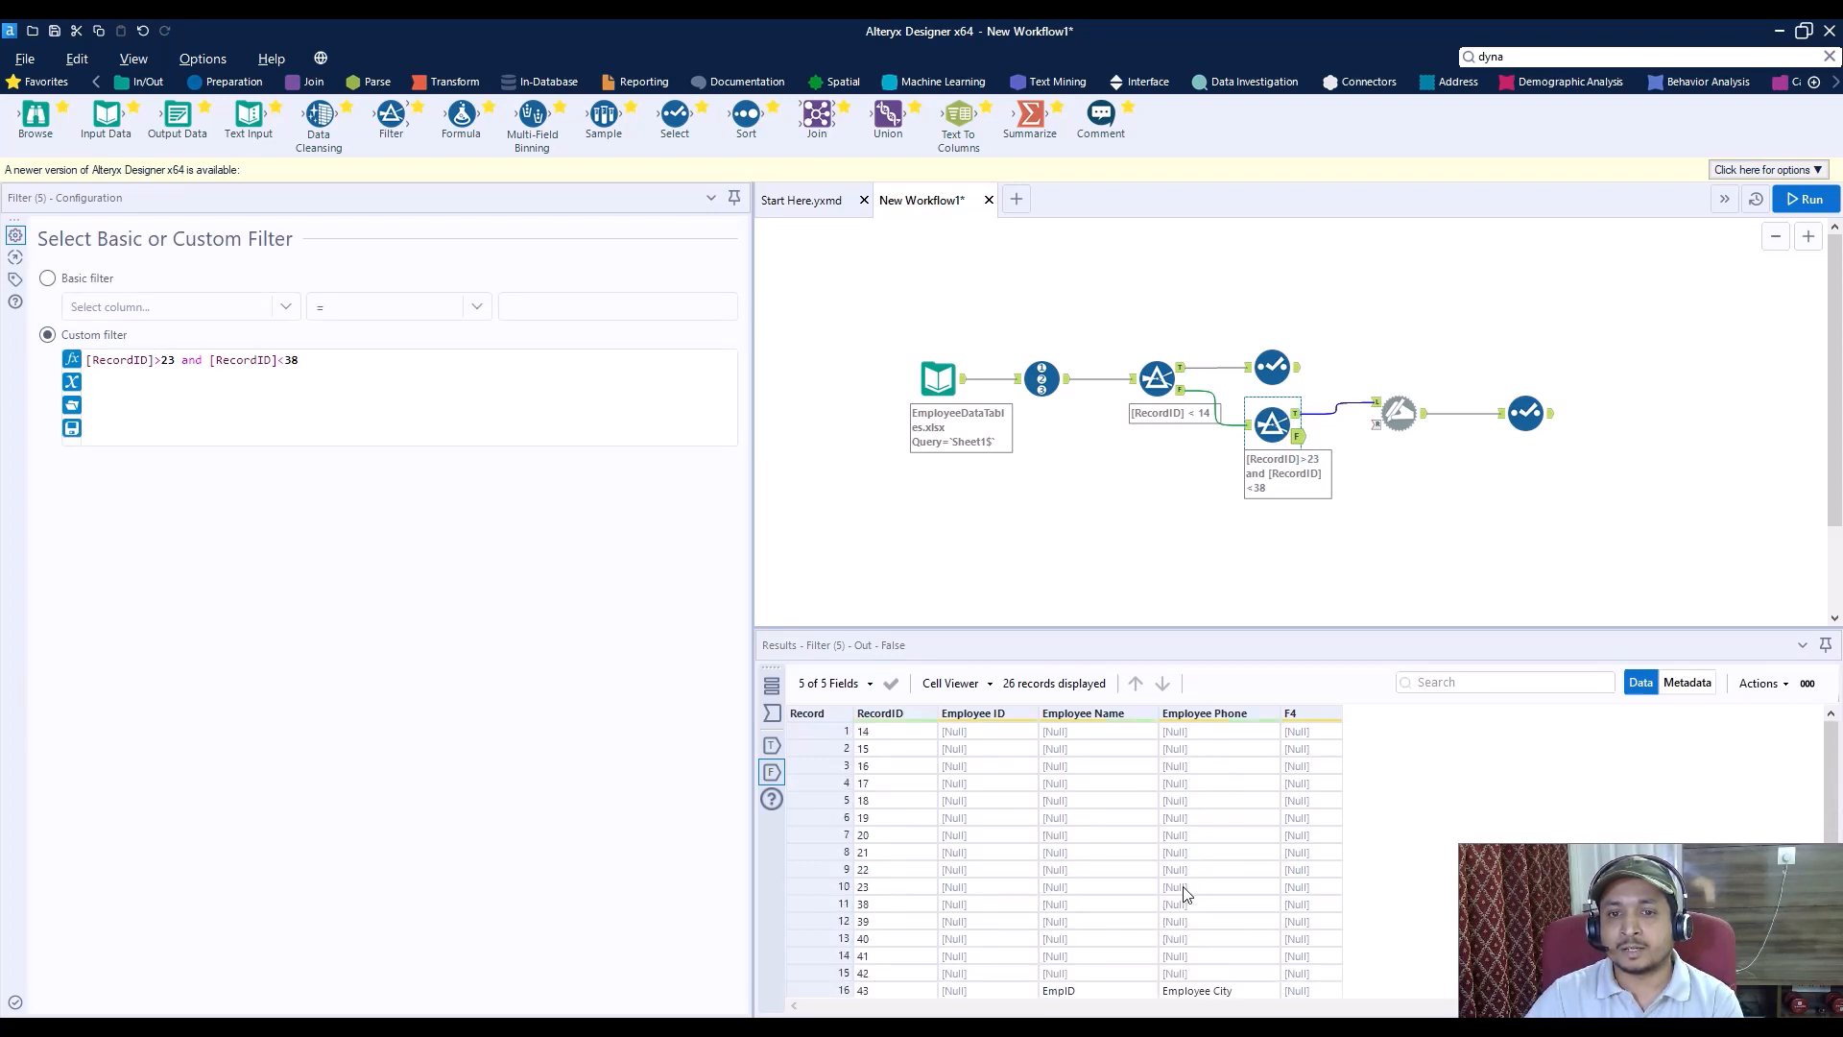
scroll("down", 3)
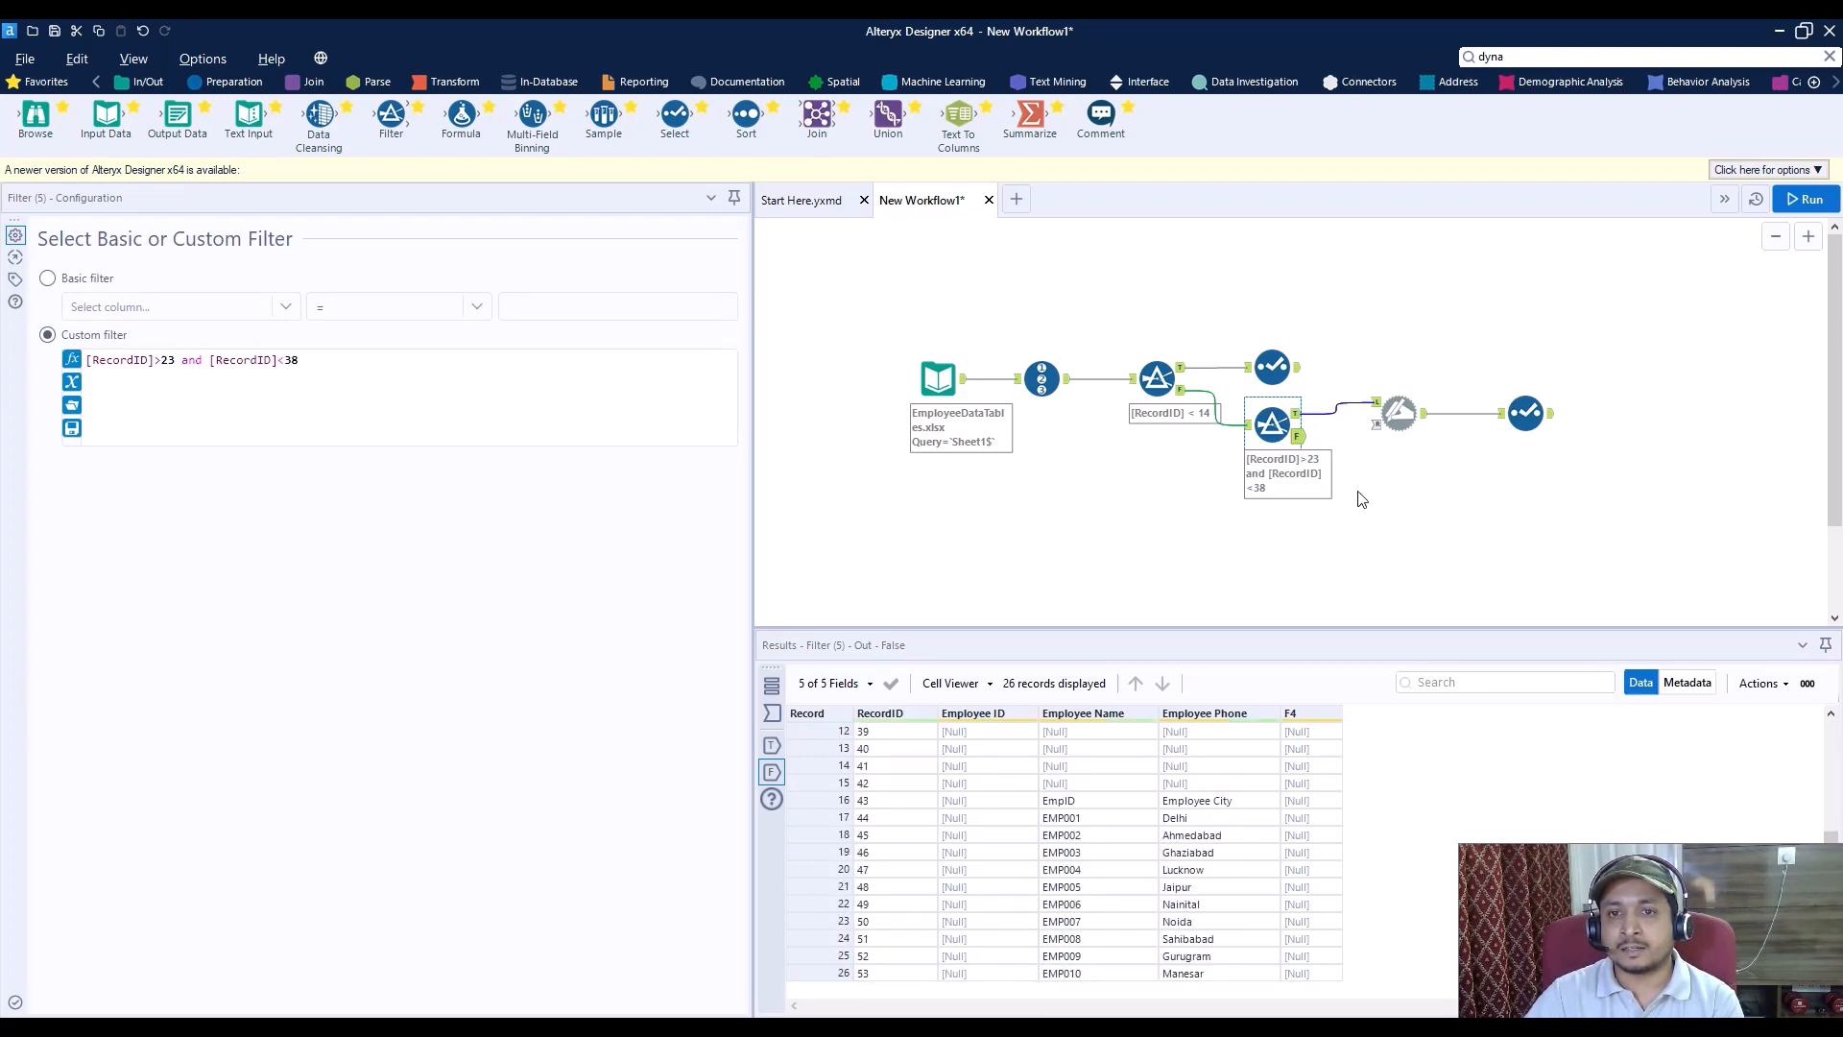
mouse_move(1291, 466)
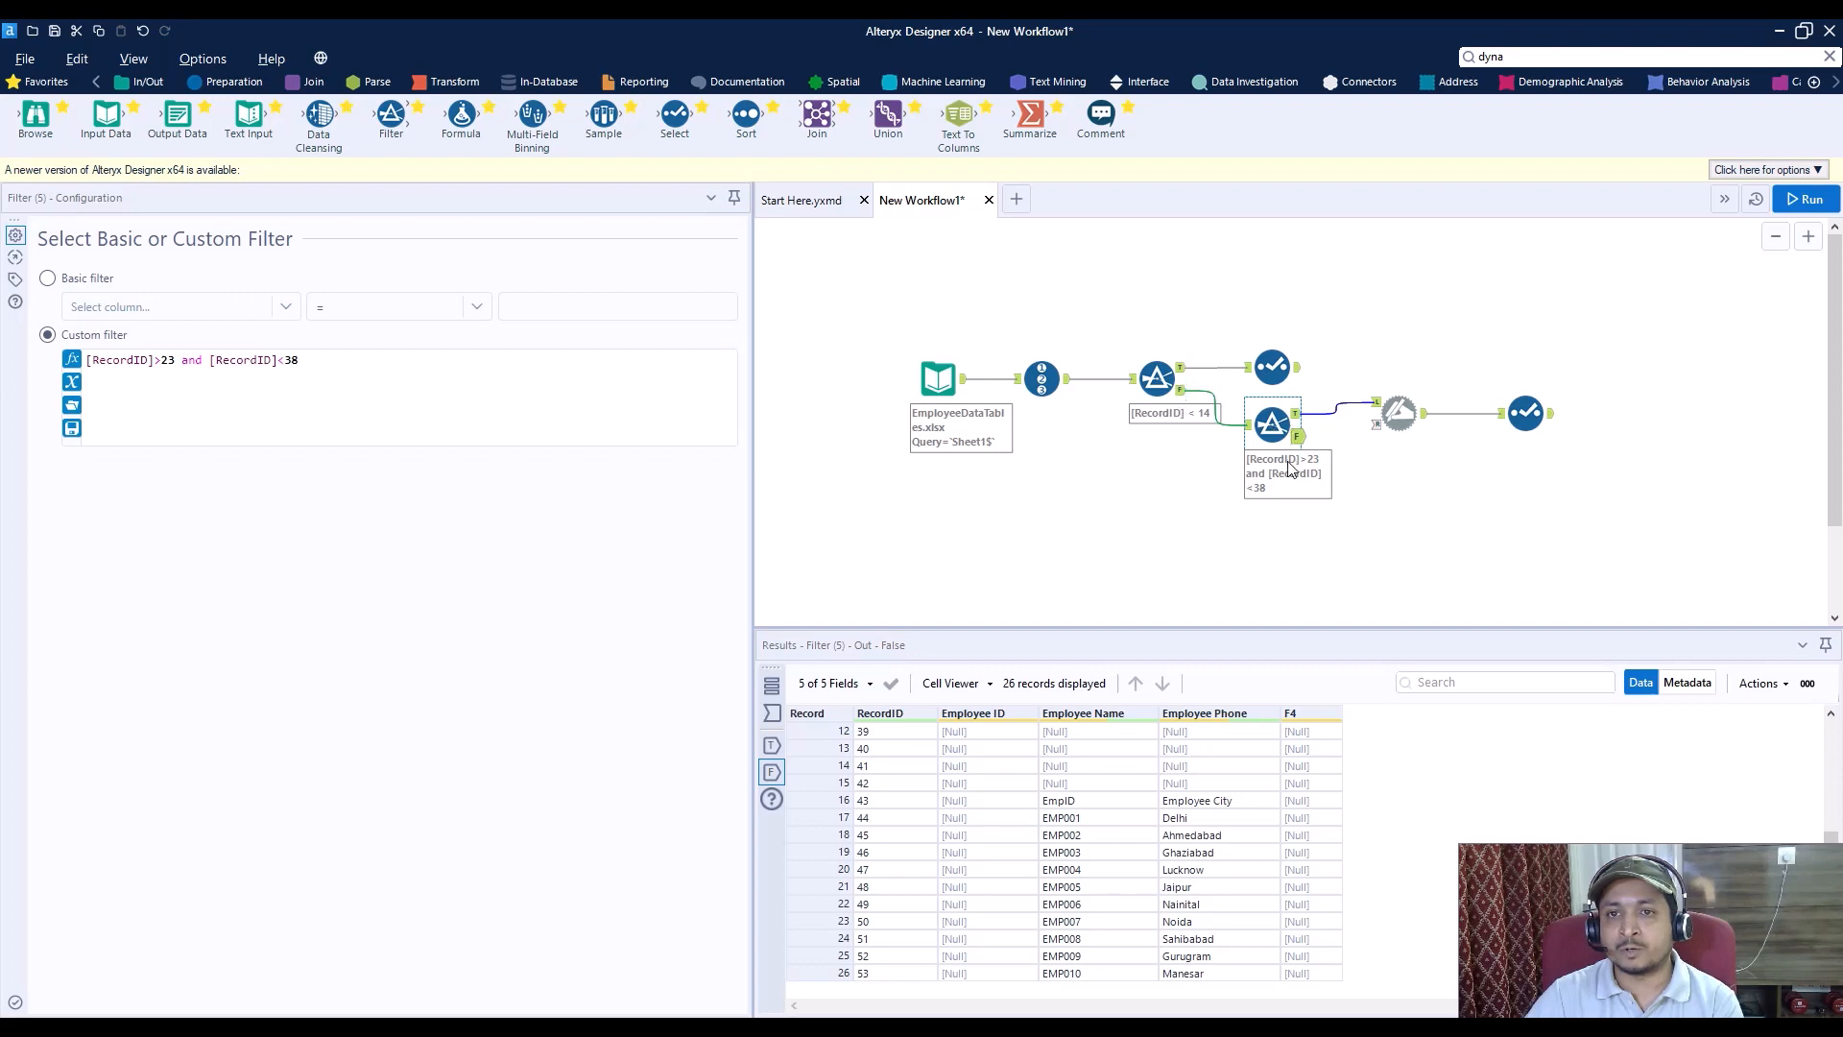
mouse_move(1274, 496)
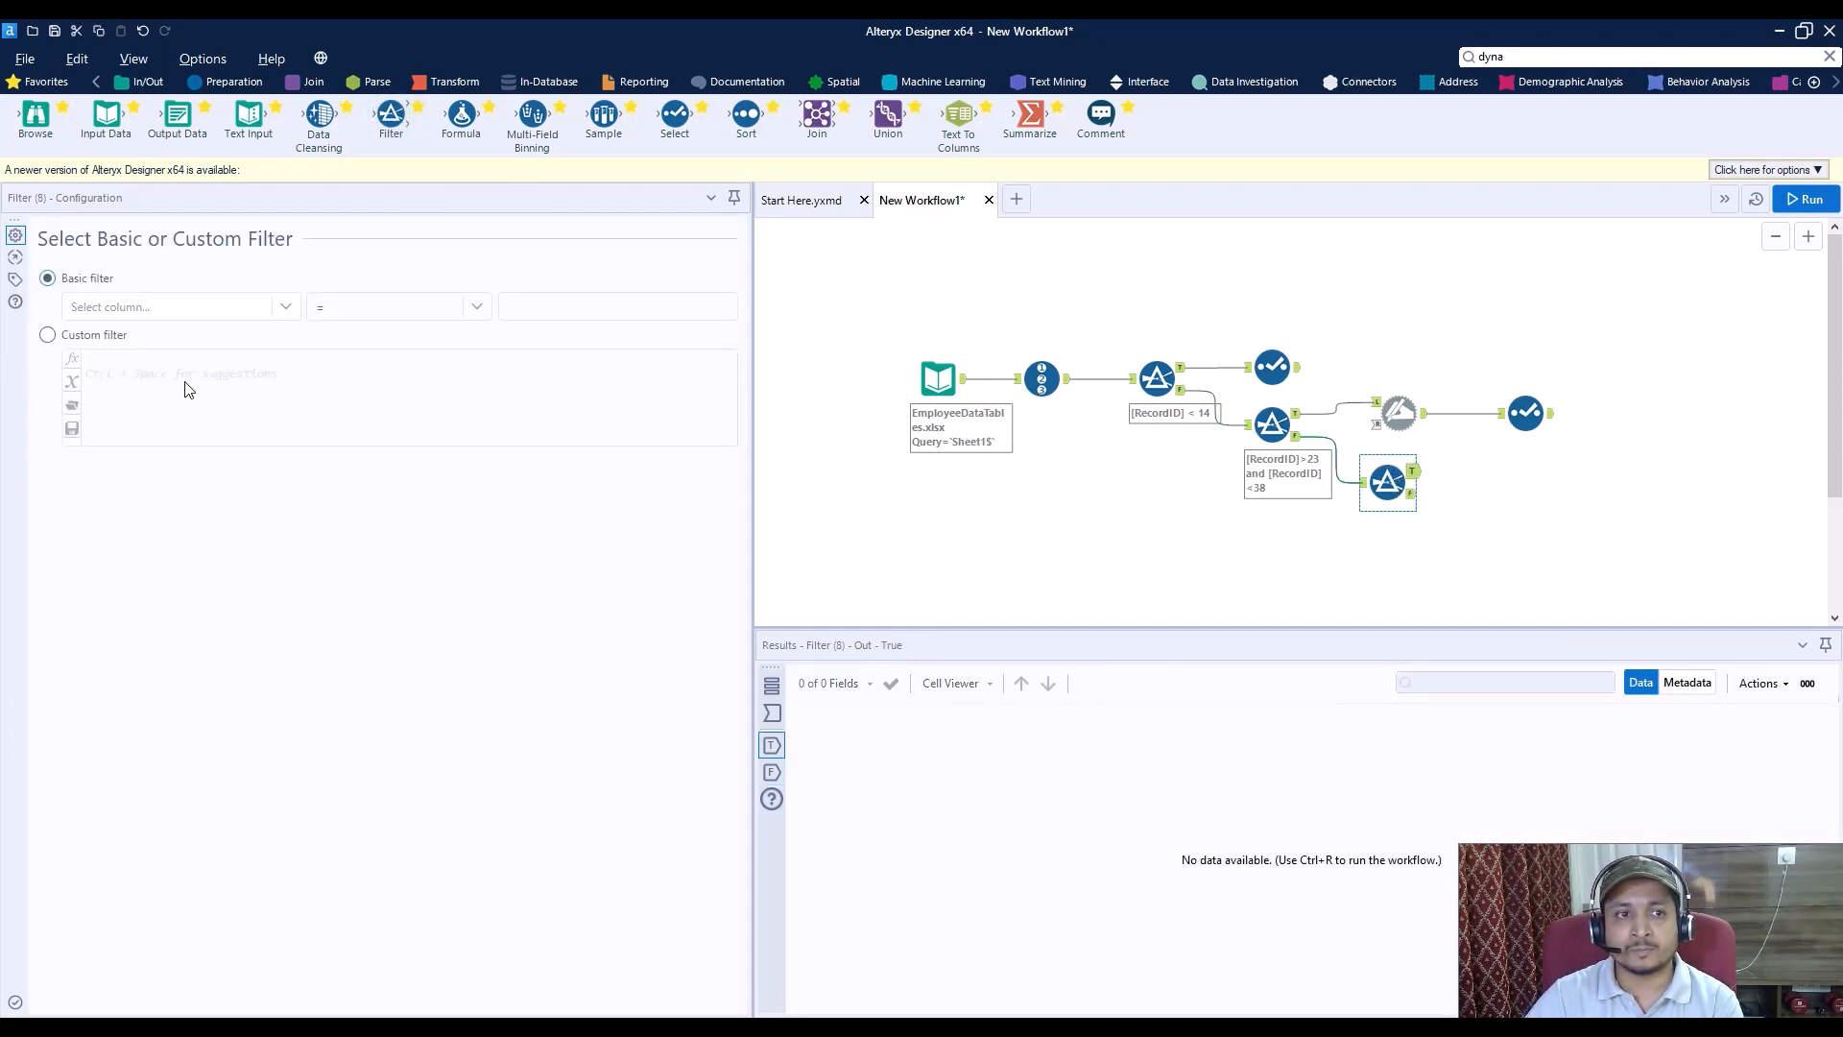
Step: Give Filter (8) the custom expression [RecordID]>42 and run the workflow (11 true, 15 false)
left_click(47, 335)
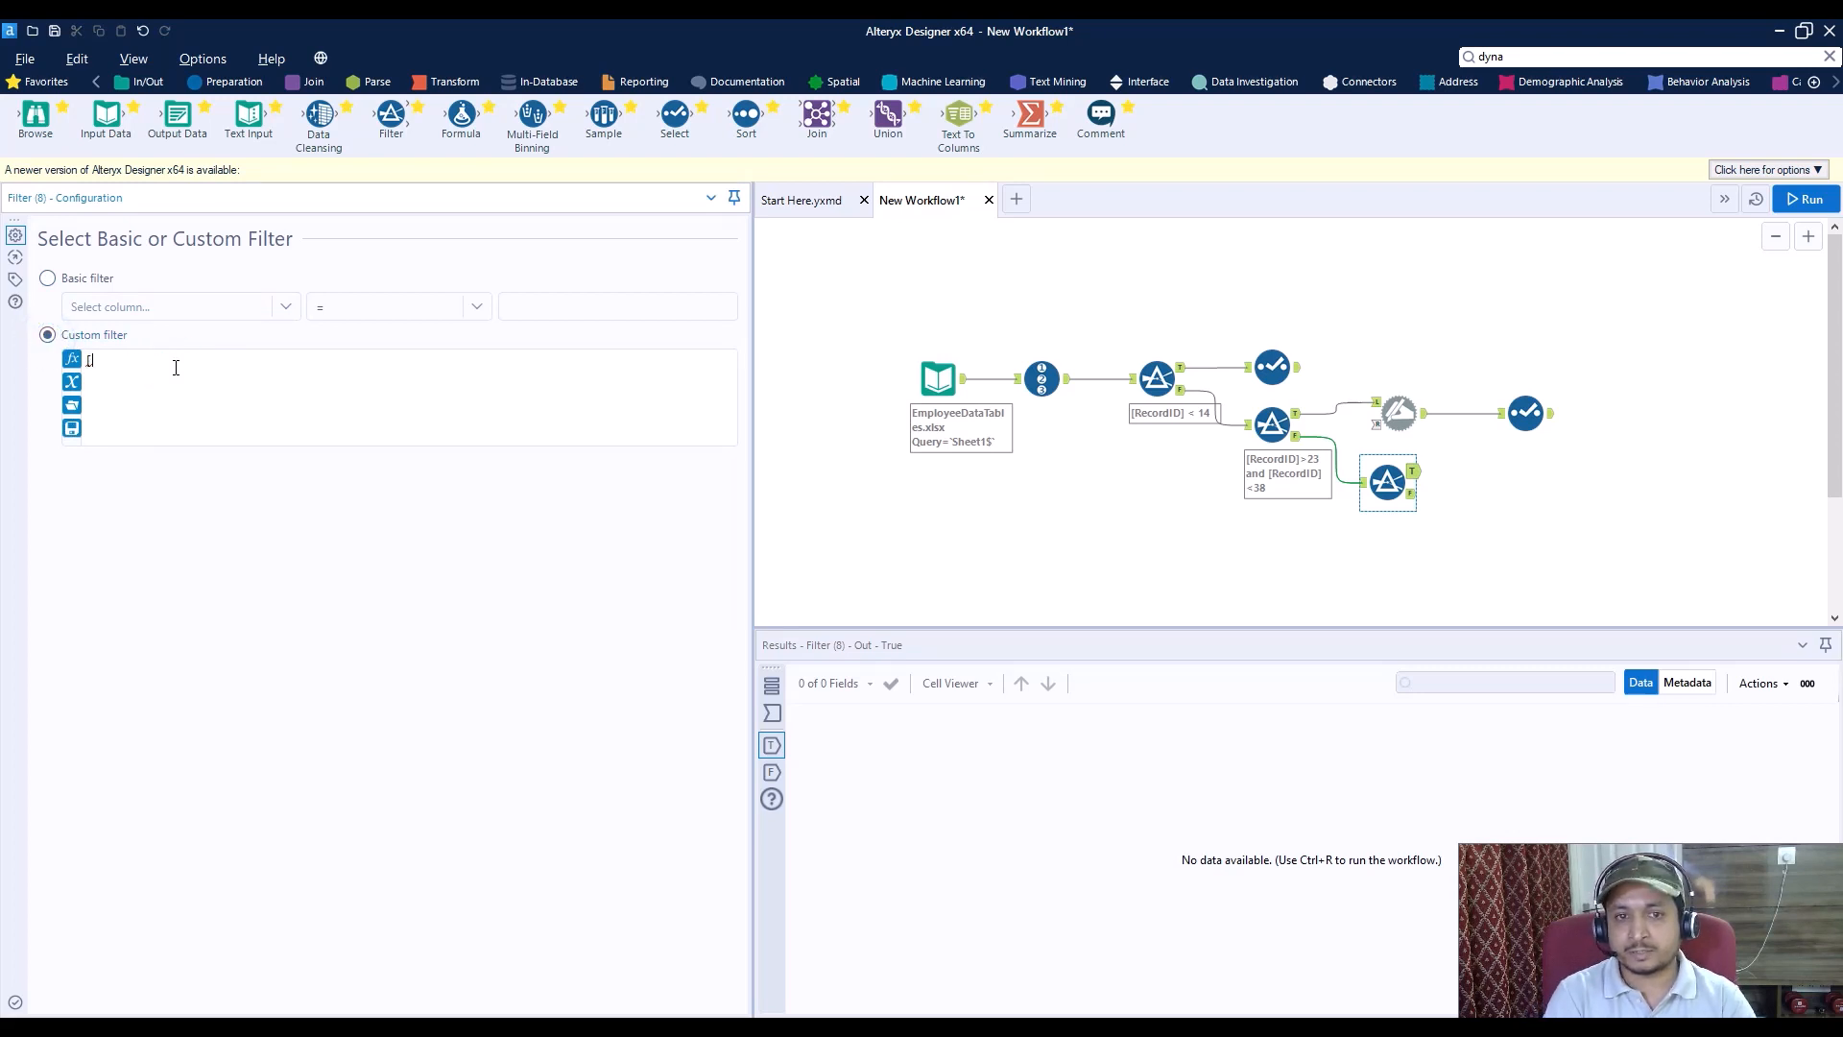
type("[RecordID]")
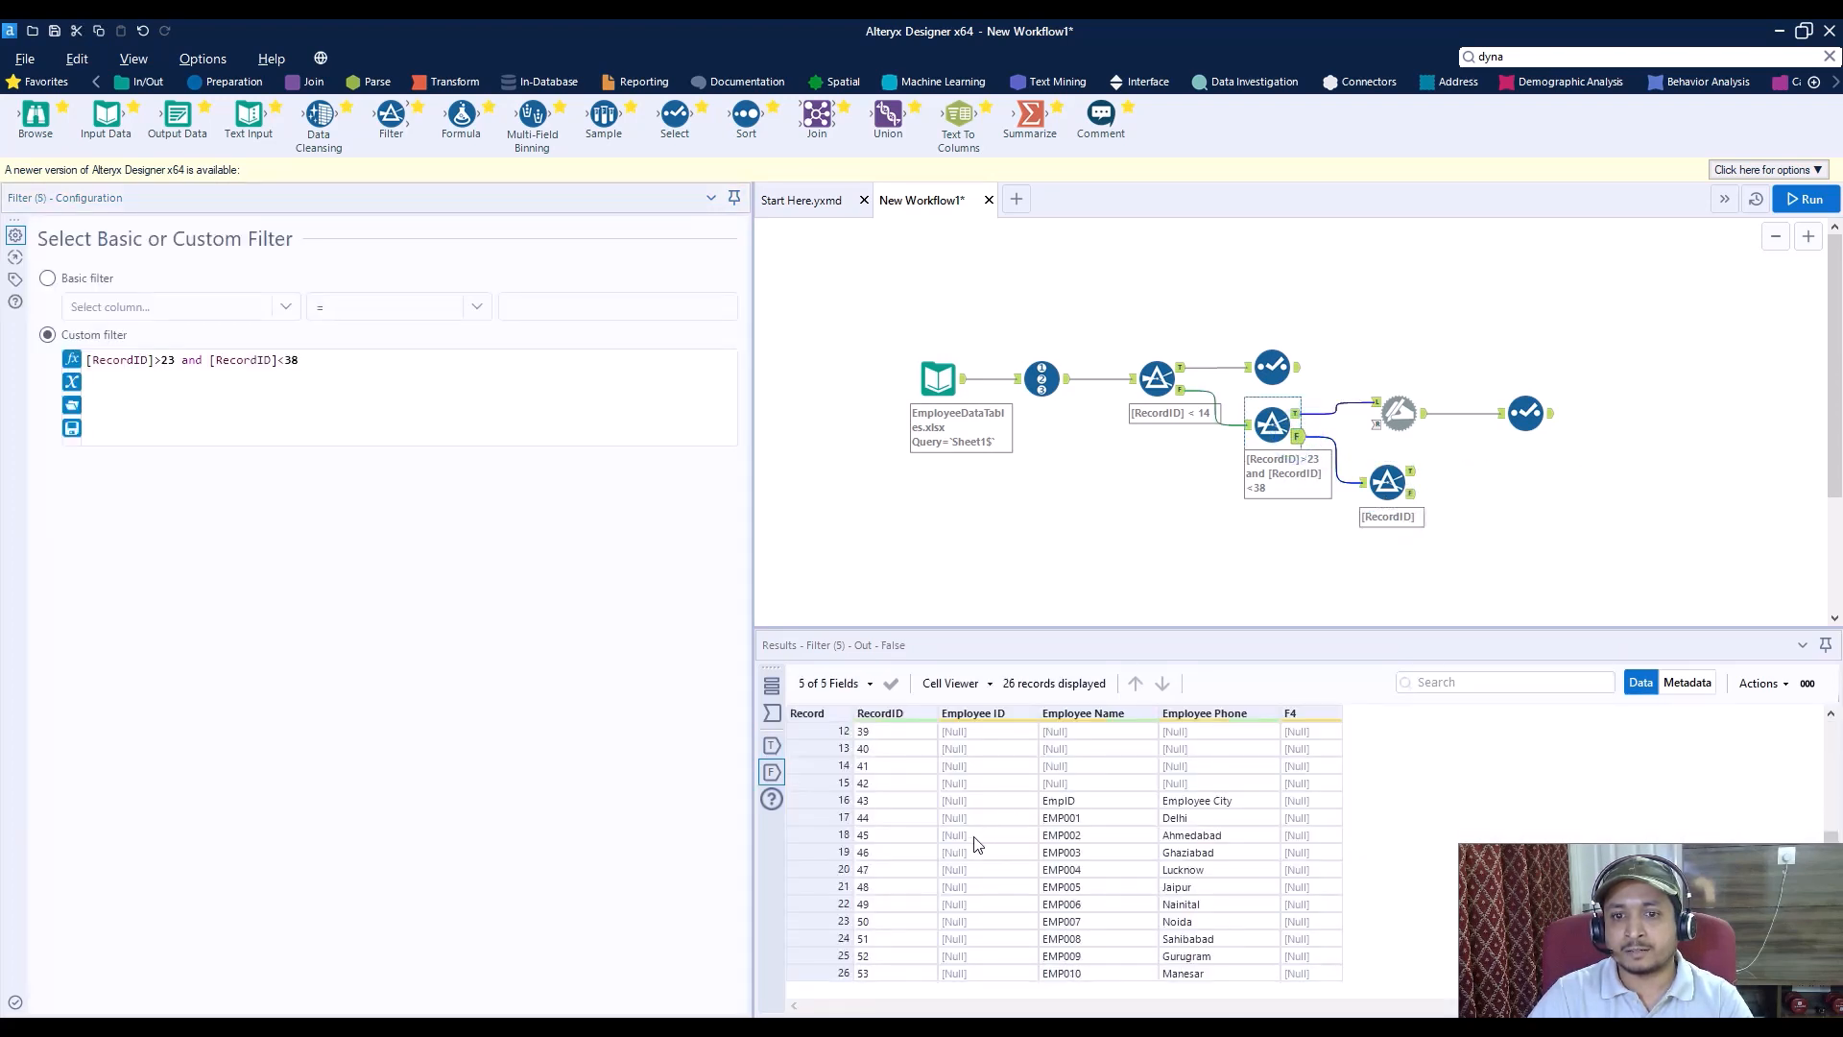
mouse_move(898, 928)
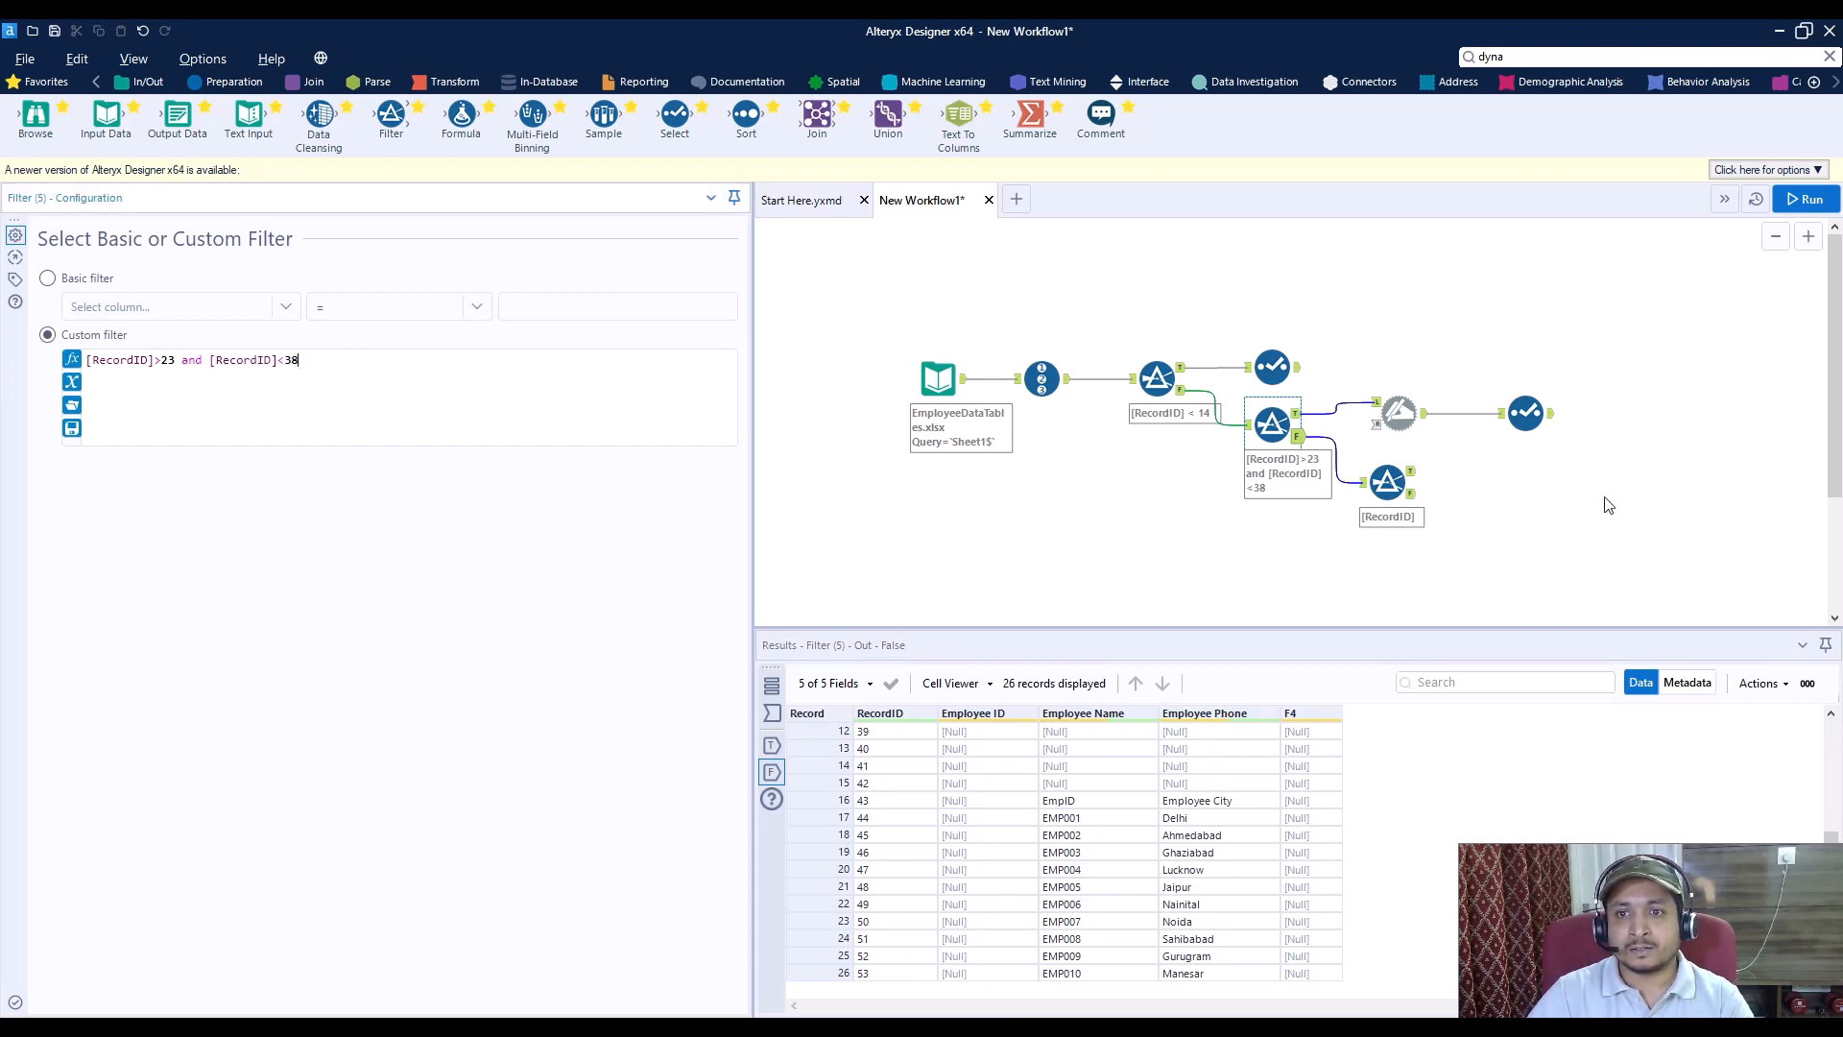
left_click(1387, 480)
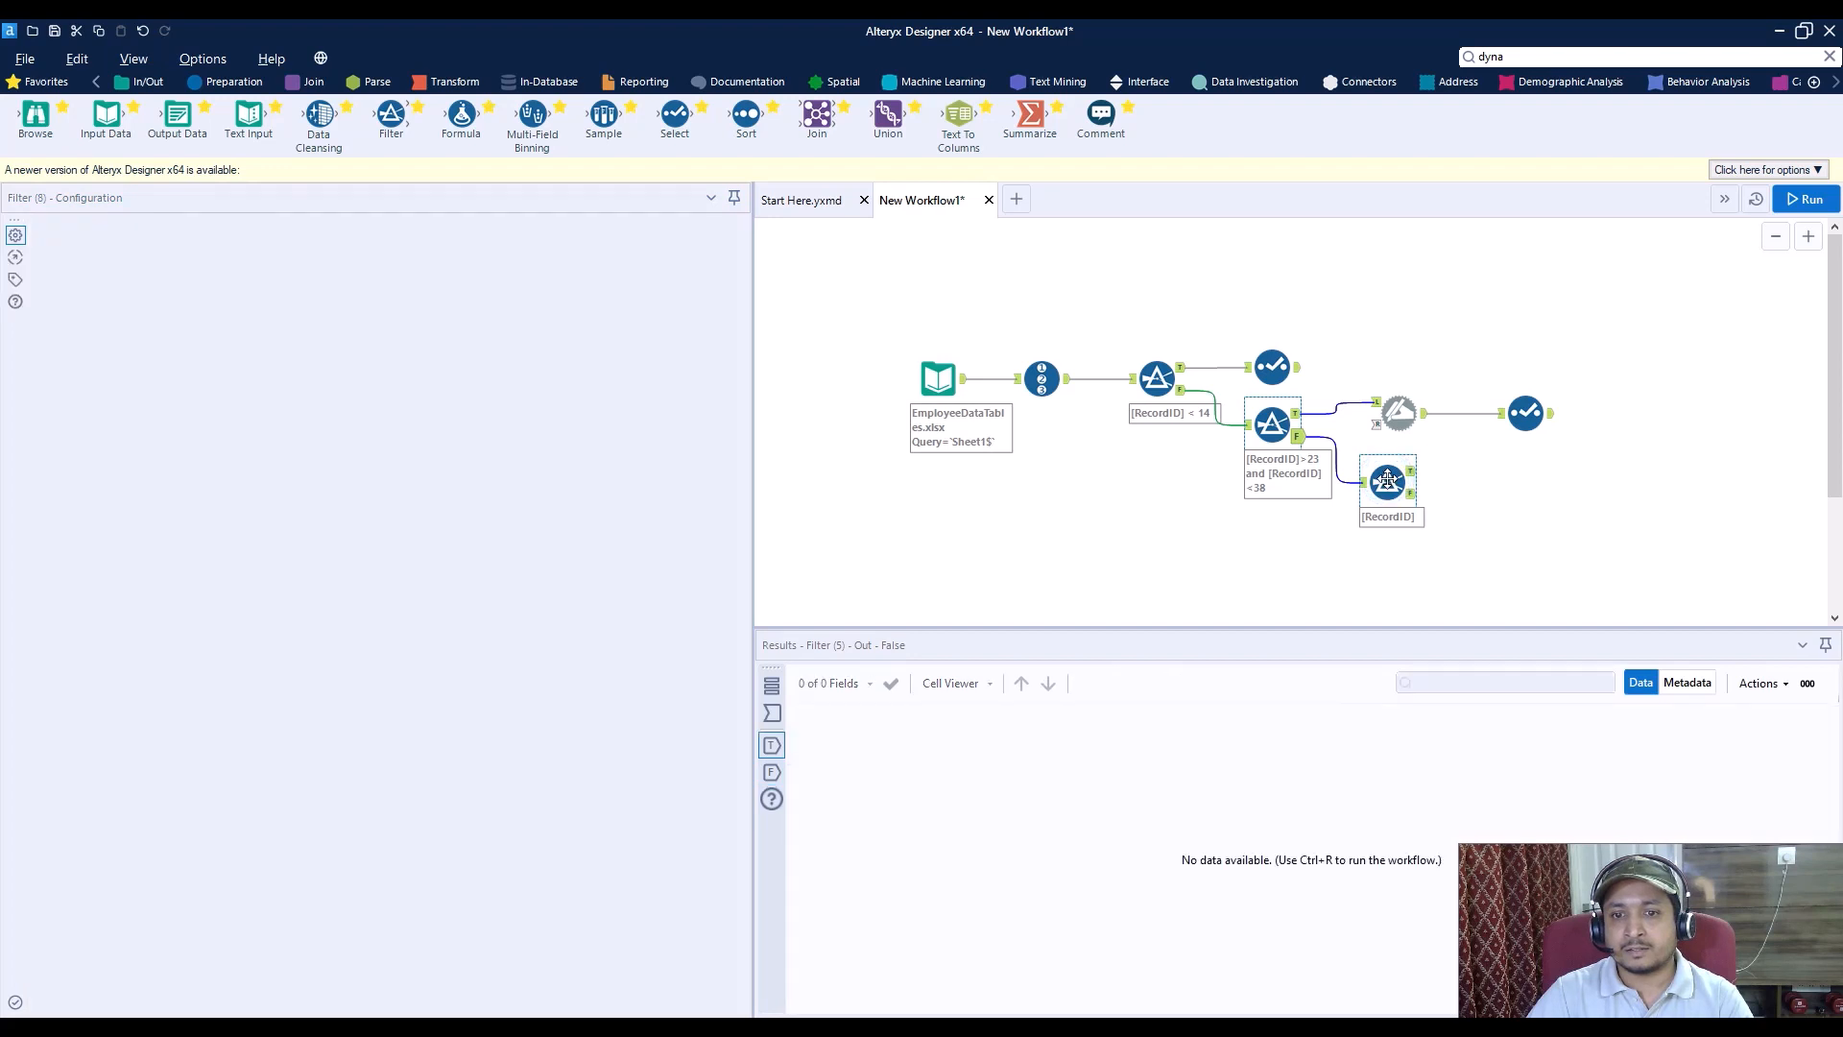
left_click(1386, 480)
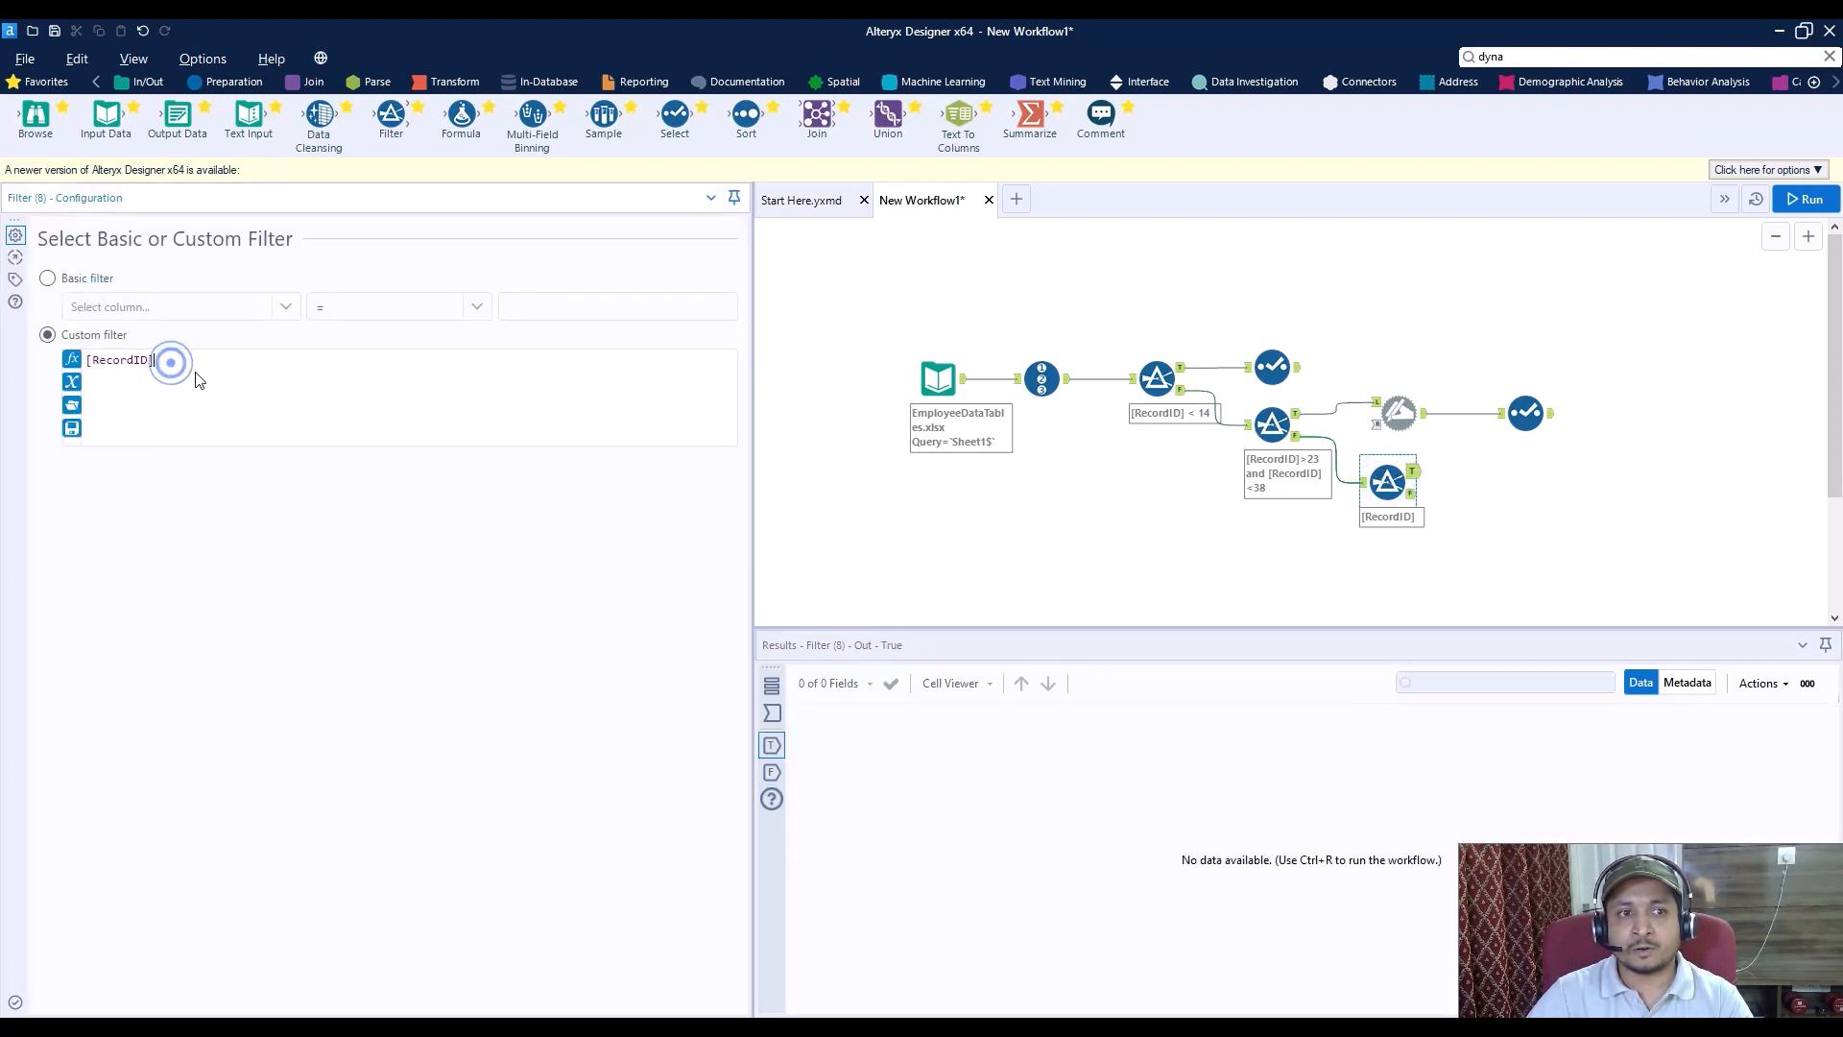
type(">")
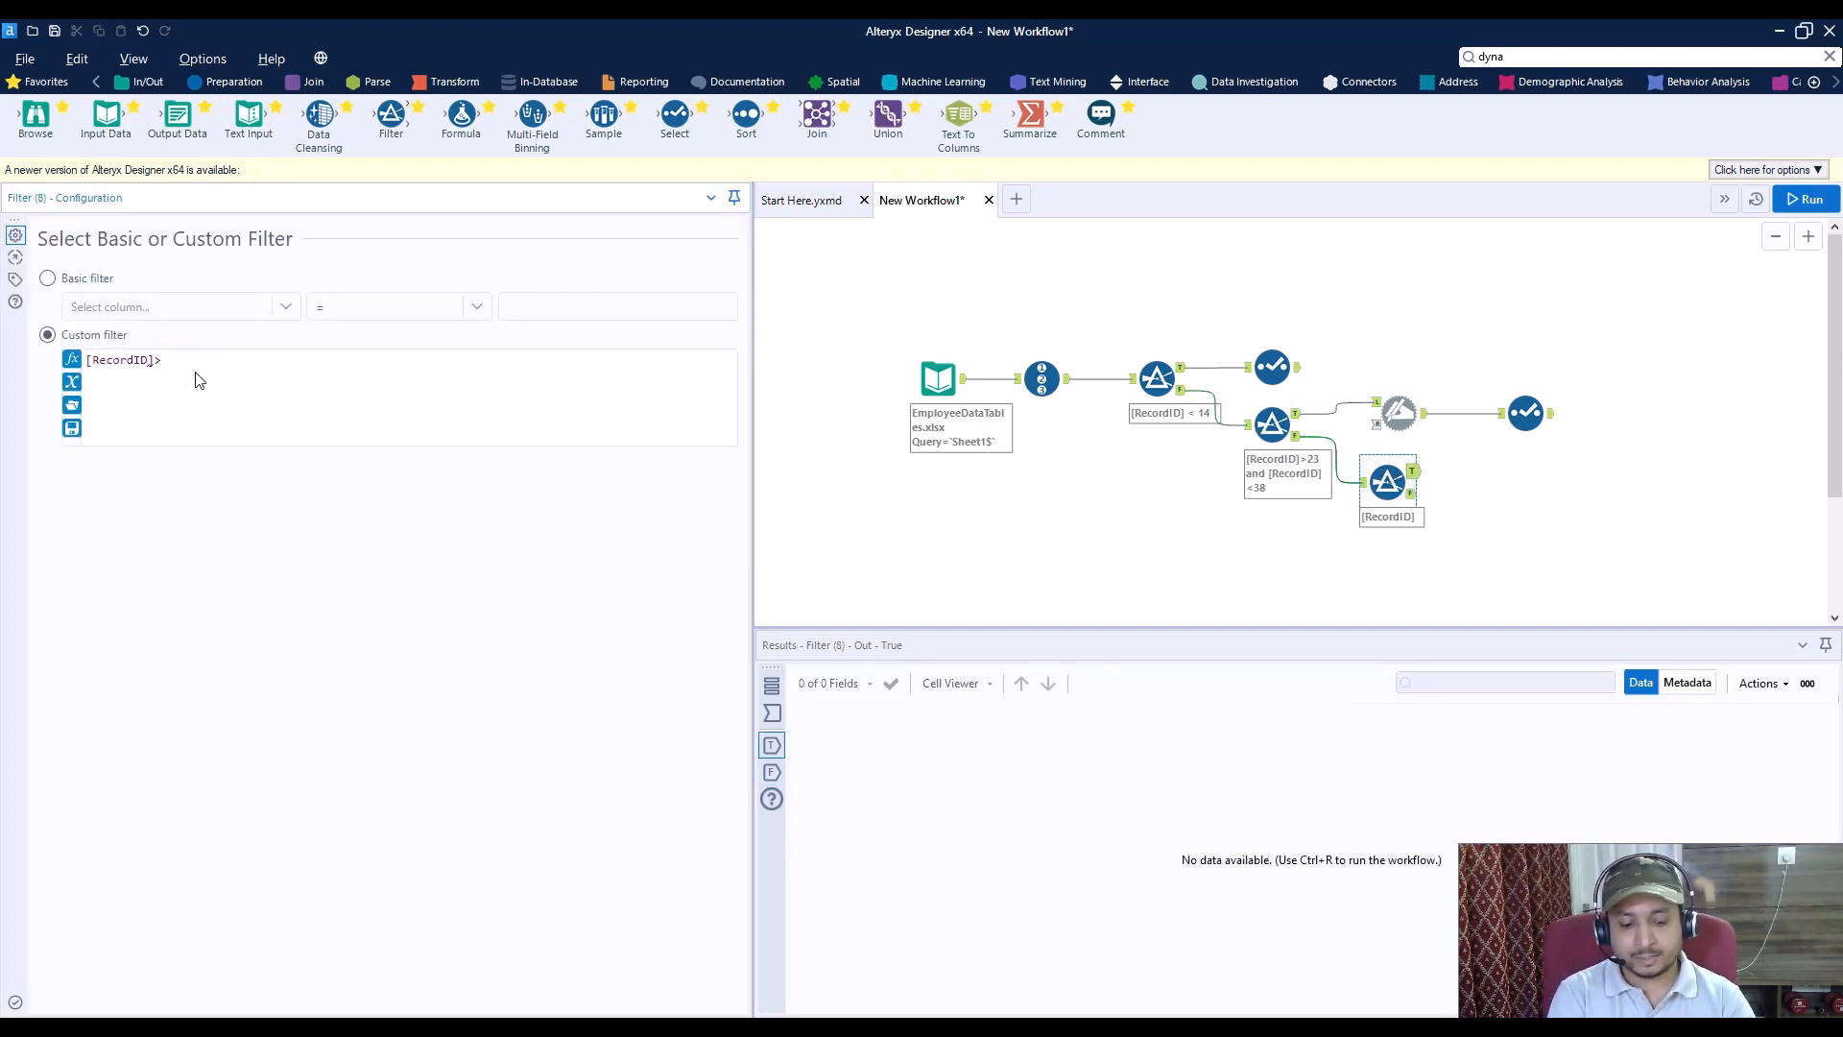
type("42")
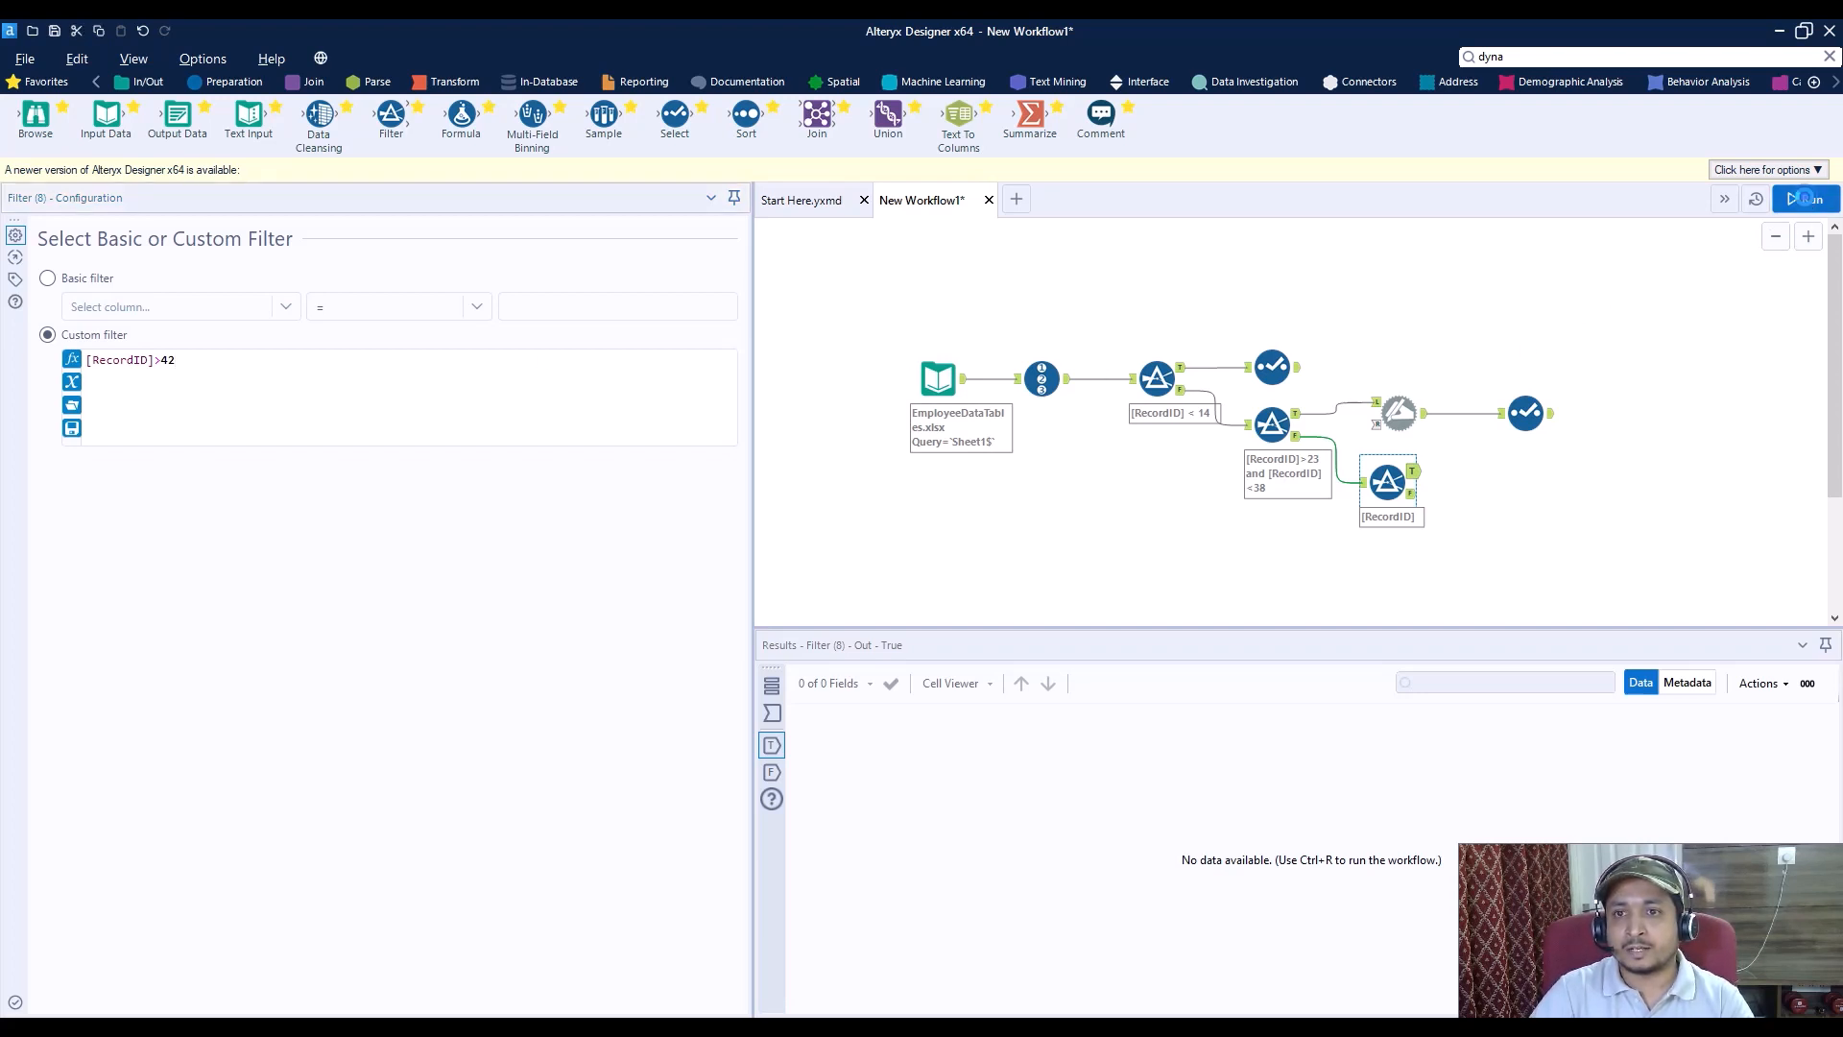
left_click(1804, 198)
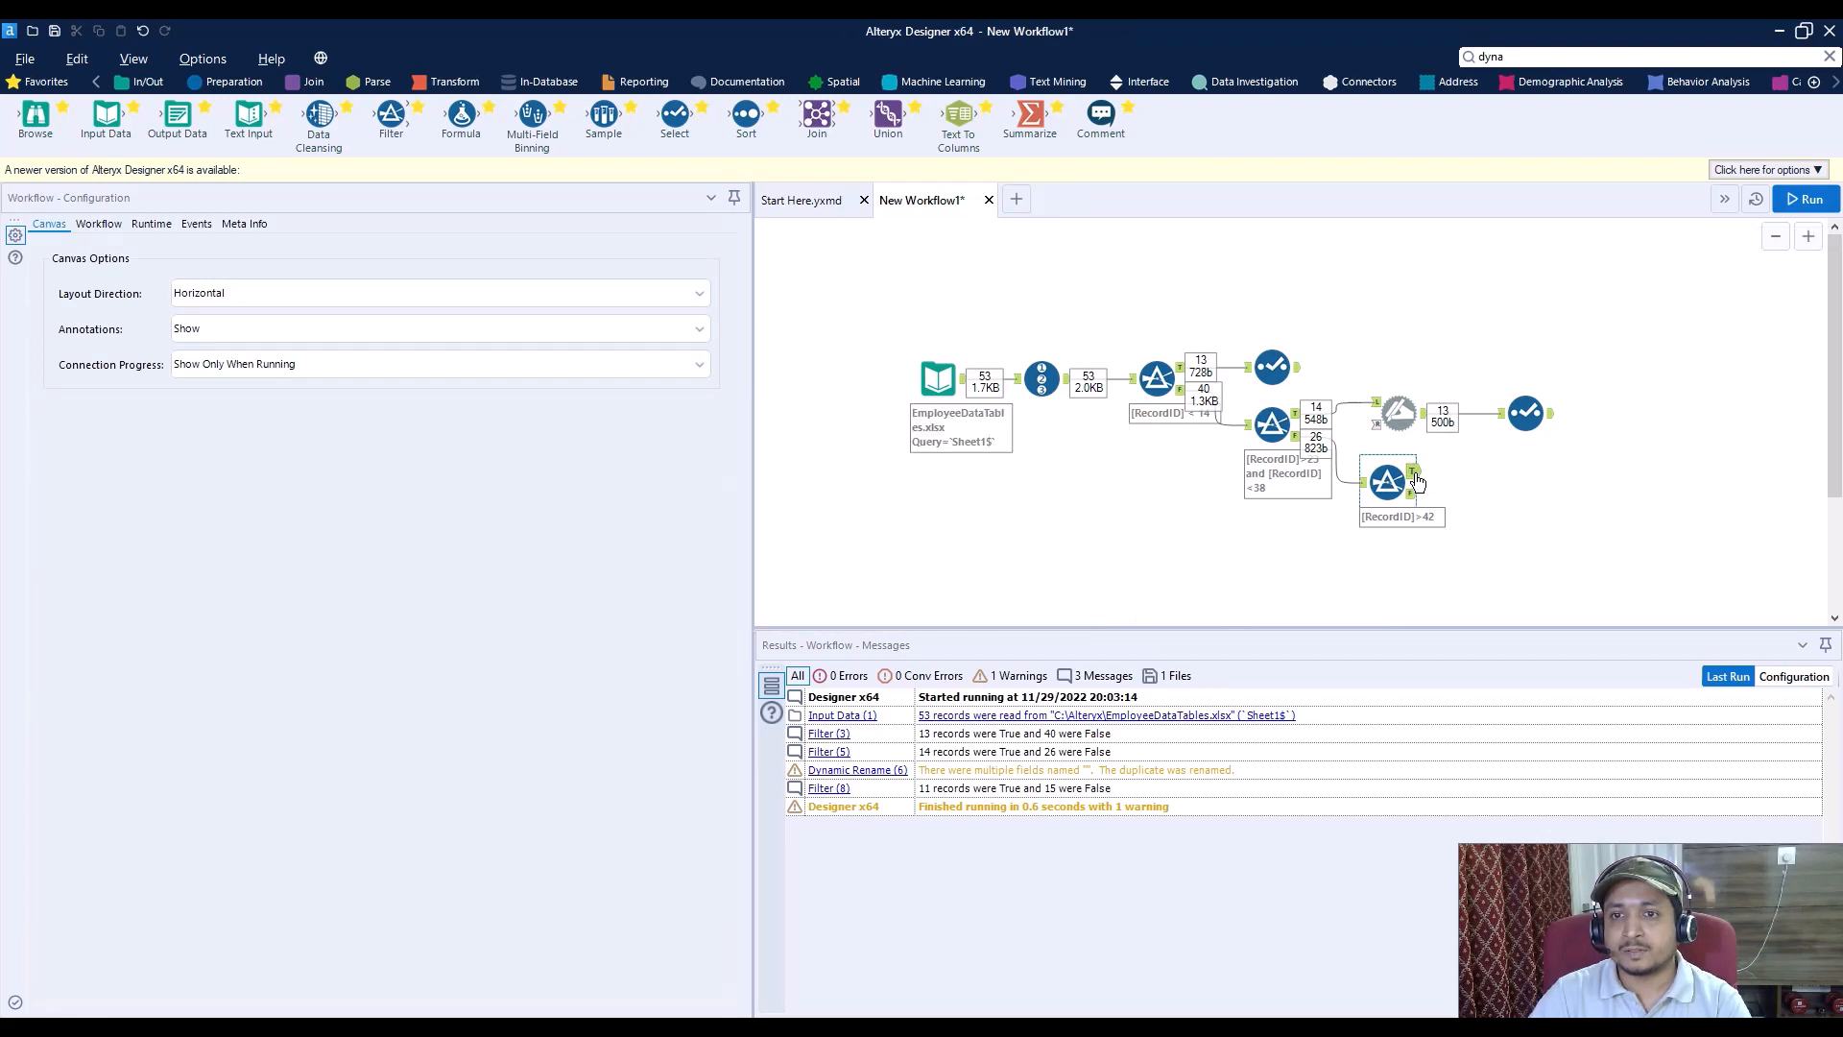
Step: Set a Dynamic Rename after Filter (8) to take field names from the first data row, then run
left_click(1386, 480)
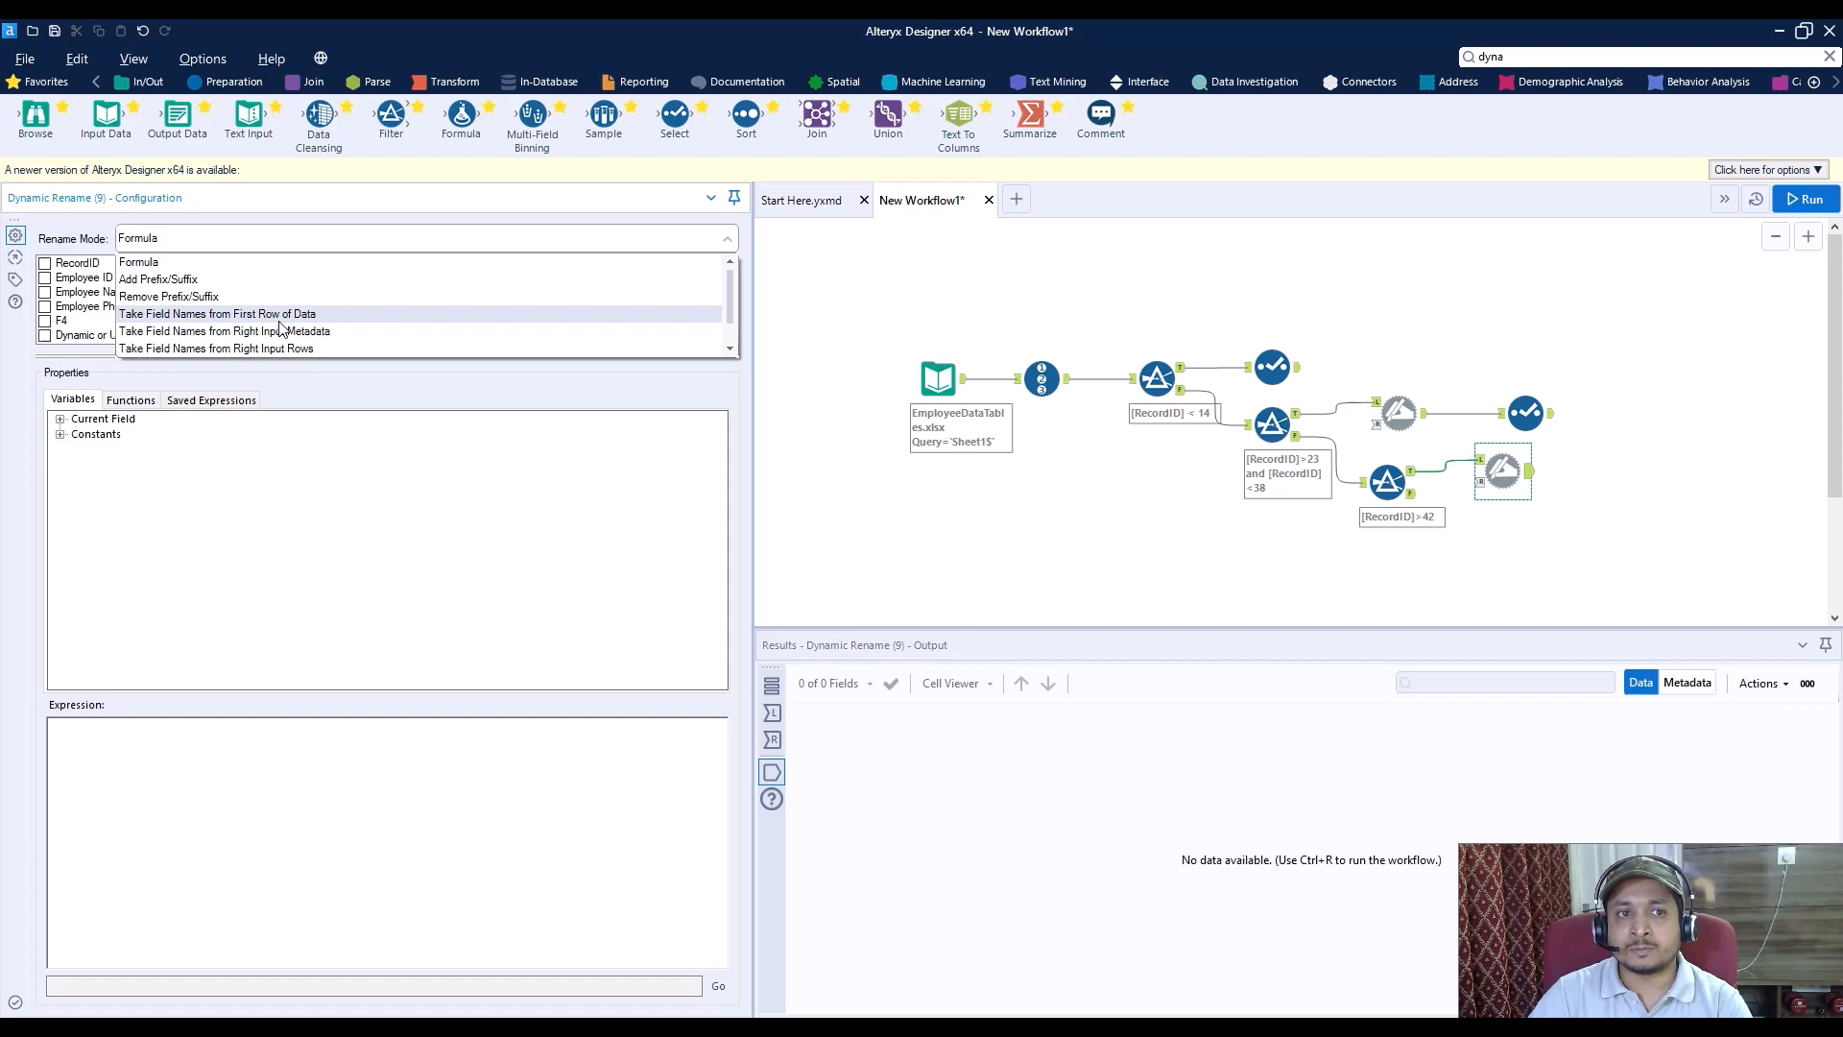
left_click(216, 314)
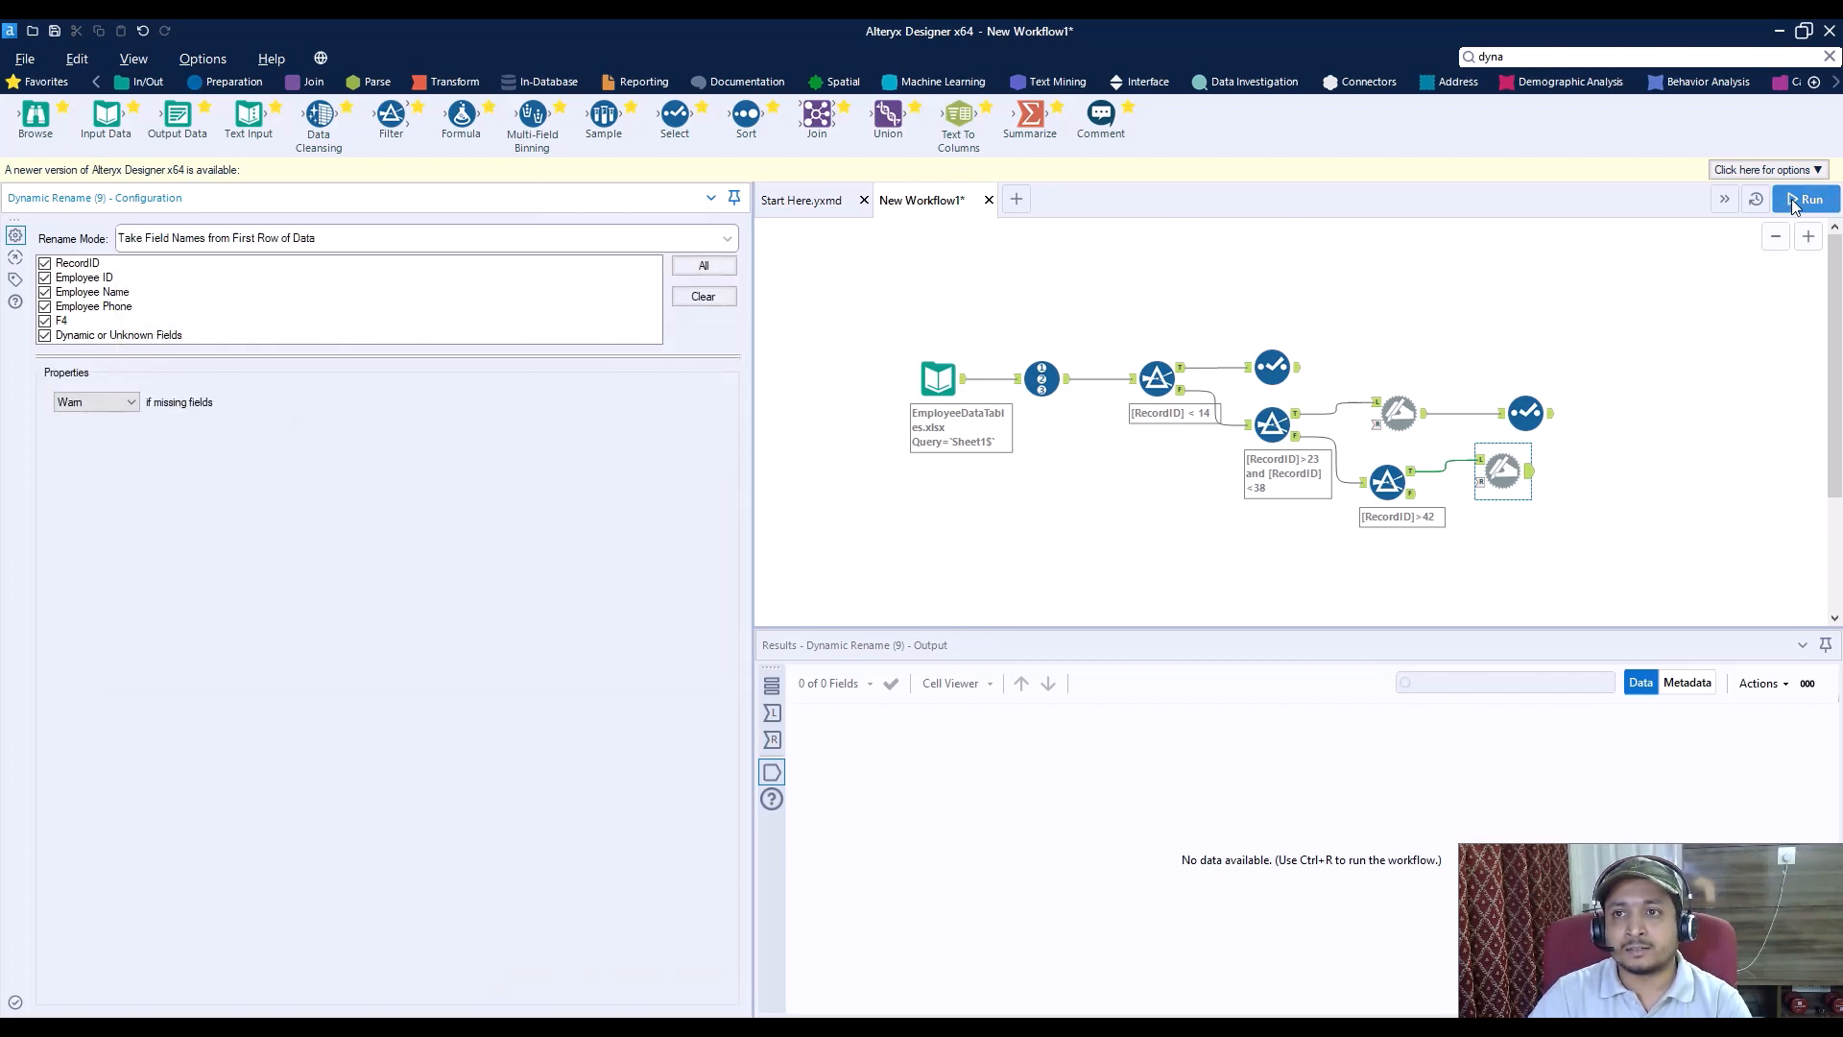
left_click(1806, 199)
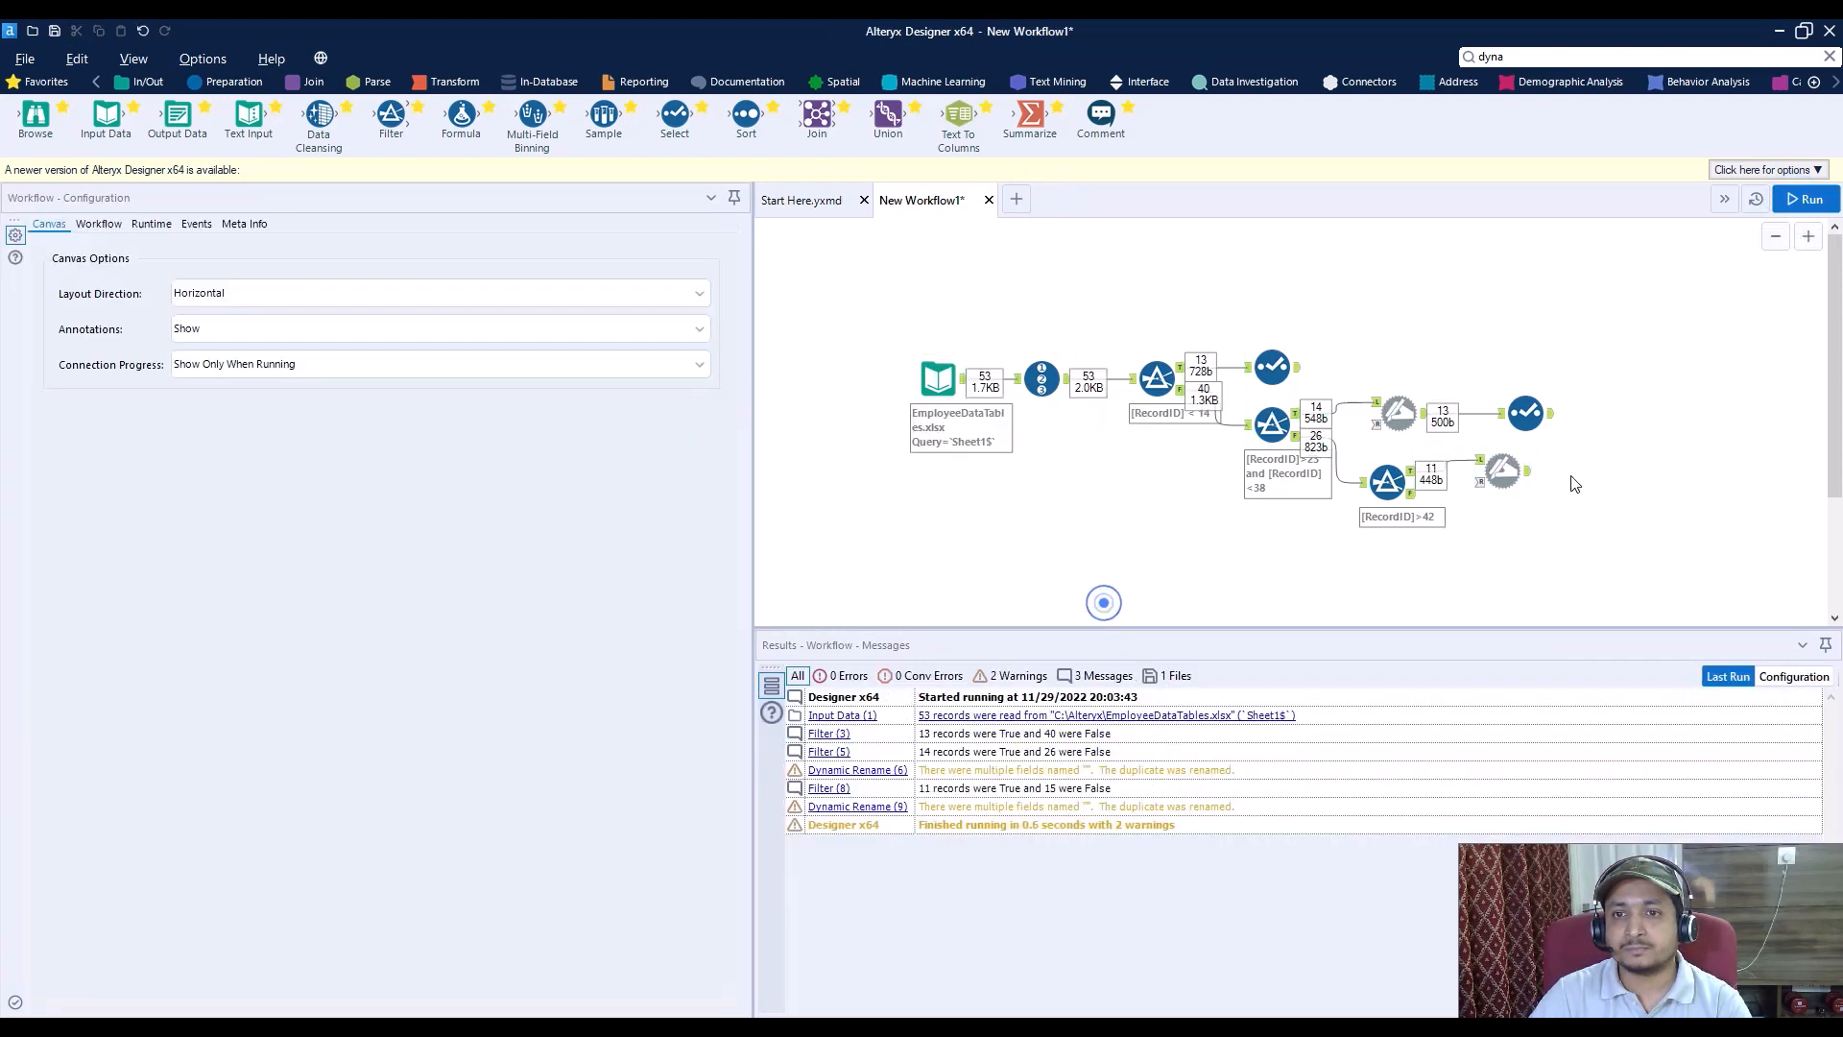
Step: Add a Select after Dynamic Rename (9) keeping only EmpID and Employee City
left_click(1502, 470)
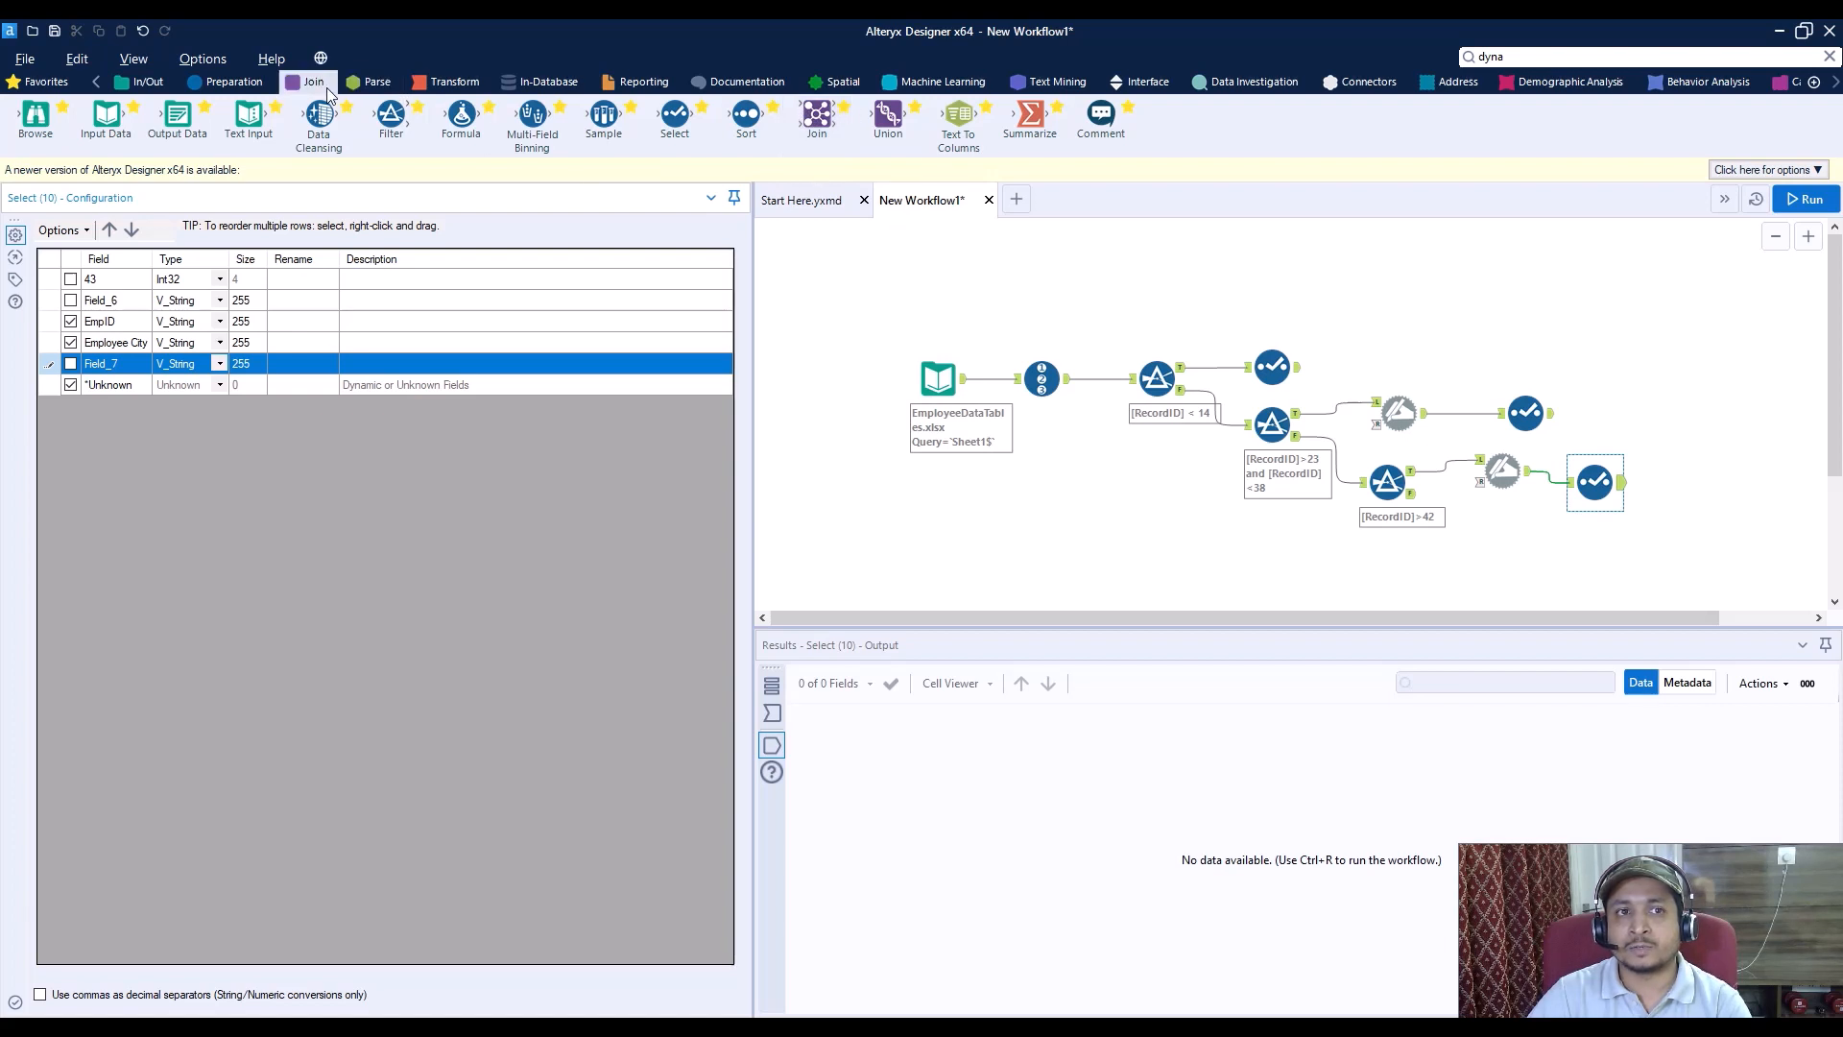
Step: Join the employee and salary tables matching Employee ID to Emp ID
left_click(309, 81)
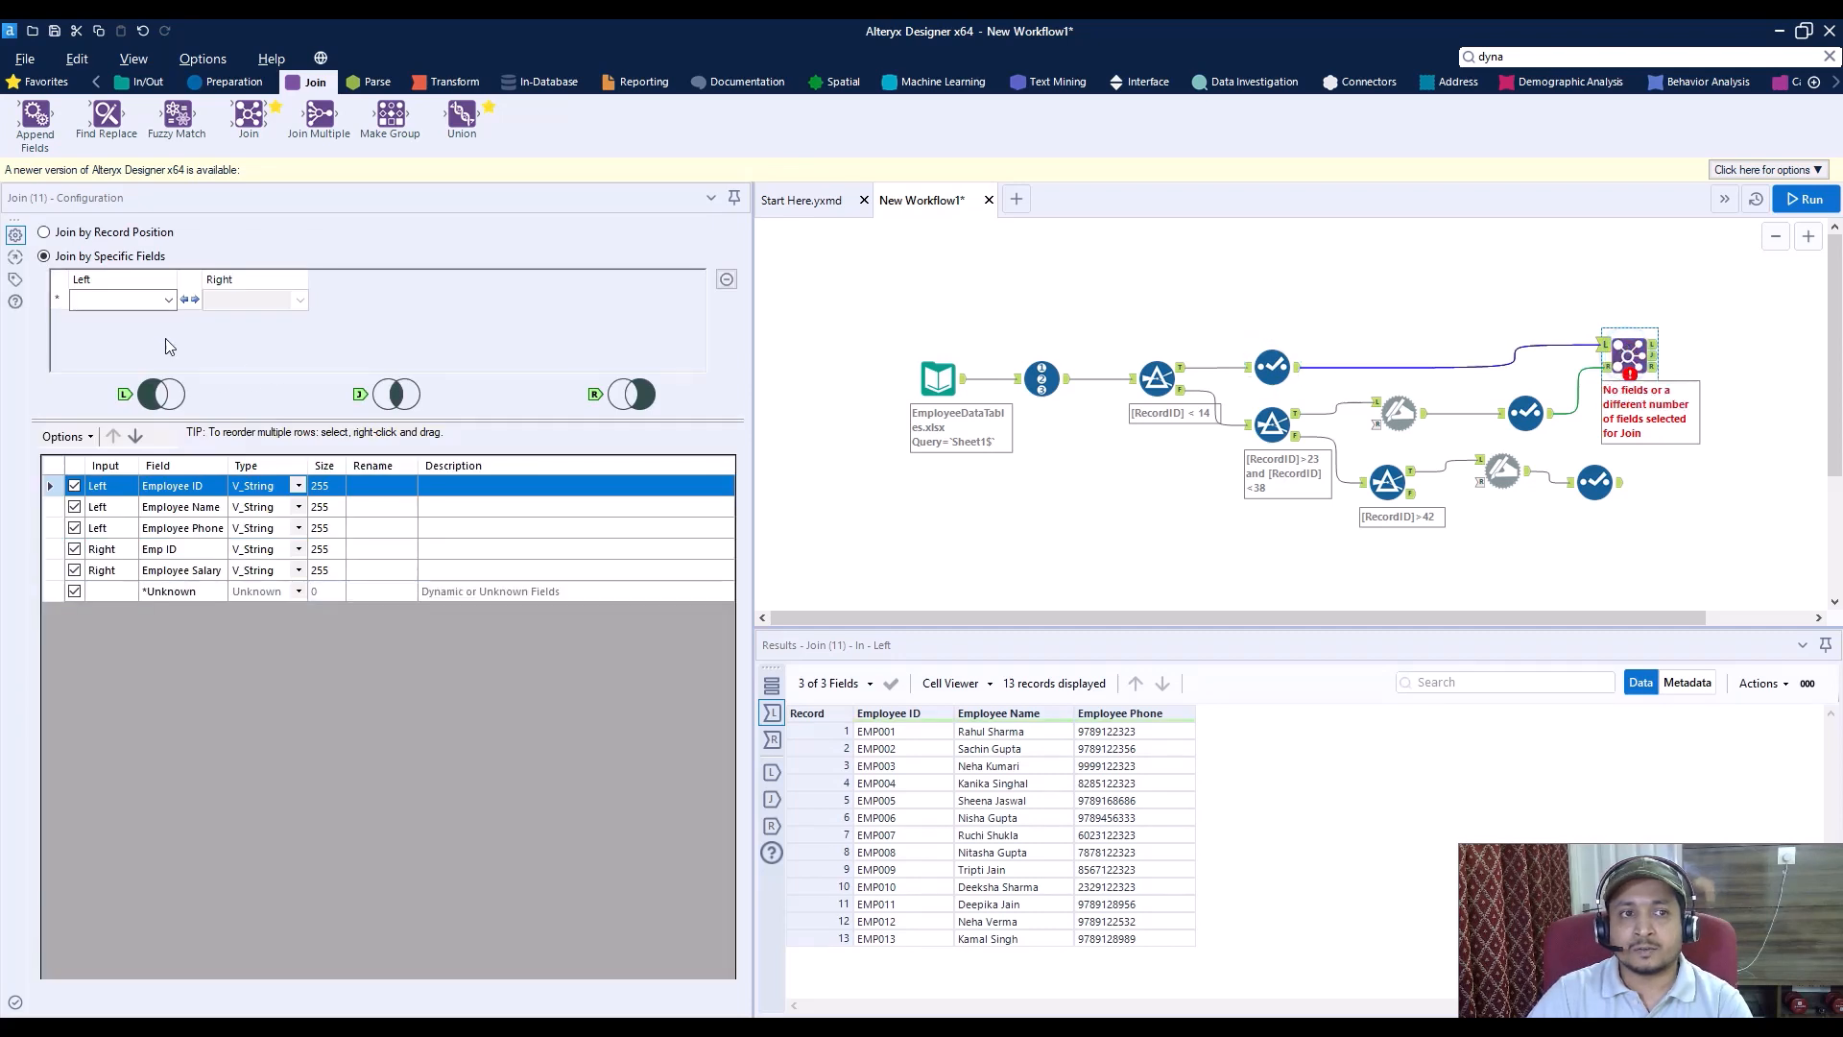
left_click(122, 300)
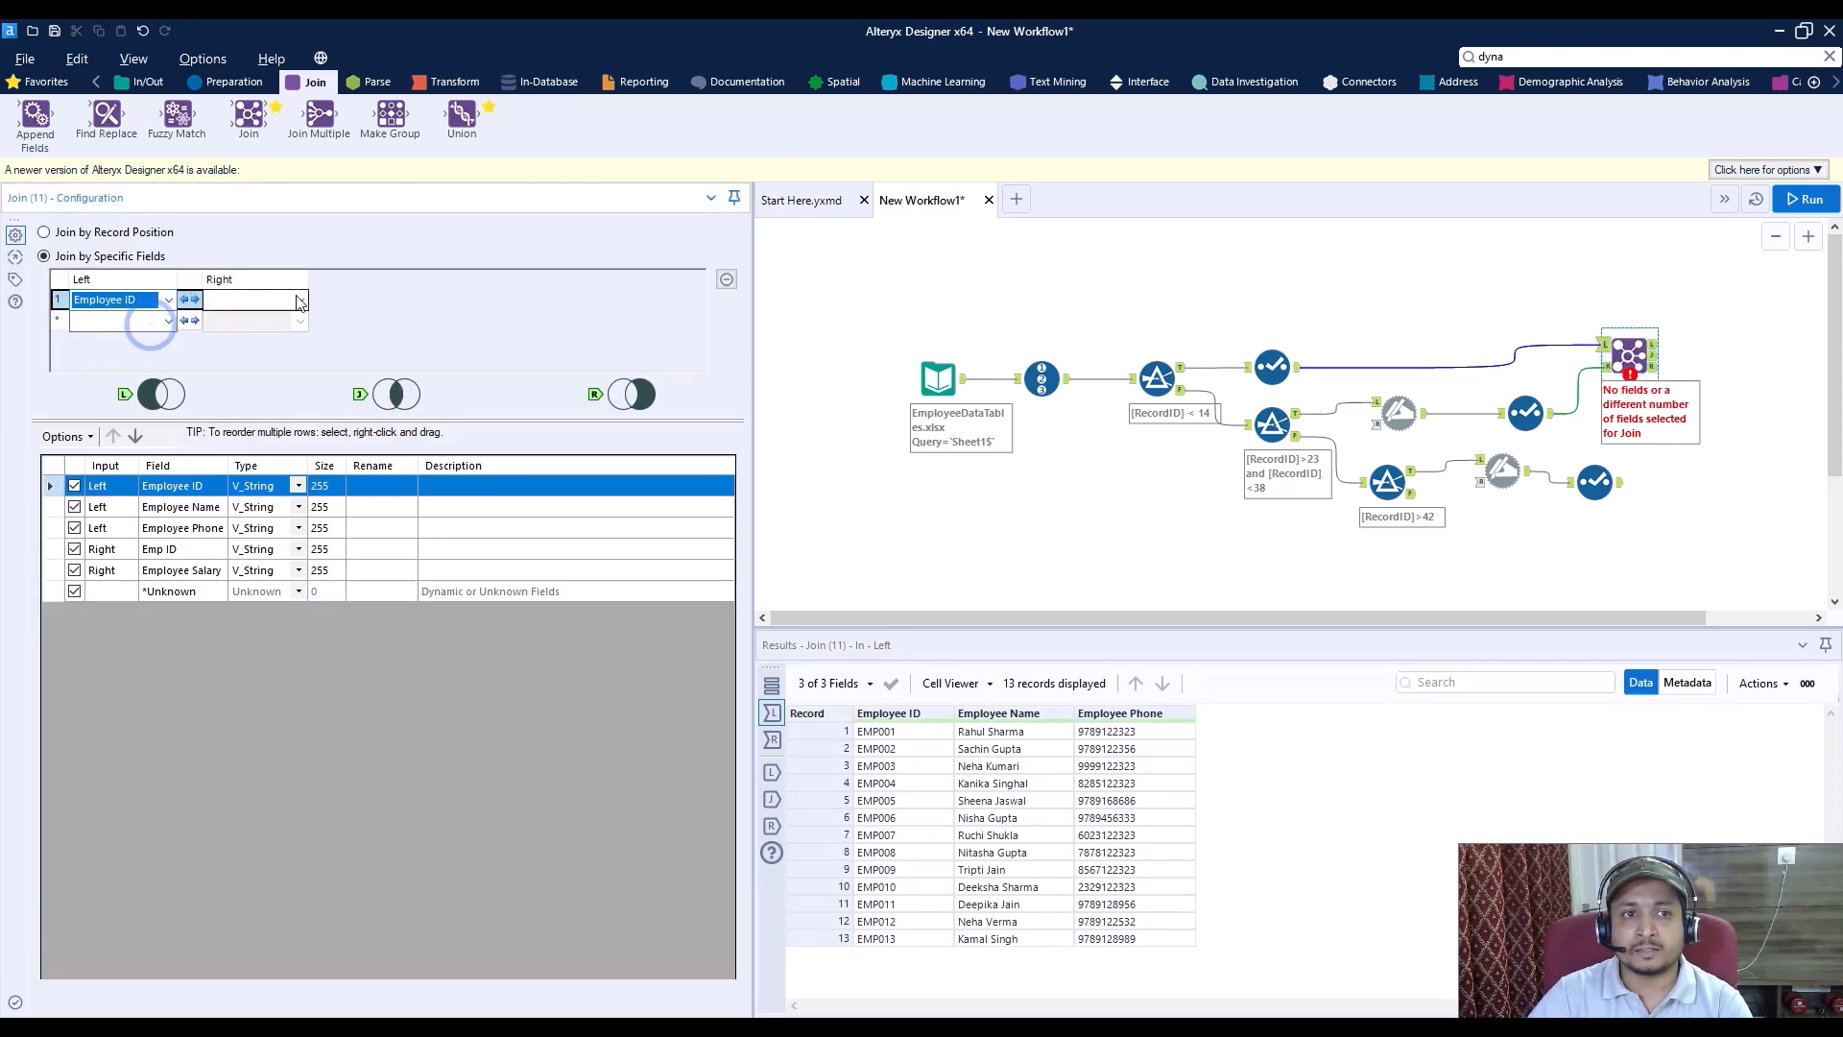
left_click(299, 299)
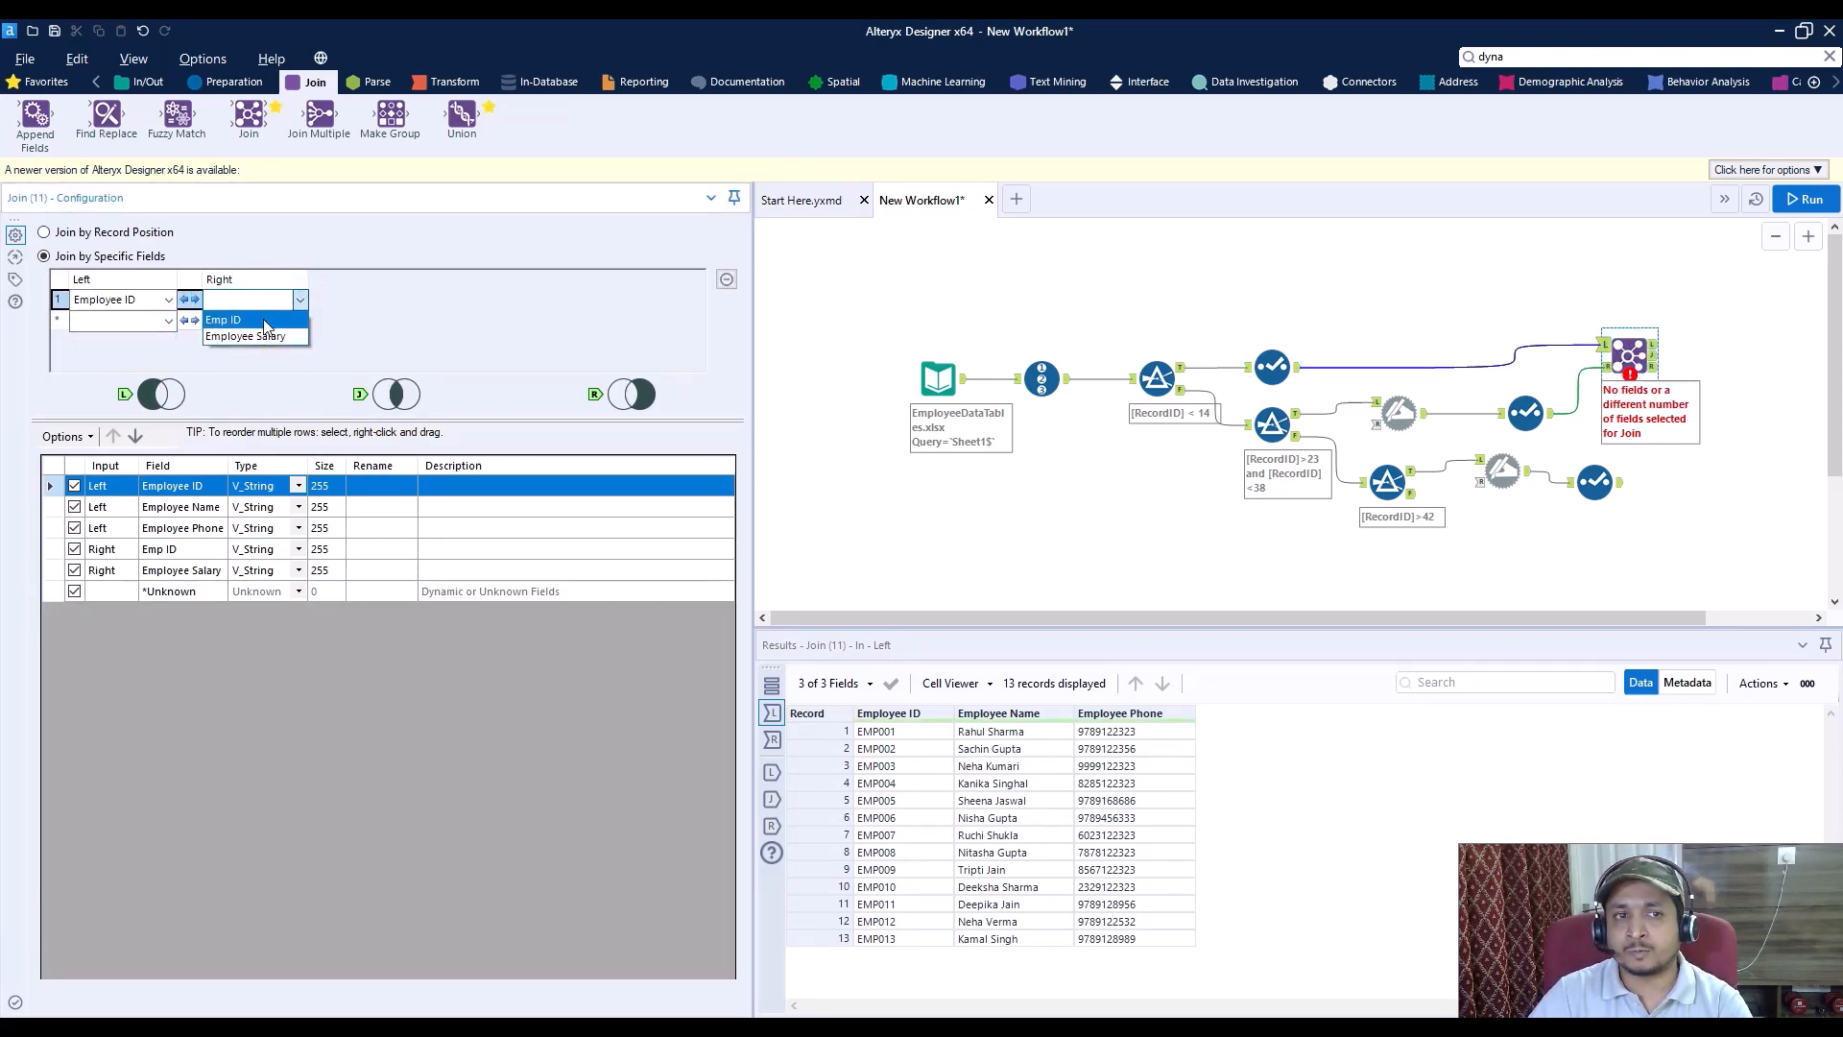
left_click(225, 320)
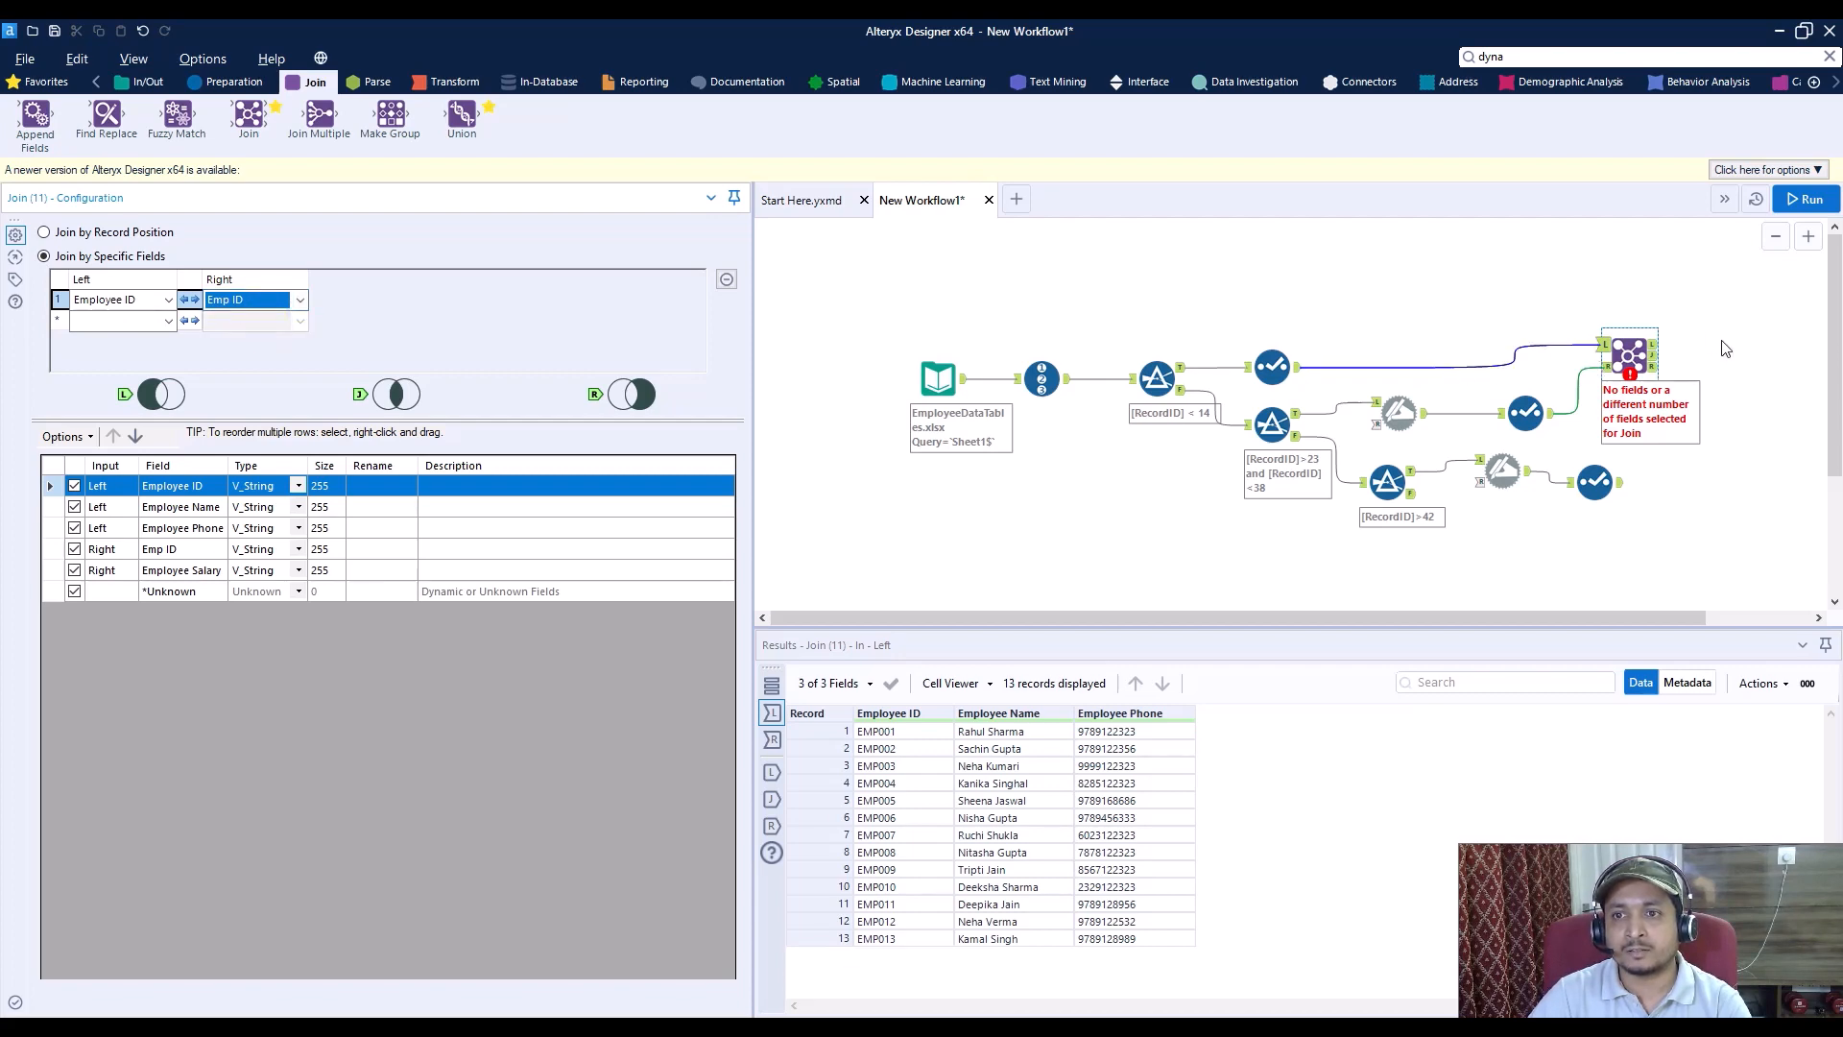
left_click(1805, 199)
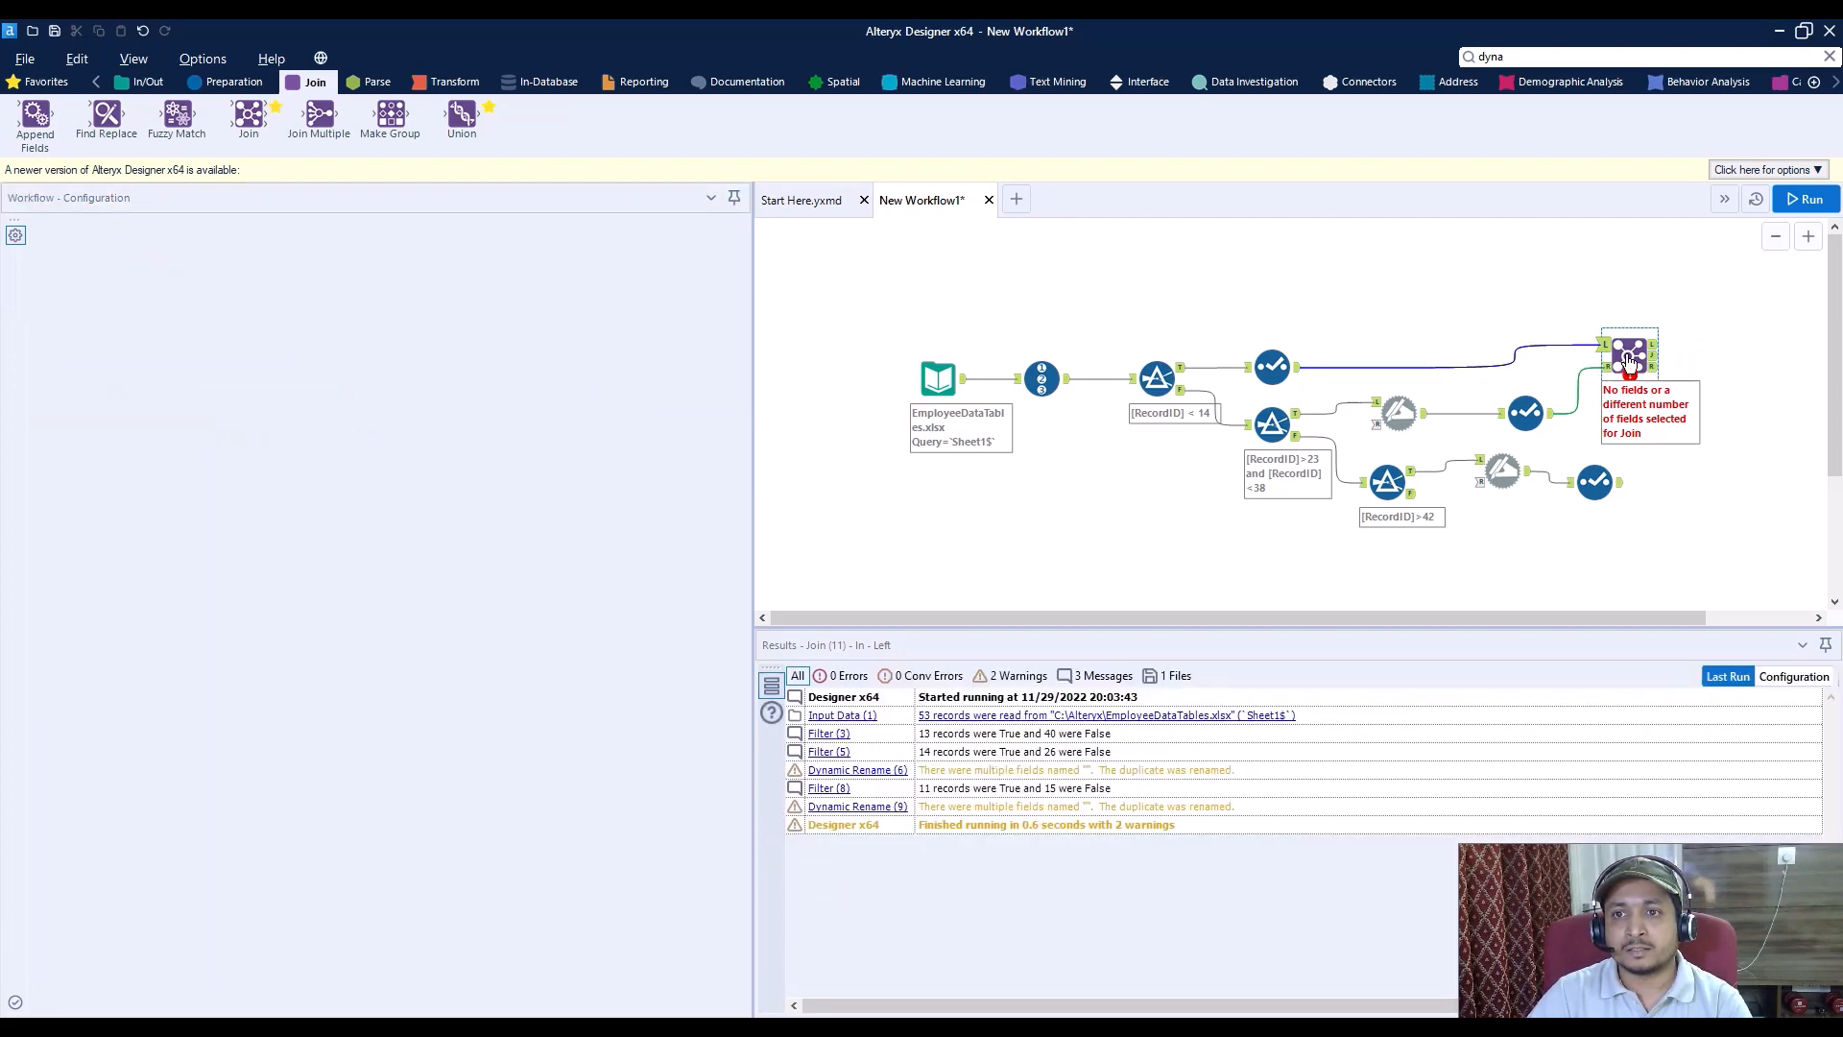
Step: Join that output to the city table on Employee ID = EmpID and run the workflow
left_click(1629, 354)
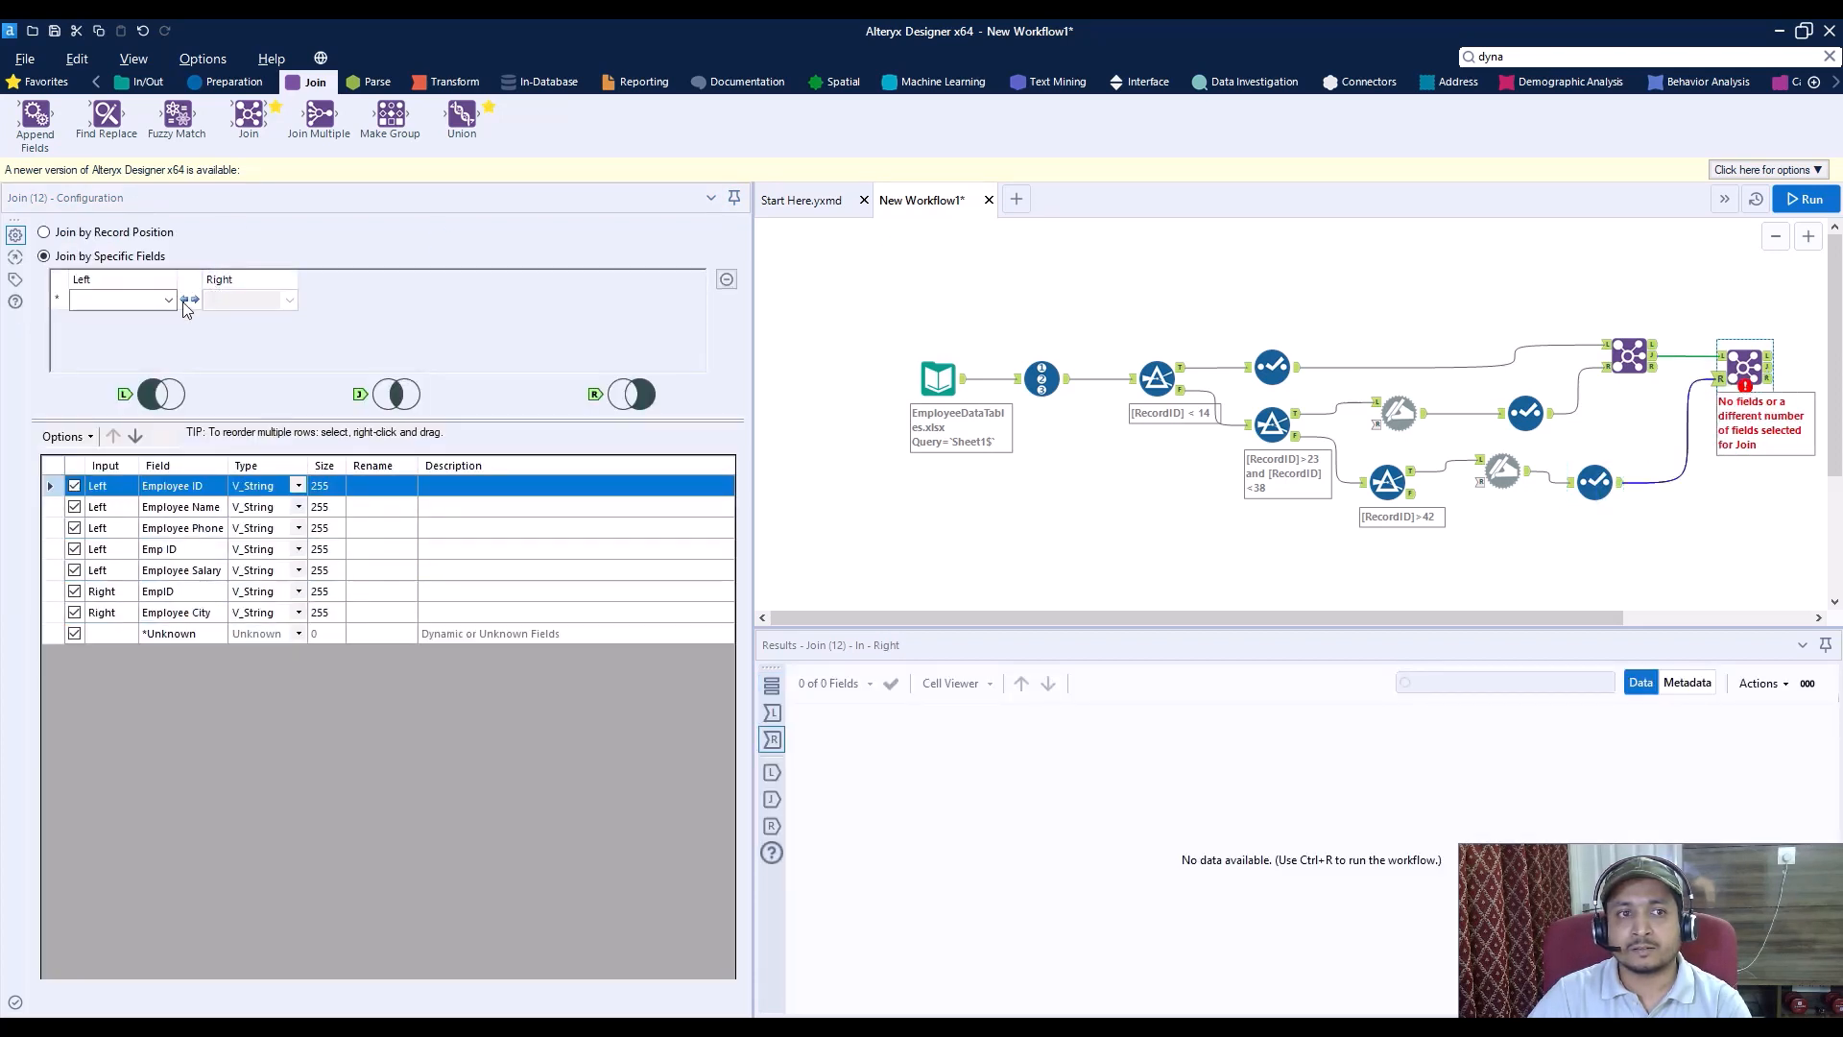
left_click(122, 300)
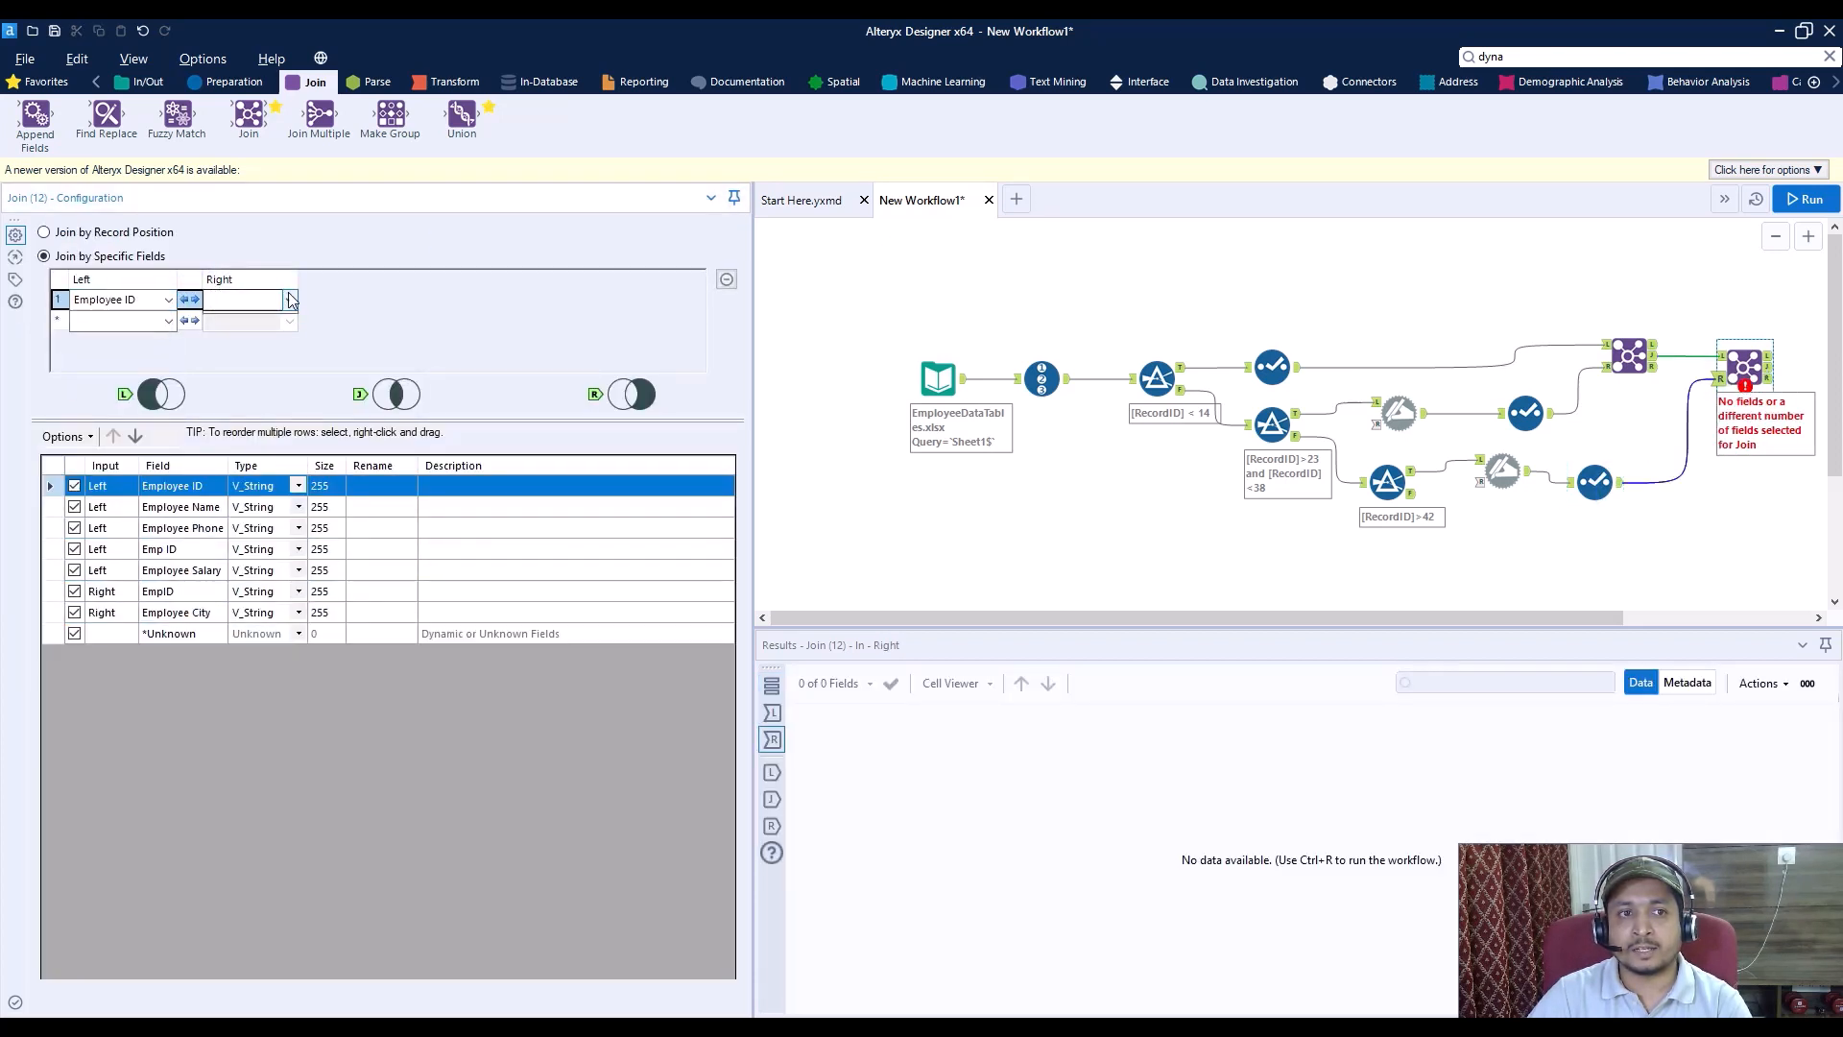
left_click(290, 298)
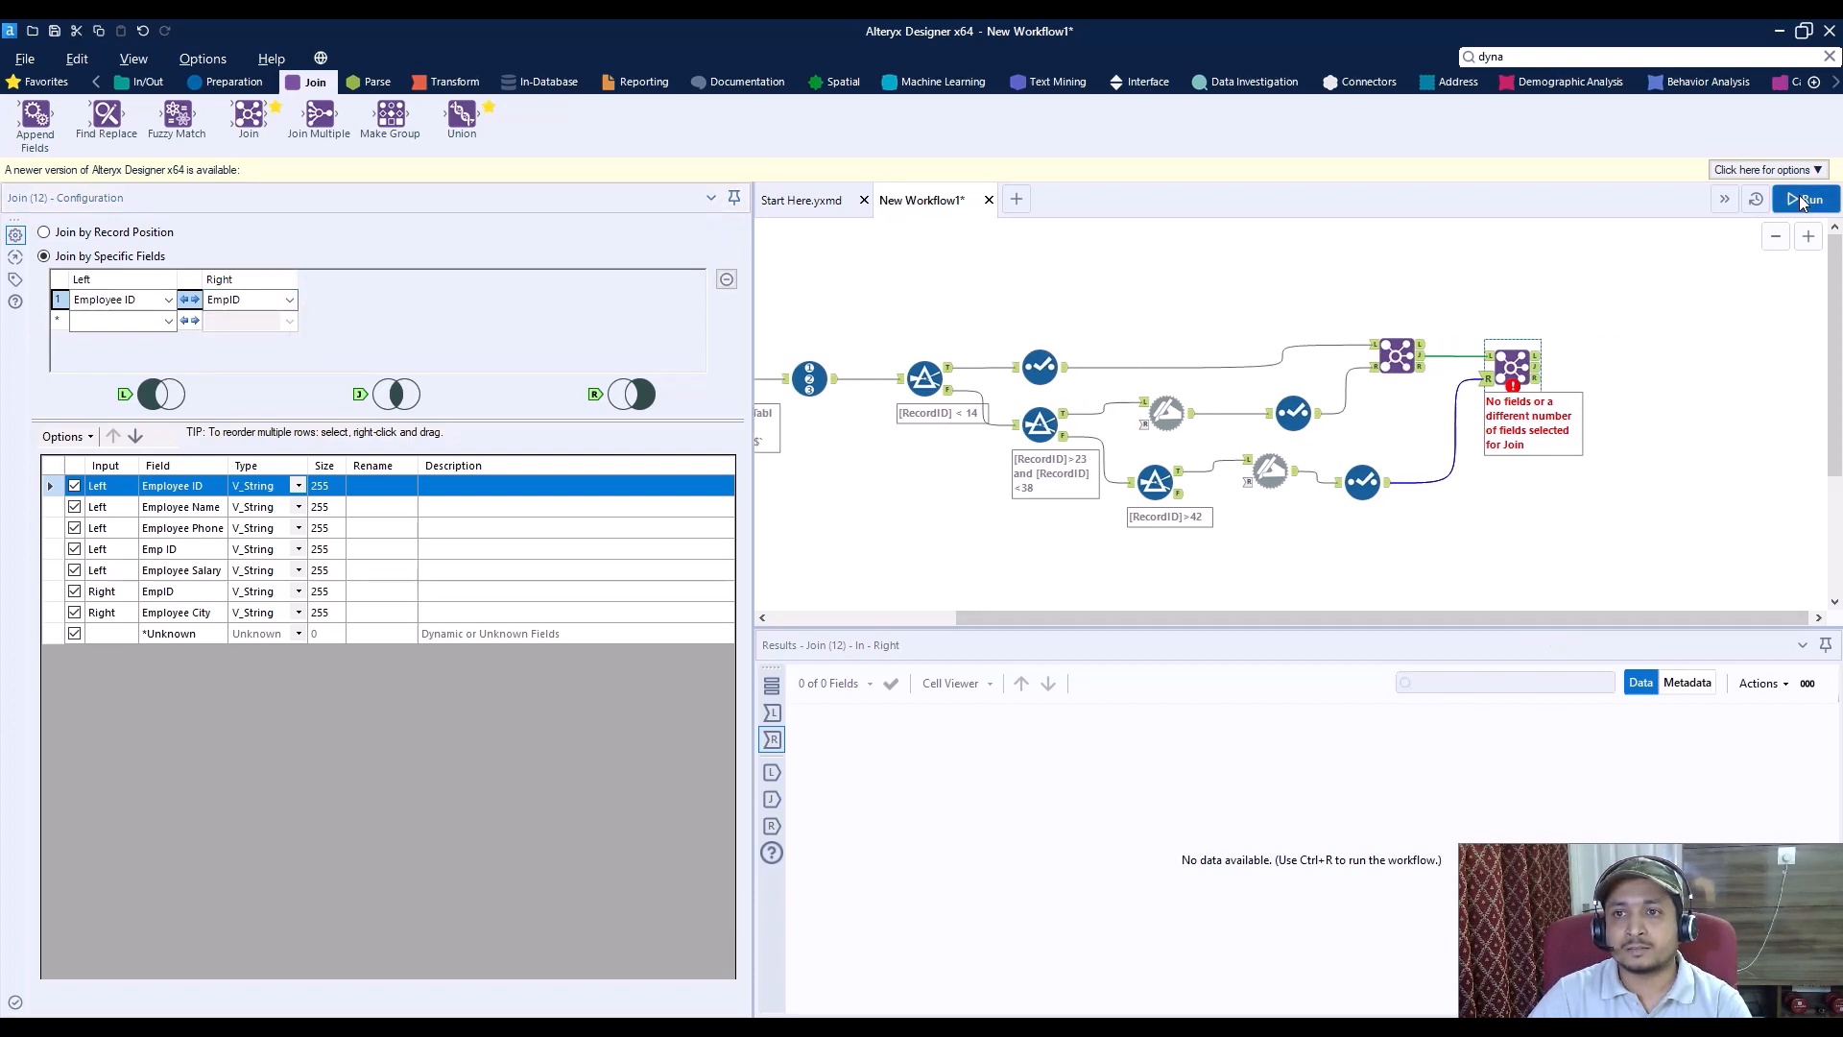
left_click(1806, 198)
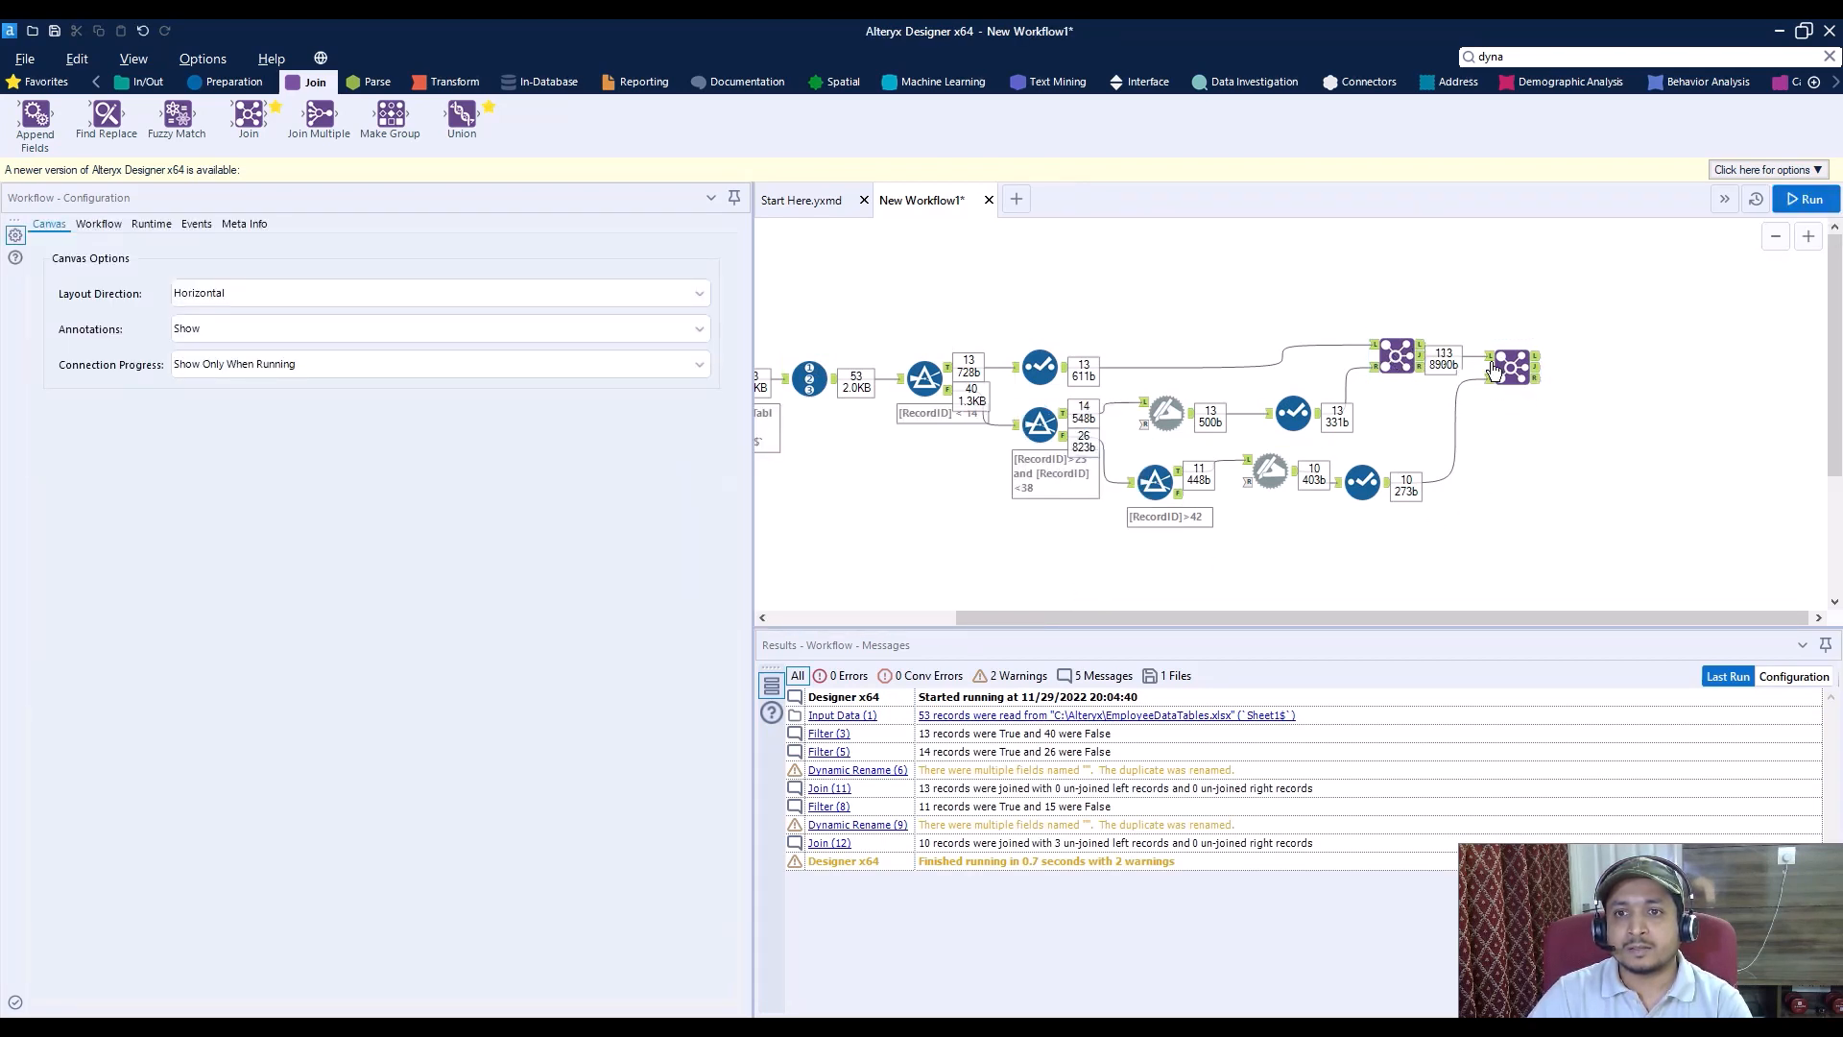
Step: Uncheck Emp ID in Join (11) and EmpID in Join (12), rerun, and dismiss the finished message
left_click(1511, 366)
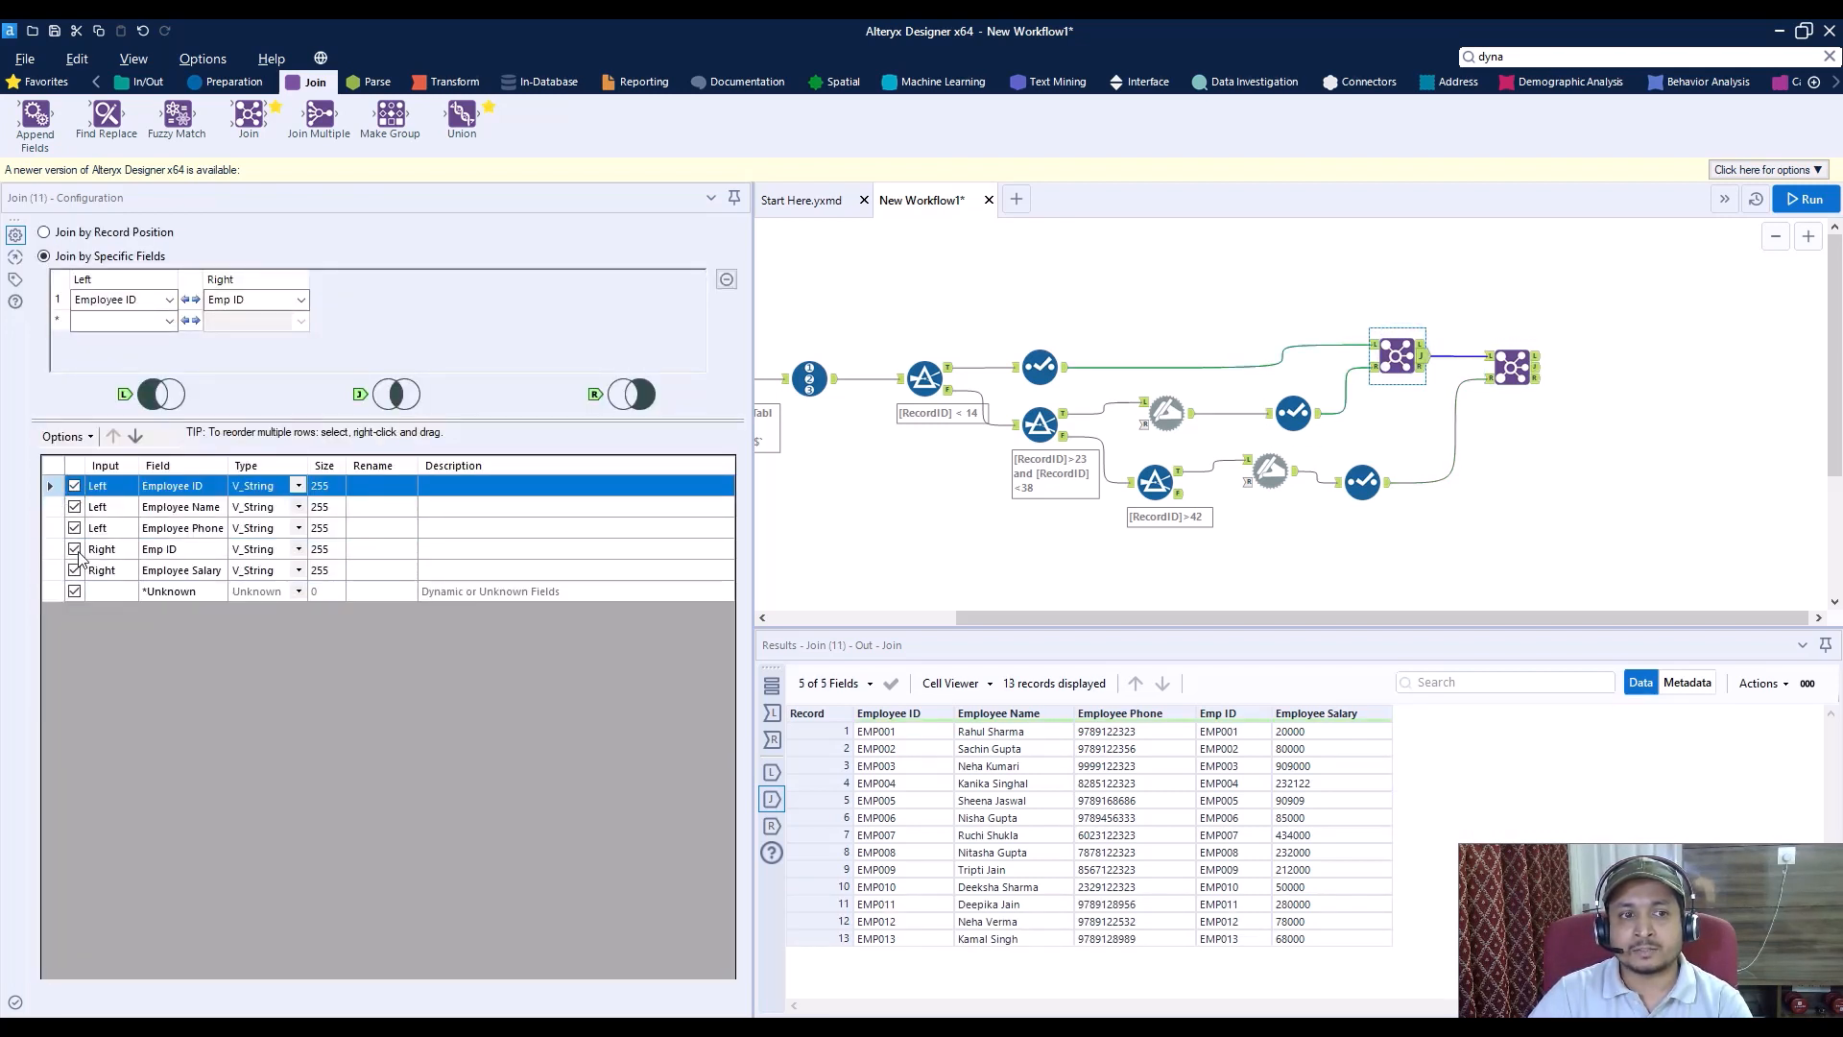
left_click(75, 548)
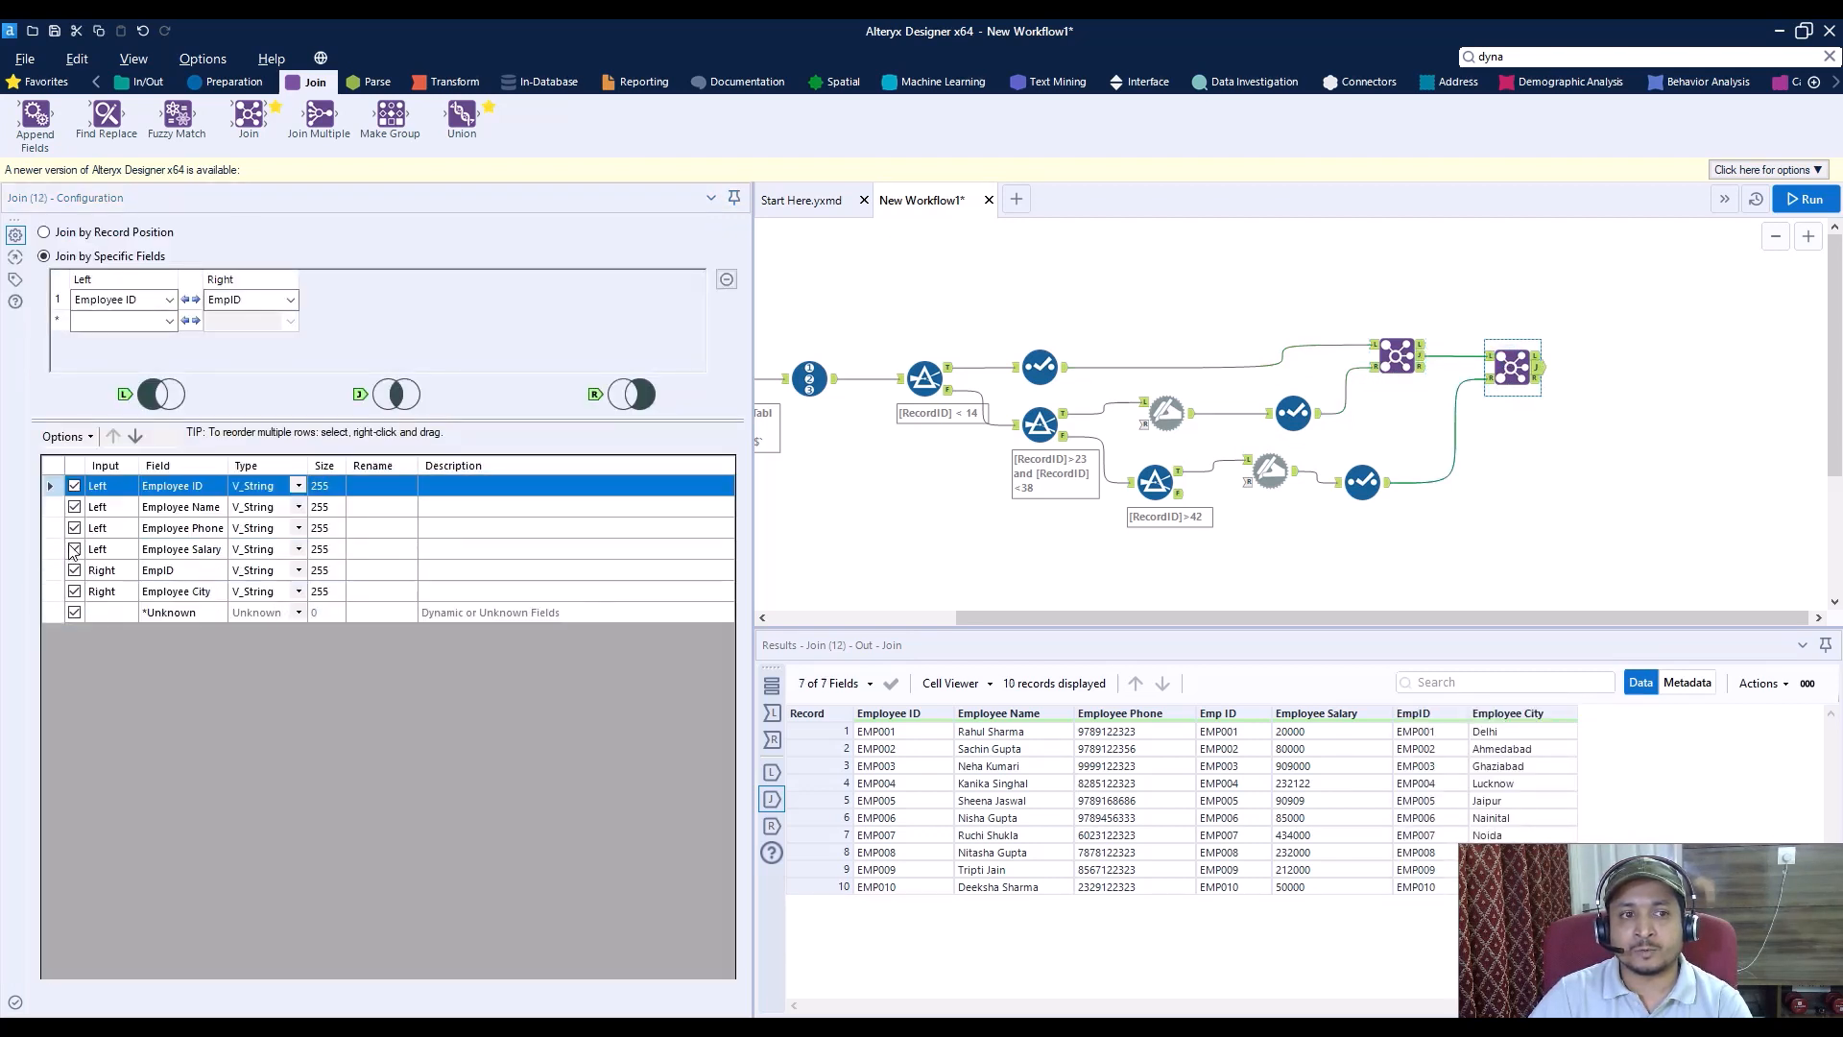
left_click(74, 569)
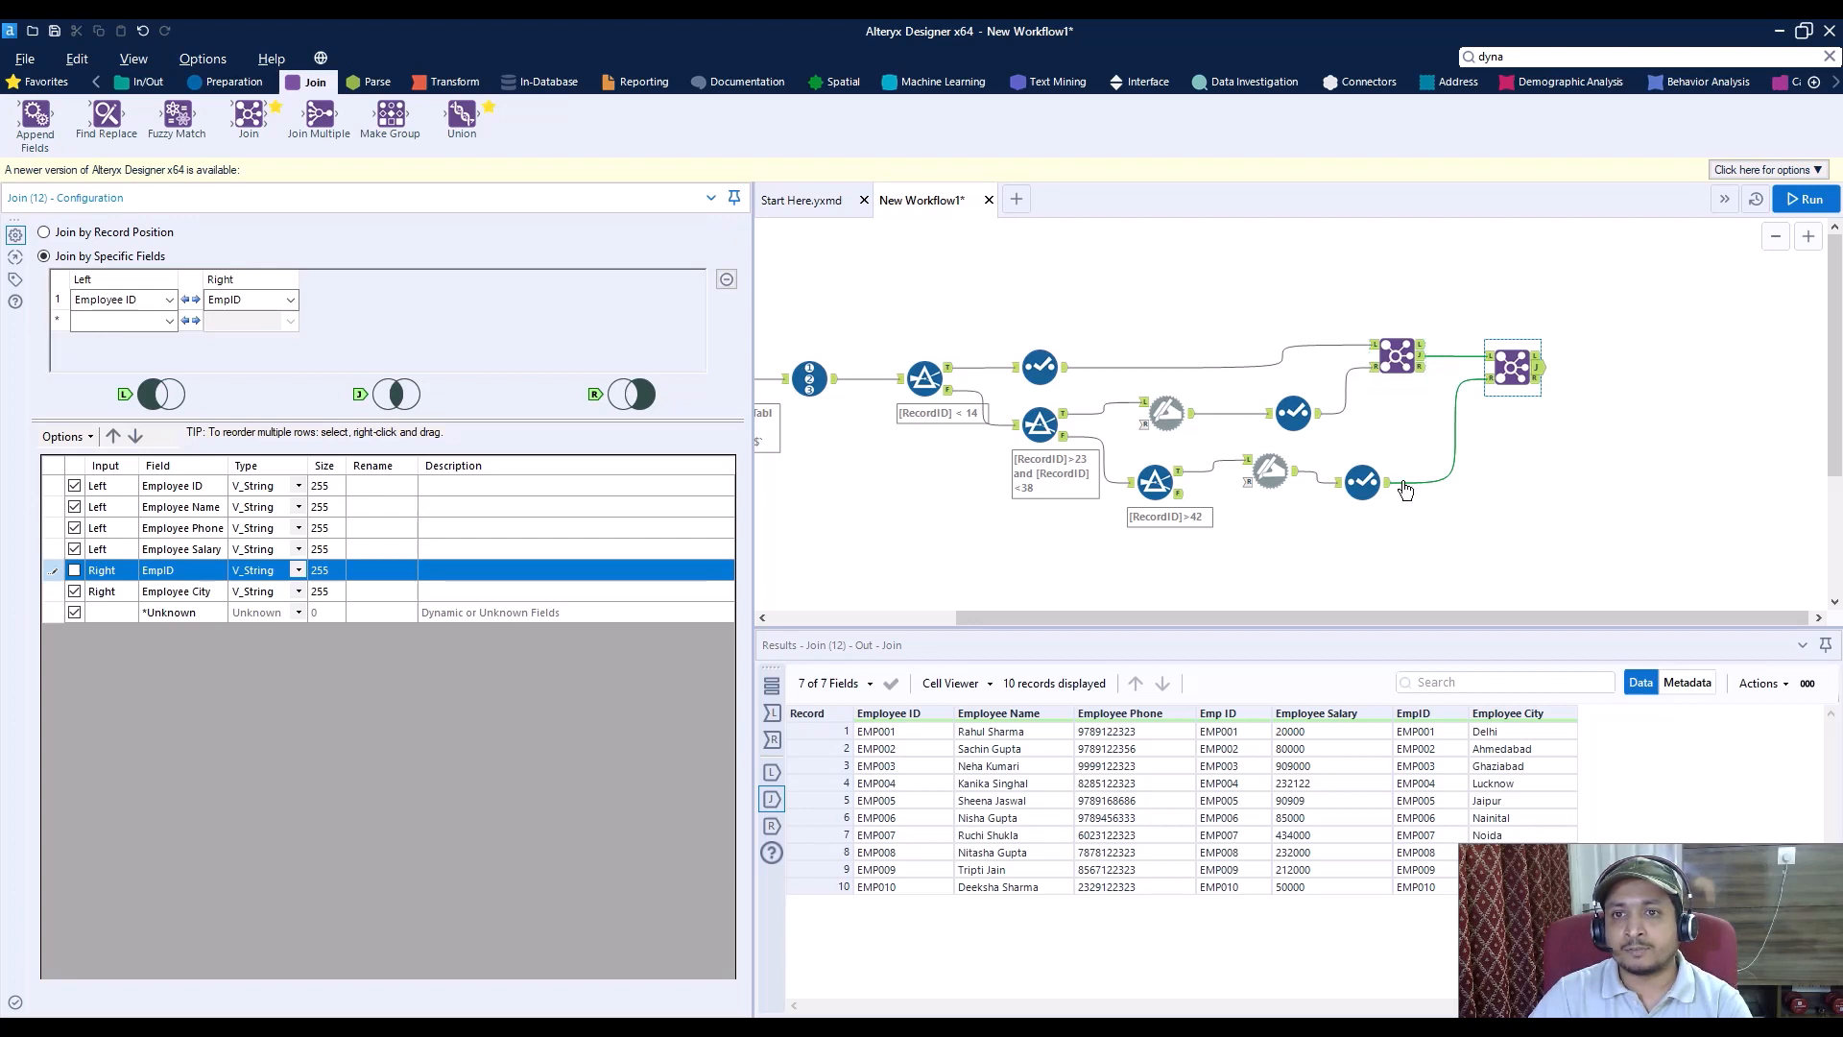
mouse_move(1402, 511)
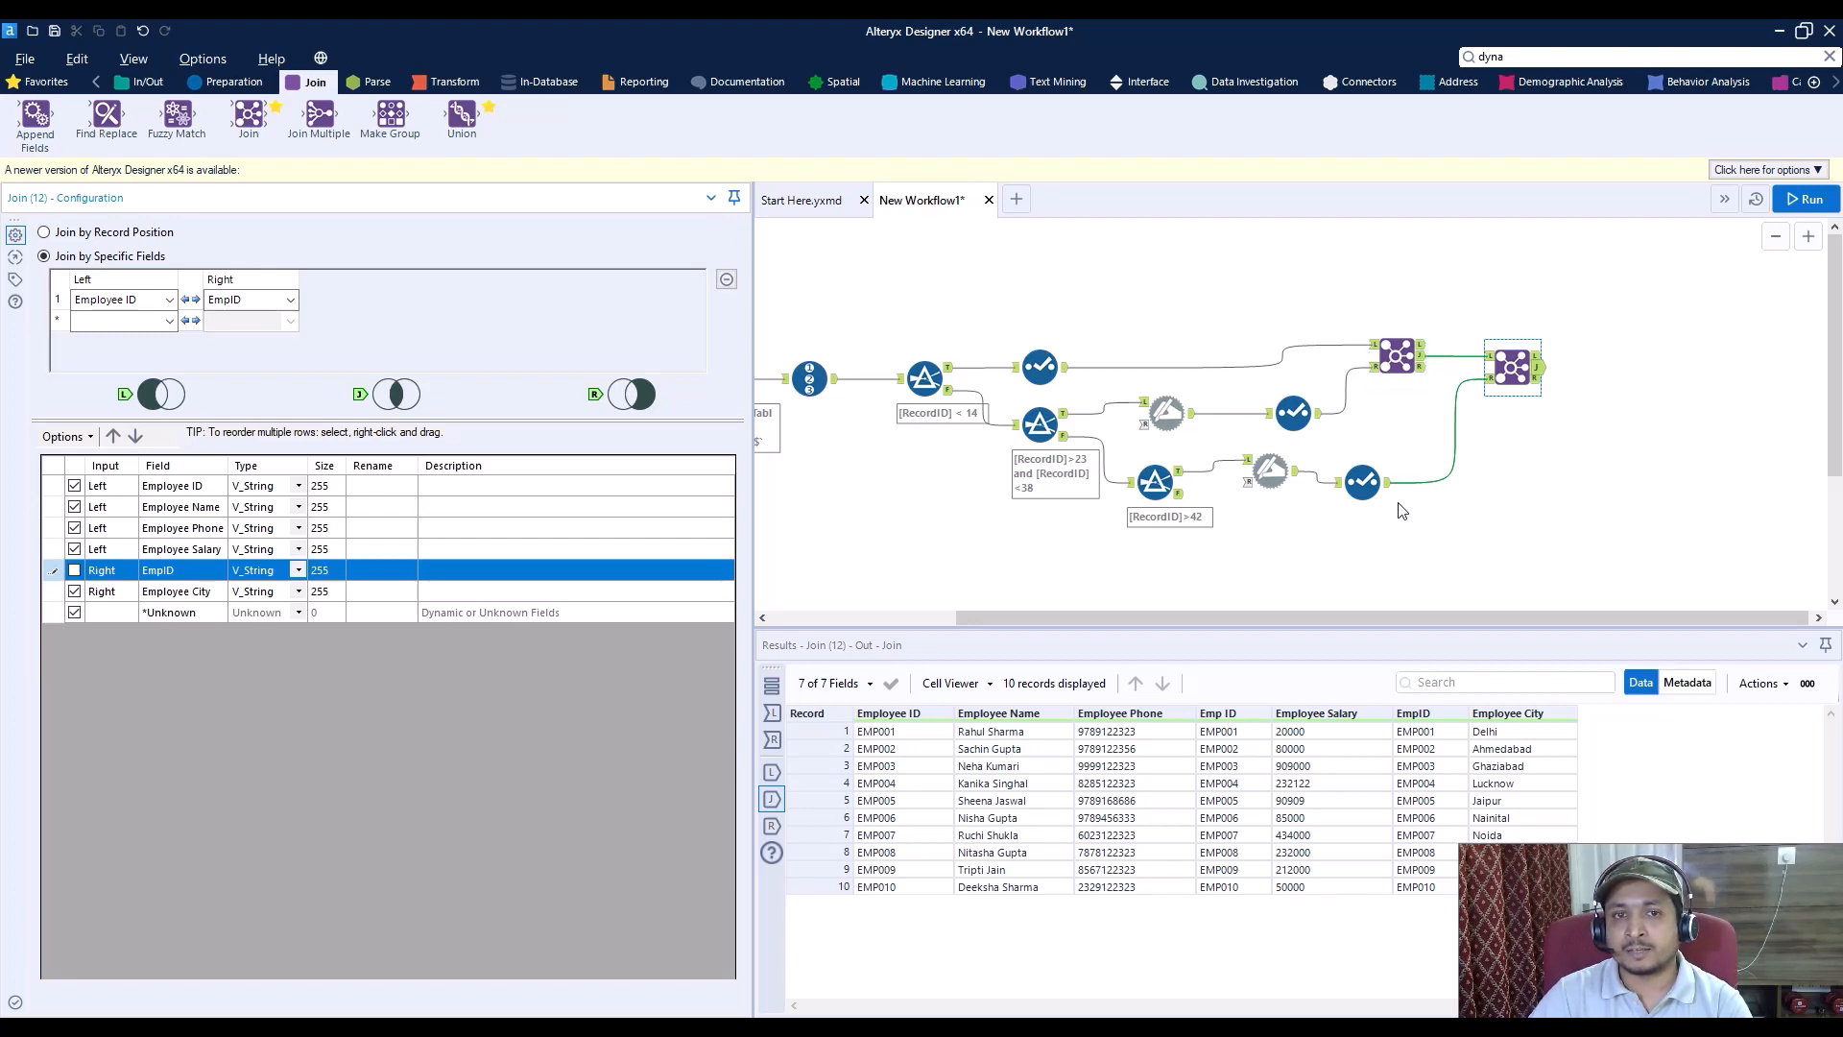
mouse_move(1712, 355)
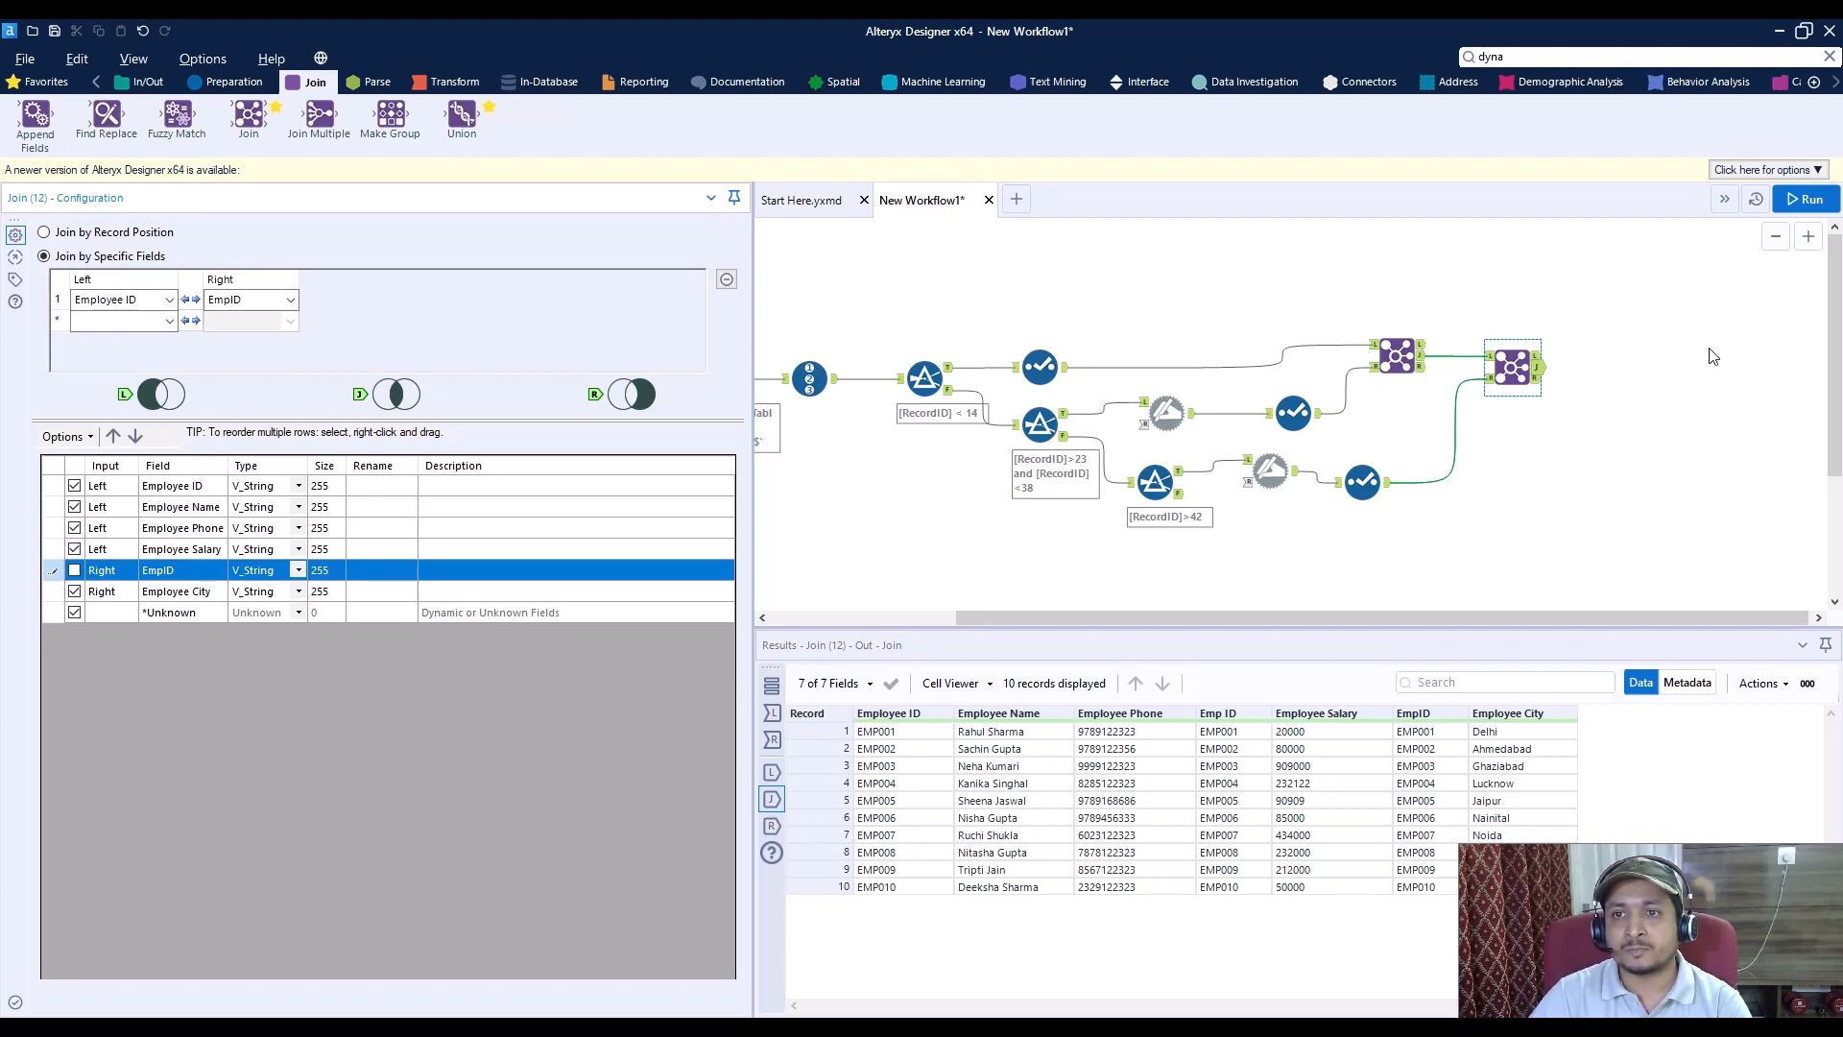
left_click(1806, 198)
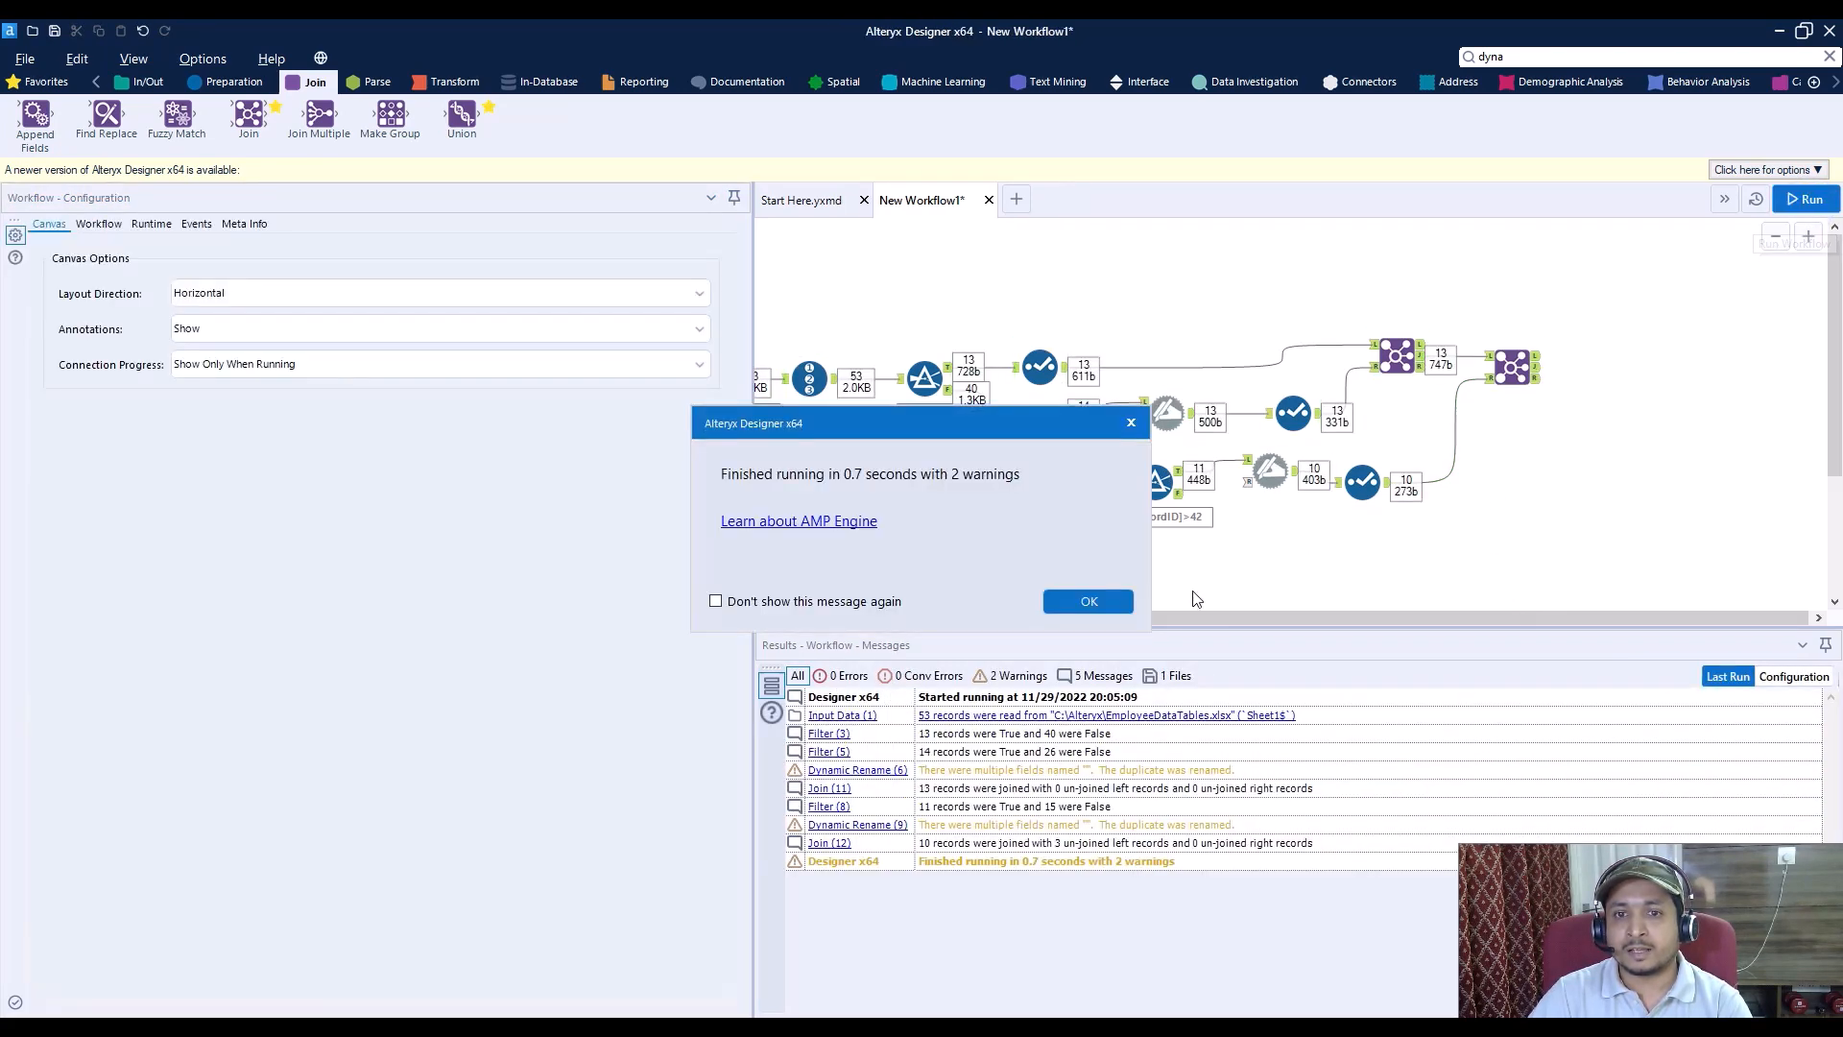
left_click(1088, 601)
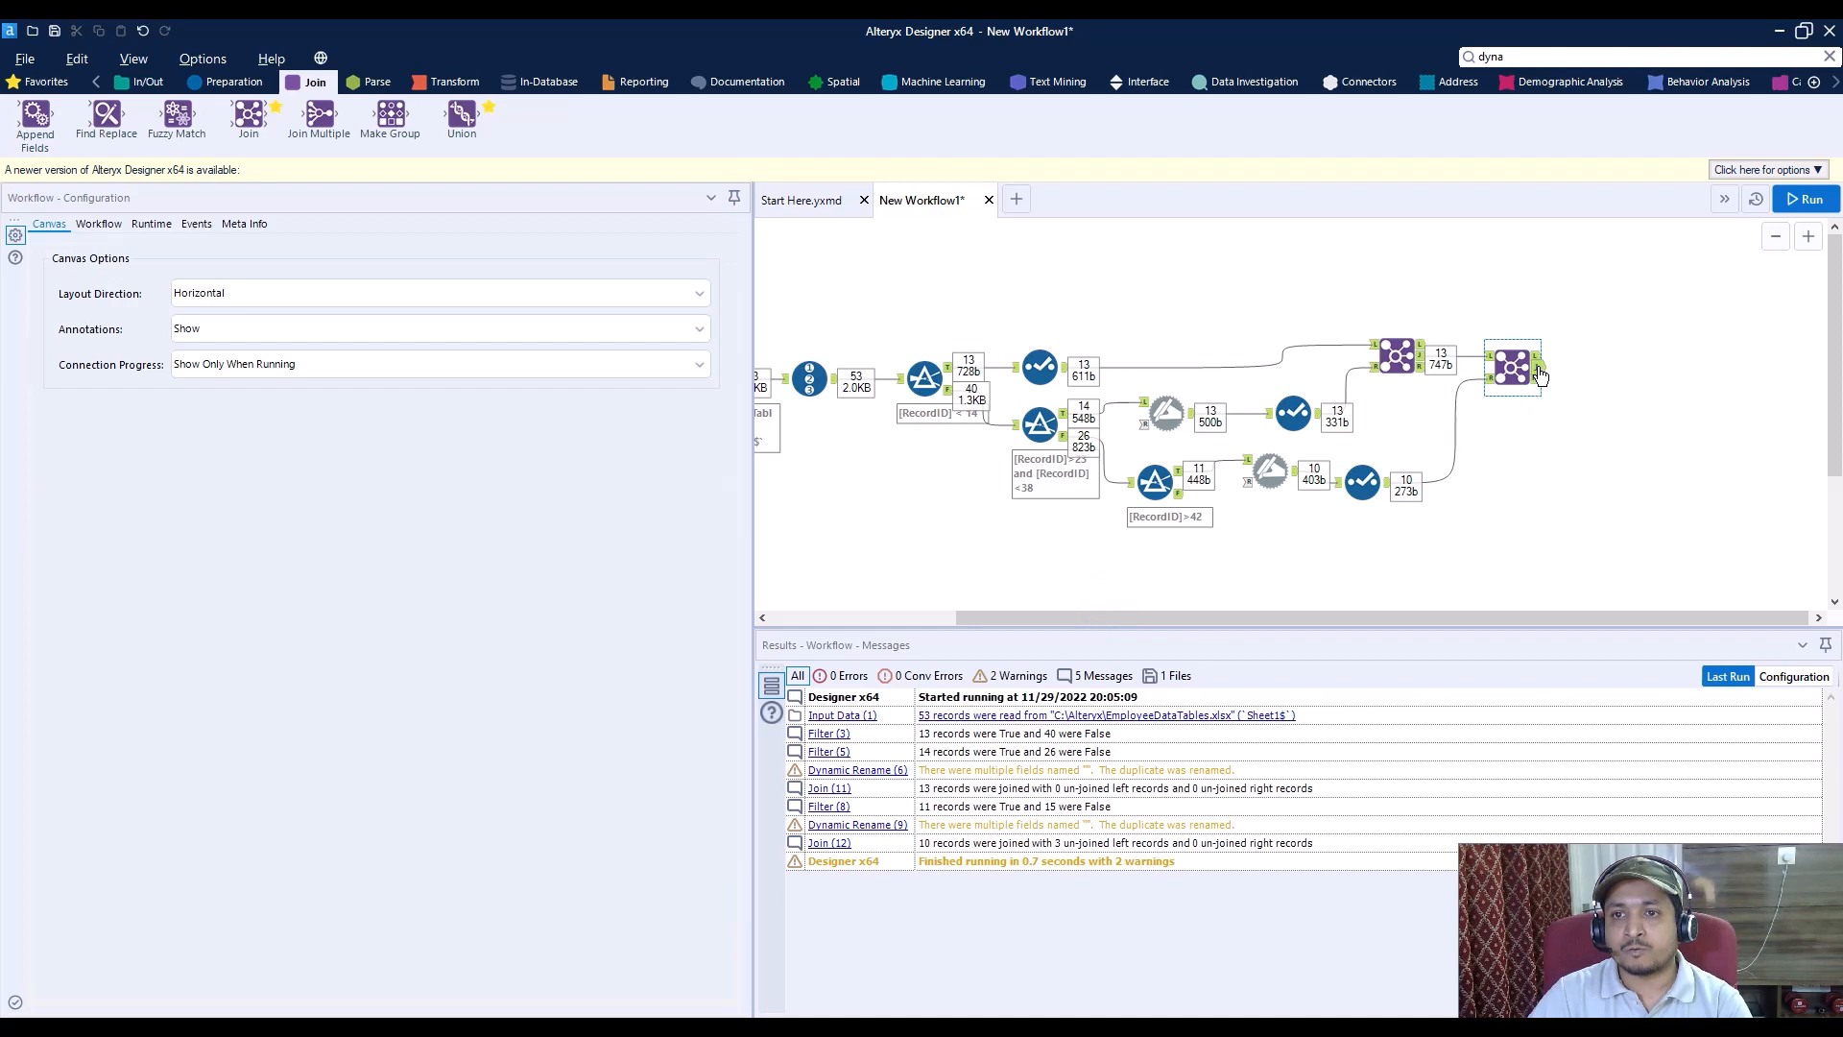
Step: Show Join (12)'s output: 10 employees with ID, name, phone, salary and city
left_click(1512, 367)
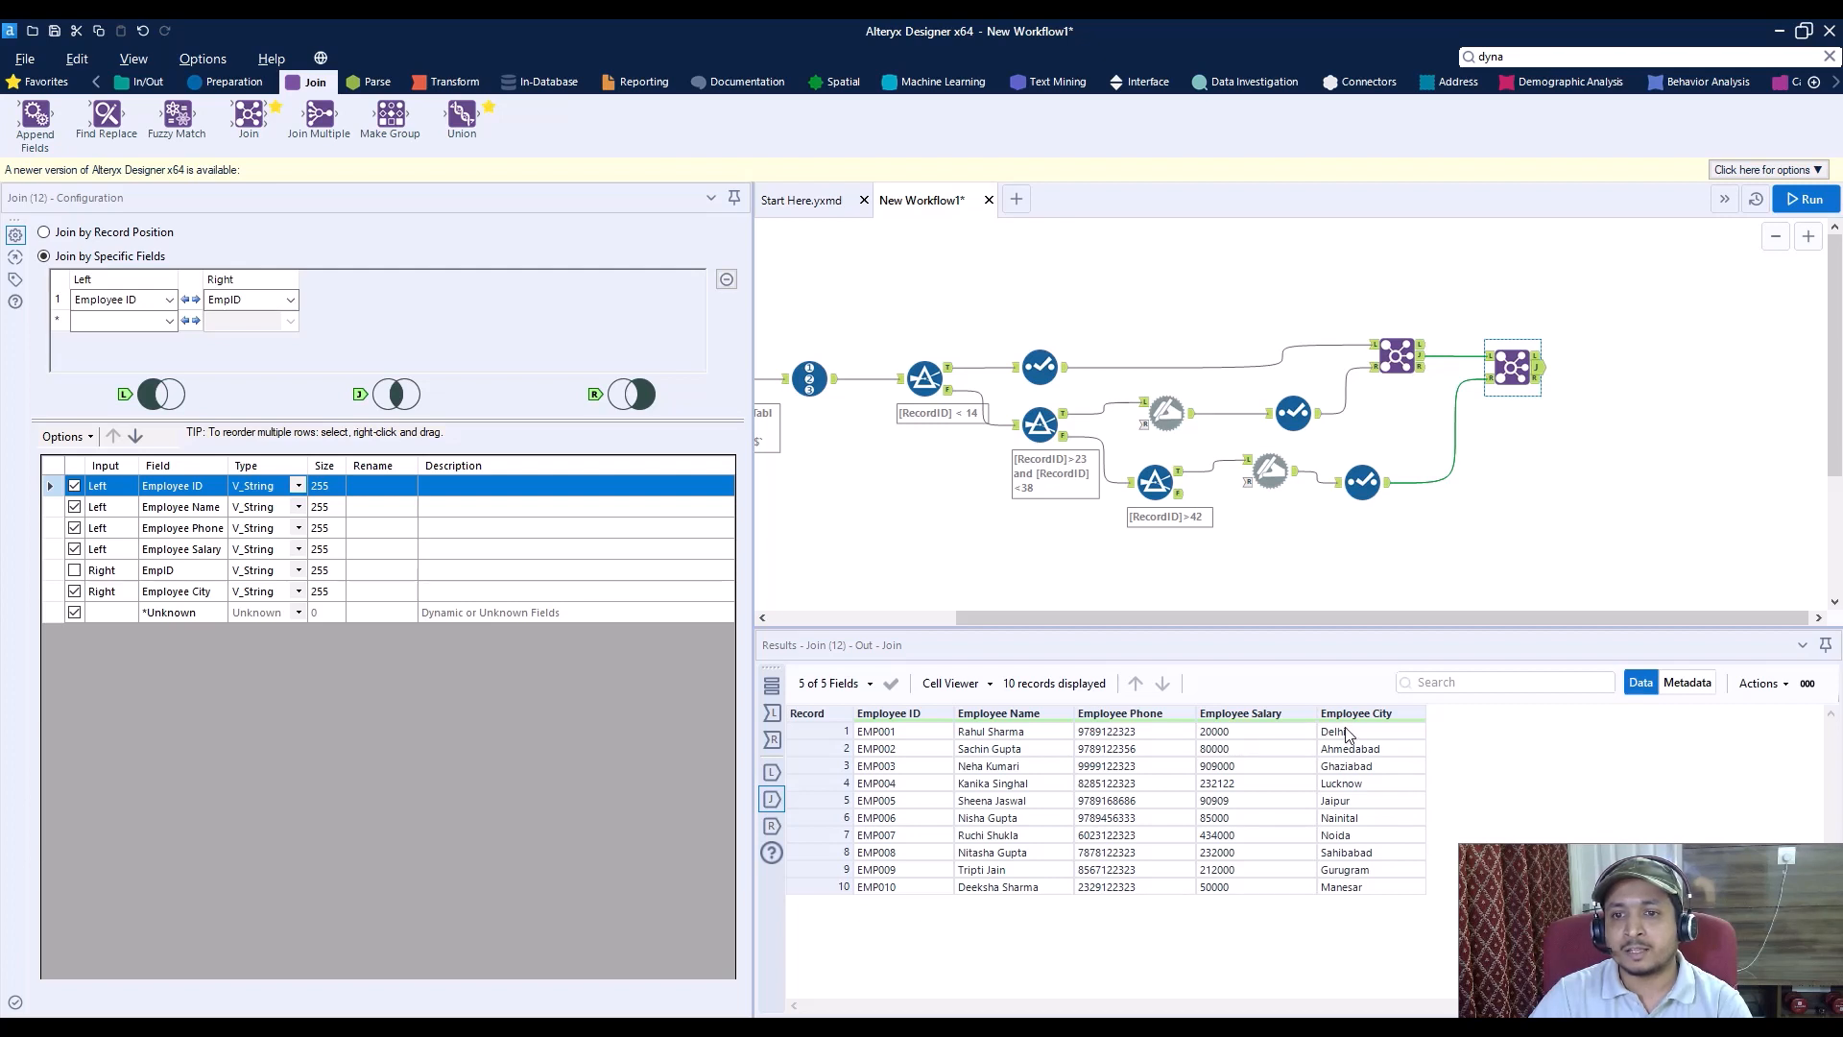
mouse_move(1585, 446)
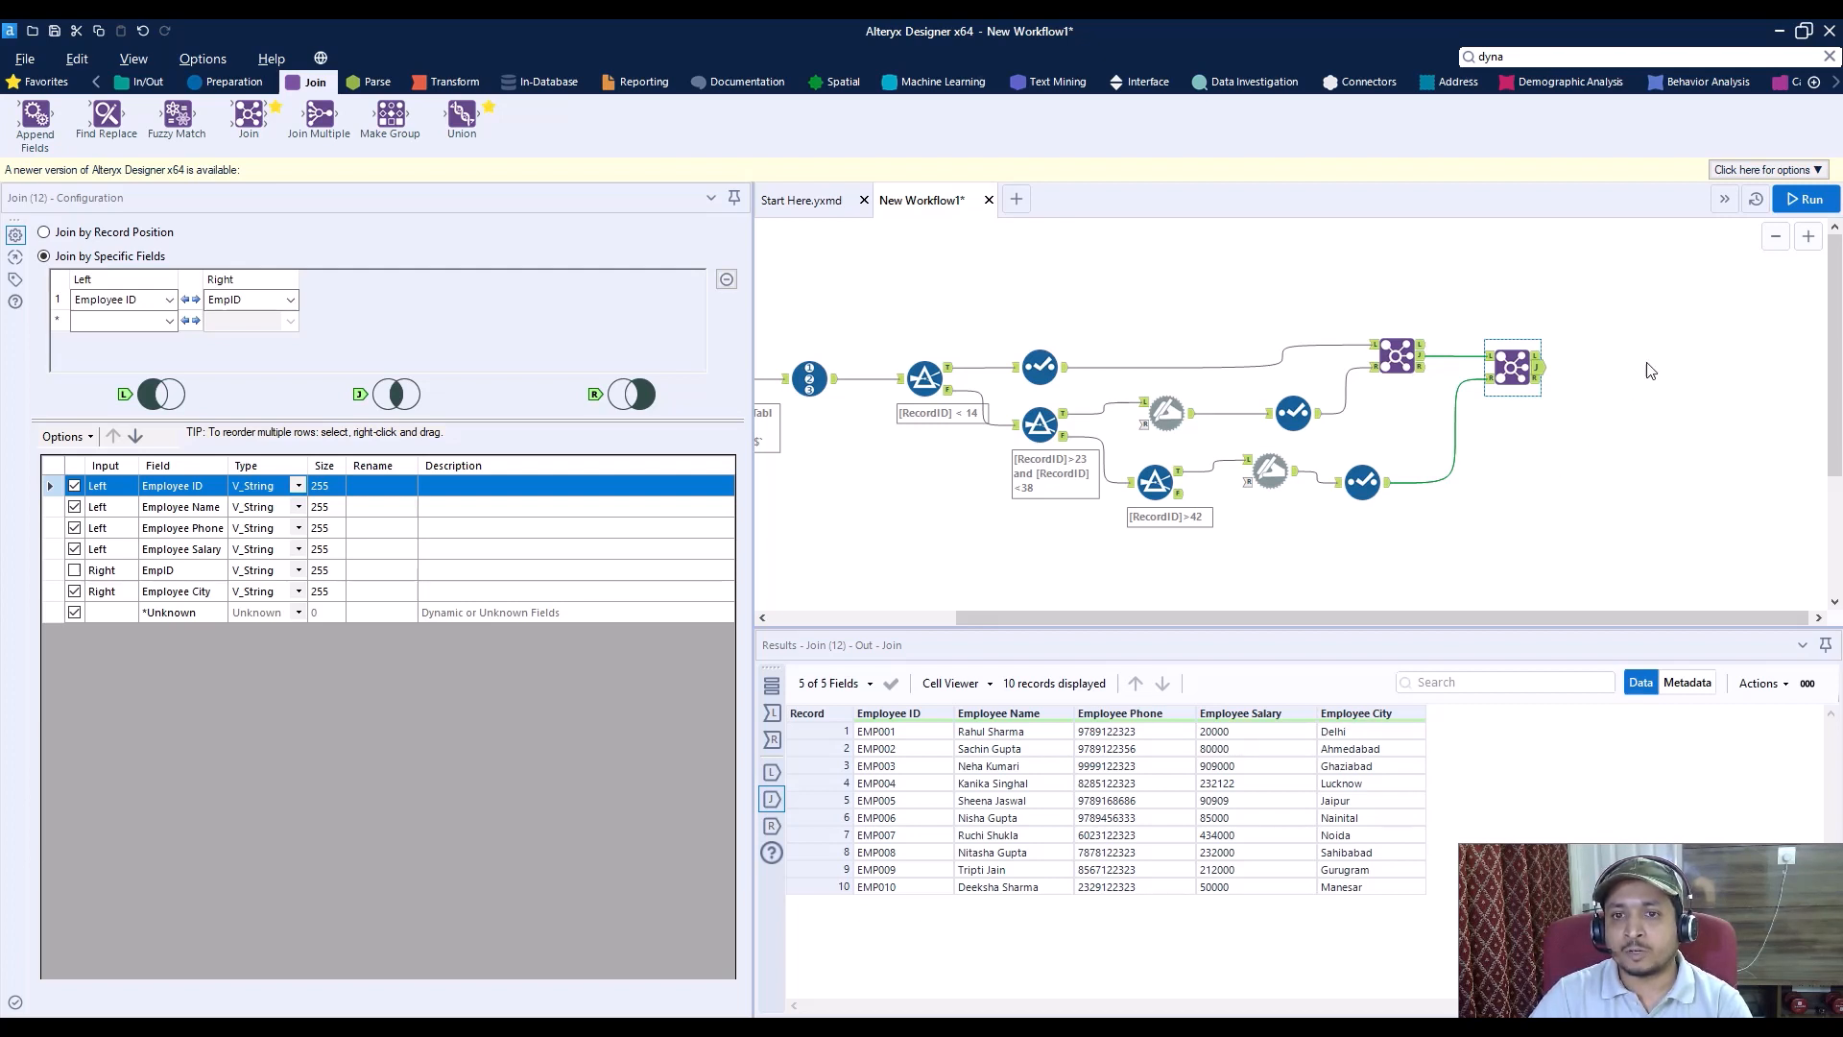
mouse_move(872, 529)
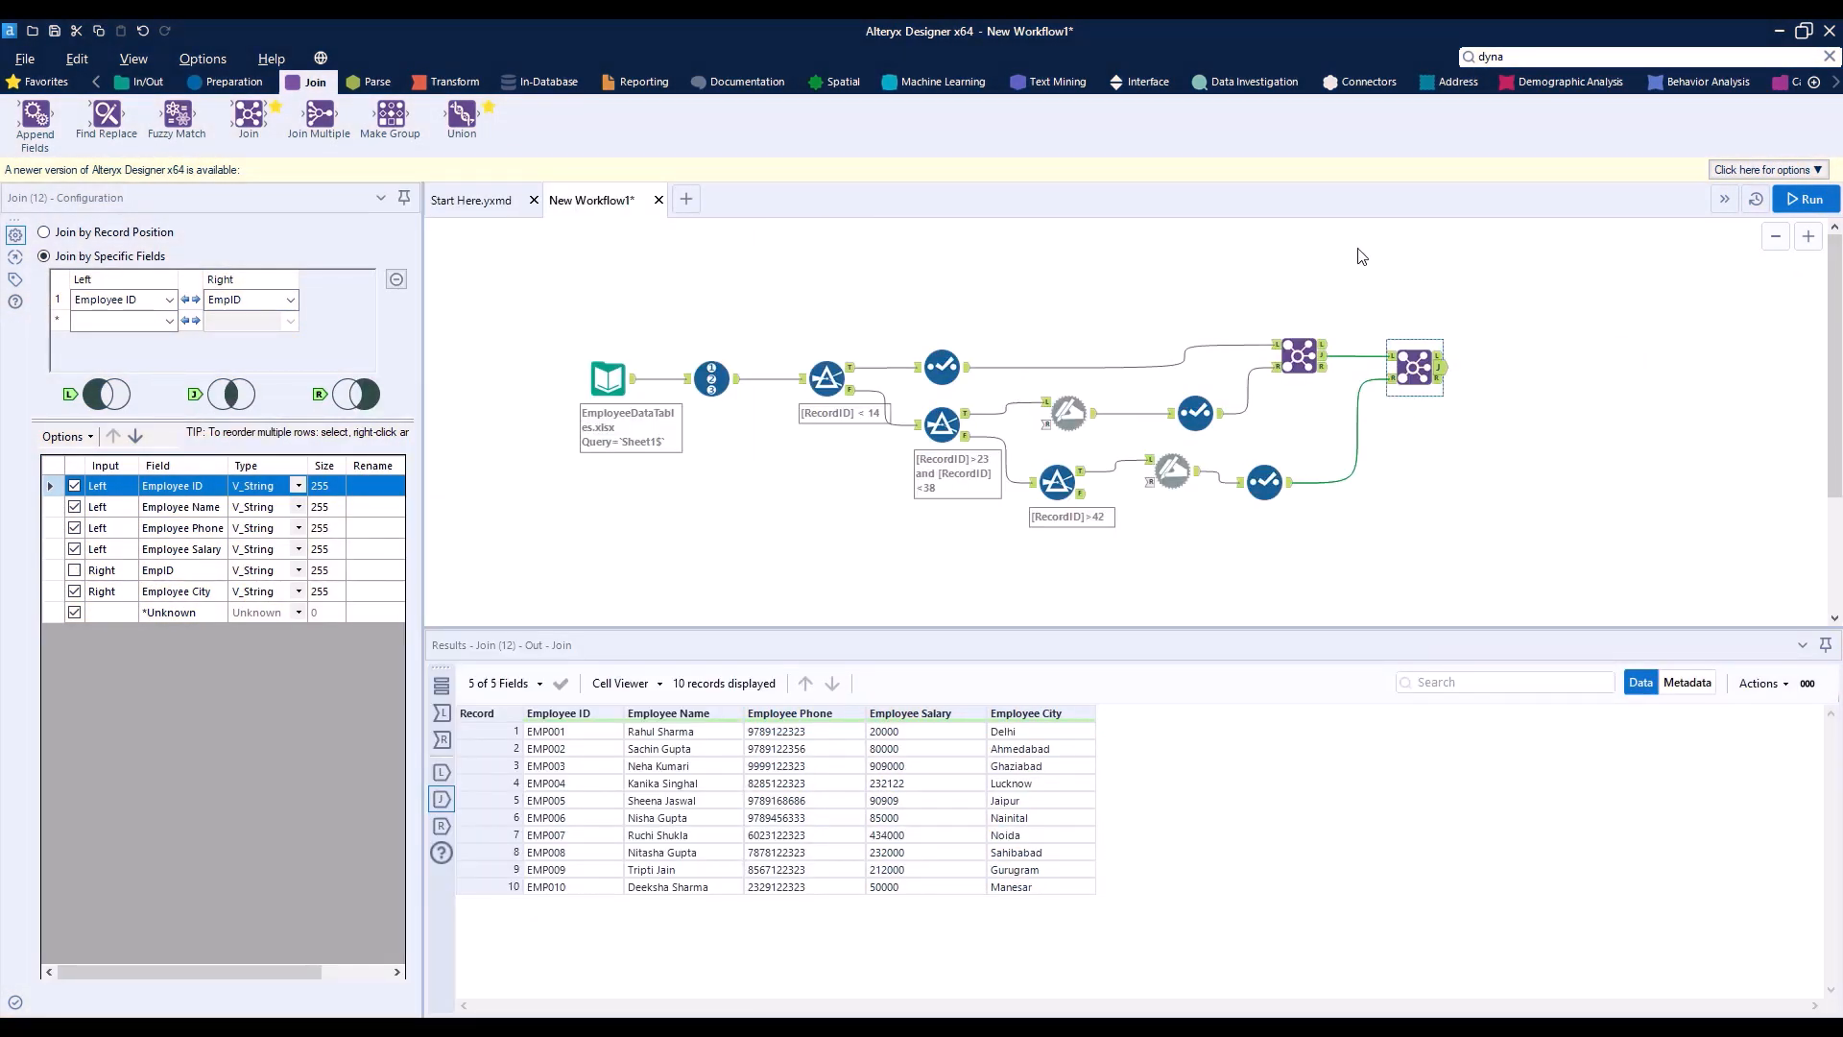
mouse_move(403, 1000)
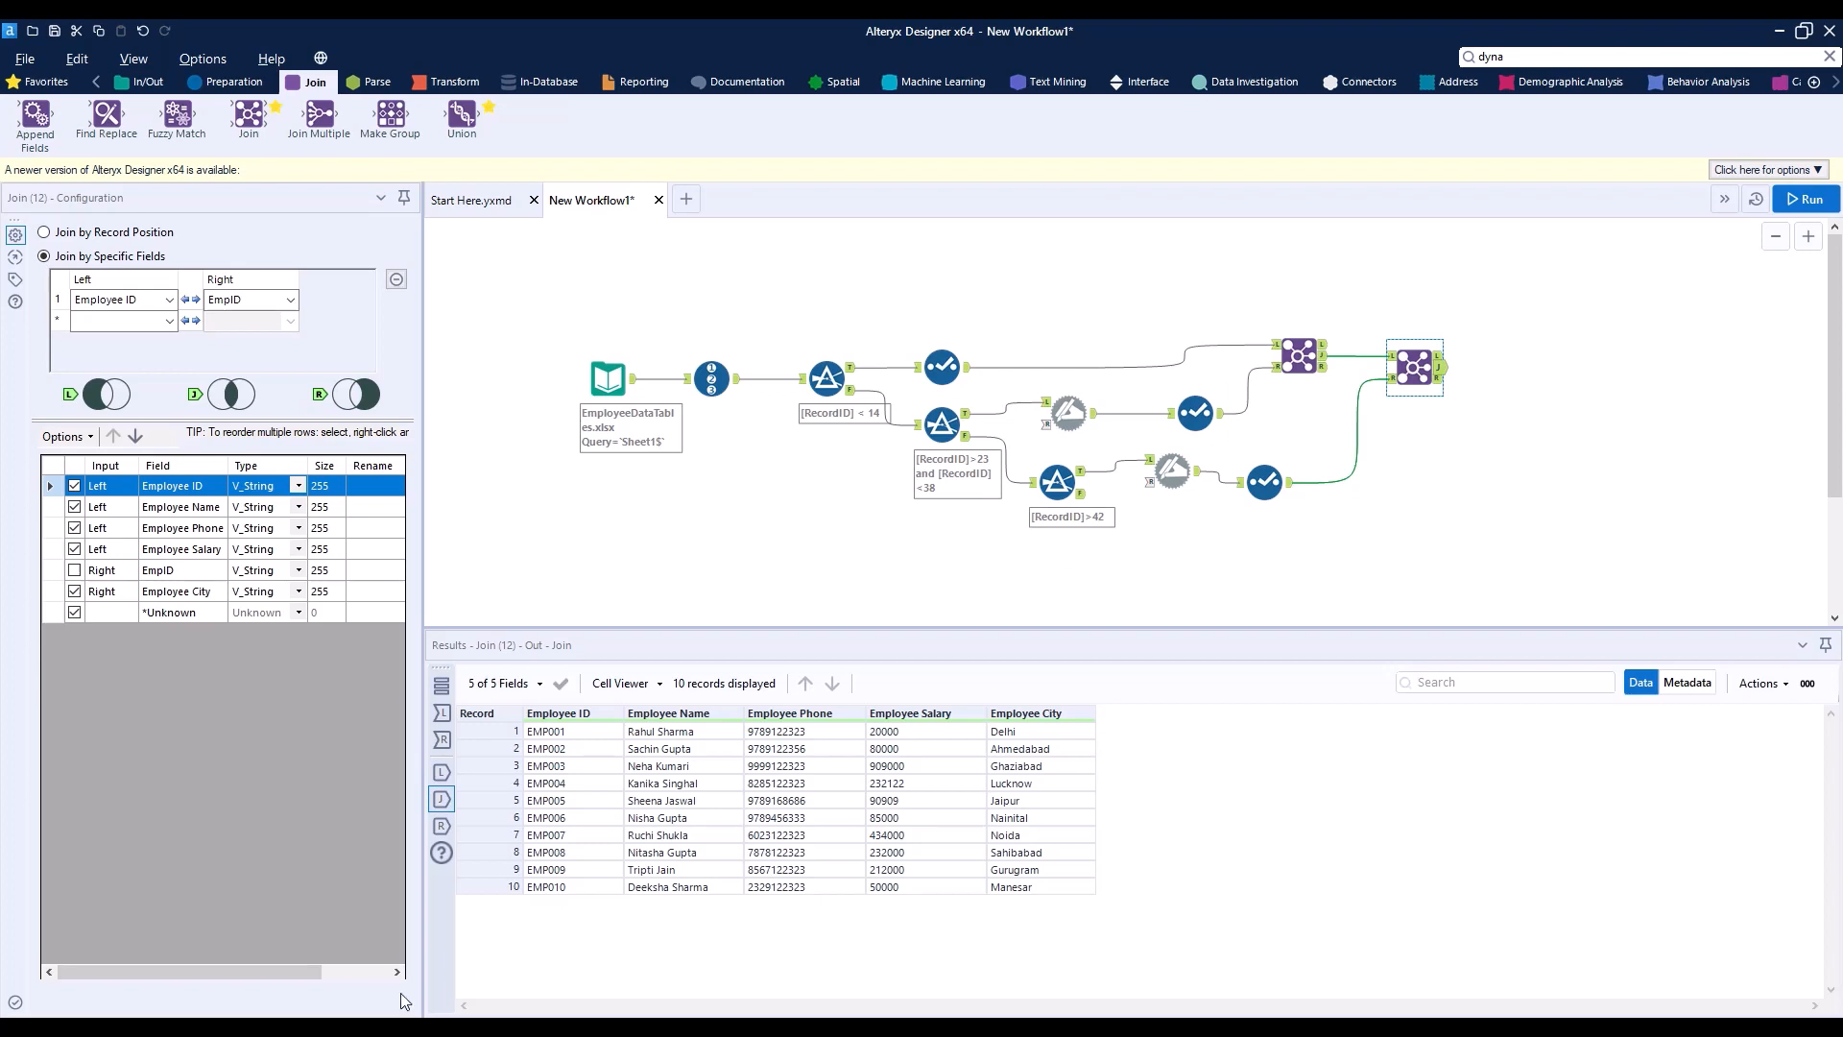